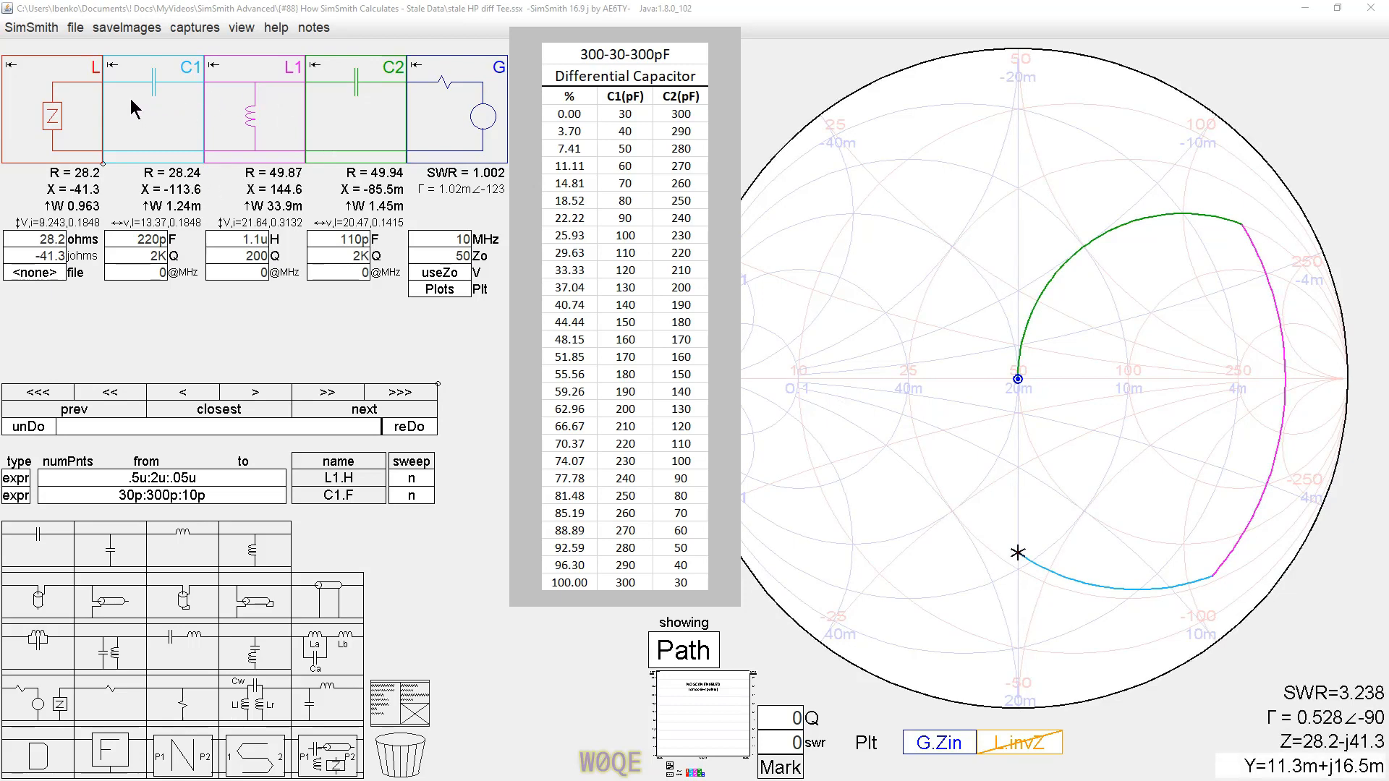
pyautogui.moveTo(362, 130)
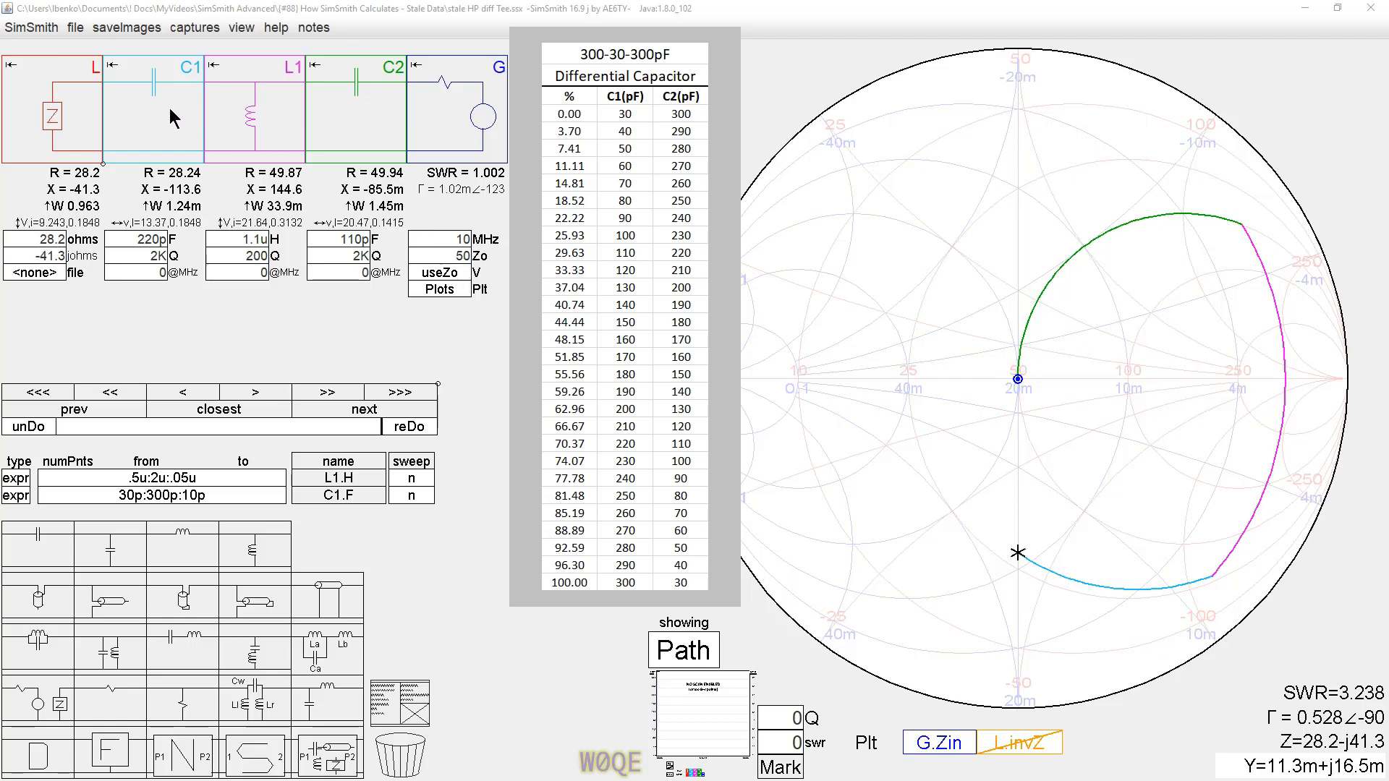
pyautogui.moveTo(344, 120)
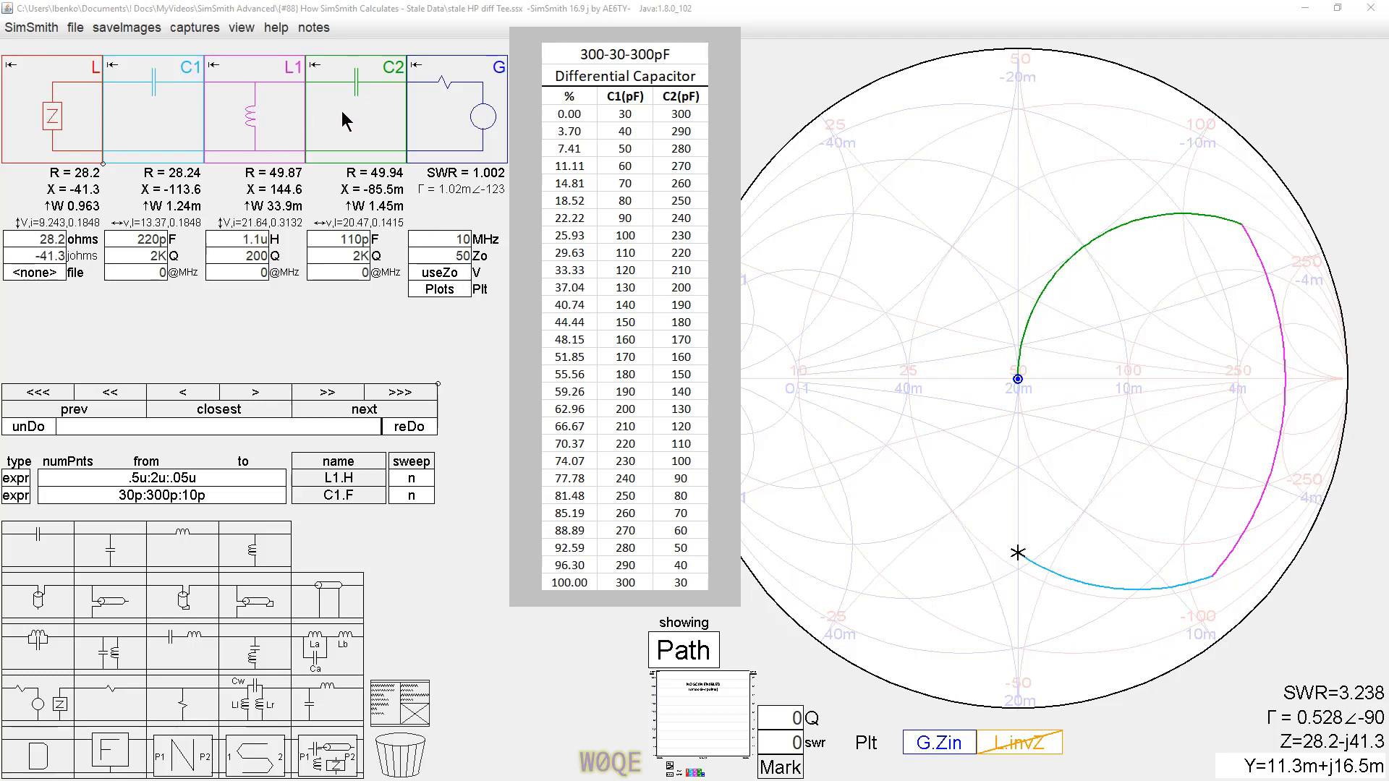
pyautogui.moveTo(186, 118)
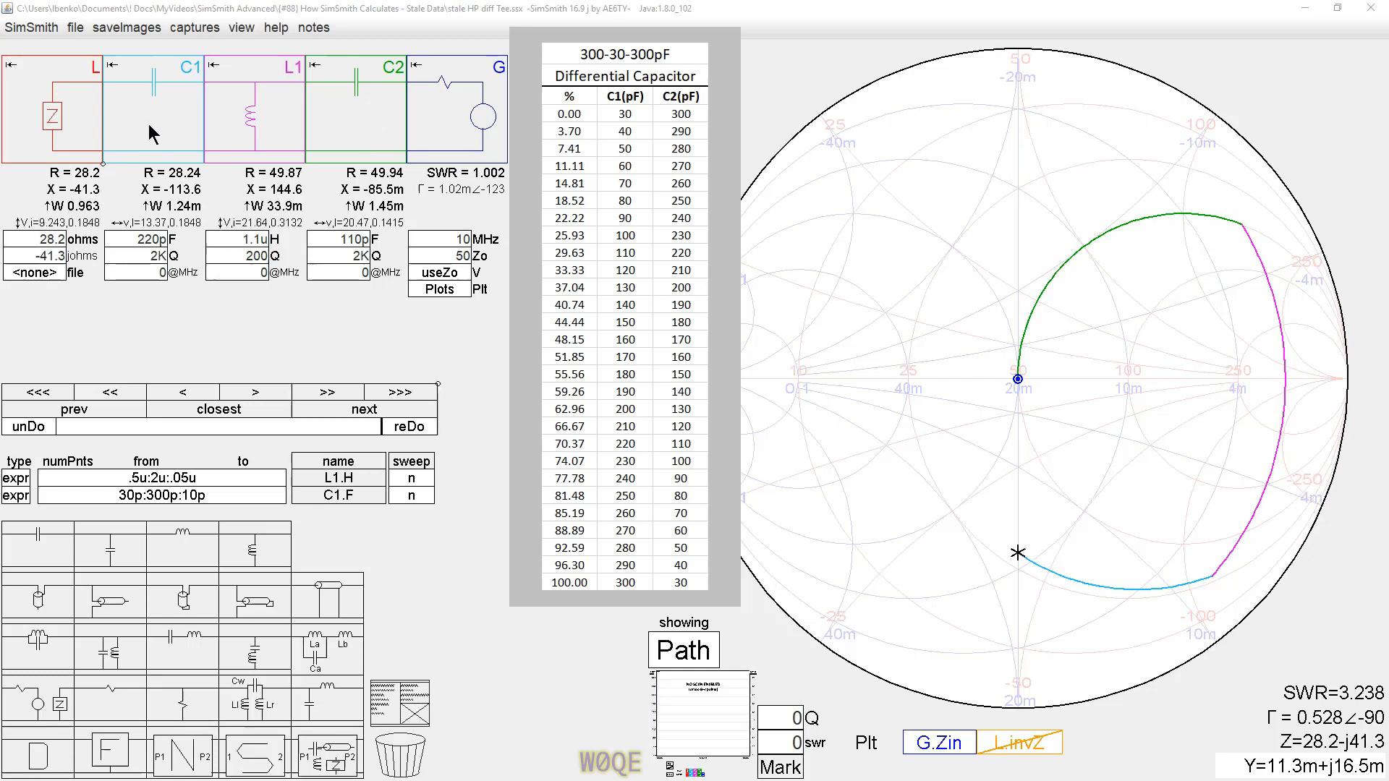
pyautogui.moveTo(719, 119)
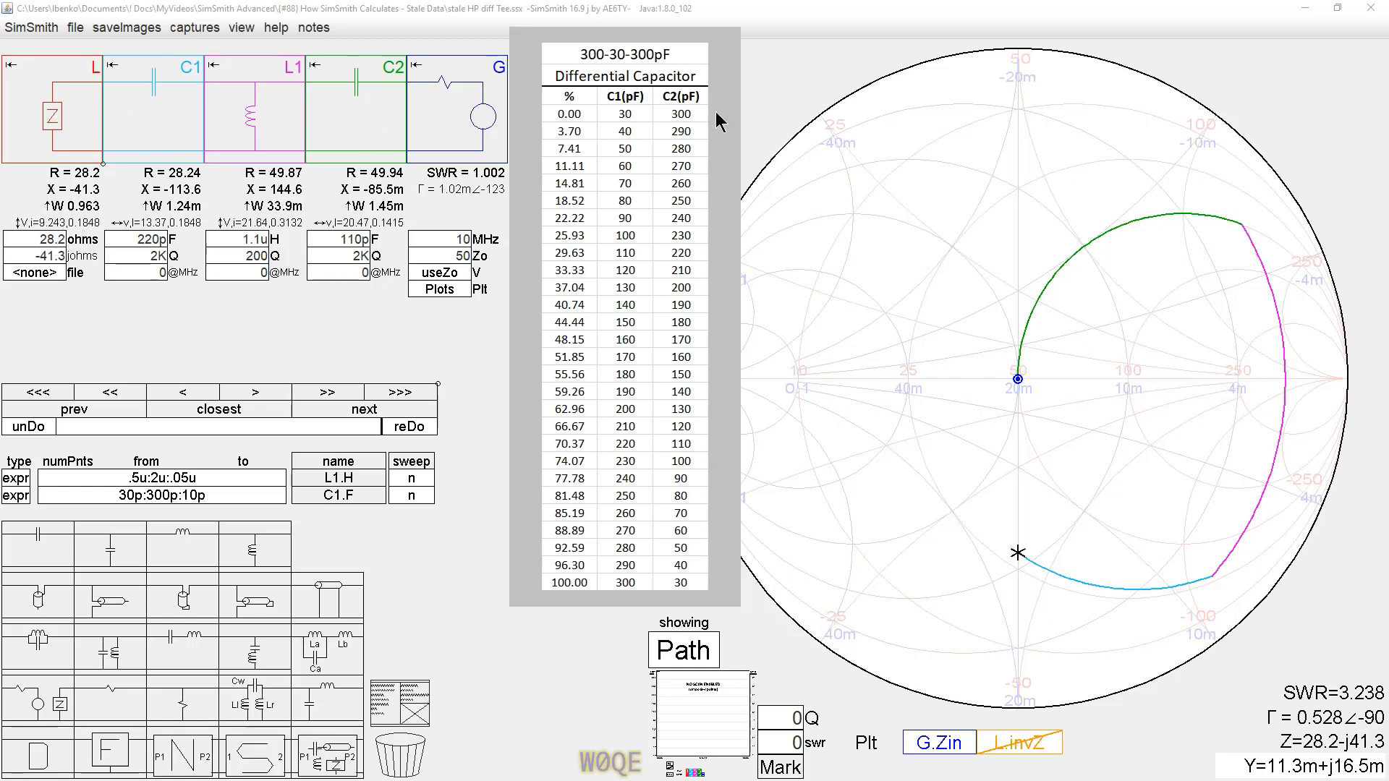
pyautogui.moveTo(607, 51)
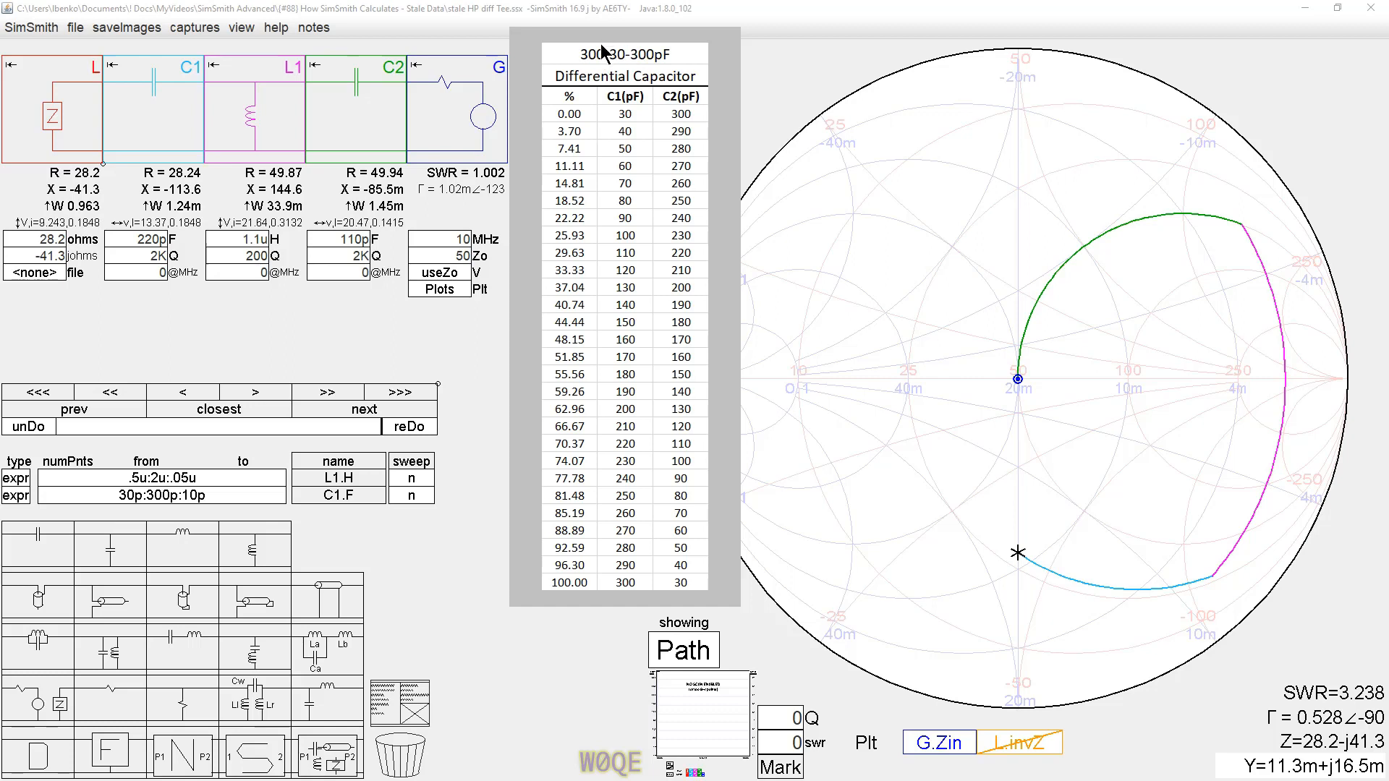
pyautogui.moveTo(624, 119)
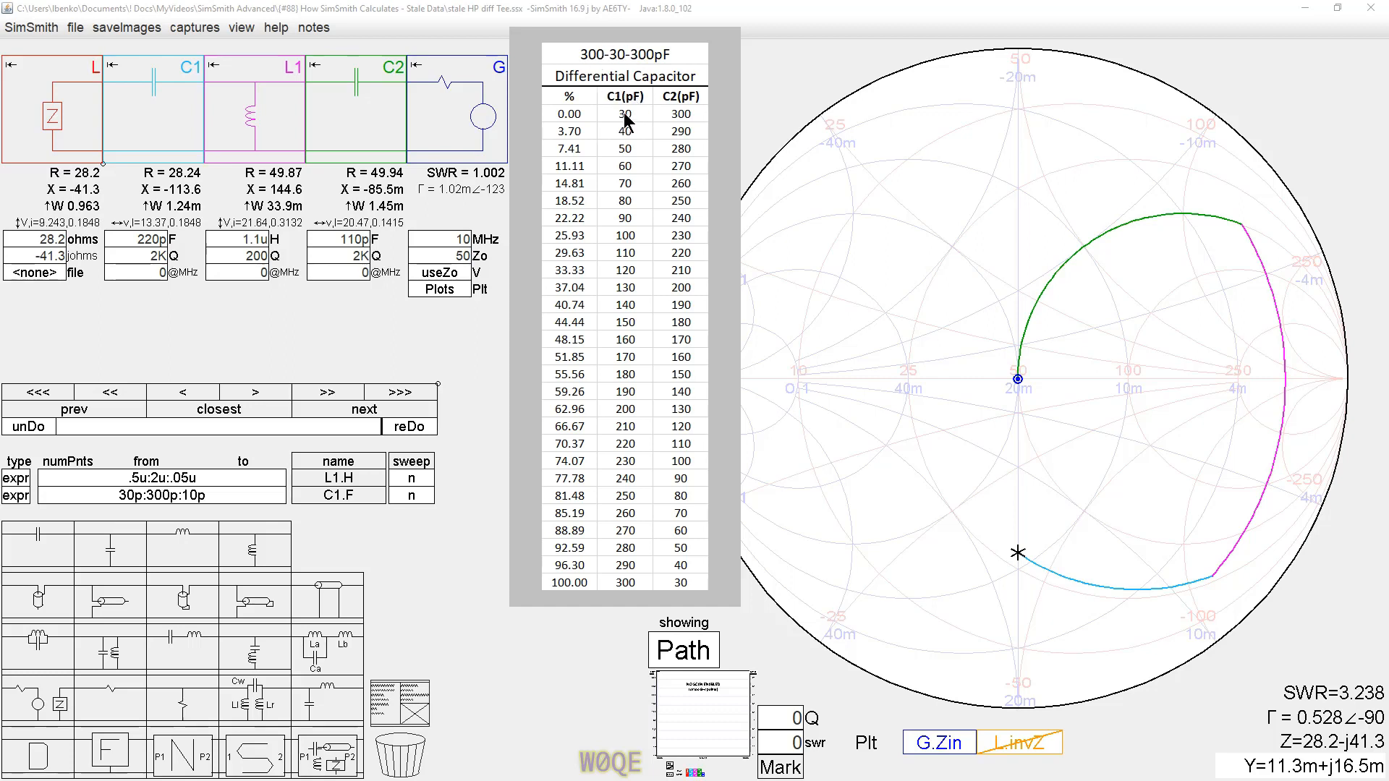
pyautogui.moveTo(637, 379)
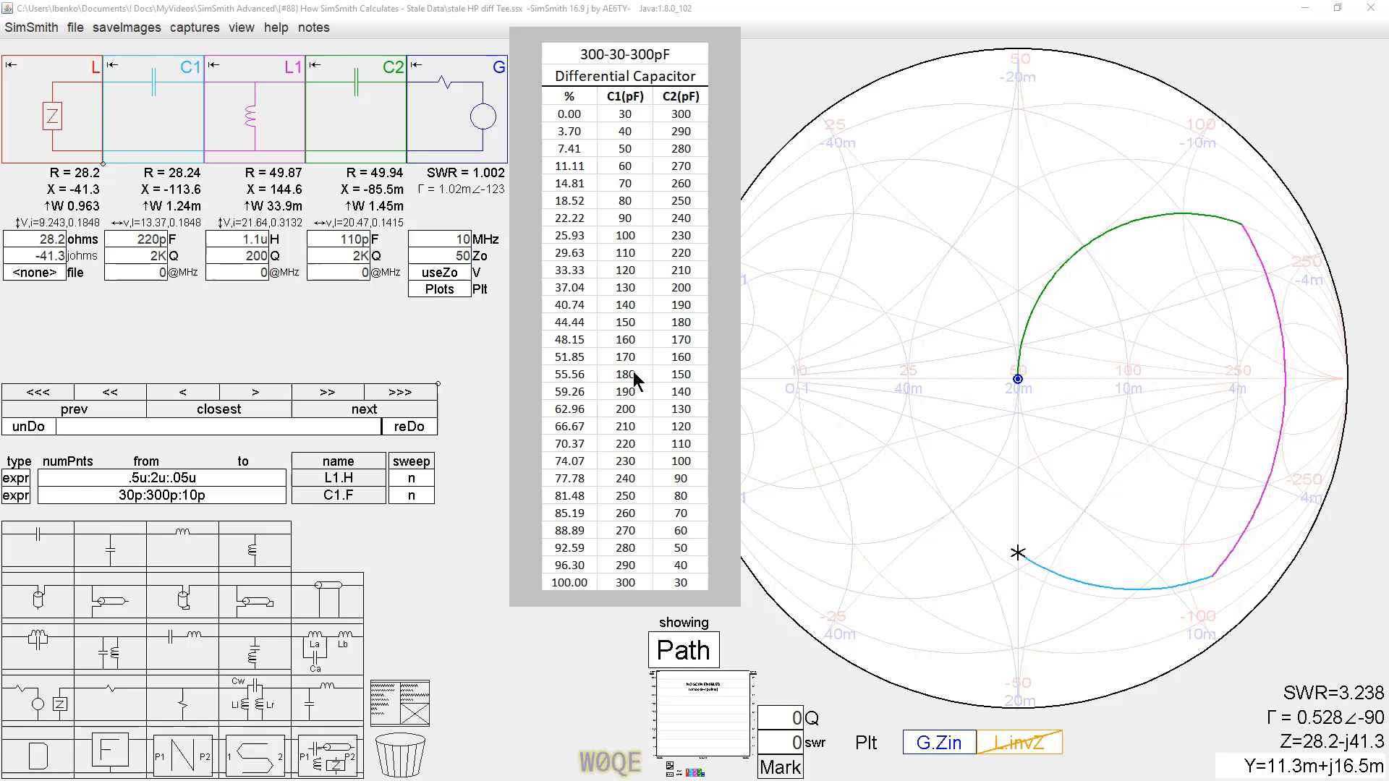
pyautogui.moveTo(679, 109)
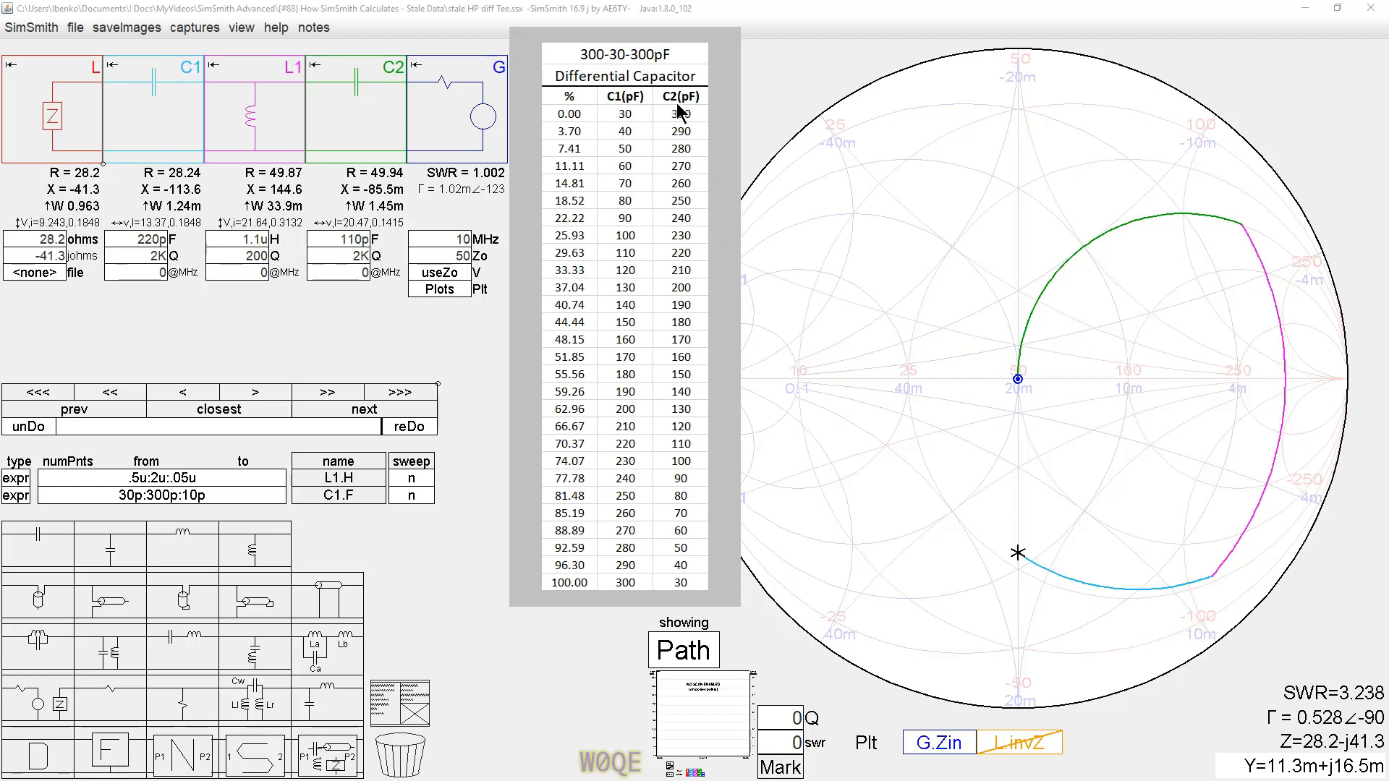
pyautogui.moveTo(679, 118)
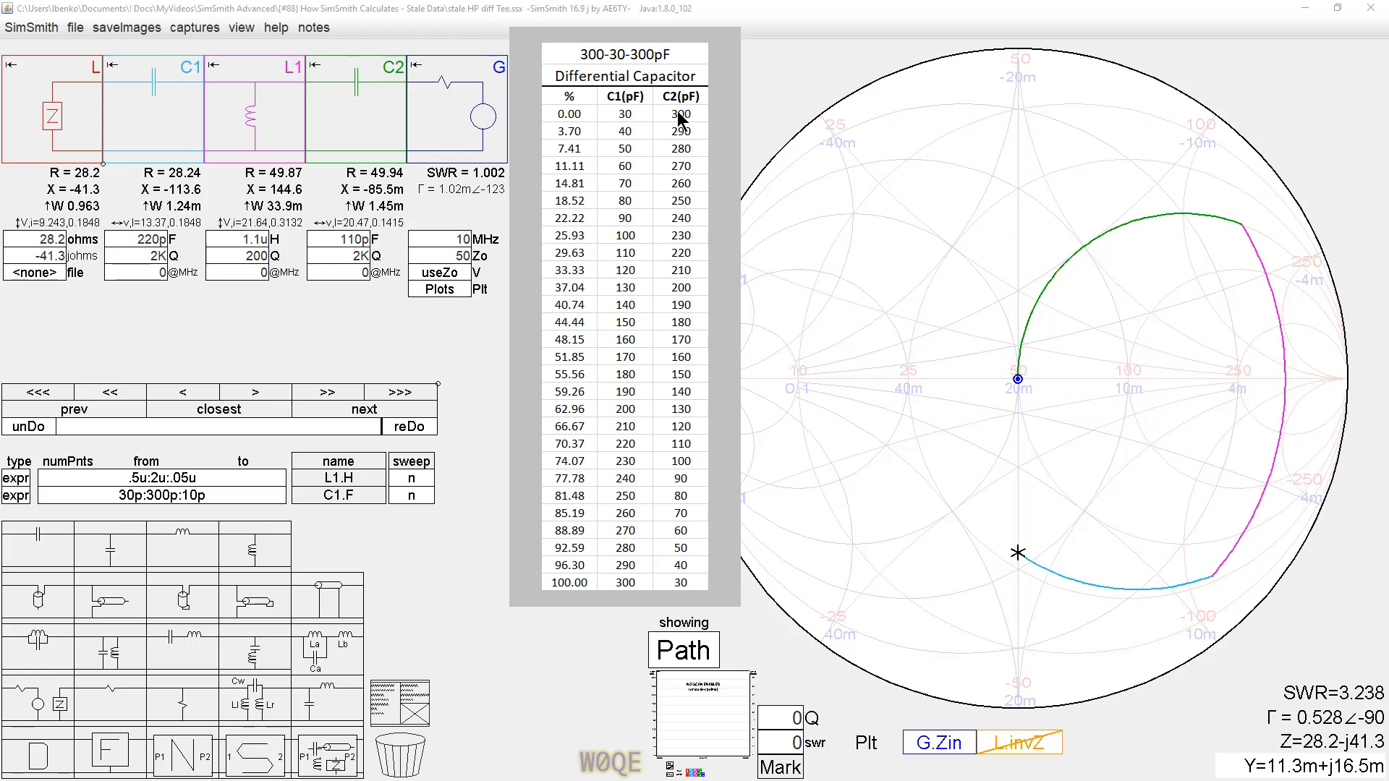
pyautogui.moveTo(655, 469)
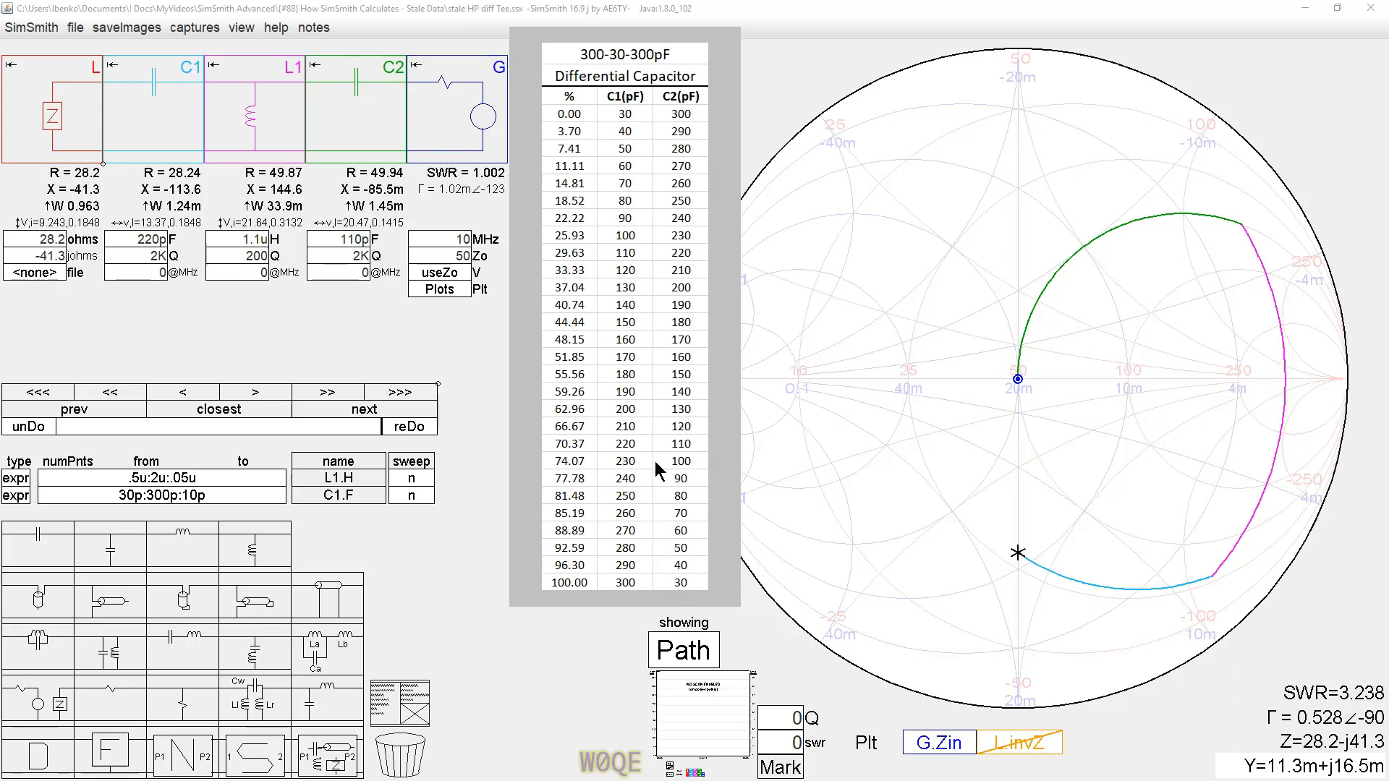
pyautogui.moveTo(186, 69)
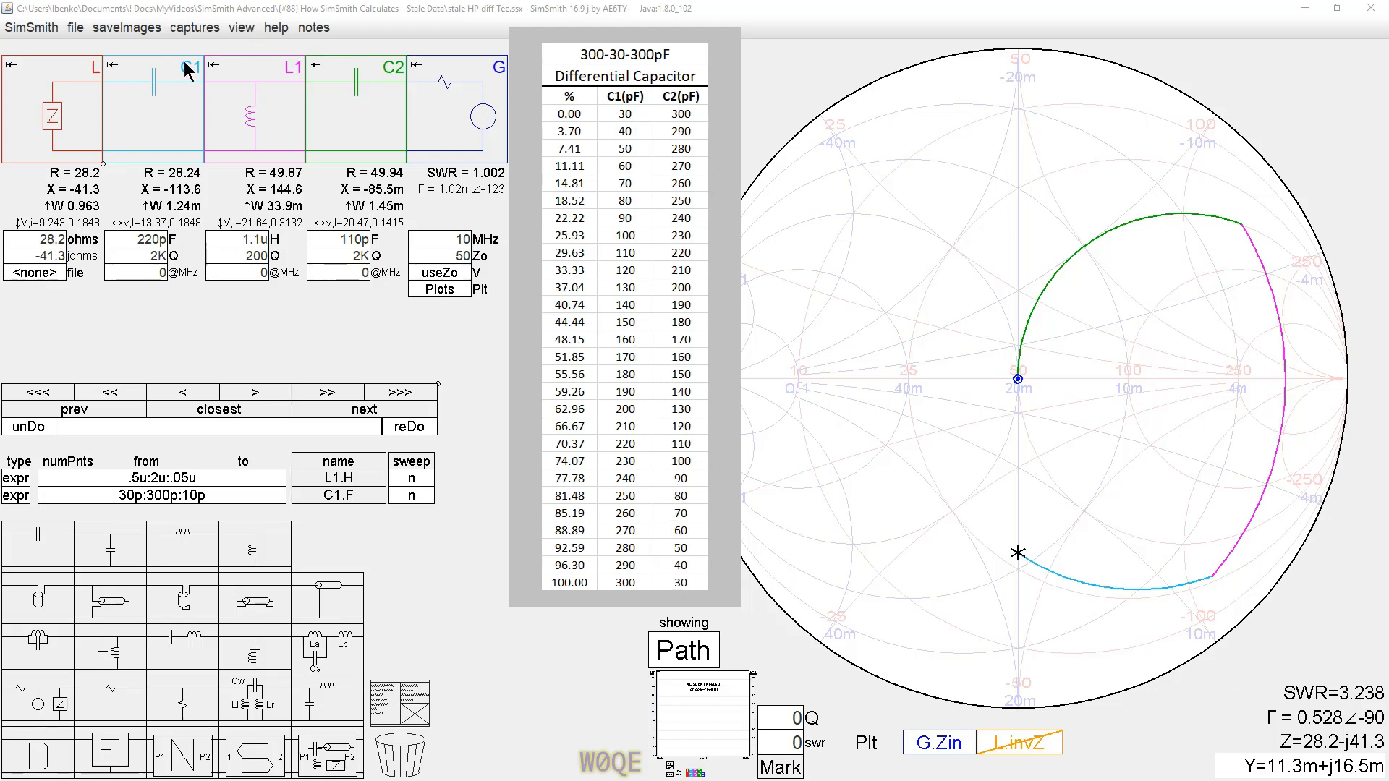
pyautogui.moveTo(376, 108)
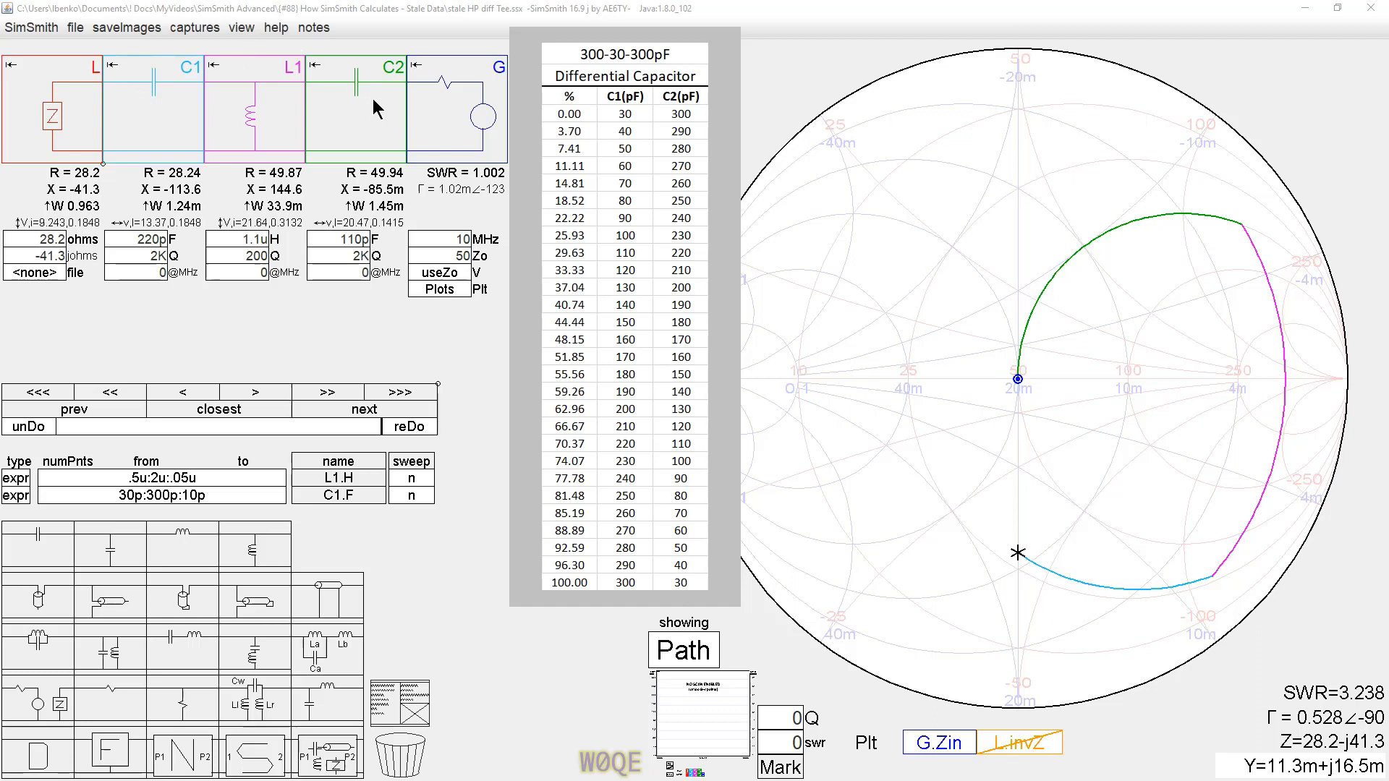
pyautogui.moveTo(305, 94)
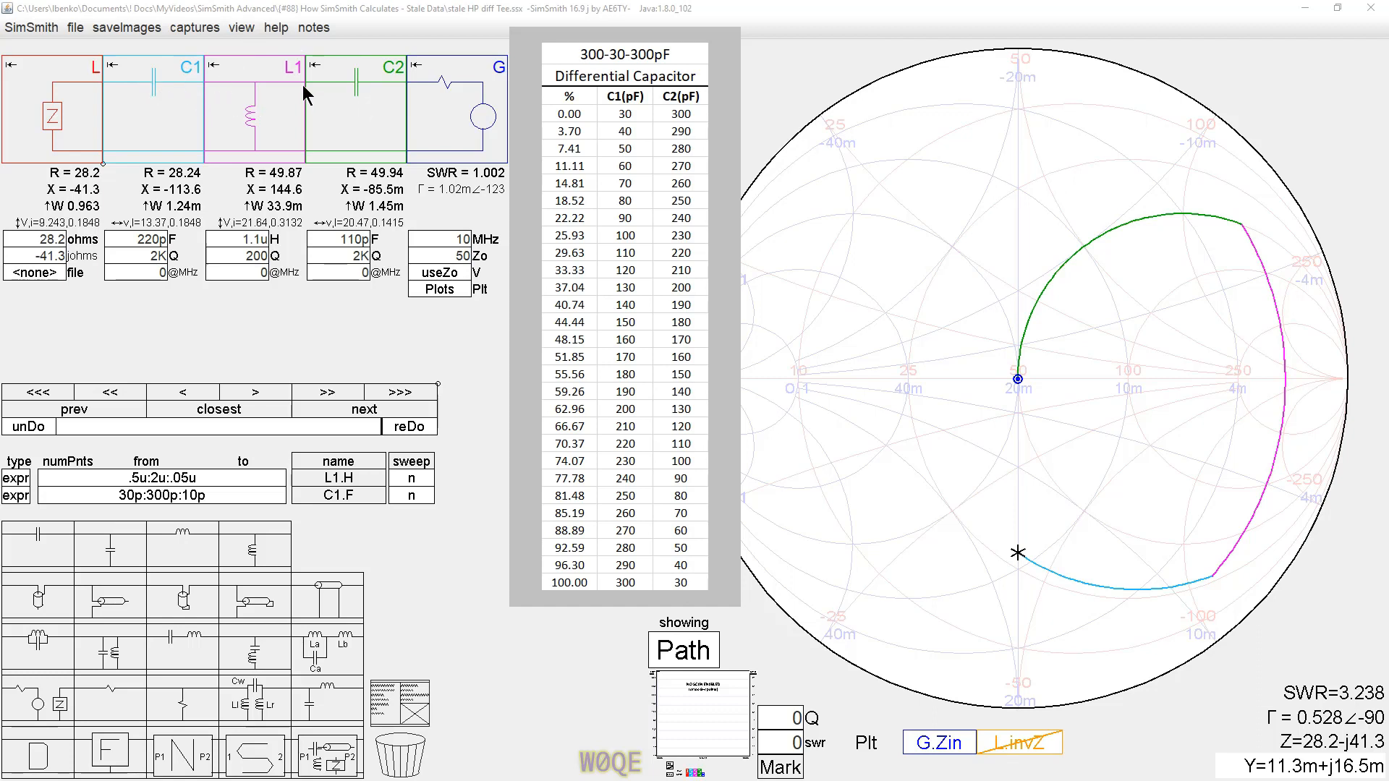
pyautogui.moveTo(386, 108)
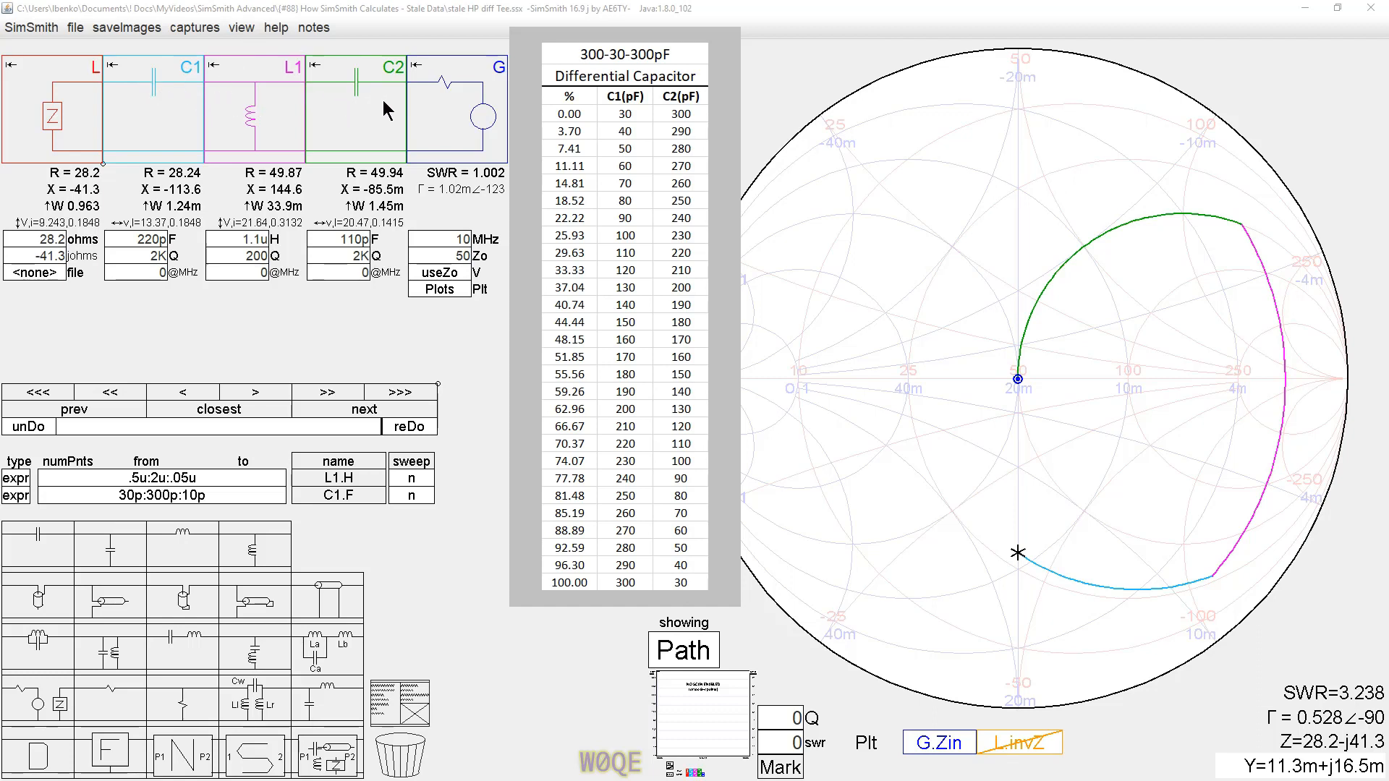
pyautogui.moveTo(198, 84)
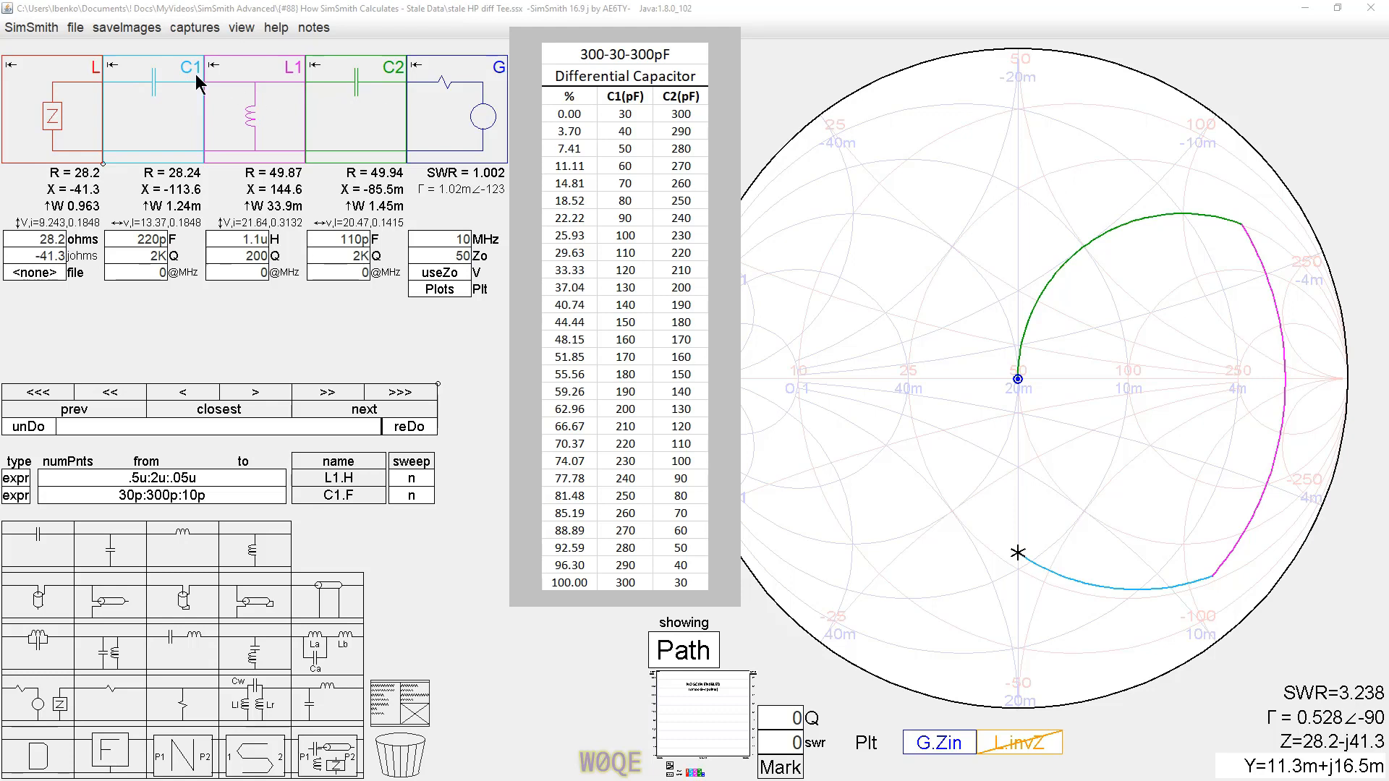
pyautogui.moveTo(359, 91)
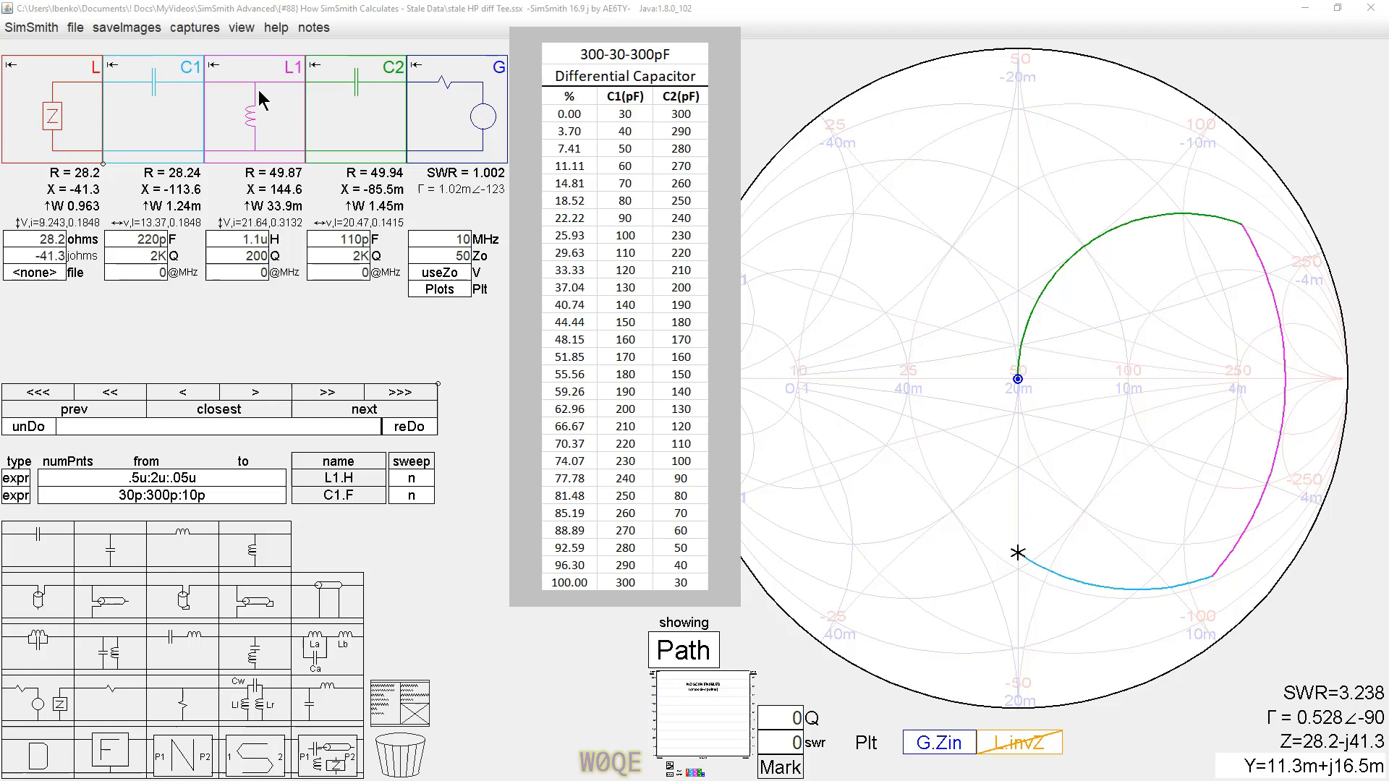
pyautogui.moveTo(150, 89)
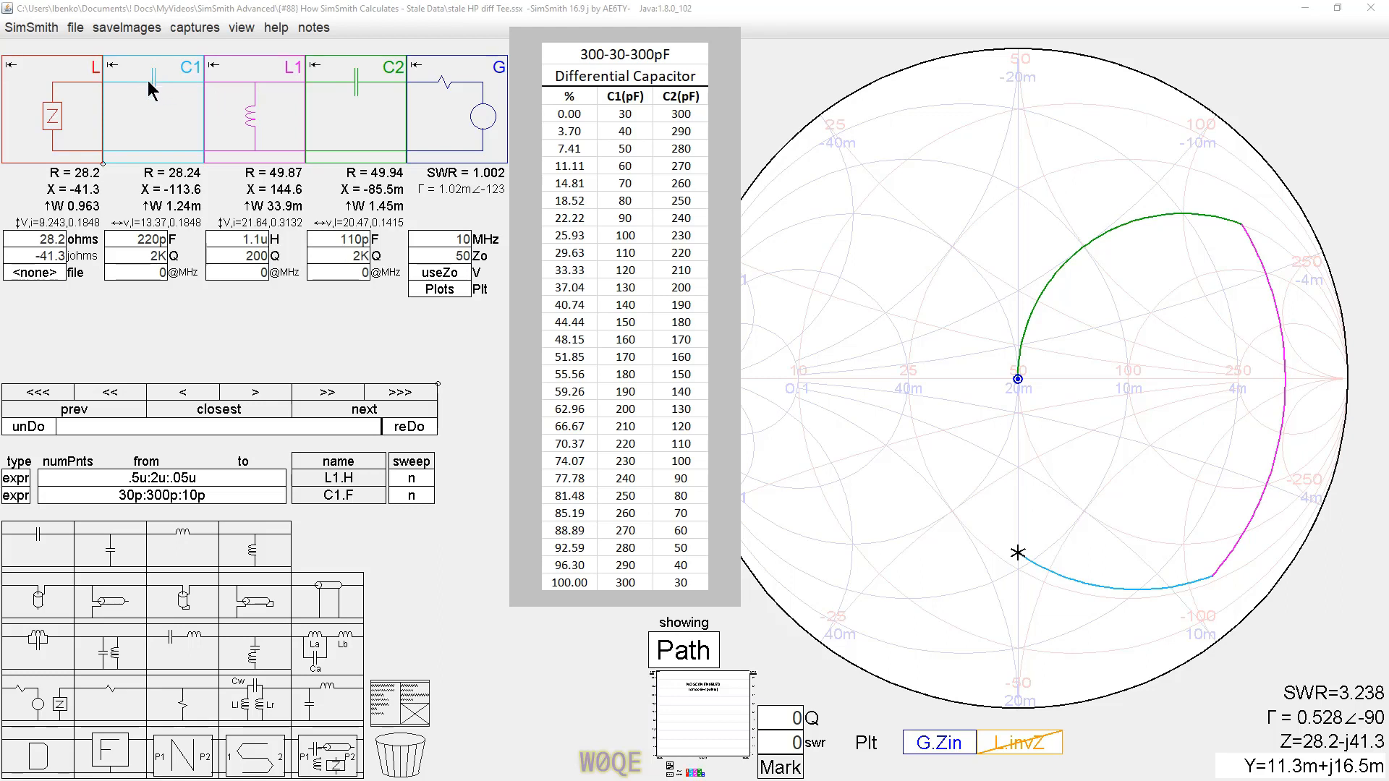
pyautogui.moveTo(363, 91)
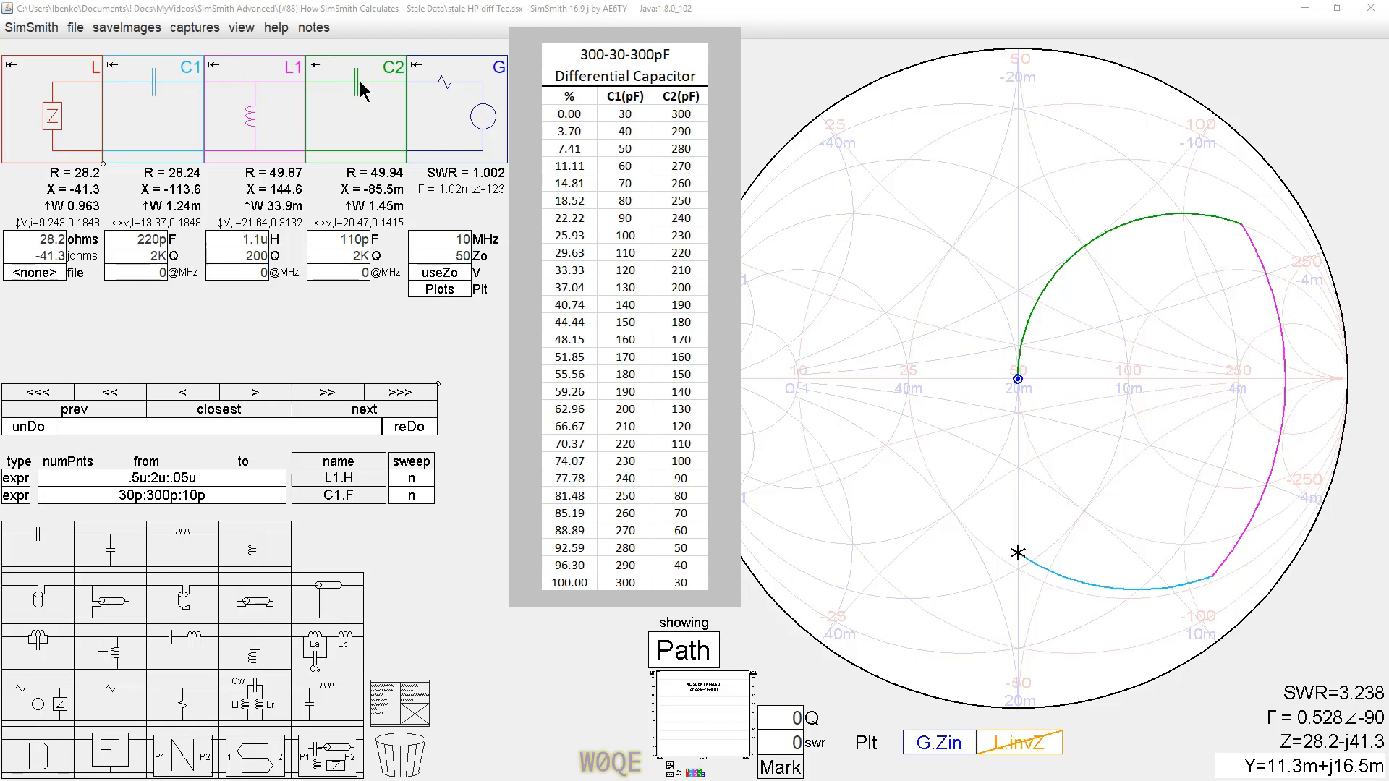
pyautogui.moveTo(363, 93)
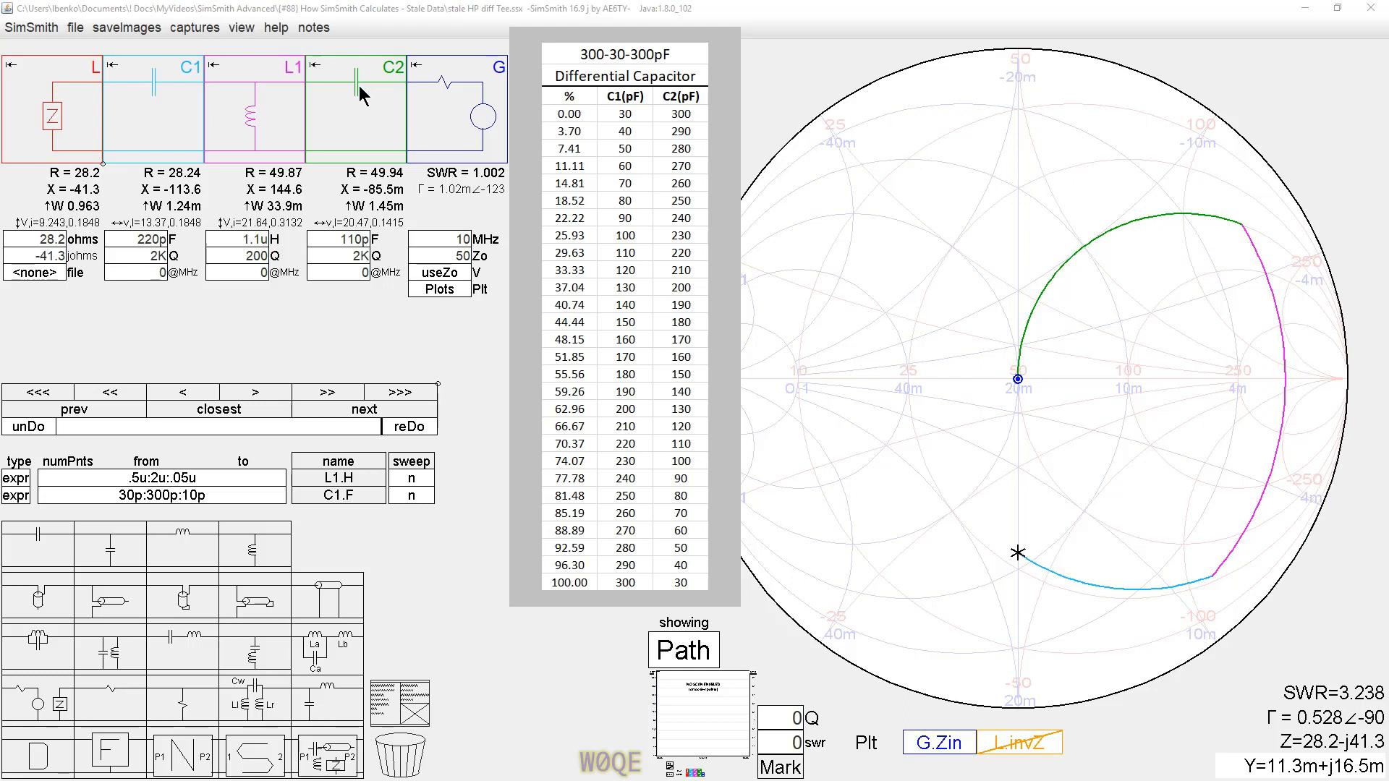
pyautogui.moveTo(364, 91)
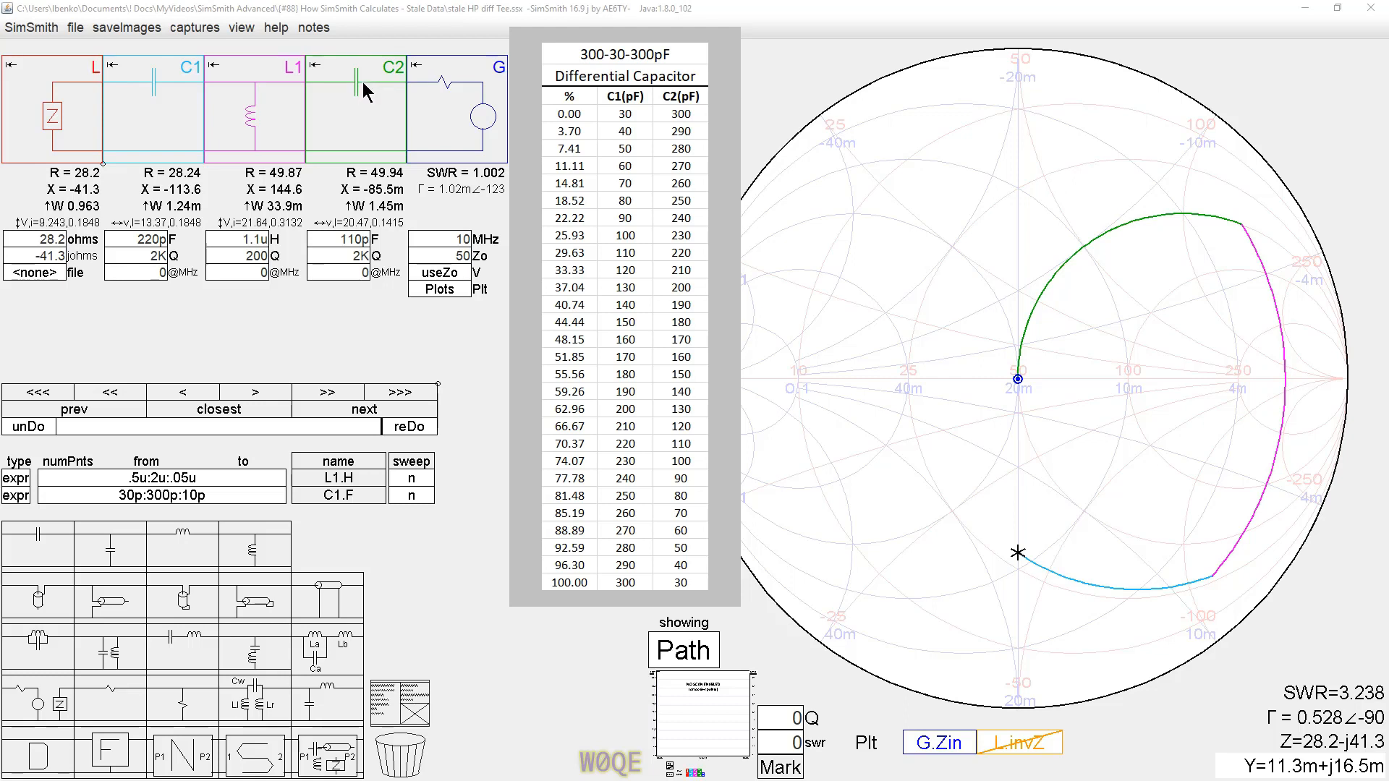
pyautogui.moveTo(654, 406)
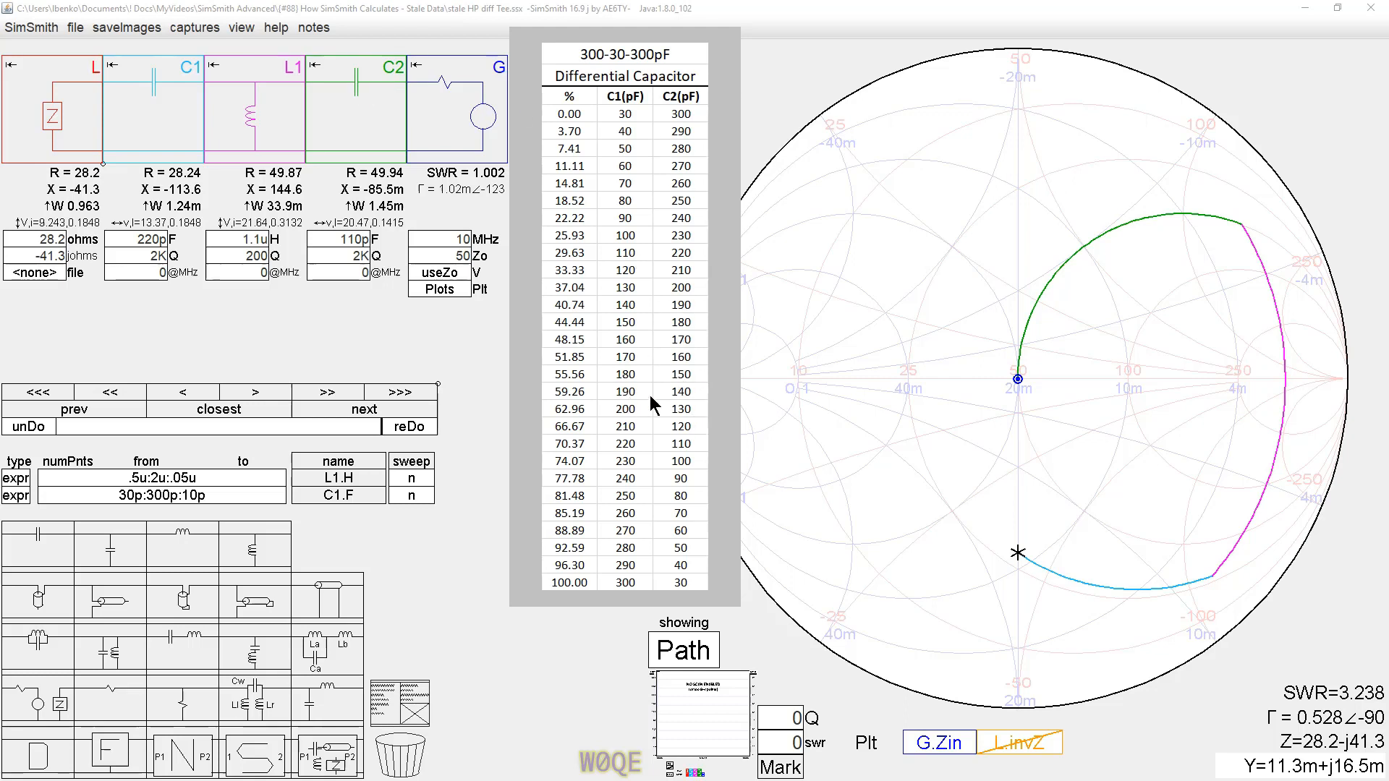
pyautogui.moveTo(1156, 611)
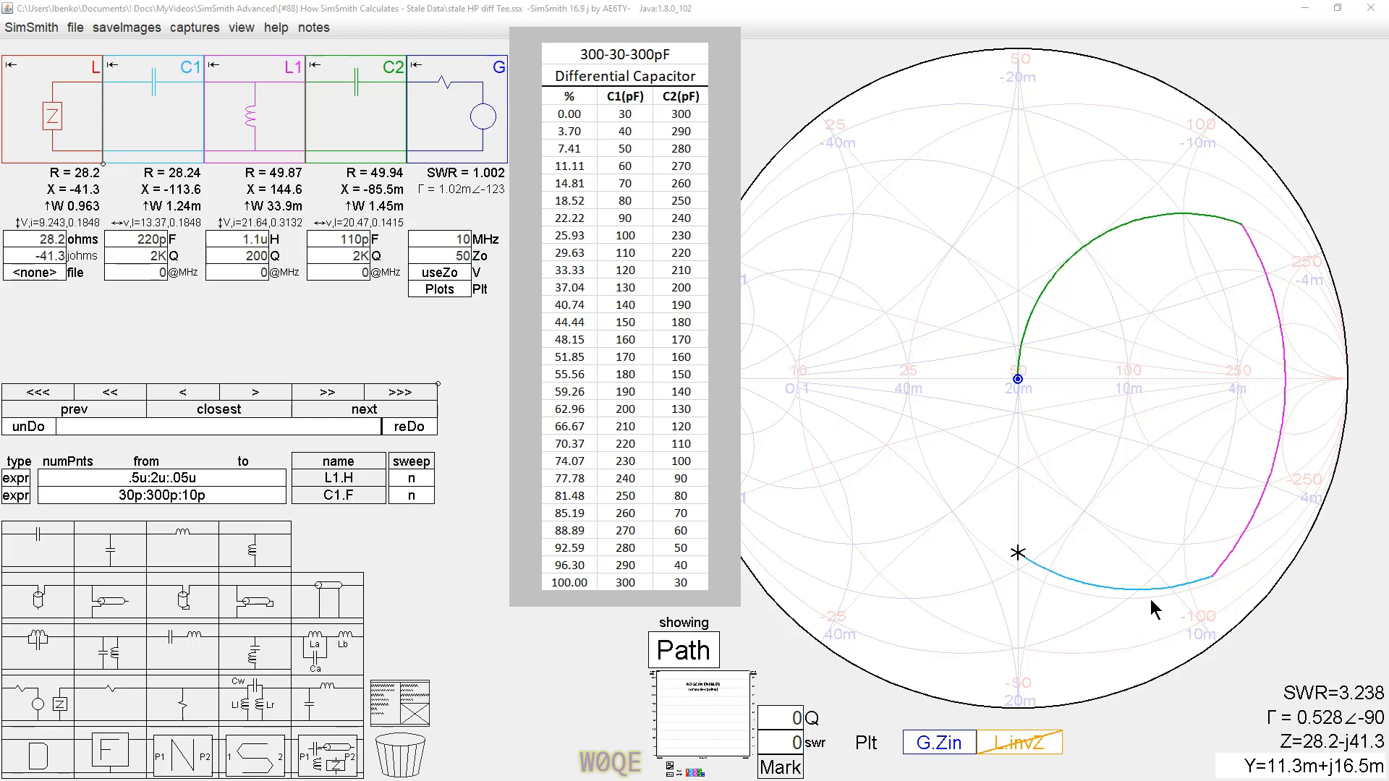
pyautogui.moveTo(1021, 565)
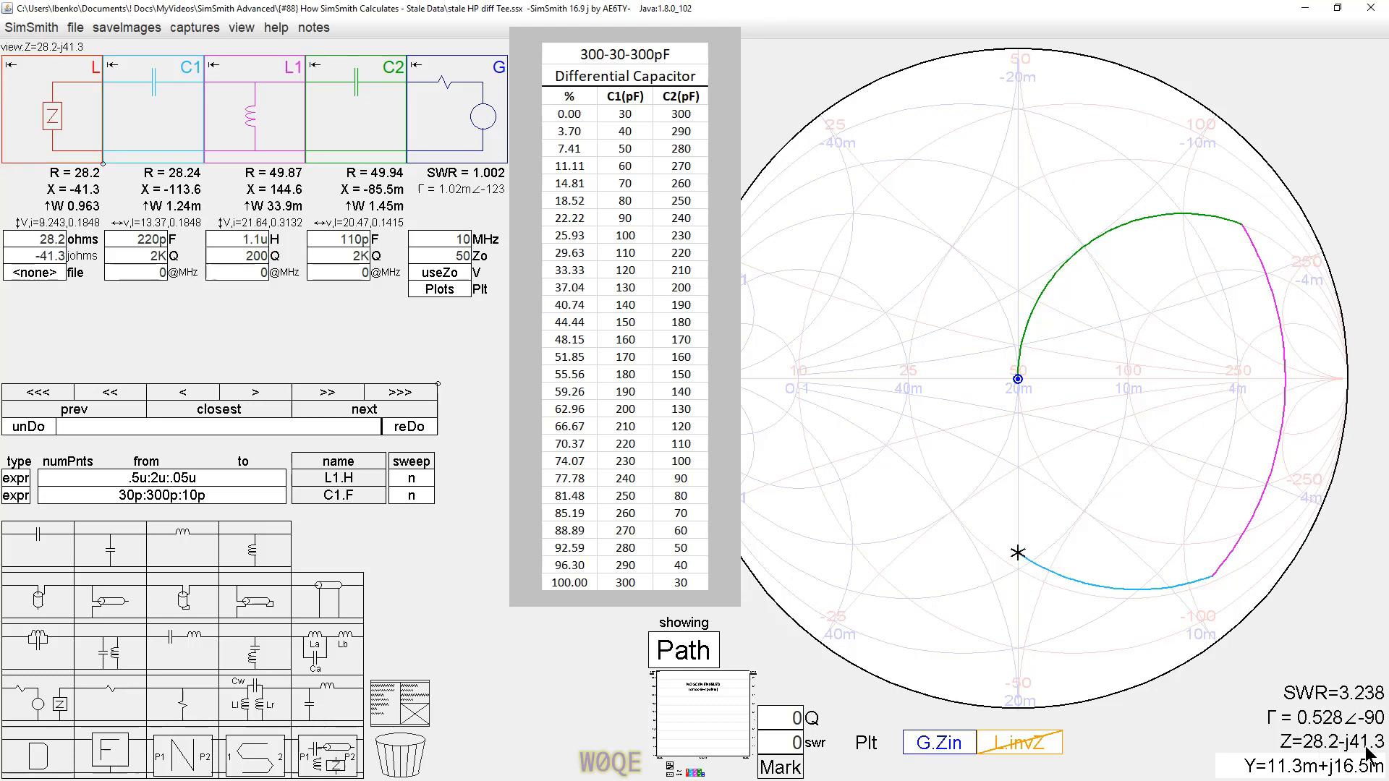
pyautogui.moveTo(1236, 614)
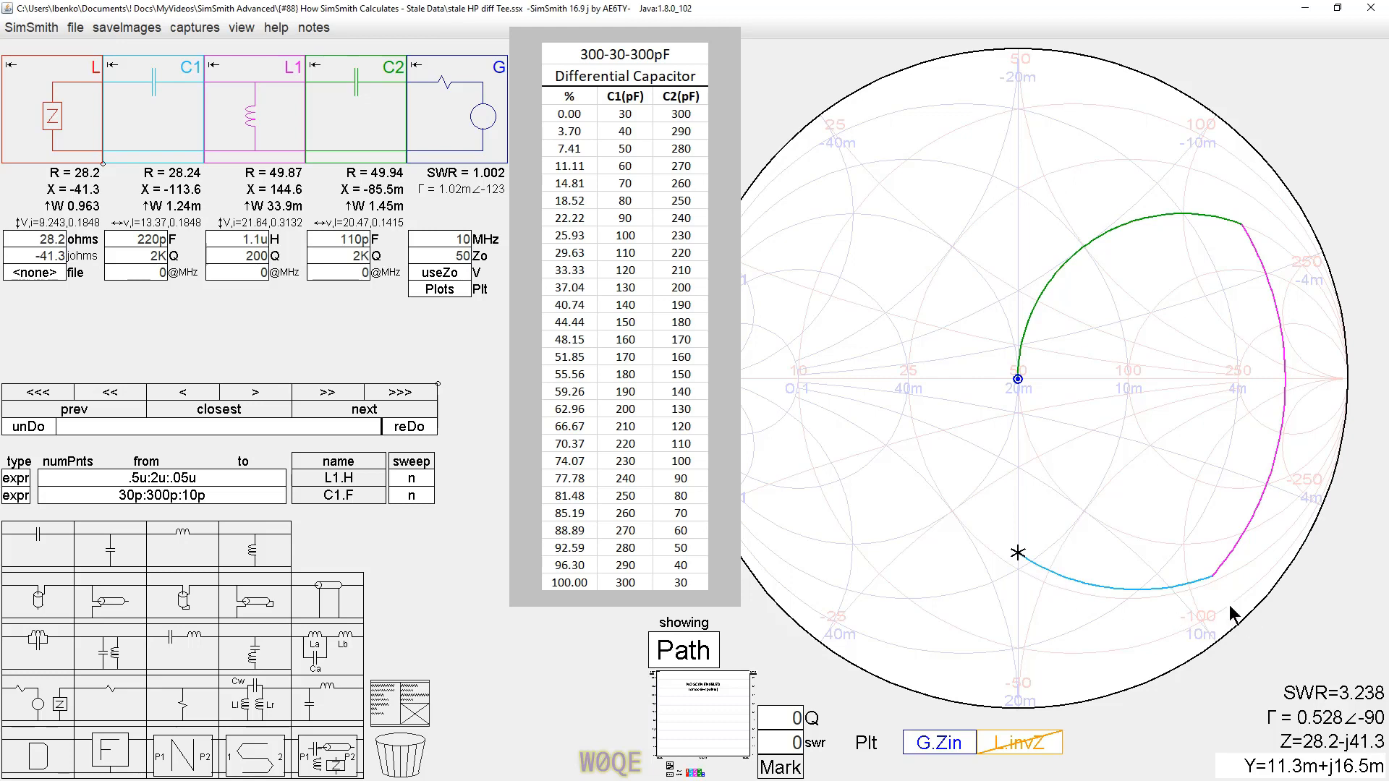
pyautogui.moveTo(1191, 213)
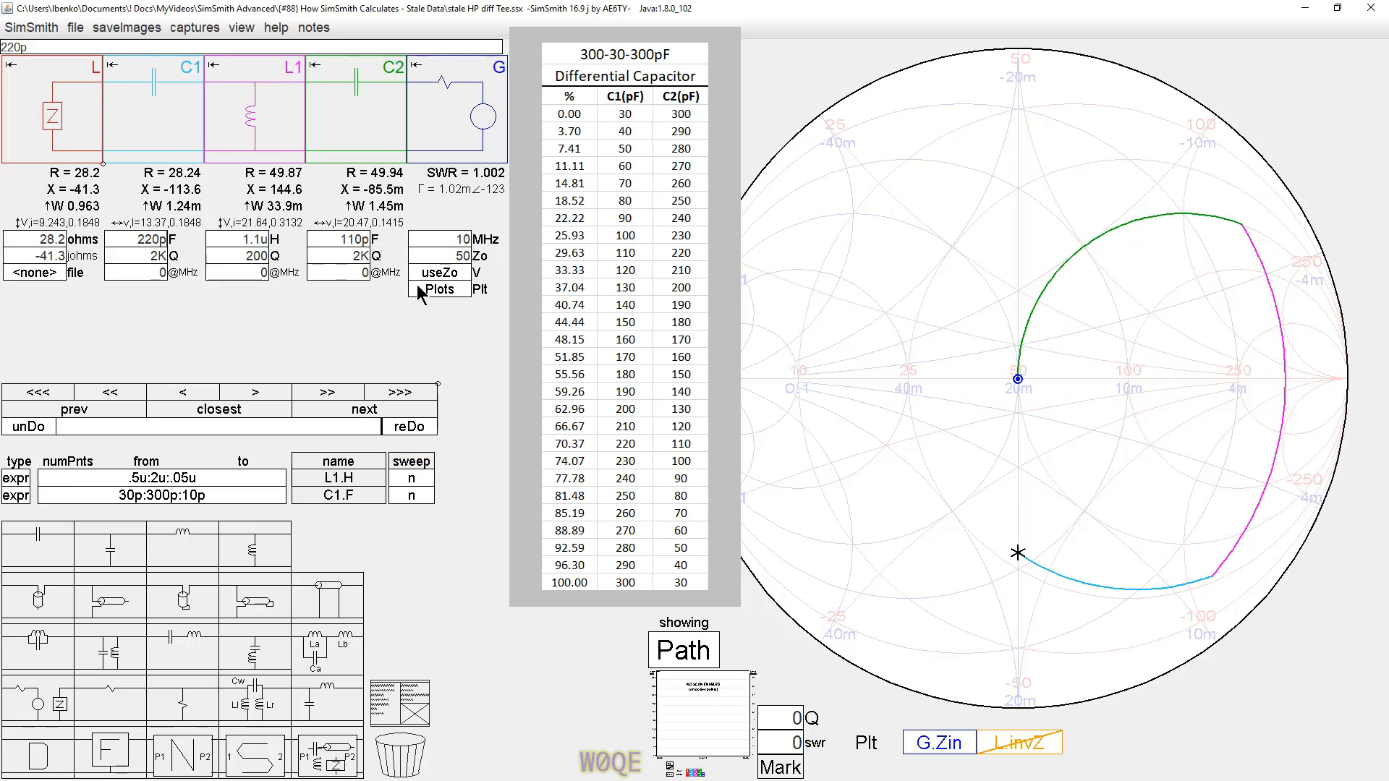
# - Enable the L1.H sweep and show both the path trace and sweep points
pyautogui.click(439, 291)
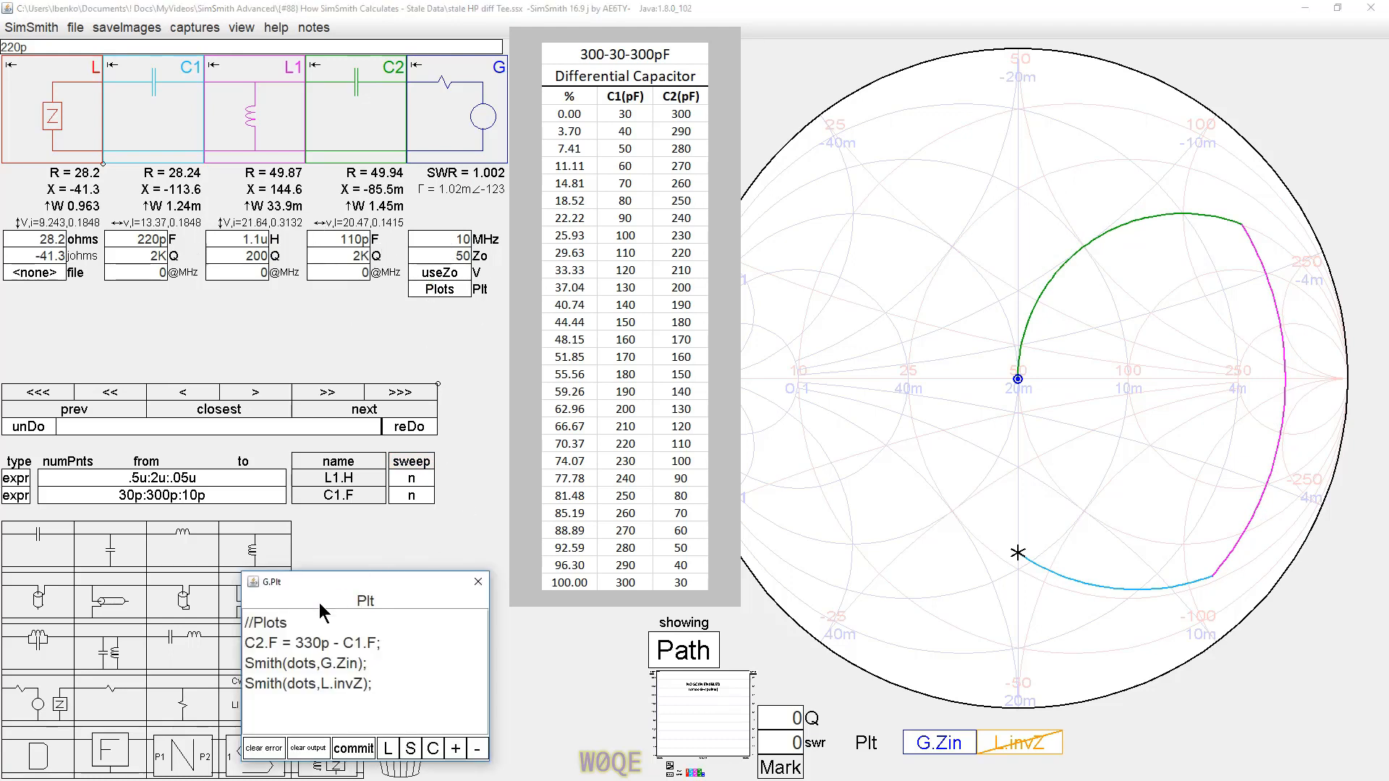
pyautogui.moveTo(432, 328)
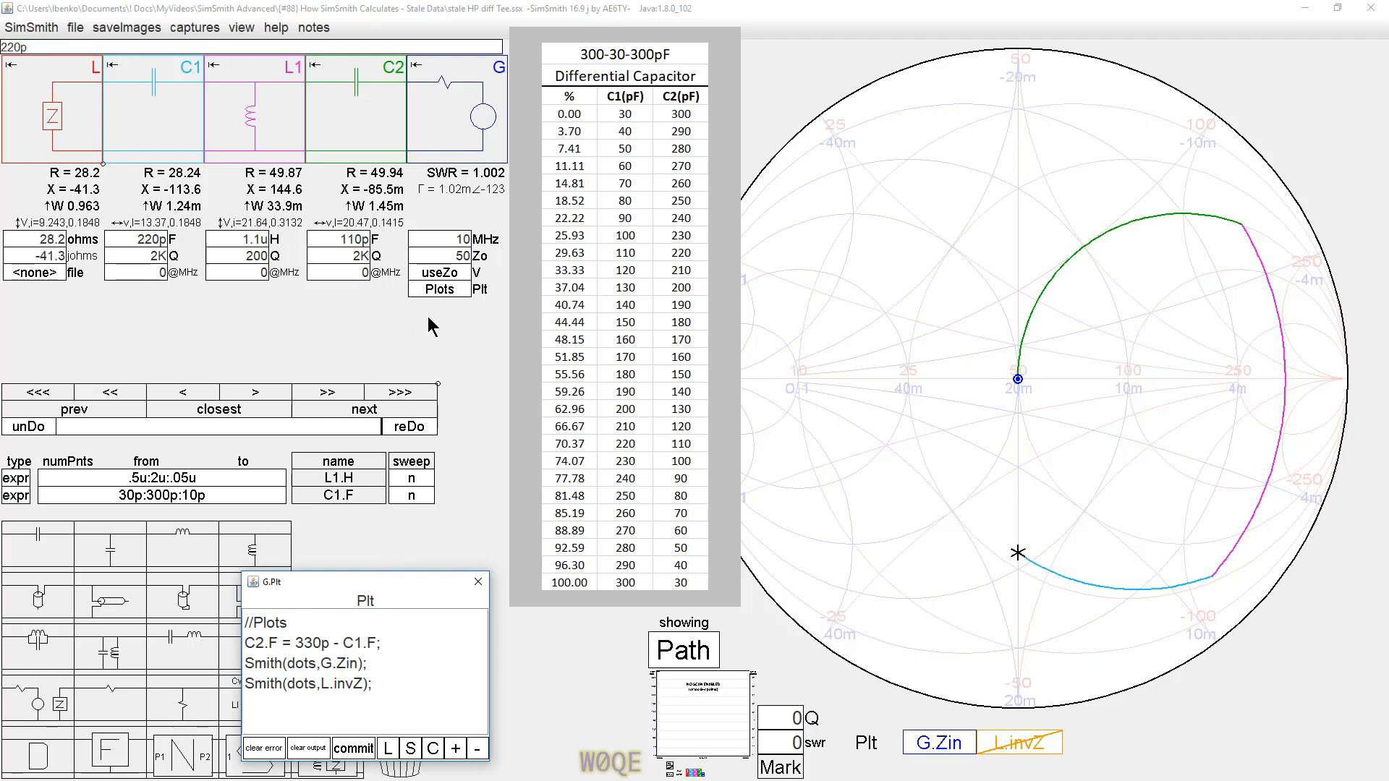
pyautogui.moveTo(435, 96)
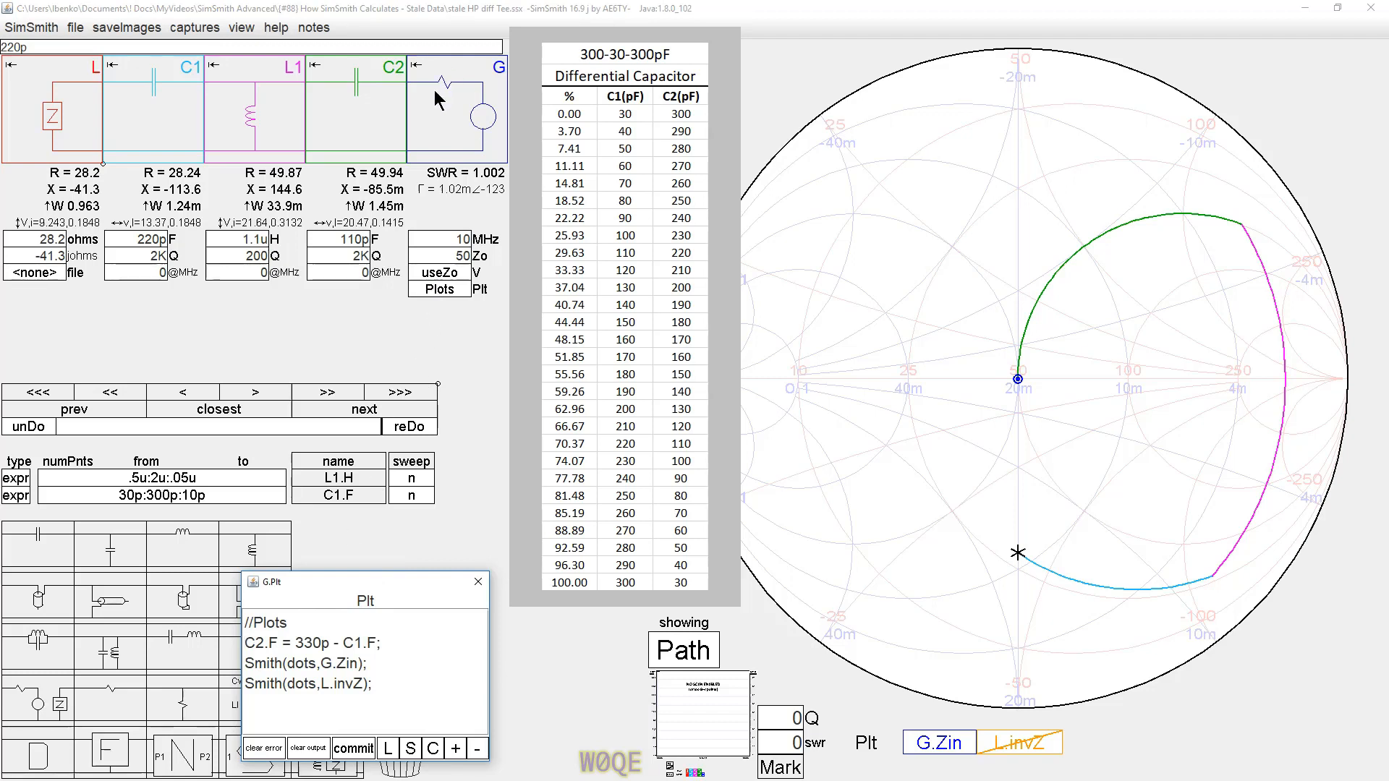
pyautogui.moveTo(503, 83)
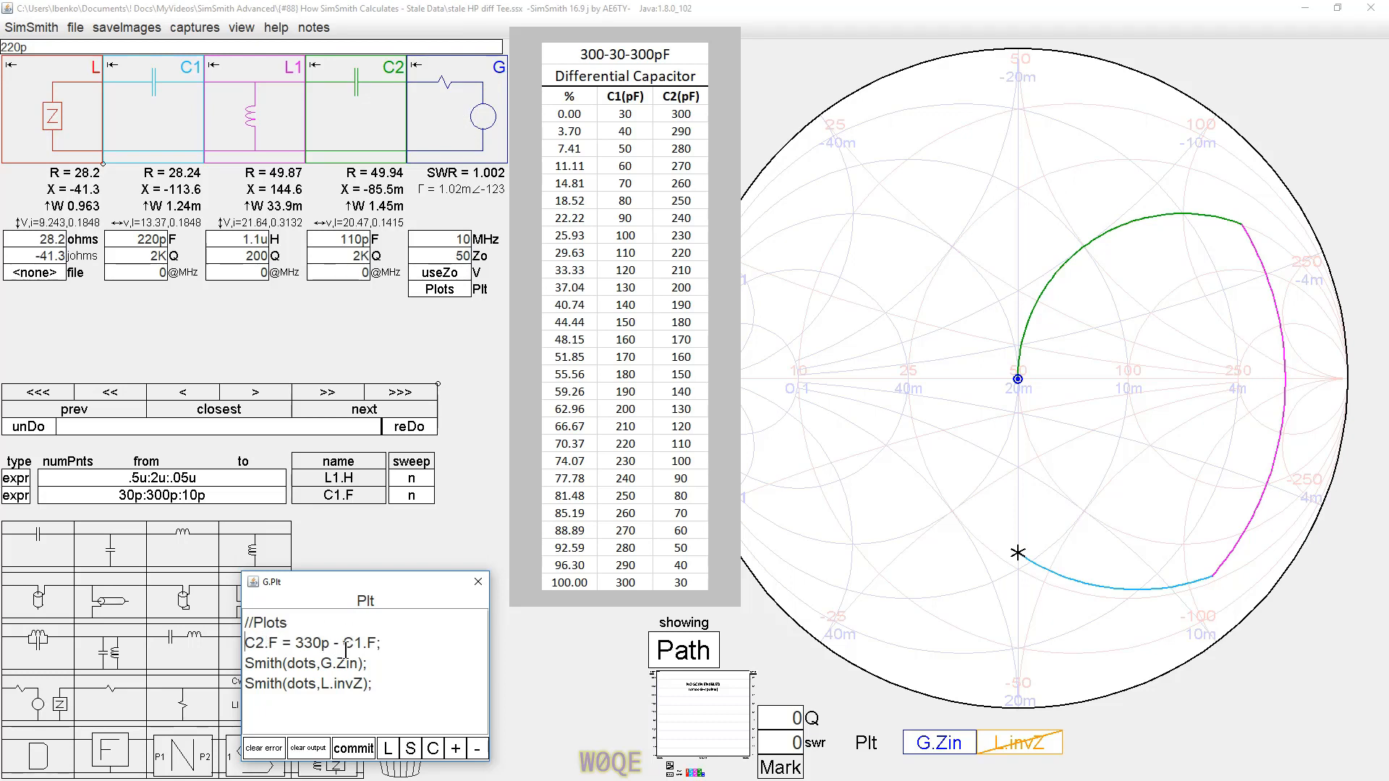
pyautogui.moveTo(282, 147)
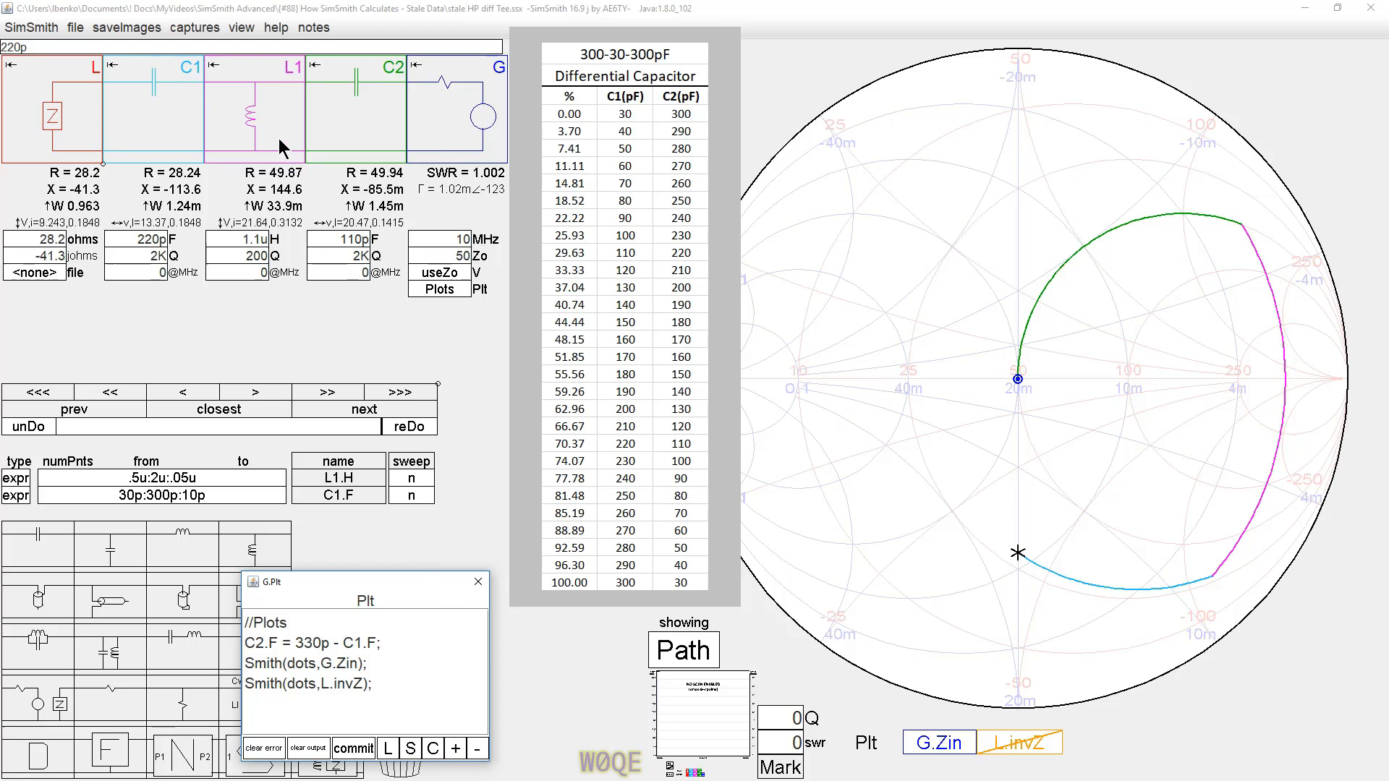
pyautogui.moveTo(238, 131)
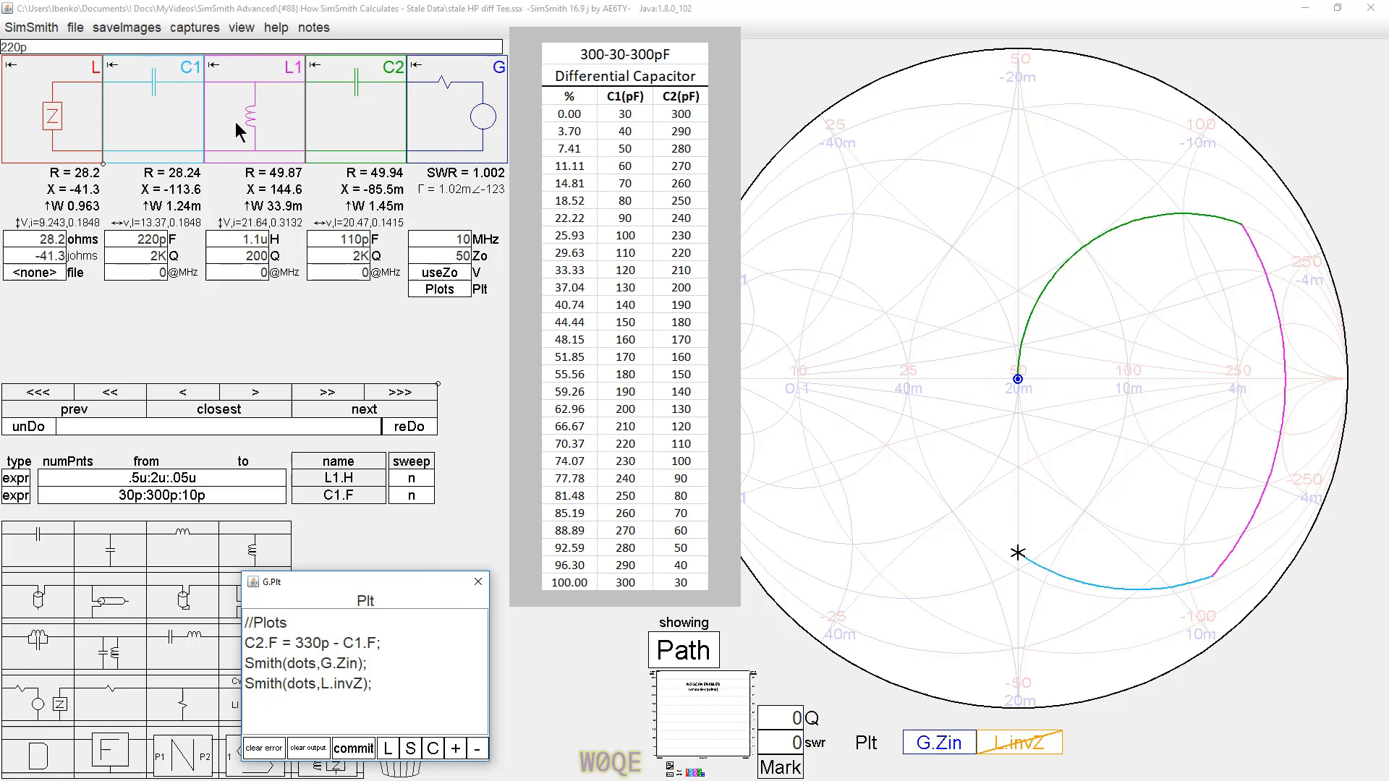
pyautogui.moveTo(197, 133)
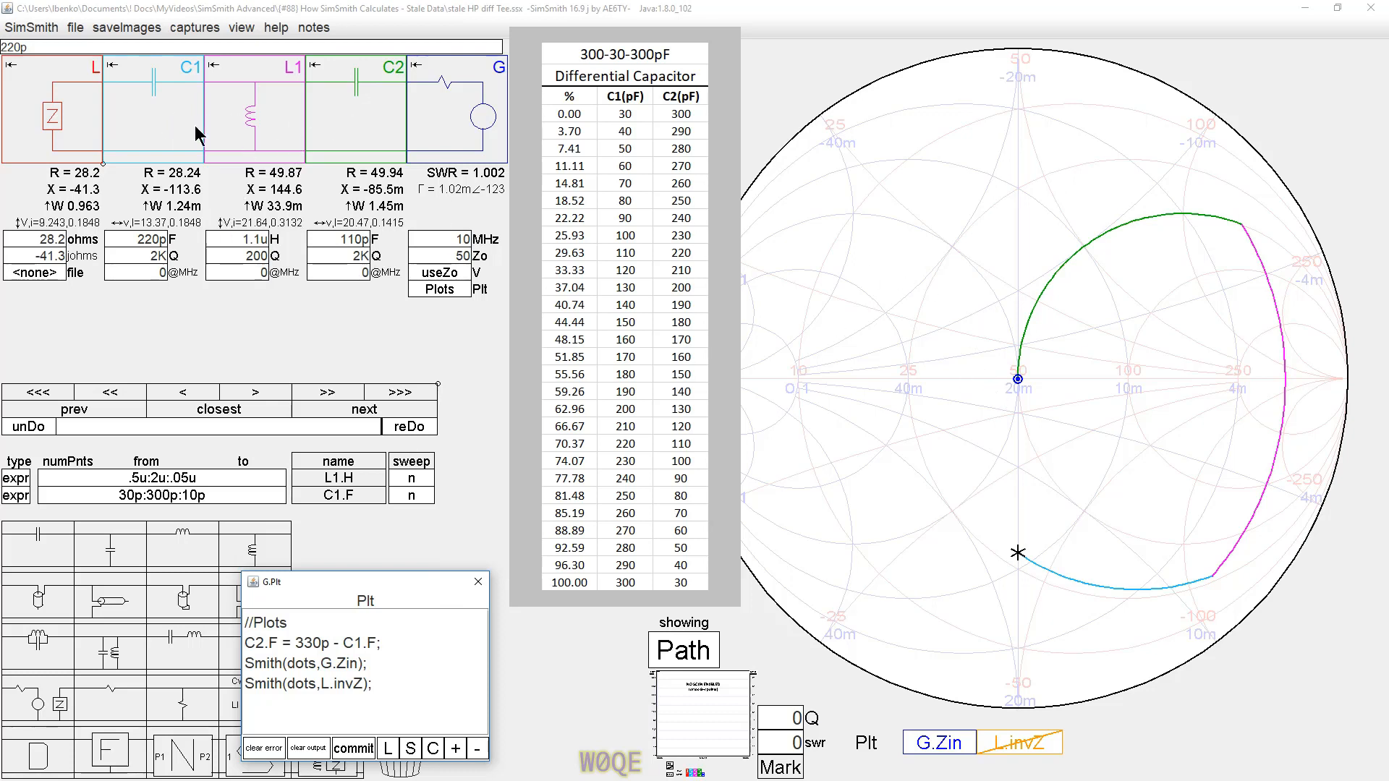
pyautogui.moveTo(237, 91)
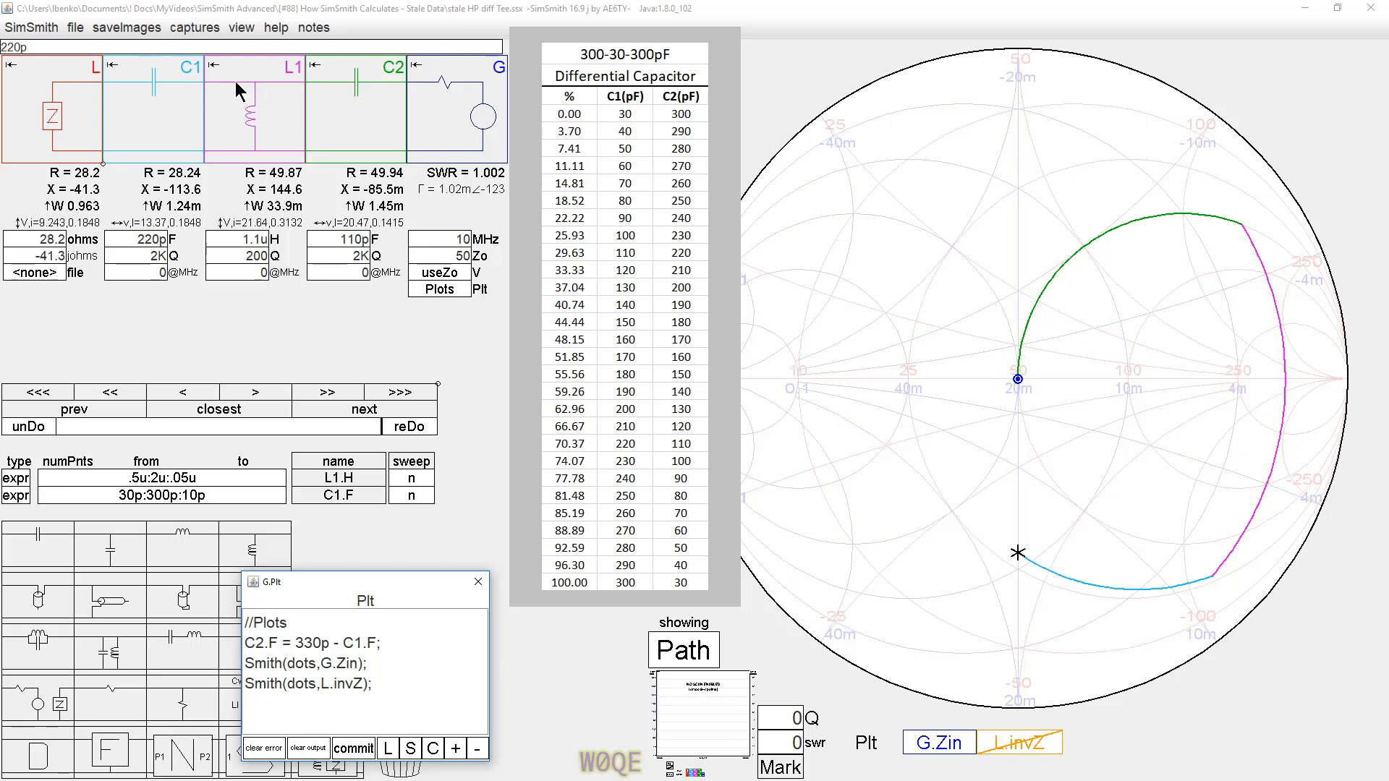
pyautogui.moveTo(189, 97)
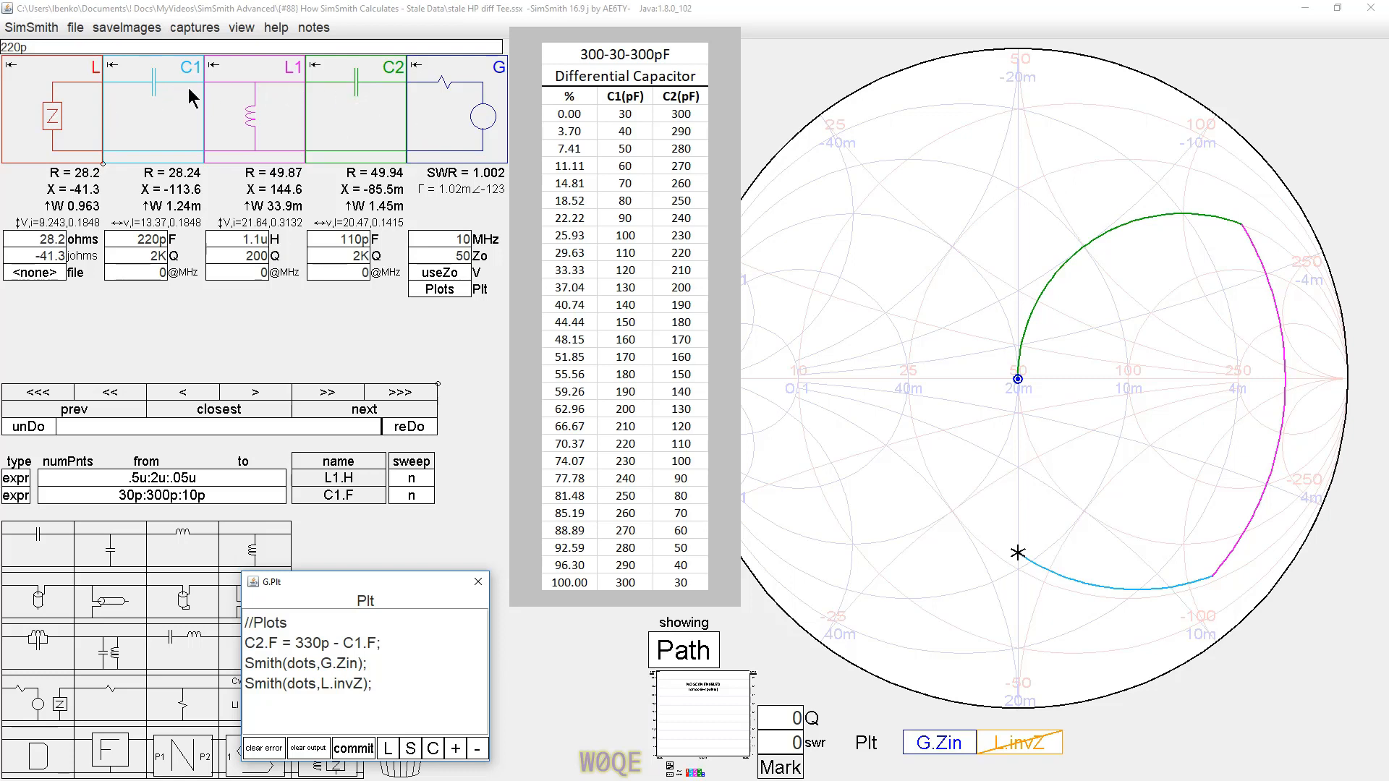
pyautogui.moveTo(262, 119)
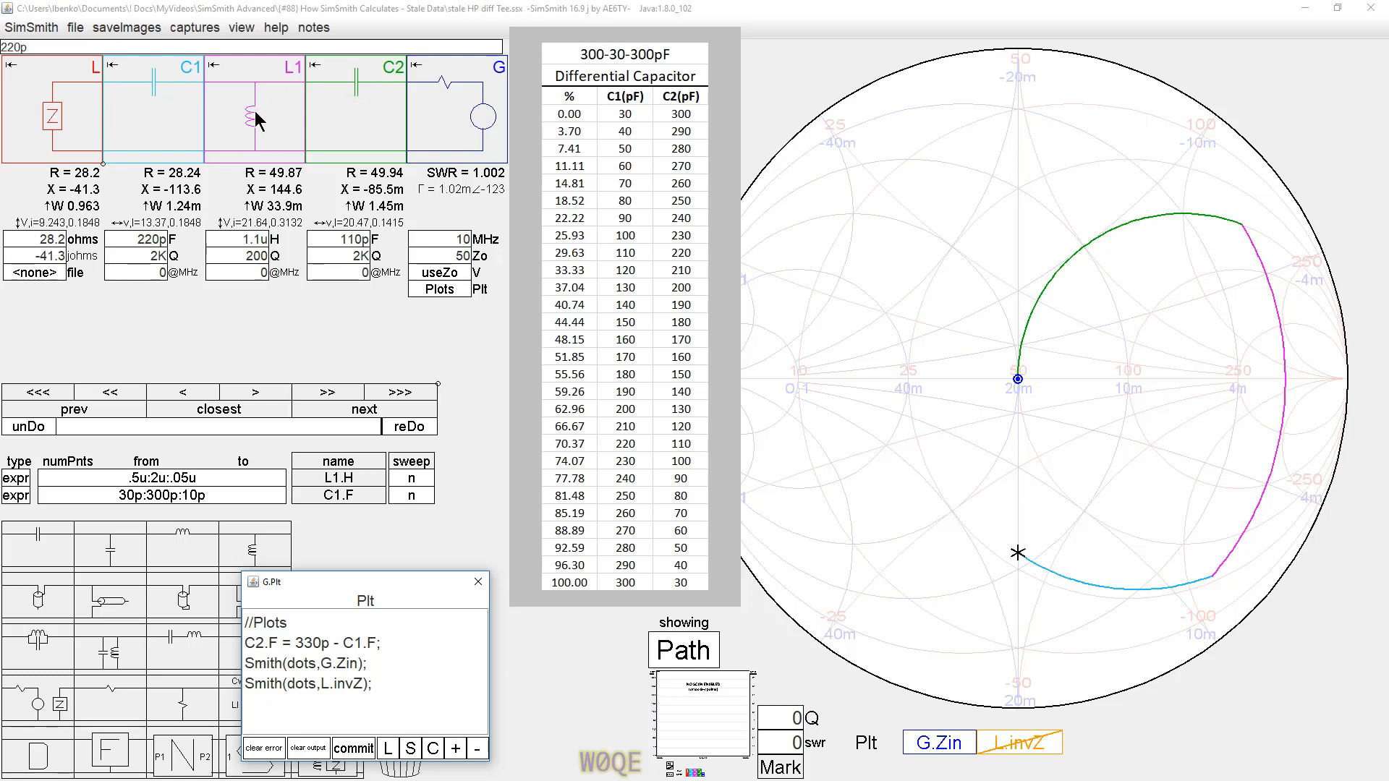
pyautogui.moveTo(412, 482)
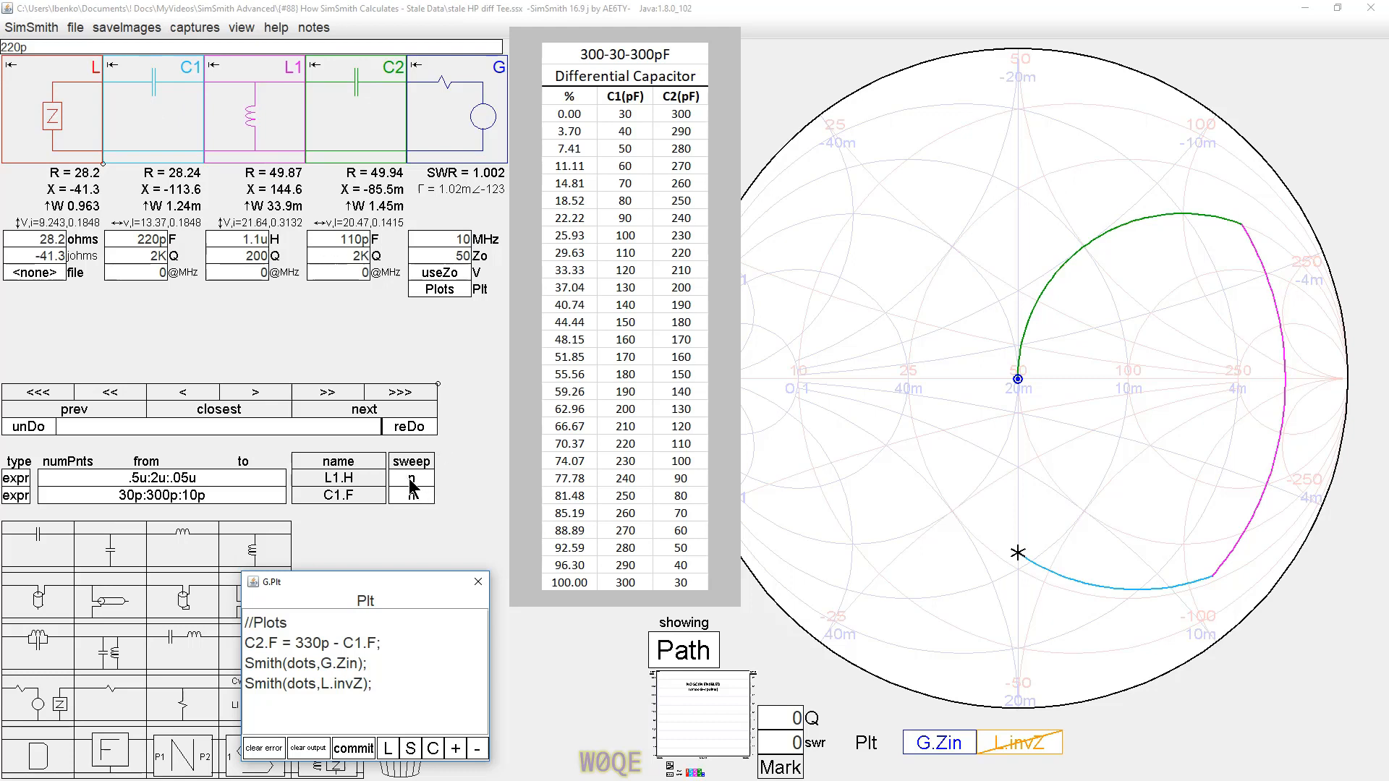
pyautogui.click(410, 476)
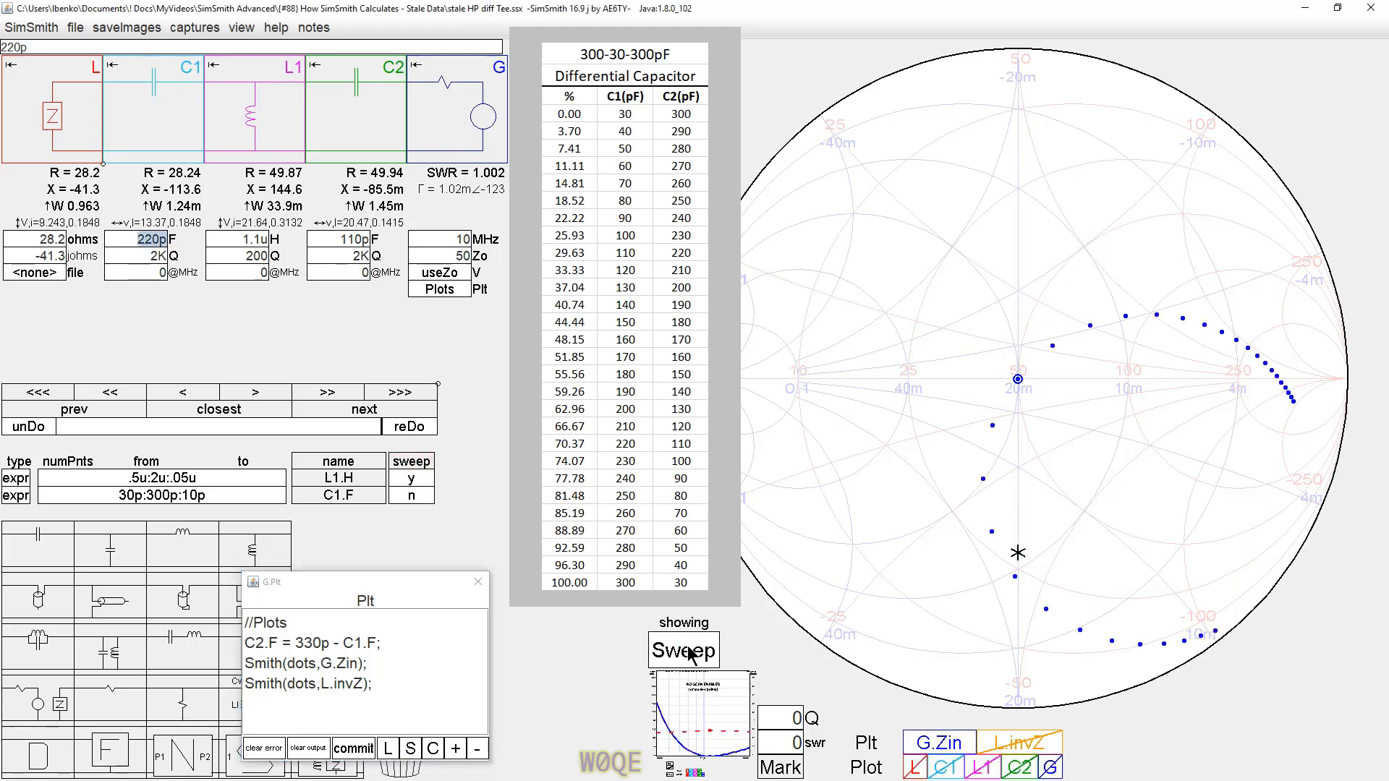
pyautogui.click(682, 649)
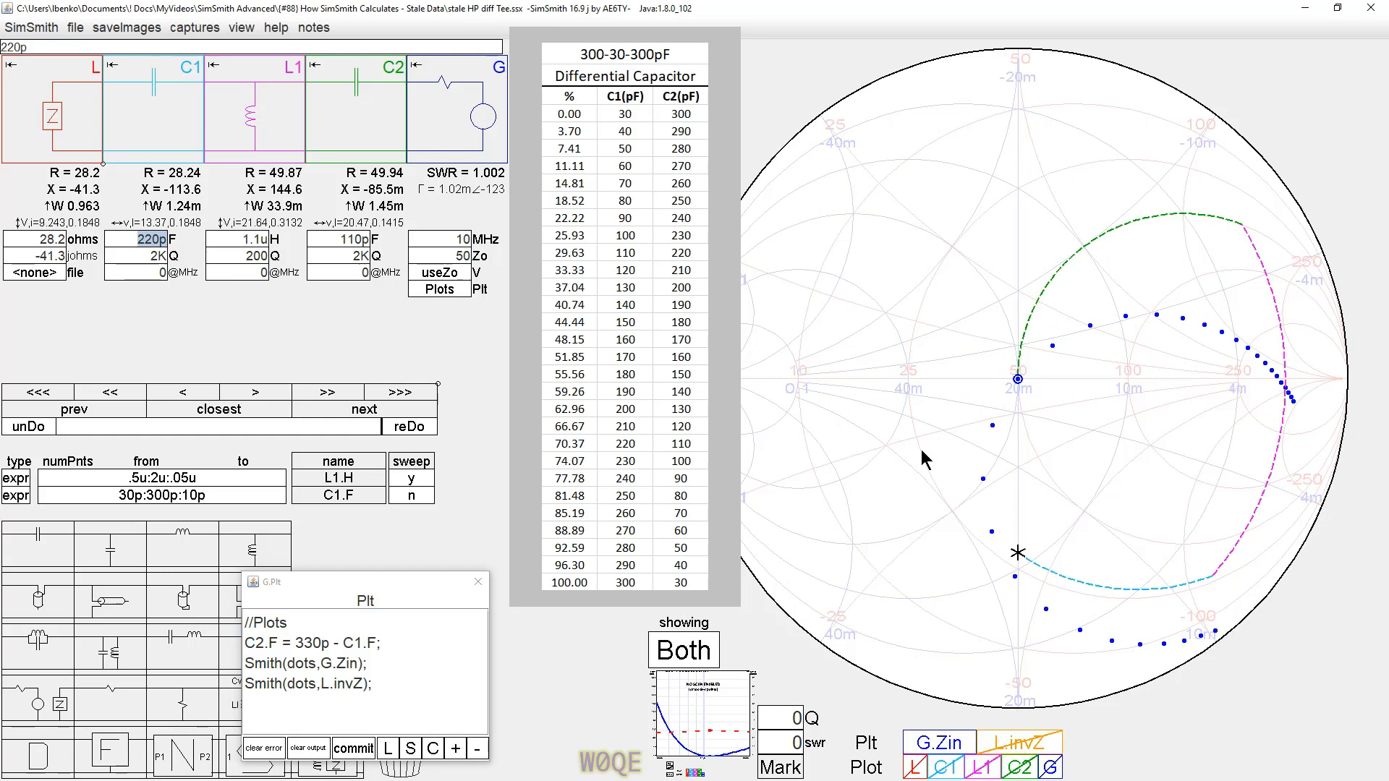
pyautogui.moveTo(1018, 553)
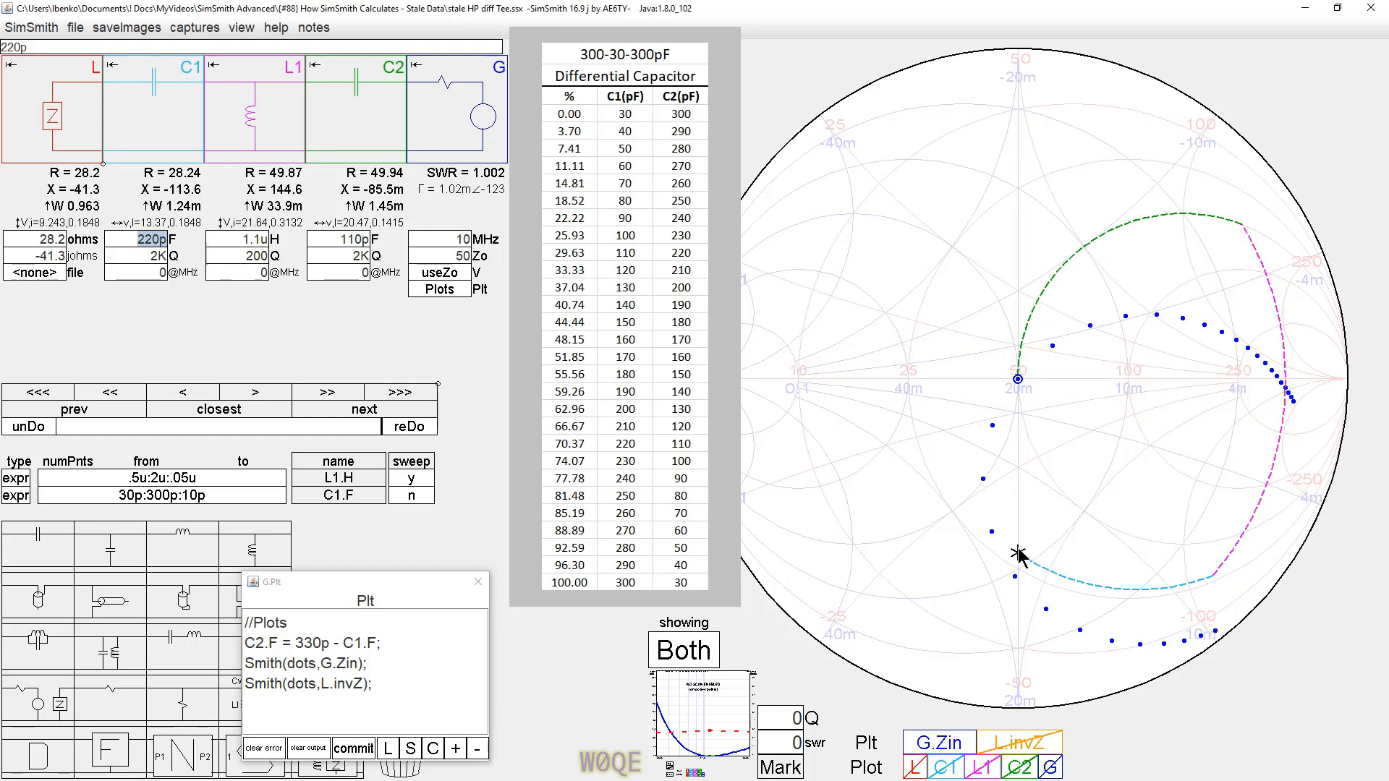
pyautogui.moveTo(1163, 614)
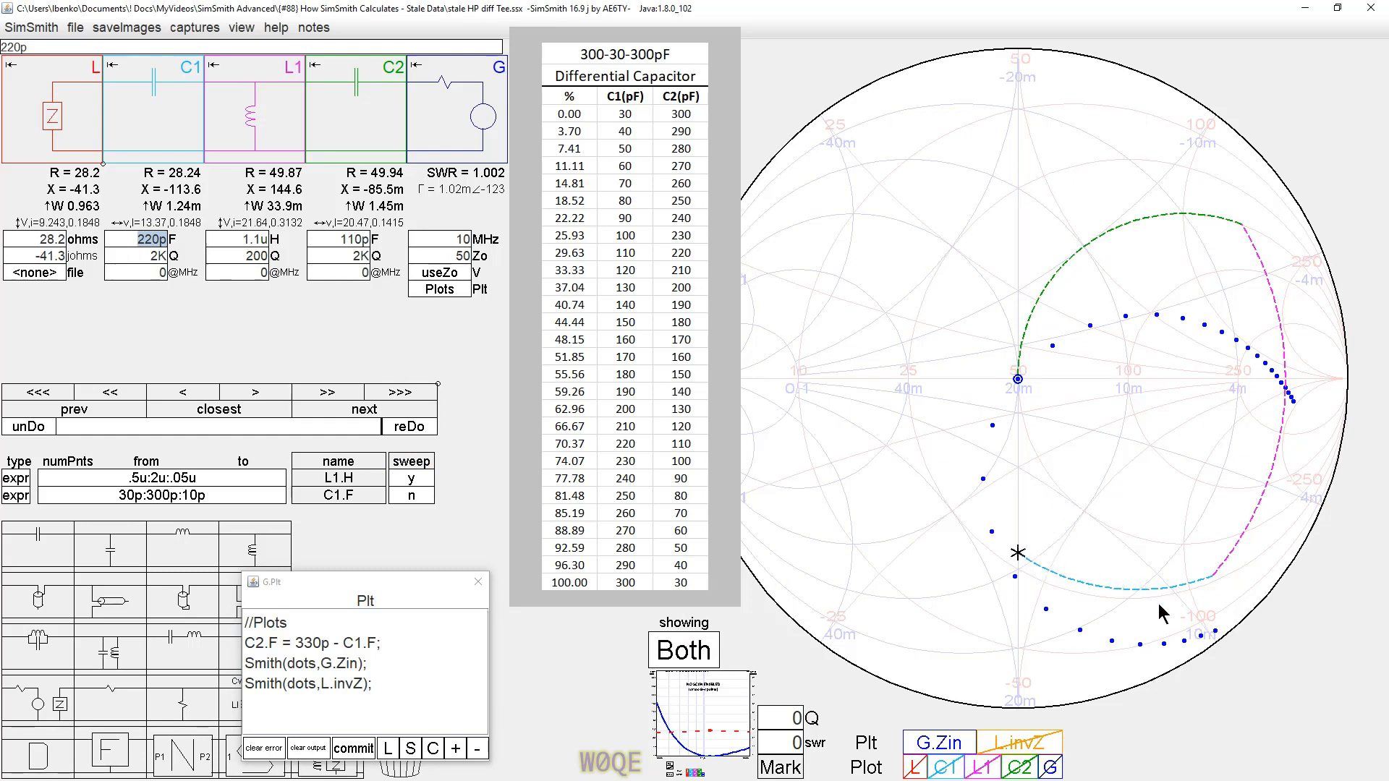
pyautogui.moveTo(1310, 416)
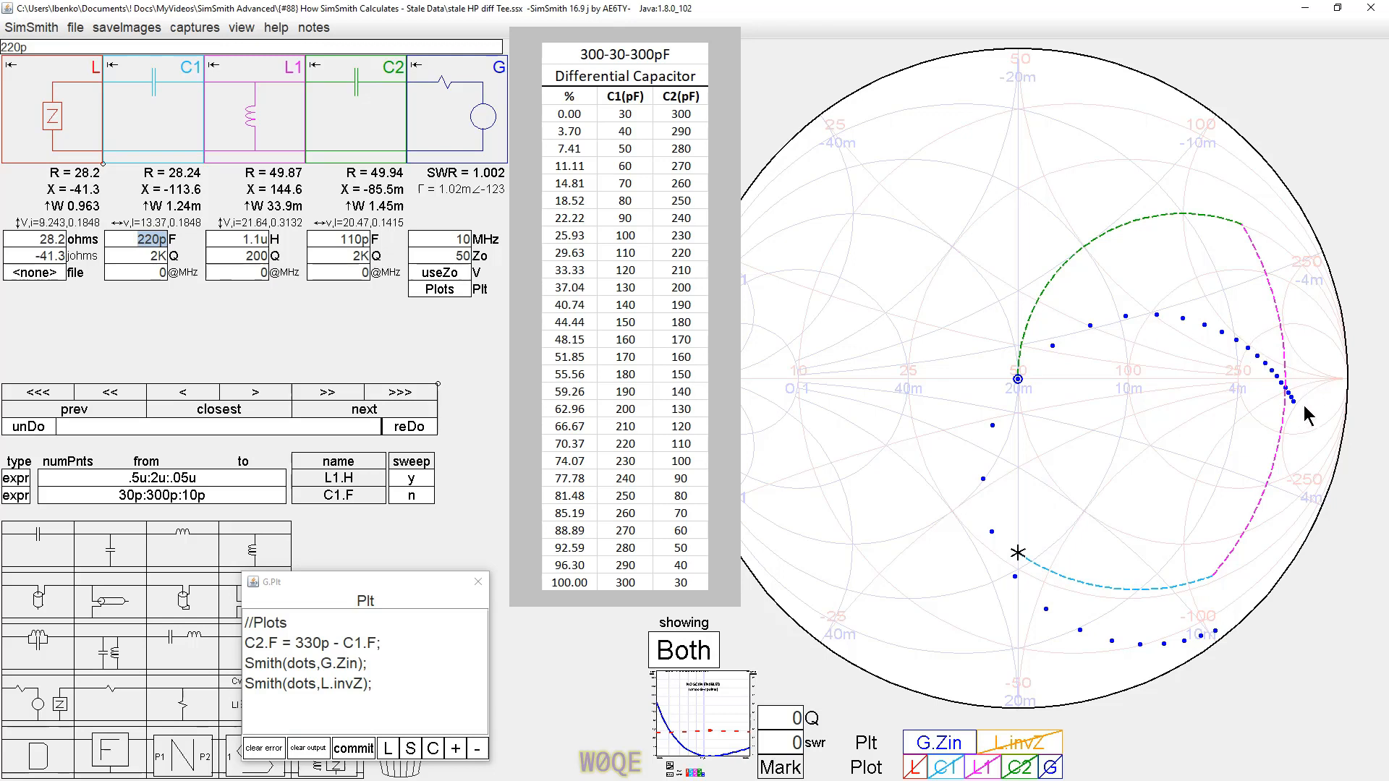
pyautogui.moveTo(229, 266)
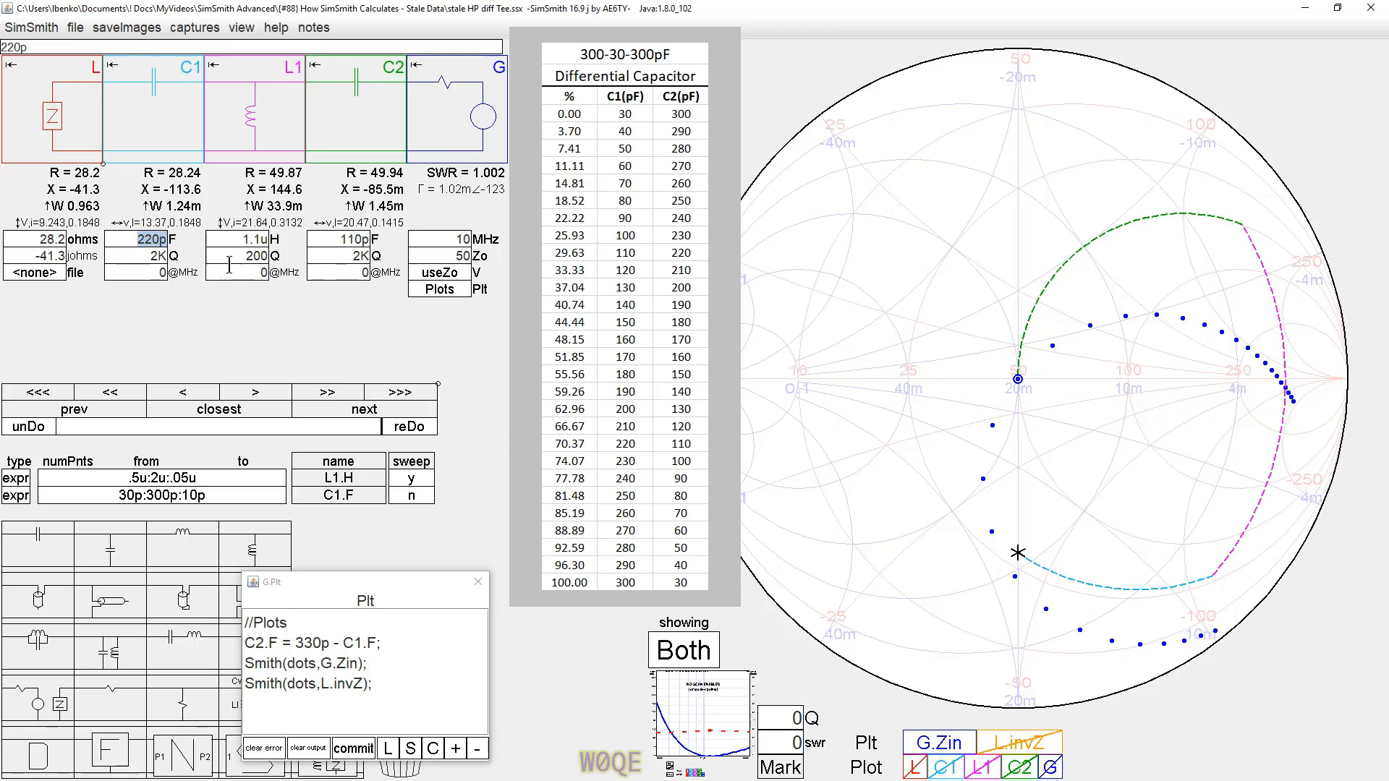
pyautogui.moveTo(1027, 396)
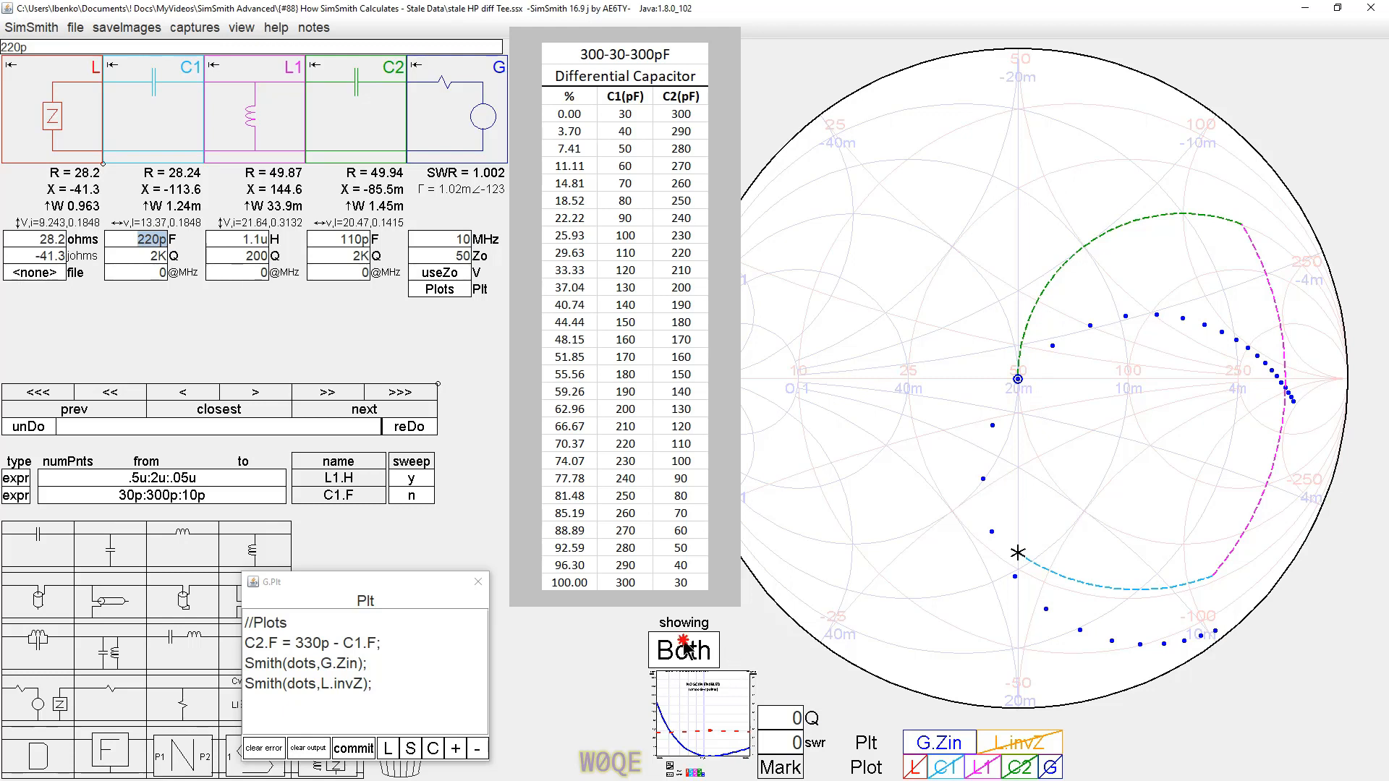
# - Show only the sweep points, and move the sweep from L1.H to C1.F
pyautogui.click(682, 650)
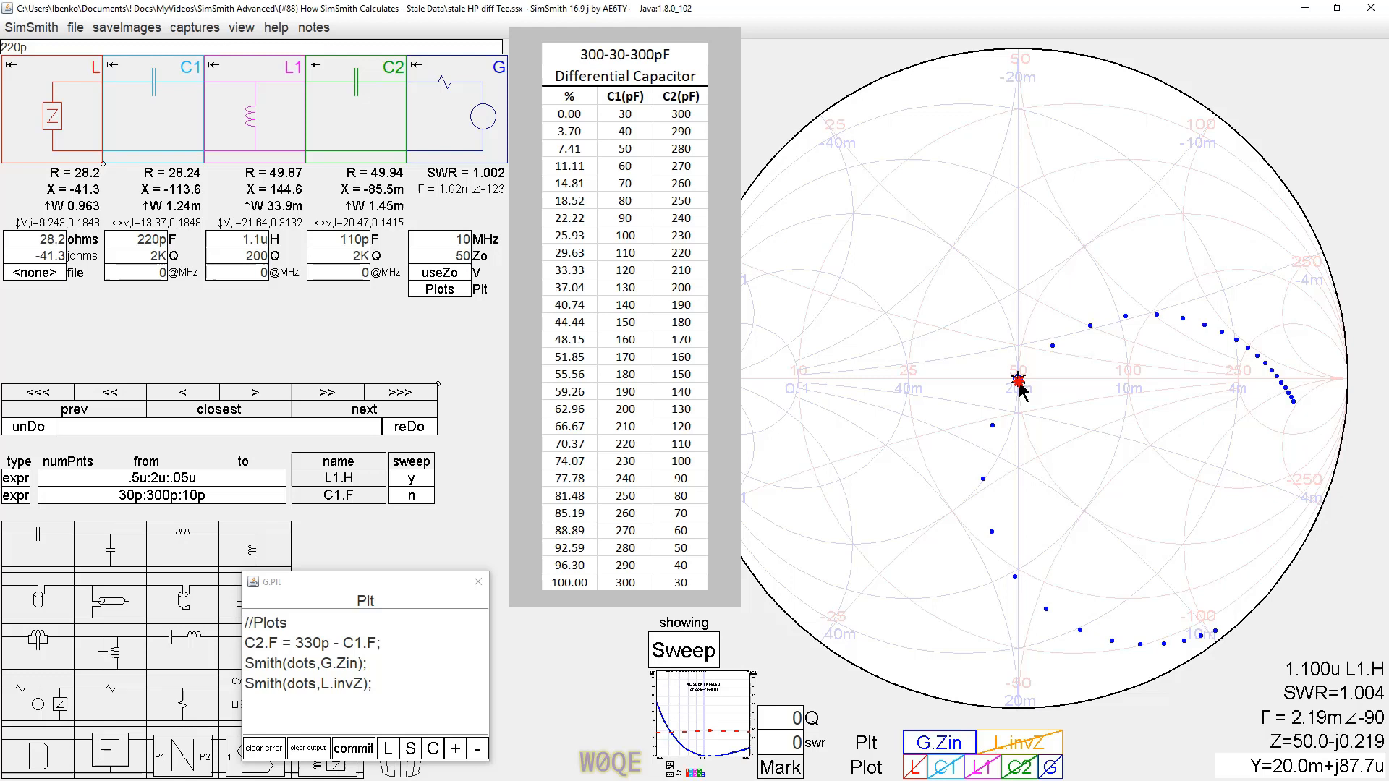
pyautogui.moveTo(1279, 675)
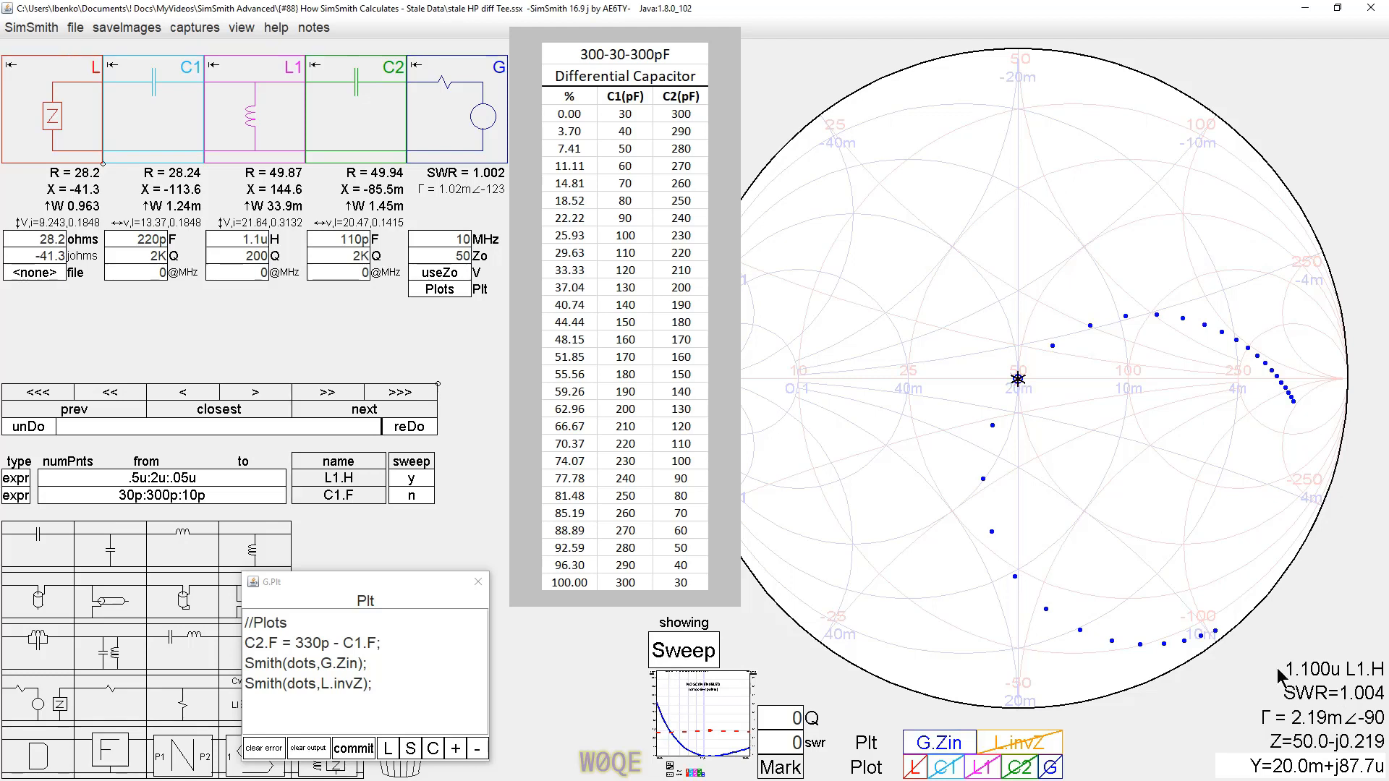
pyautogui.moveTo(1337, 686)
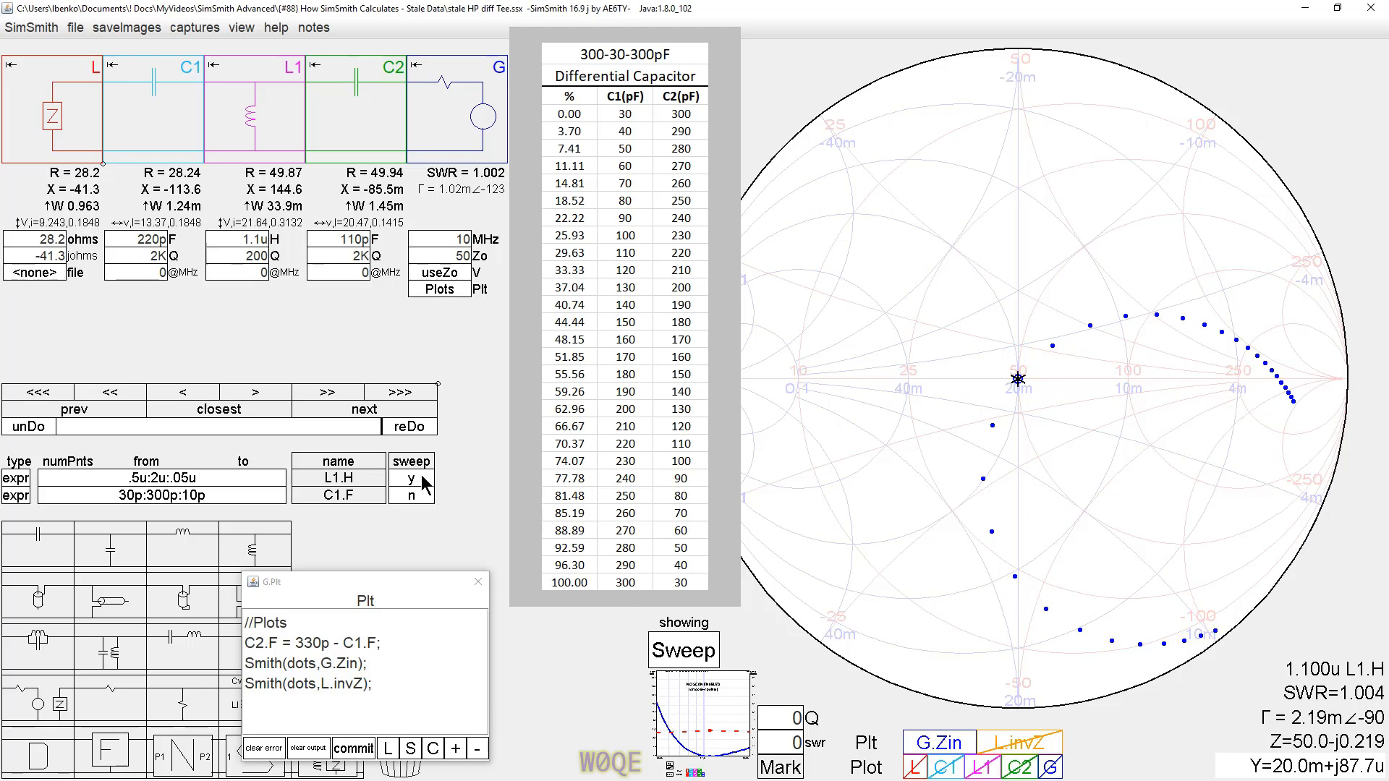
pyautogui.click(410, 477)
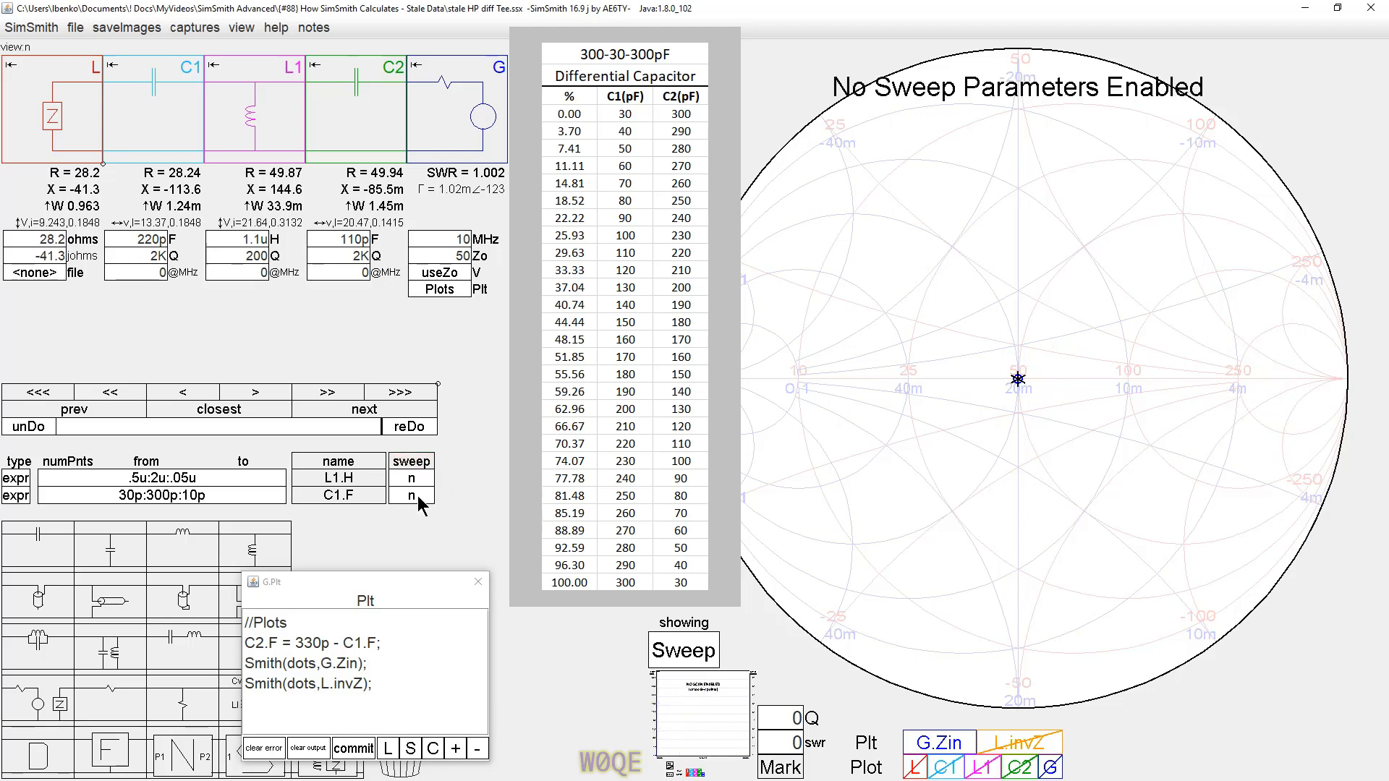
pyautogui.click(410, 495)
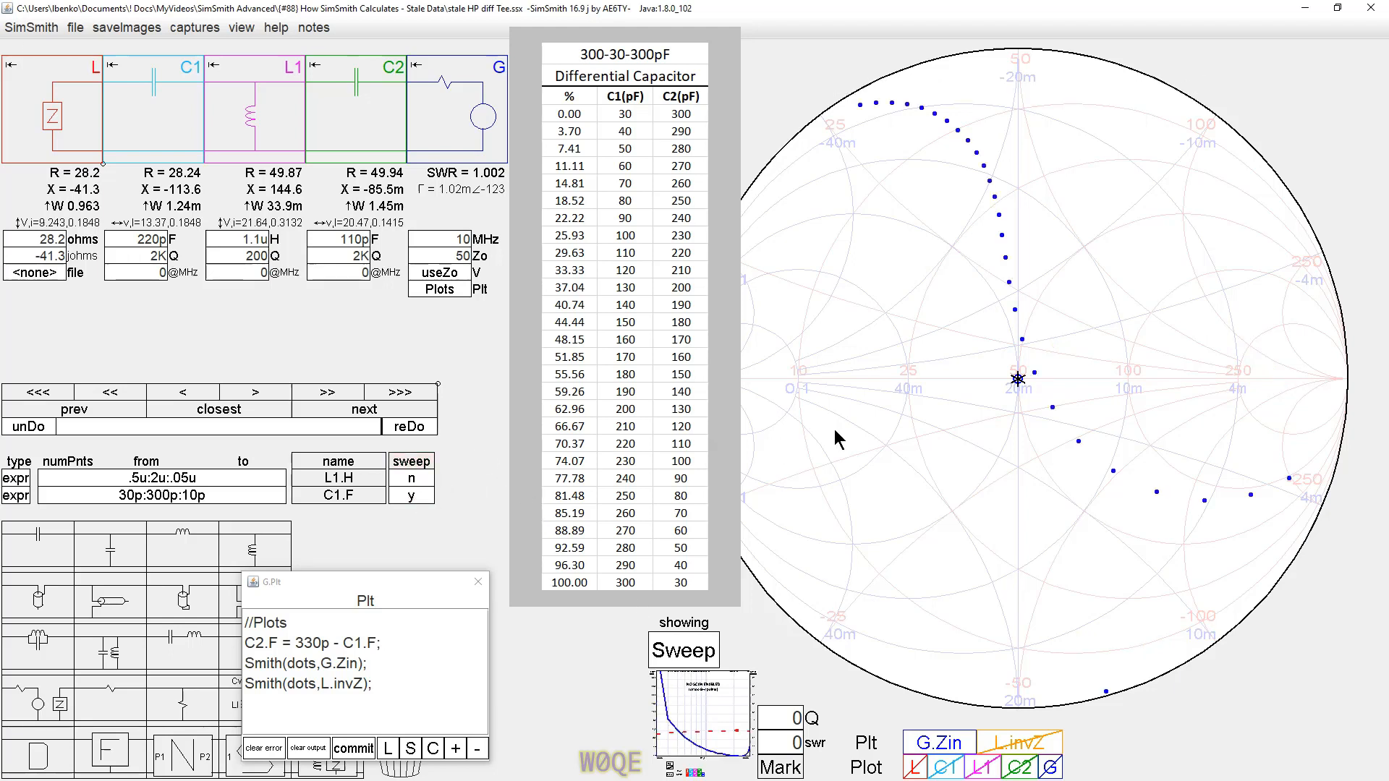
pyautogui.moveTo(1020, 403)
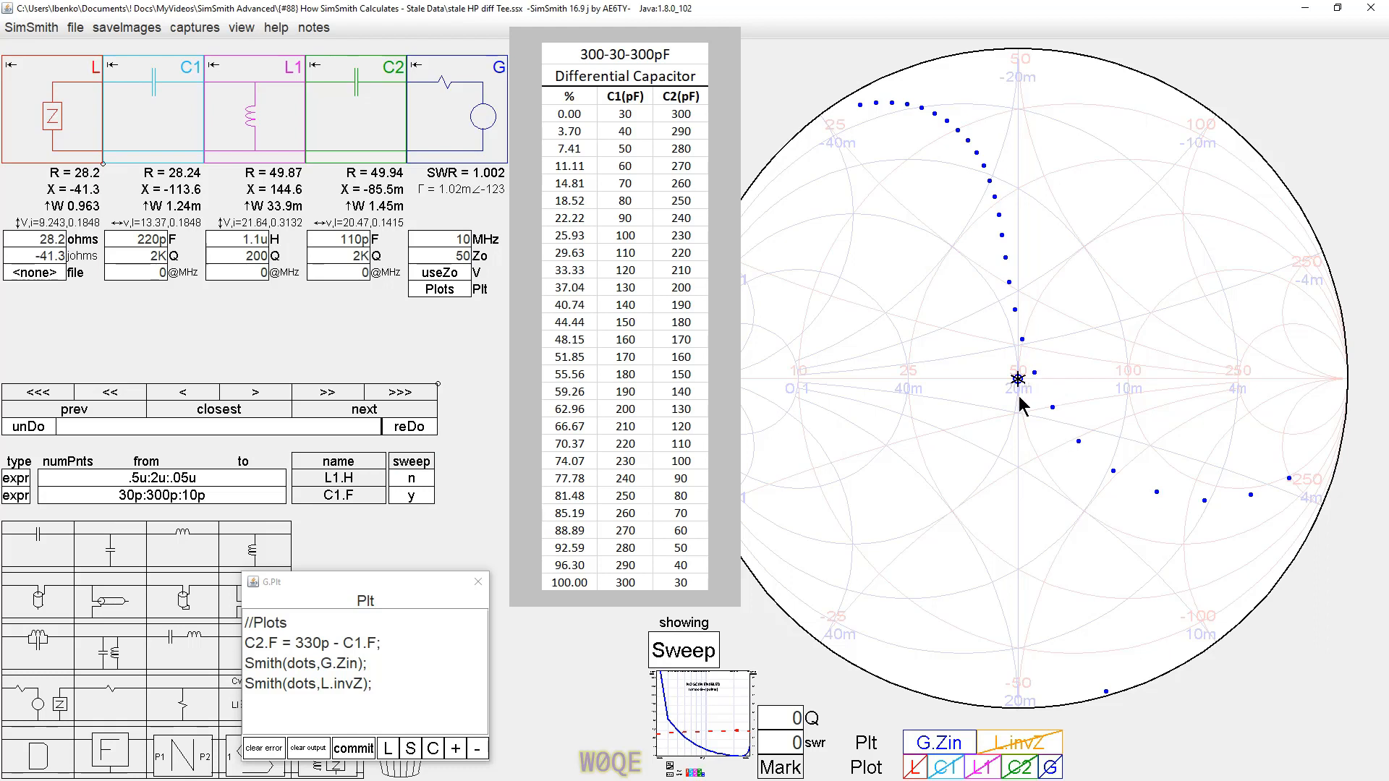
pyautogui.moveTo(1025, 390)
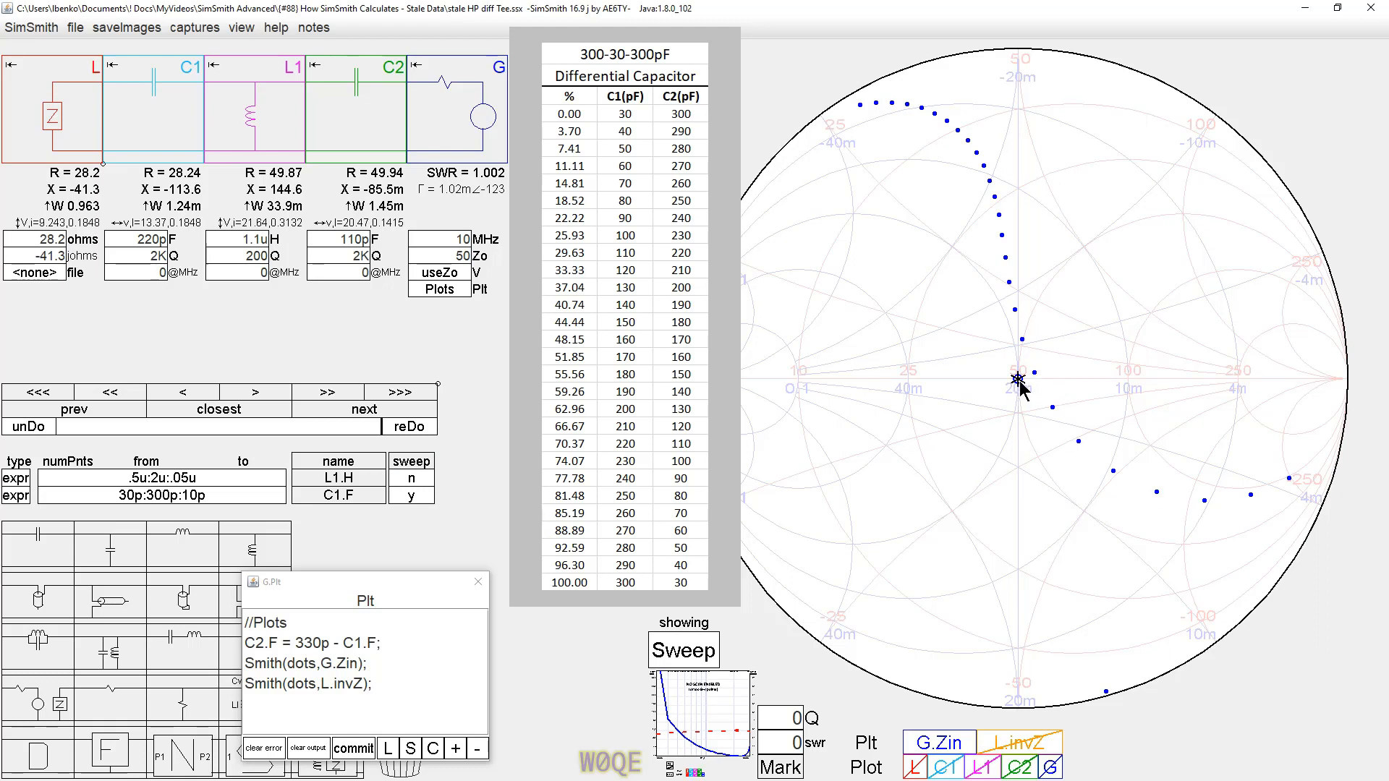
pyautogui.moveTo(292, 239)
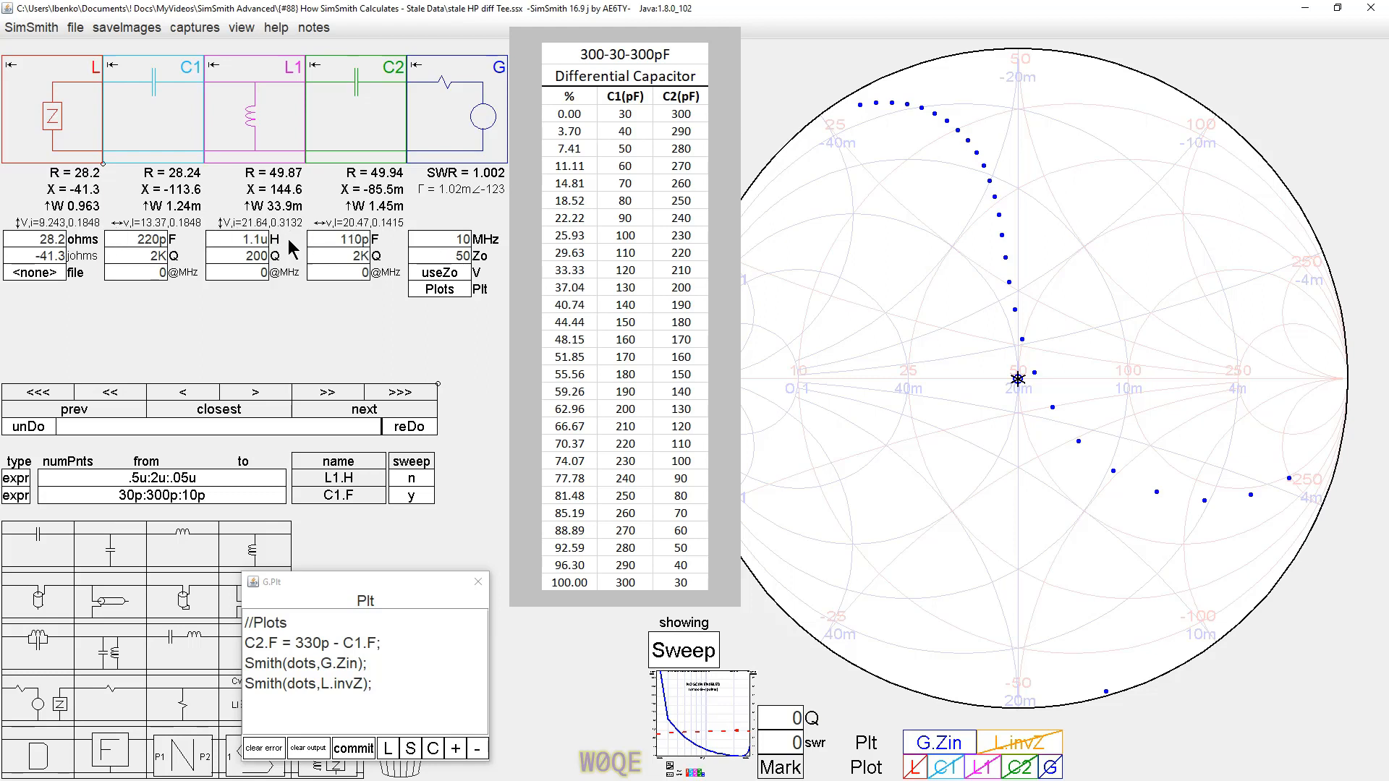
pyautogui.moveTo(1018, 301)
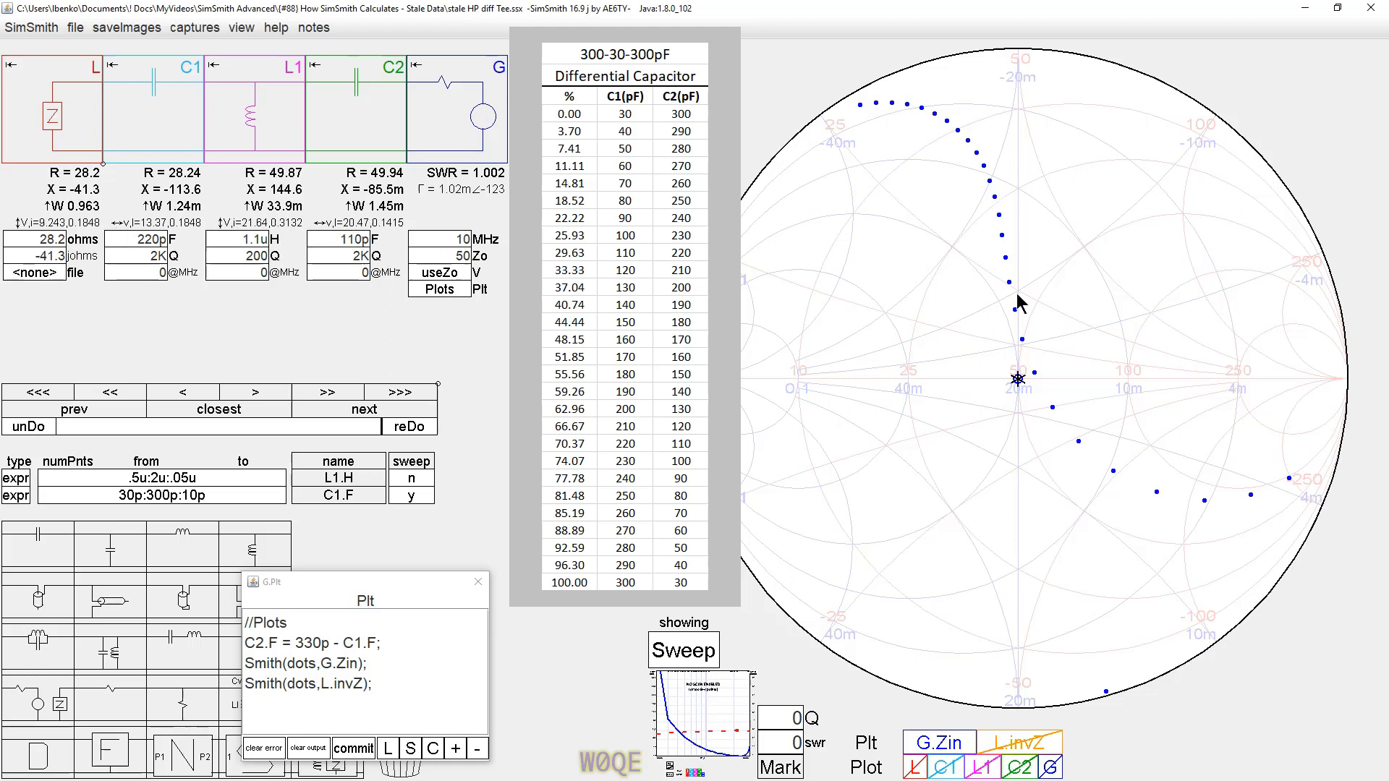
pyautogui.moveTo(1232, 538)
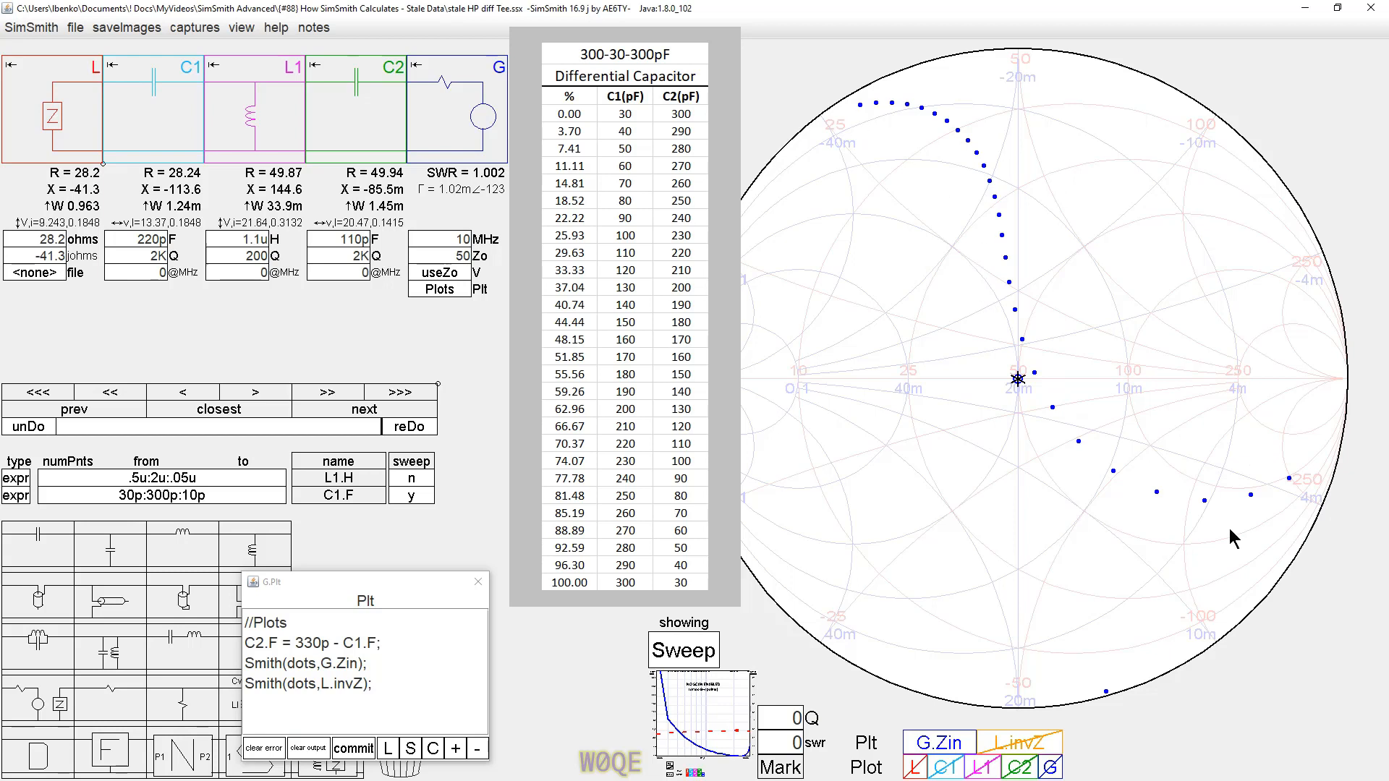
pyautogui.moveTo(1110, 704)
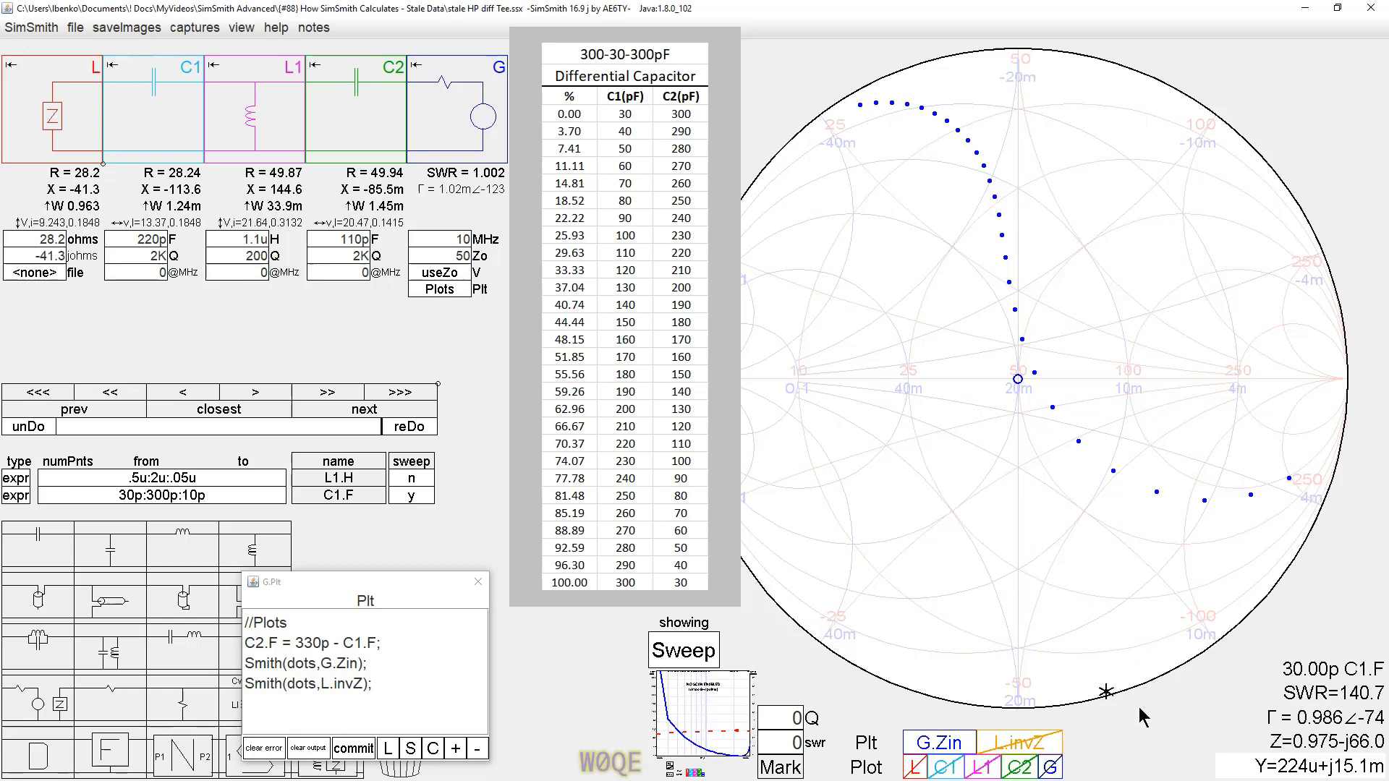
pyautogui.moveTo(1122, 721)
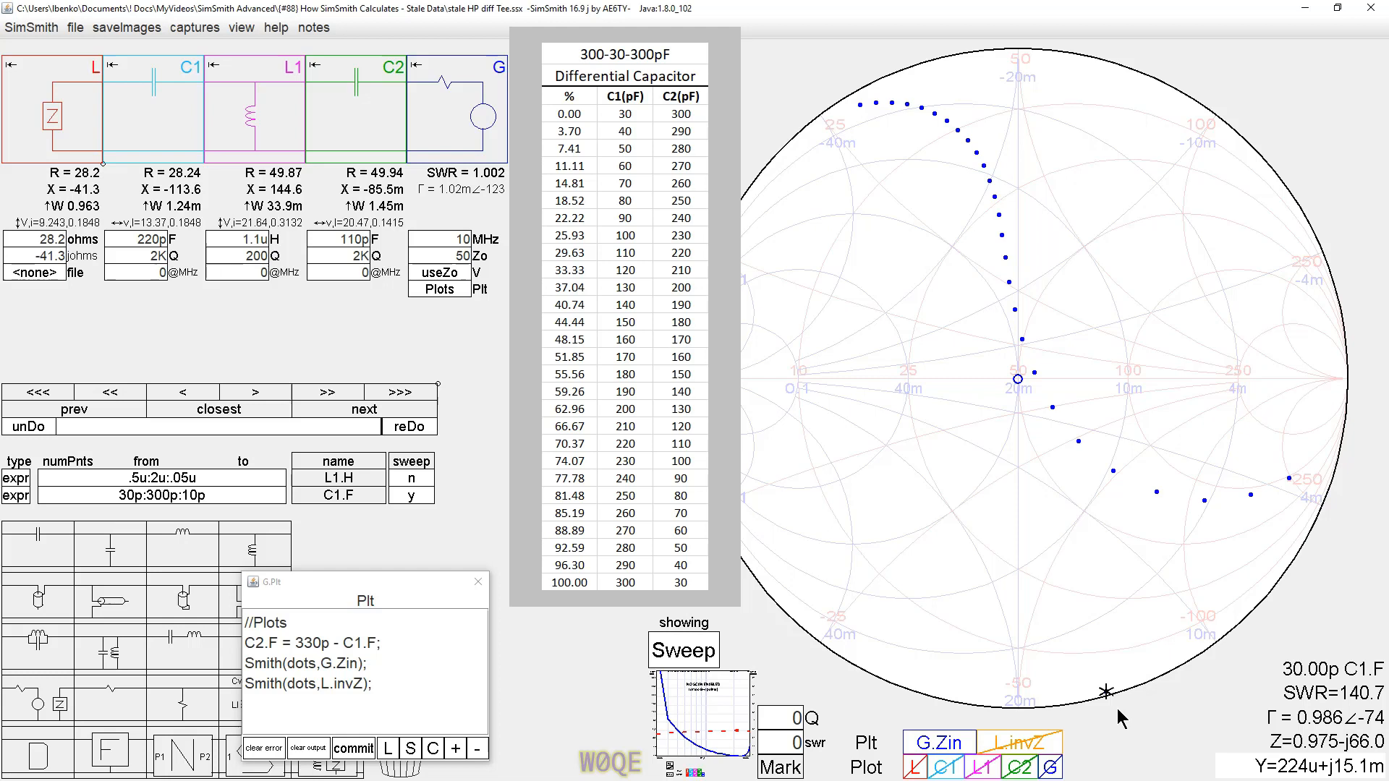
pyautogui.moveTo(145, 303)
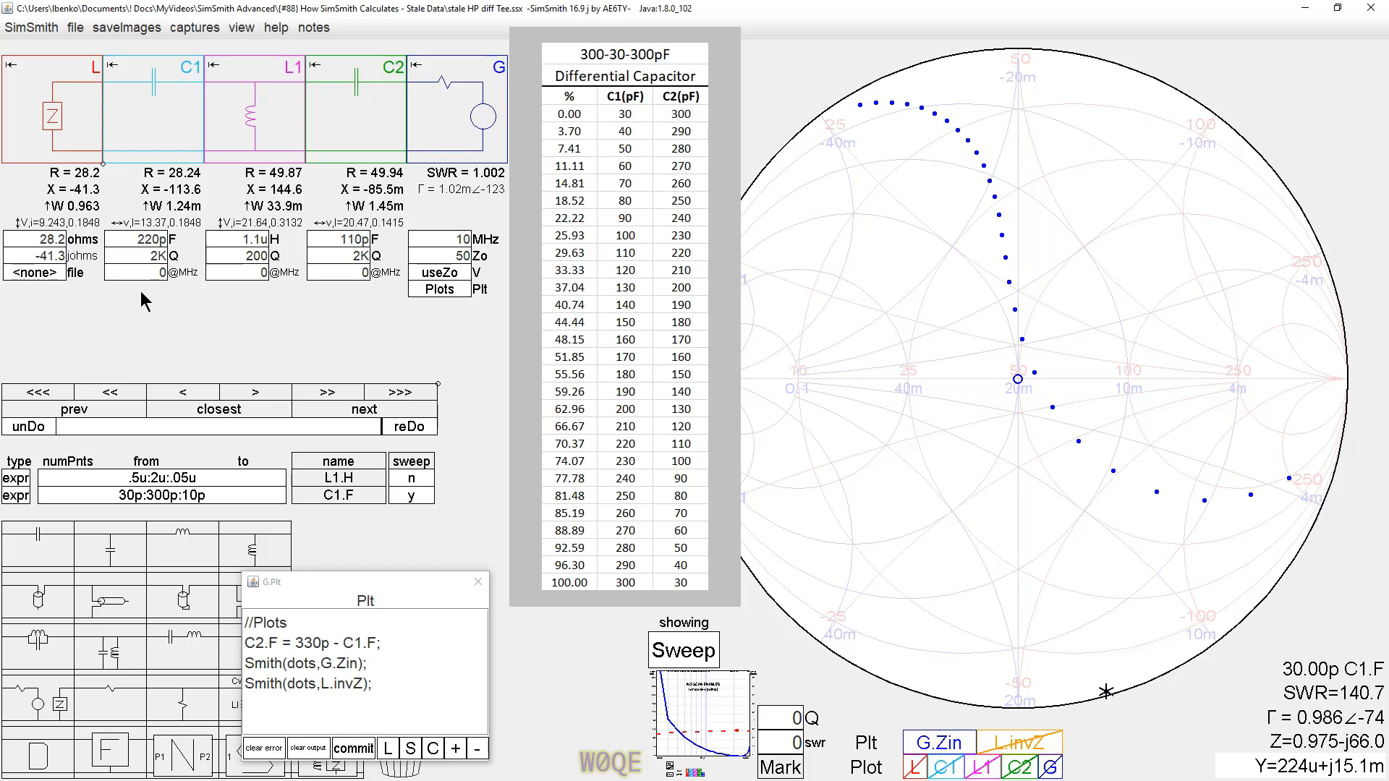
pyautogui.moveTo(288, 35)
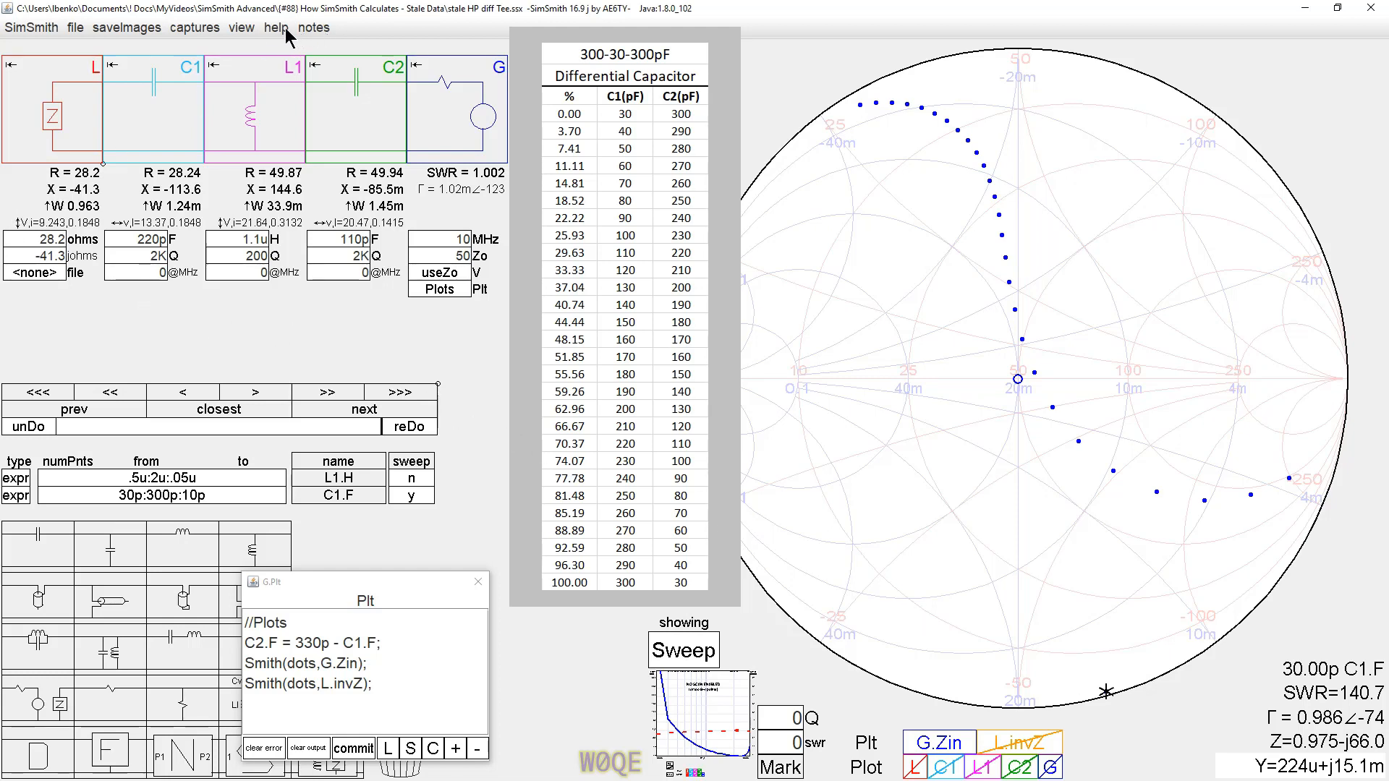
# - Open the SimSmith Manual from the help options, scroll through it, then close it
pyautogui.click(275, 27)
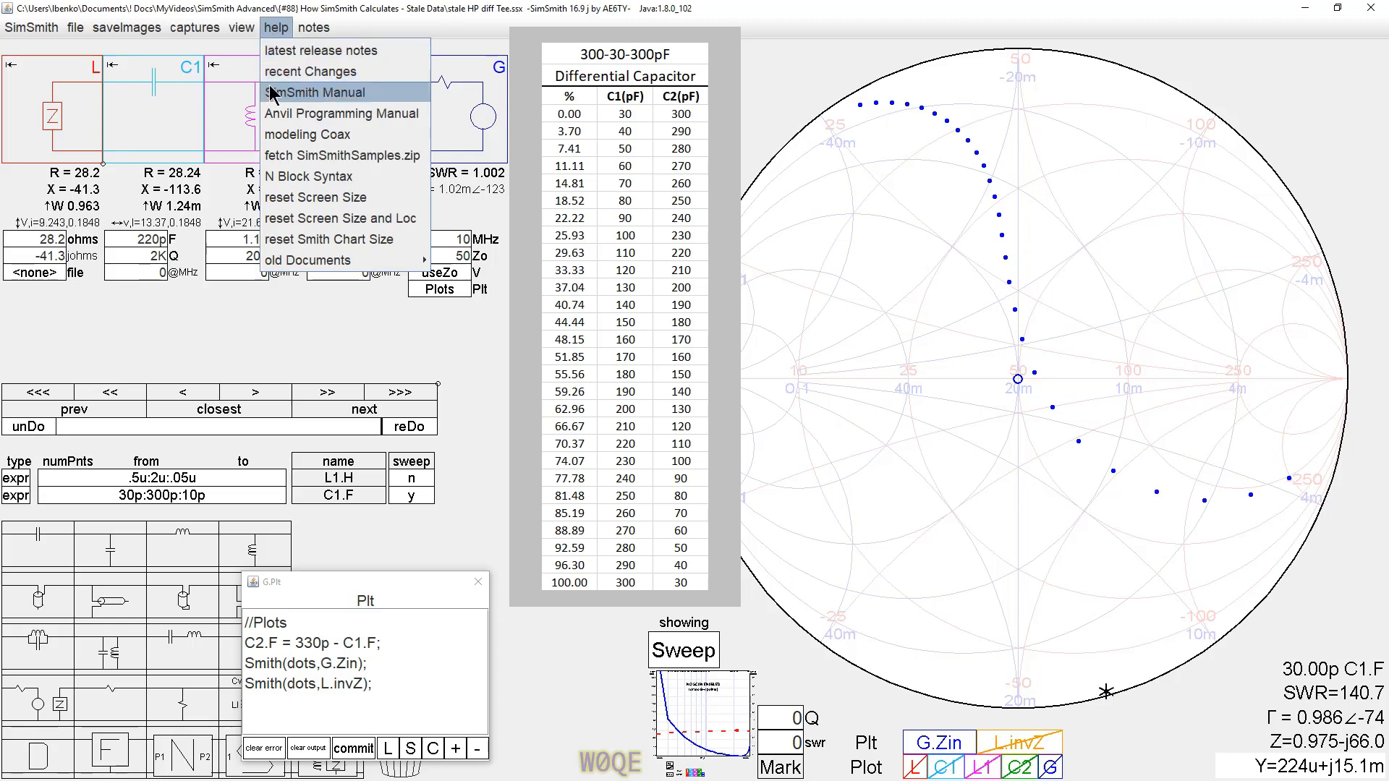
pyautogui.click(316, 92)
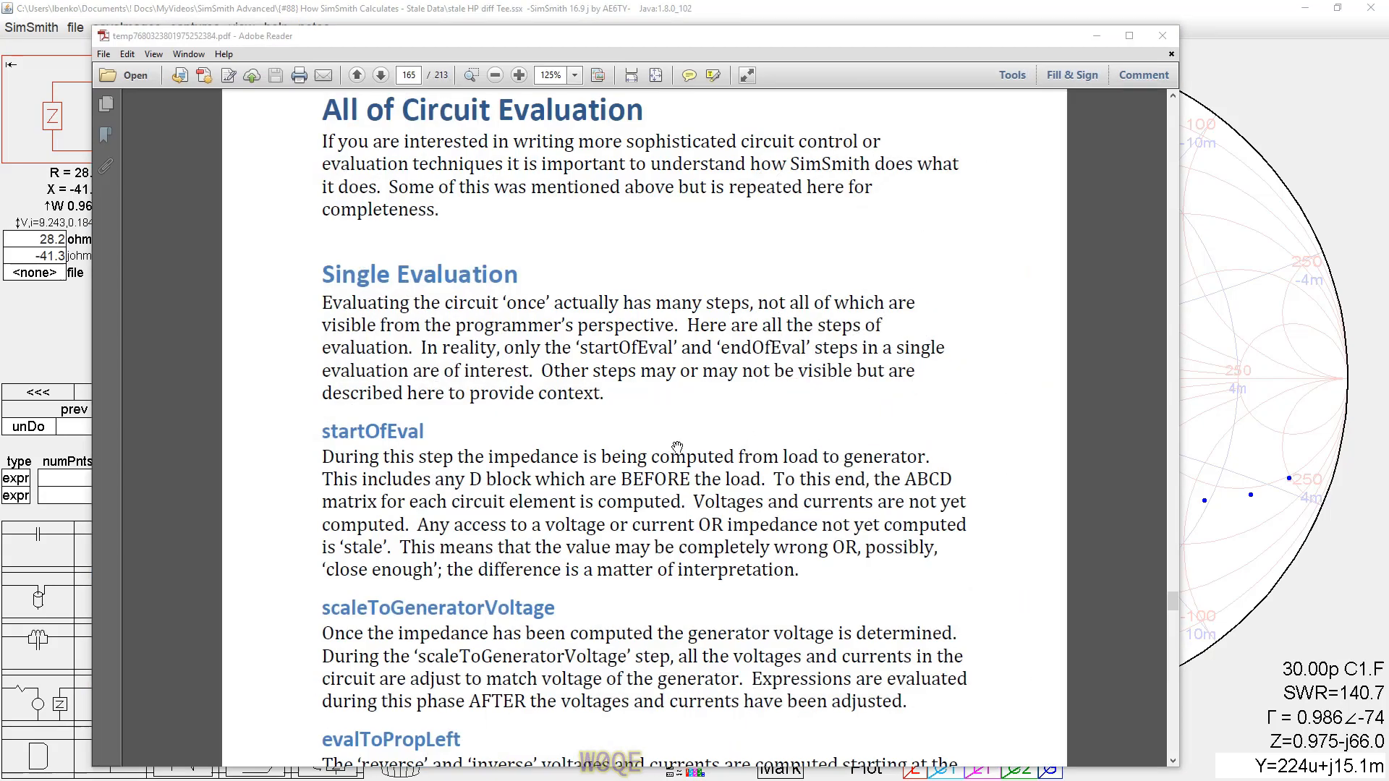
pyautogui.moveTo(409, 462)
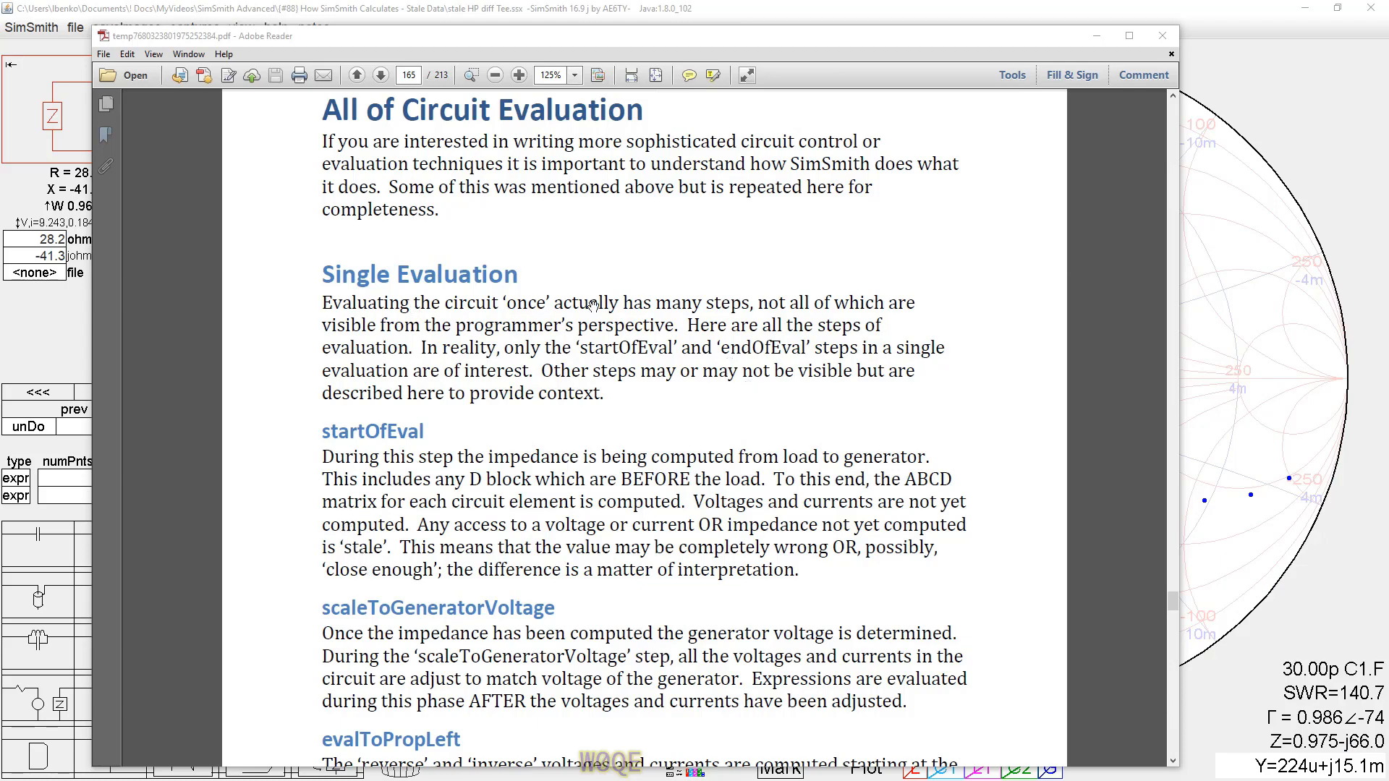
pyautogui.scroll(3)
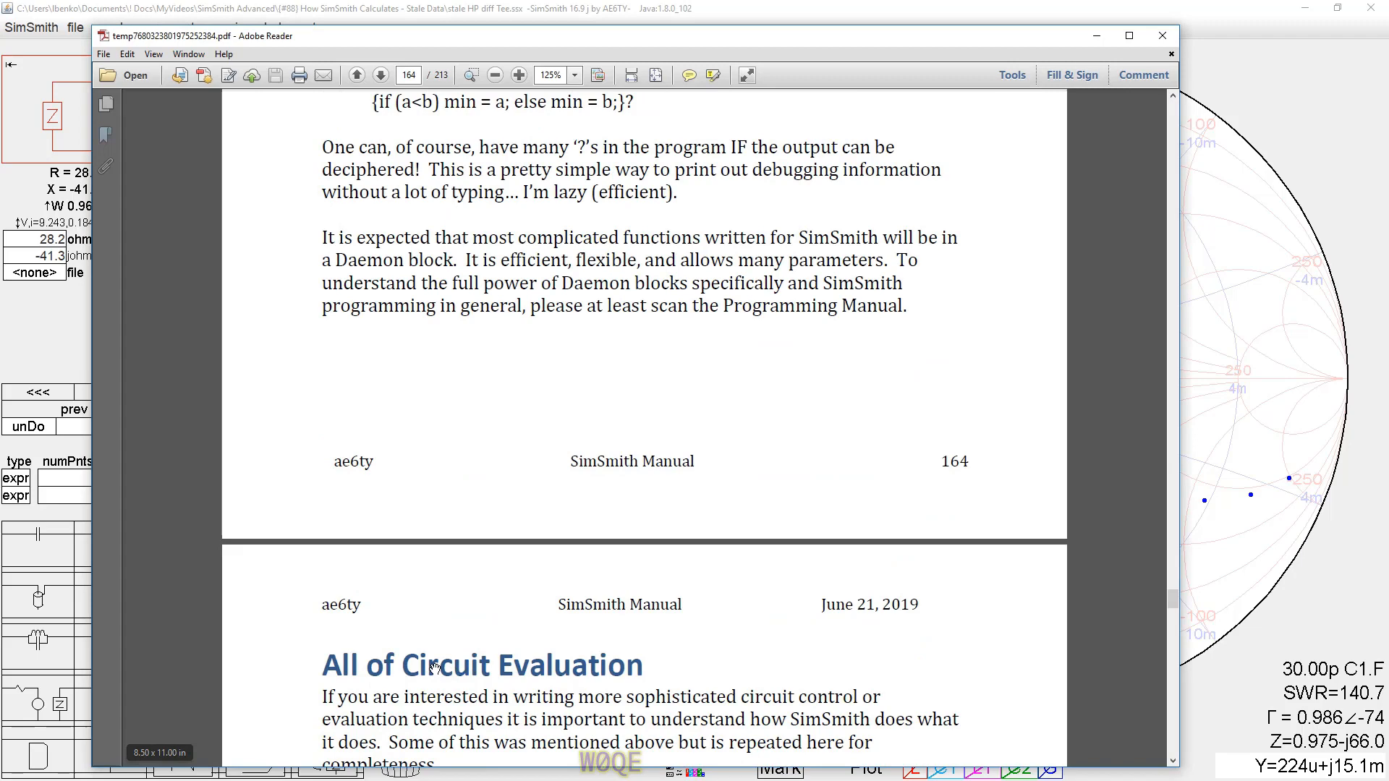
pyautogui.scroll(-3)
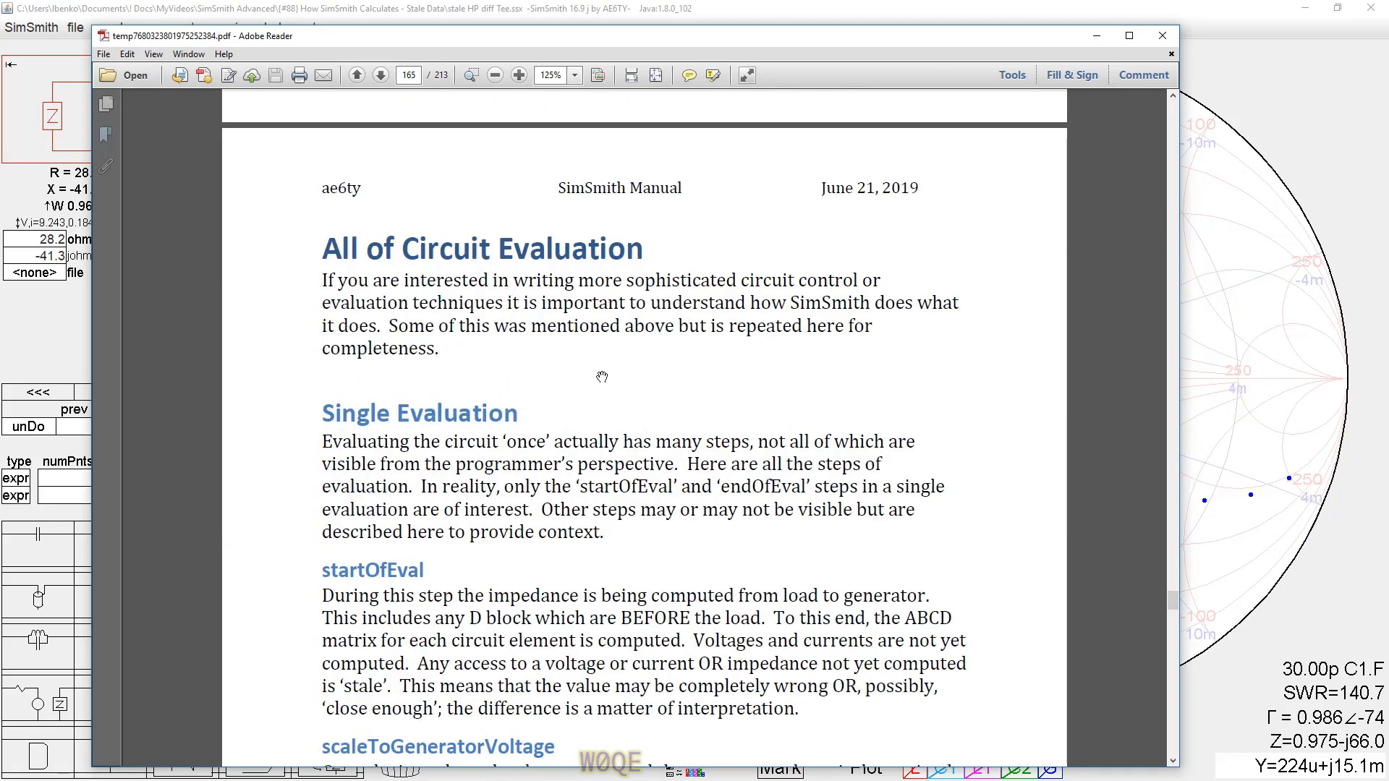
pyautogui.moveTo(1161, 35)
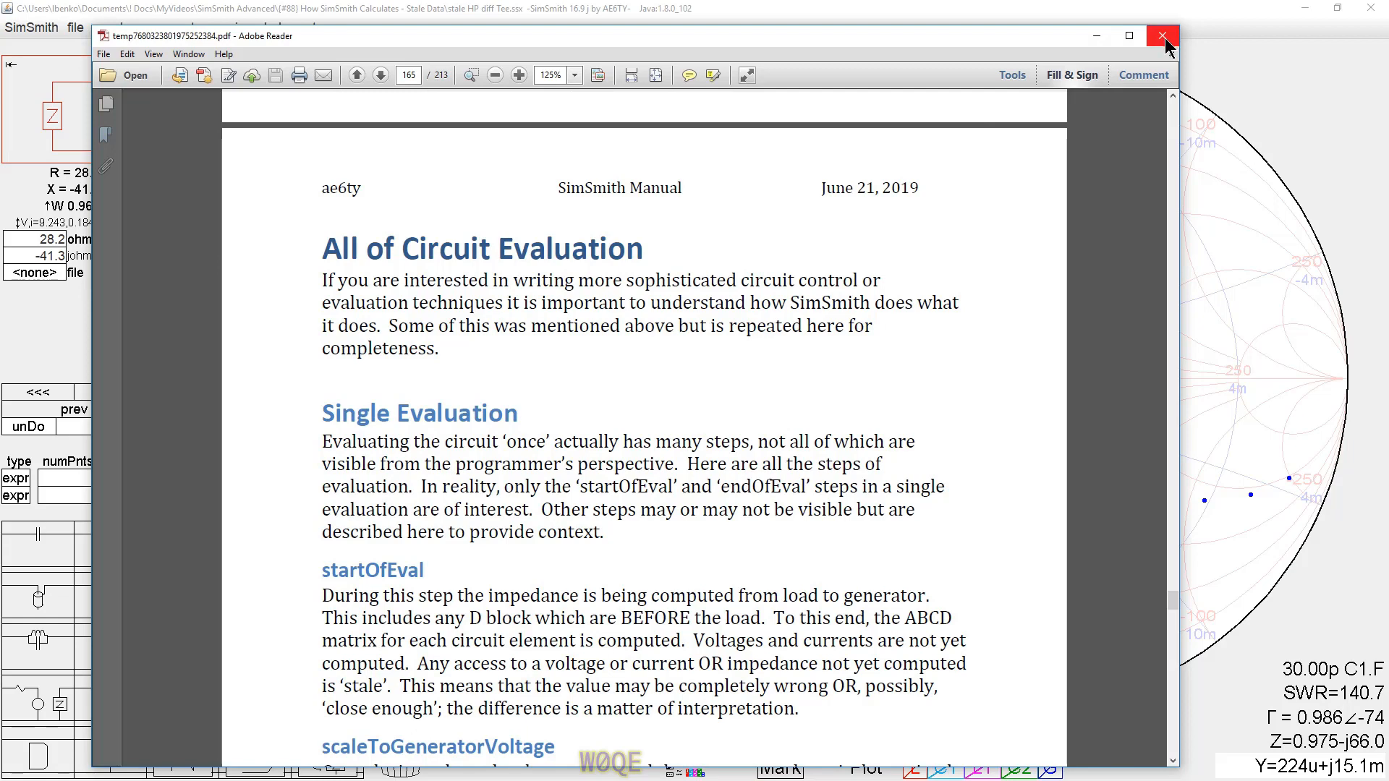
pyautogui.click(1161, 36)
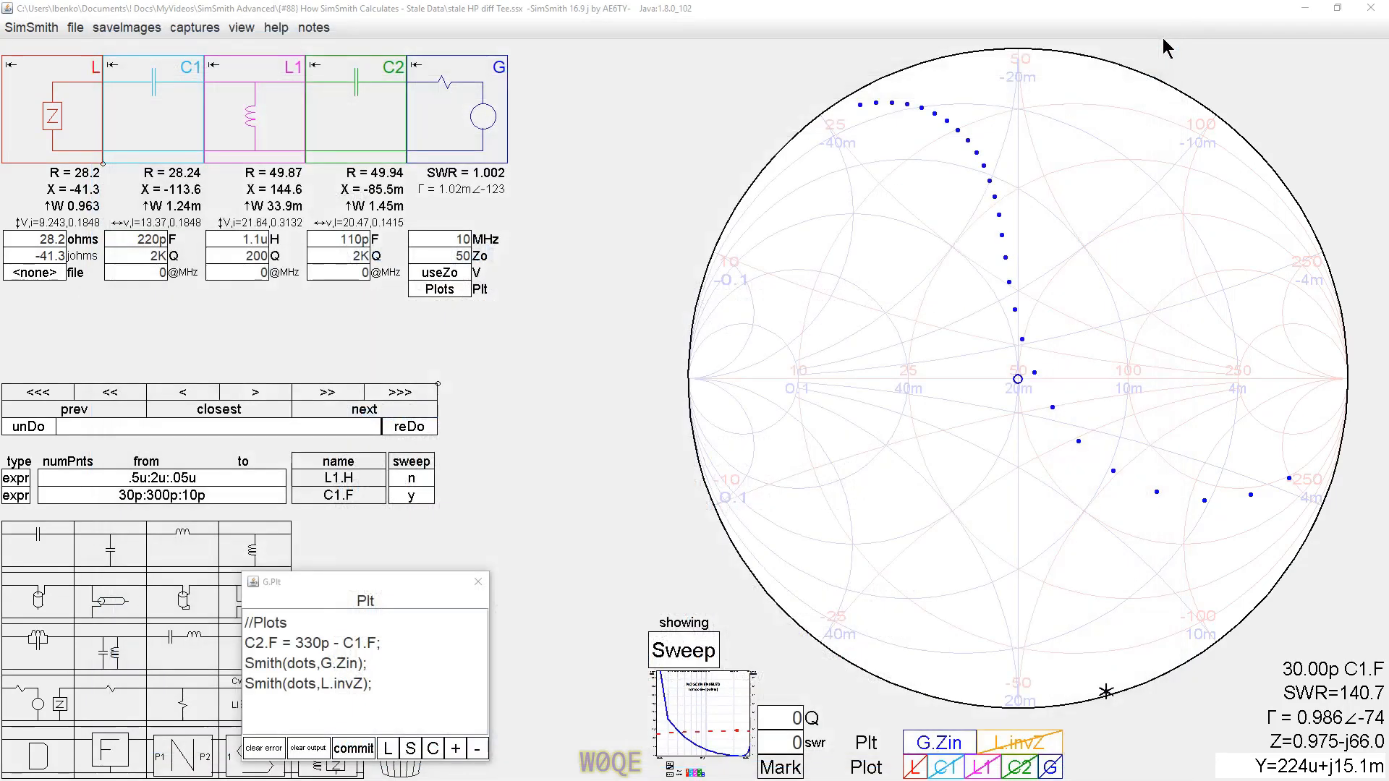
pyautogui.moveTo(88, 354)
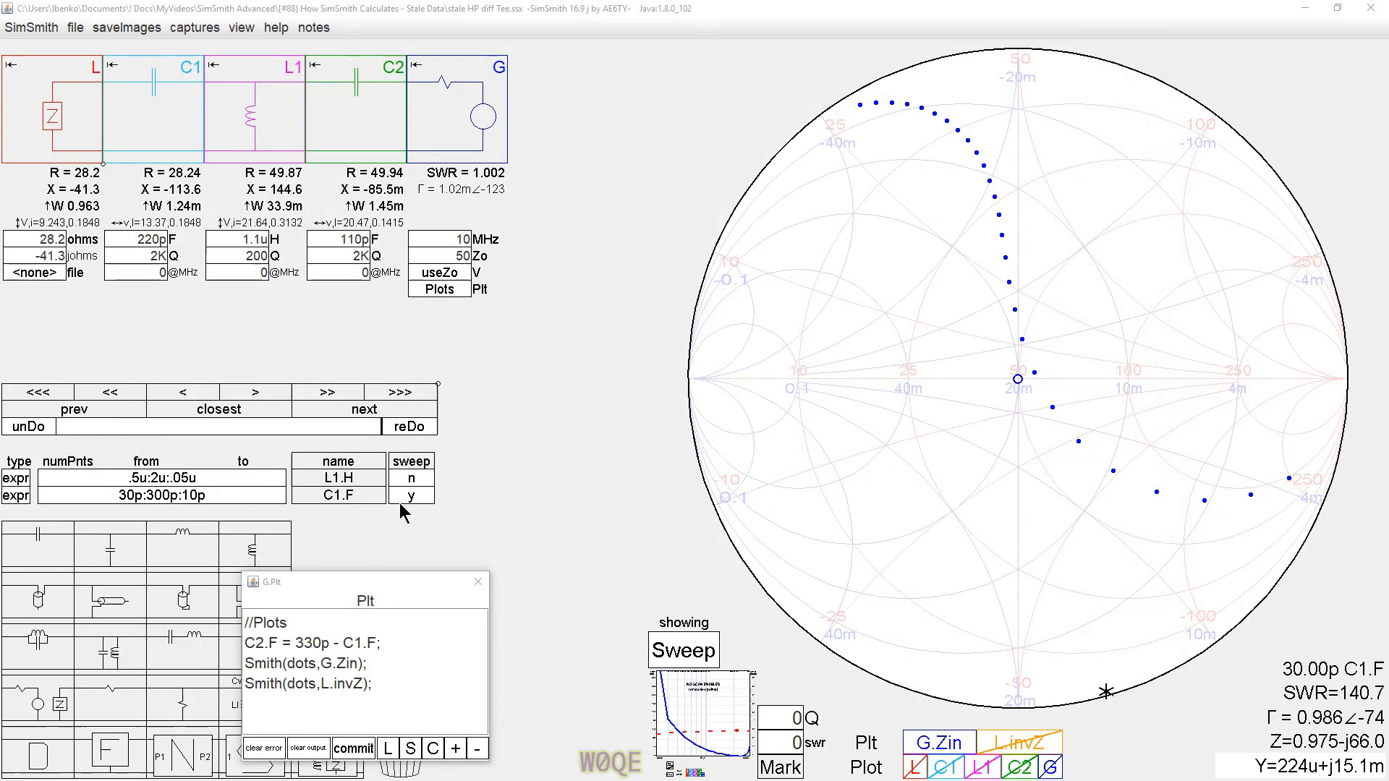
pyautogui.click(338, 494)
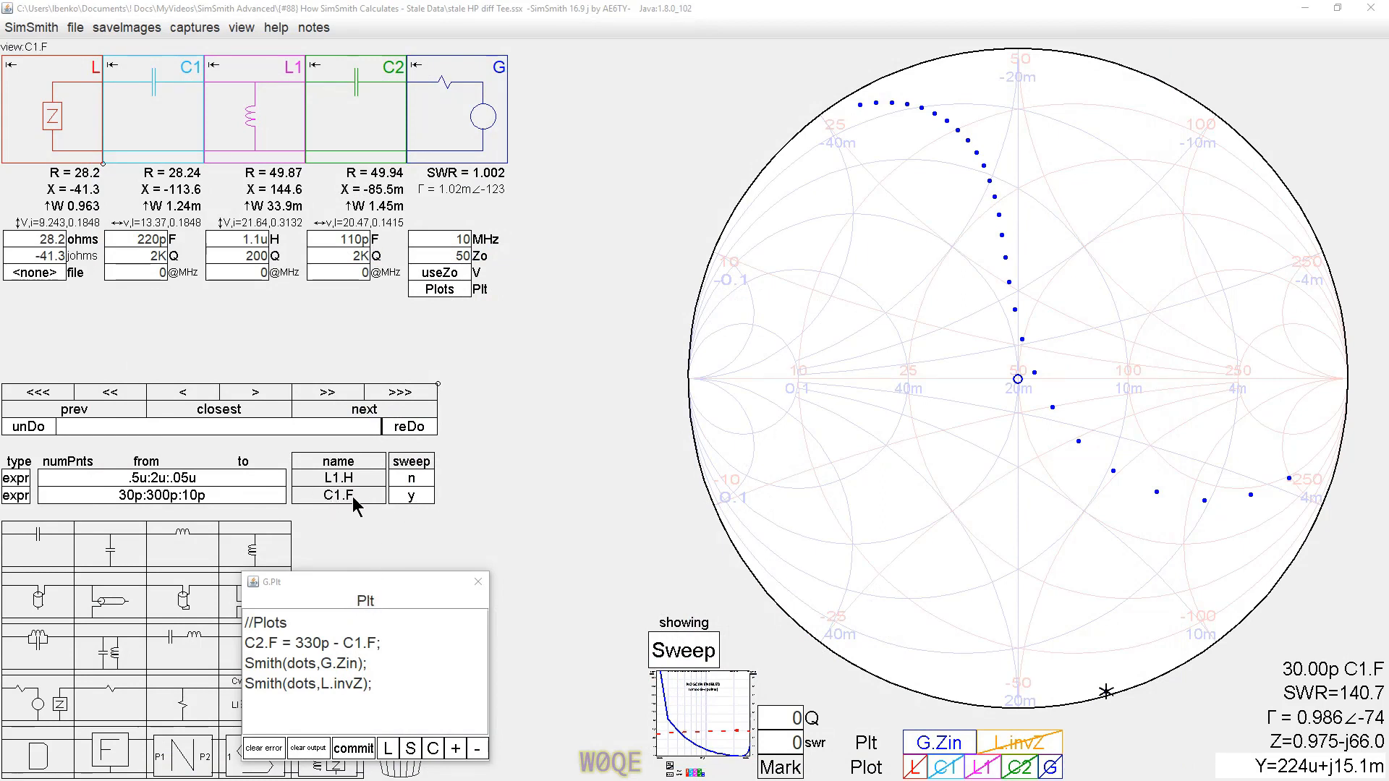
pyautogui.click(159, 494)
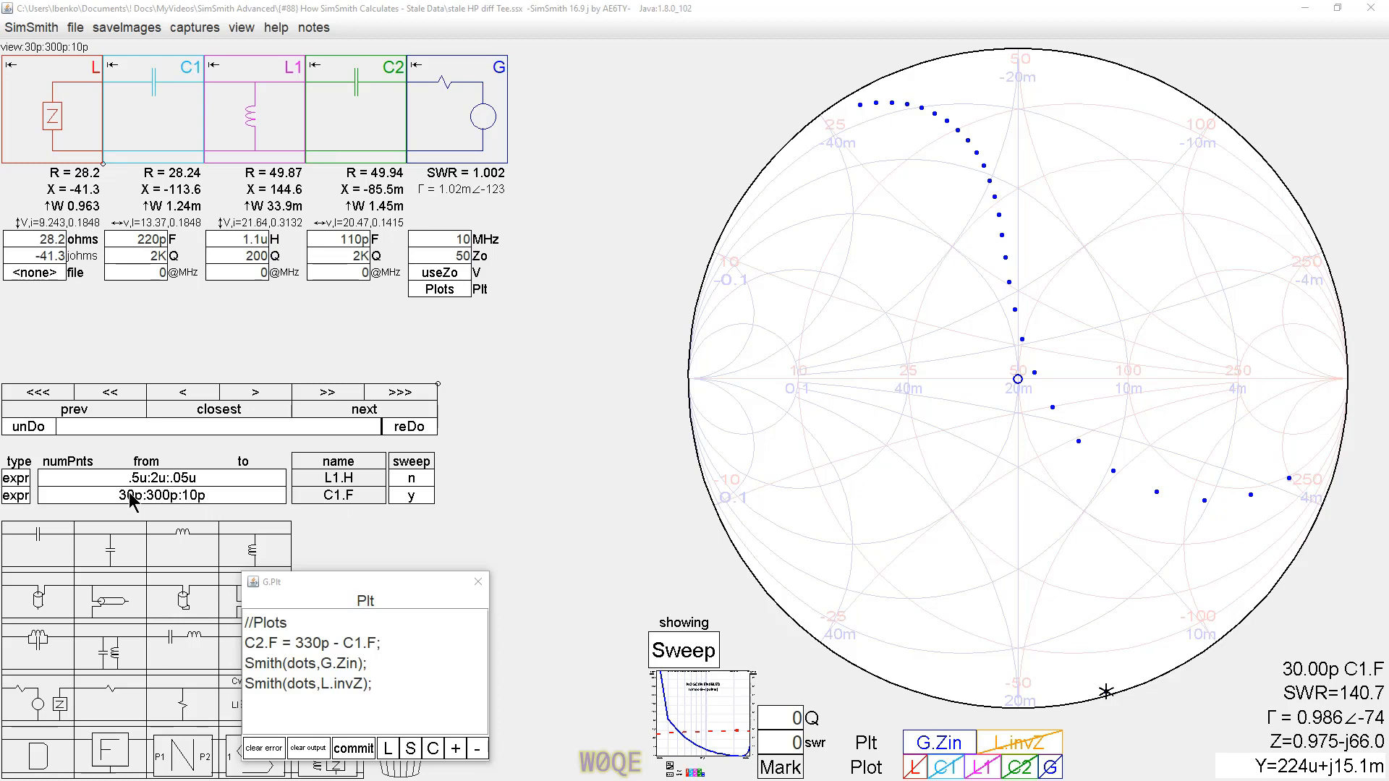
pyautogui.moveTo(195, 505)
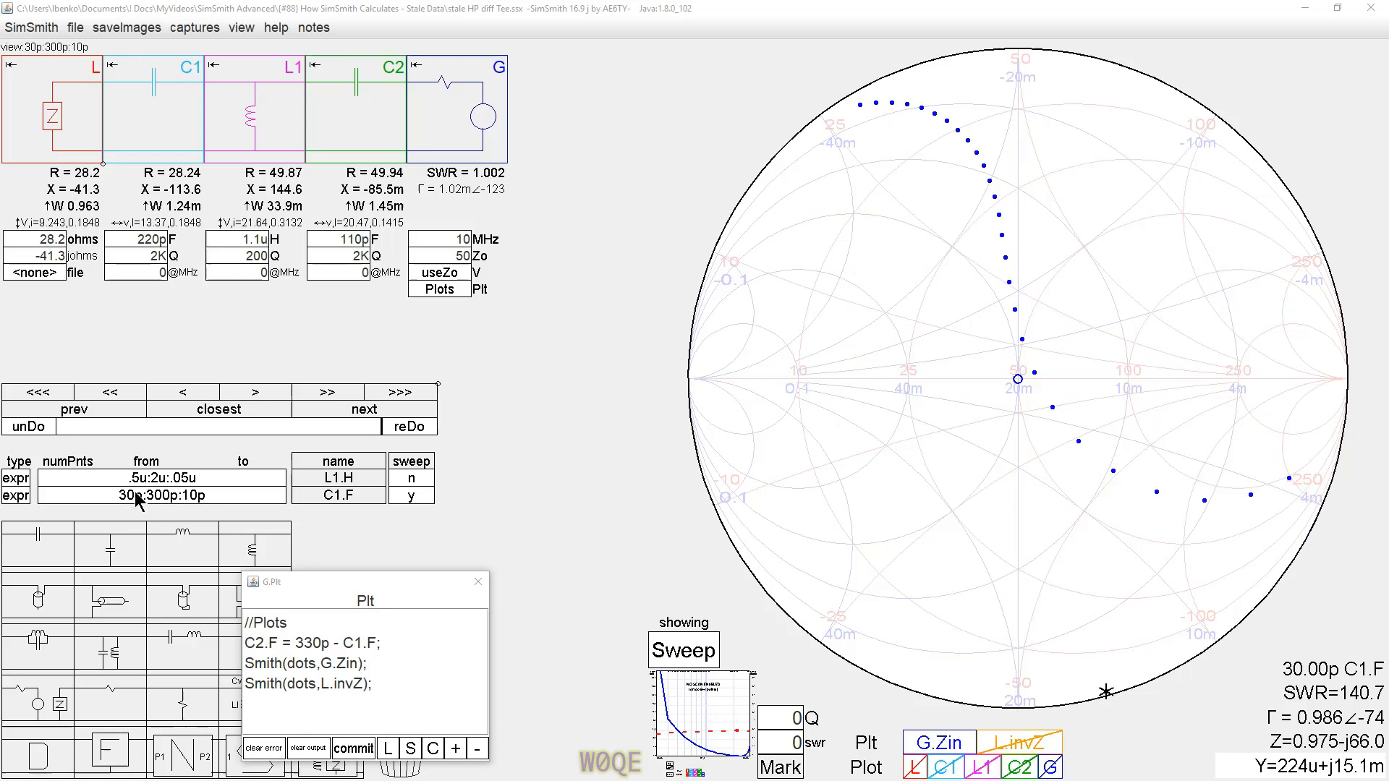
pyautogui.moveTo(140, 503)
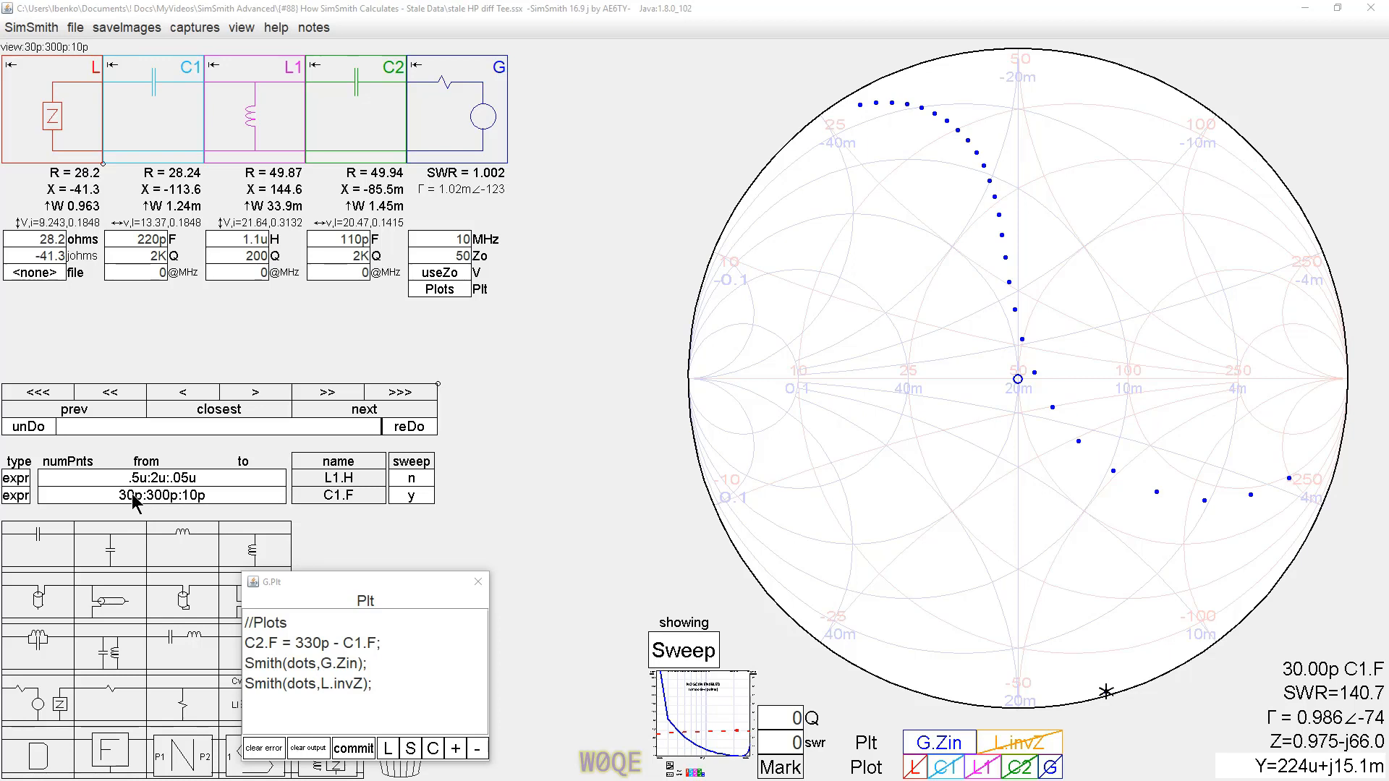
pyautogui.moveTo(155, 158)
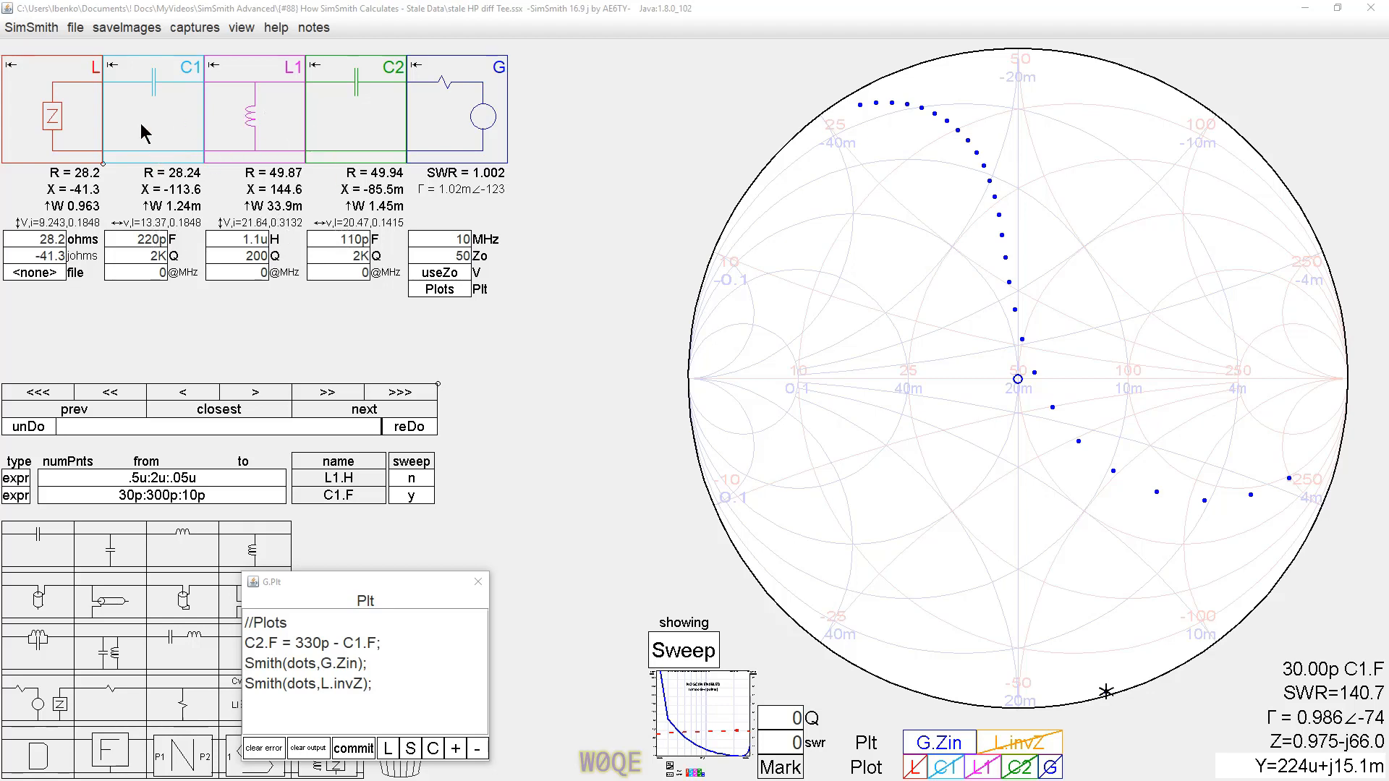
pyautogui.moveTo(27, 246)
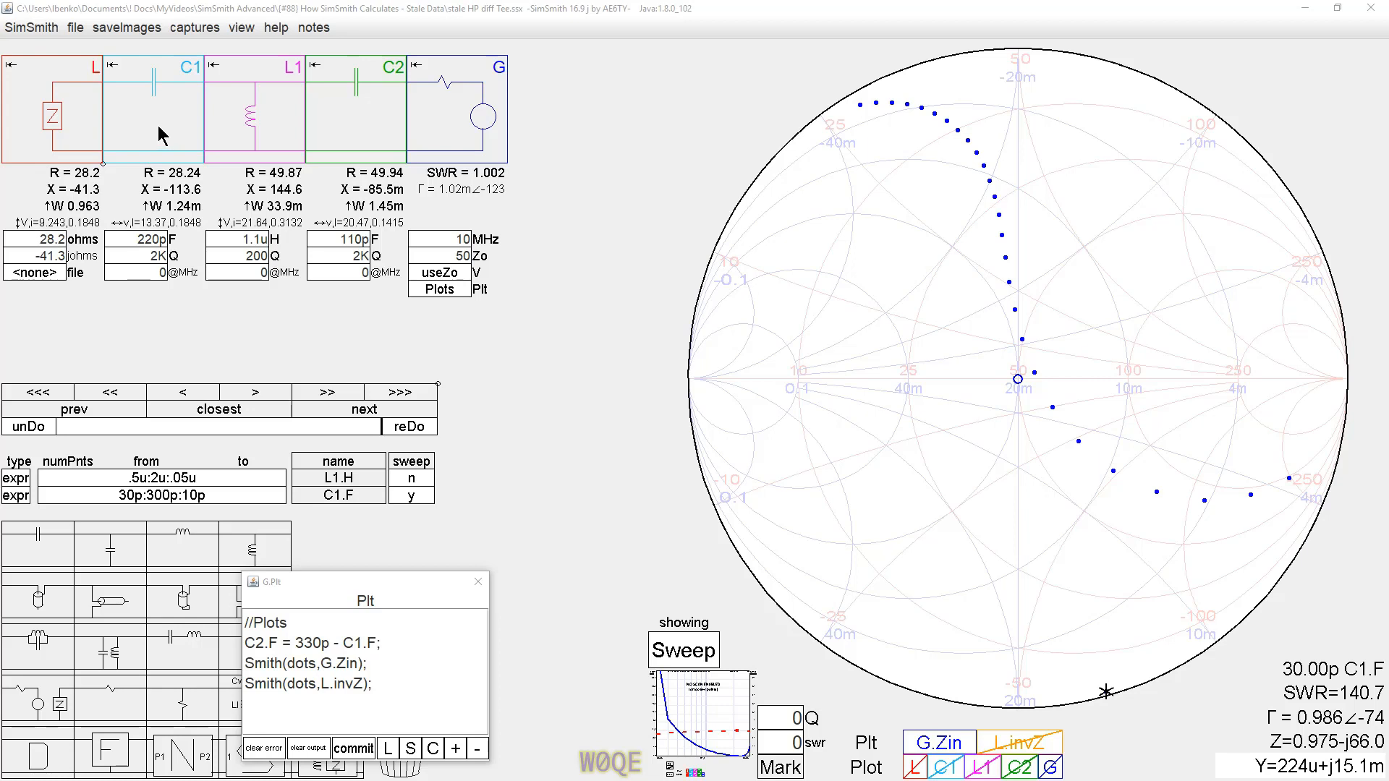
pyautogui.moveTo(206, 161)
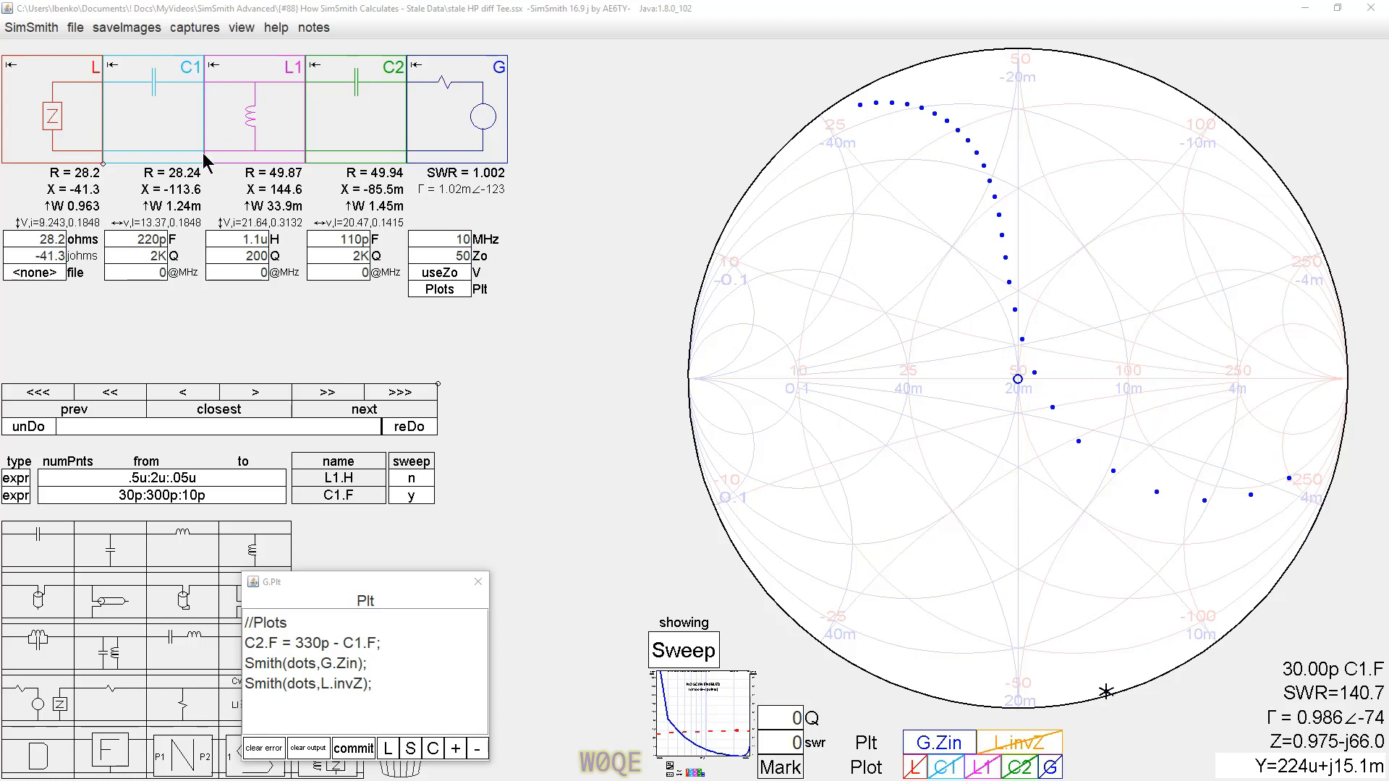
pyautogui.moveTo(257, 129)
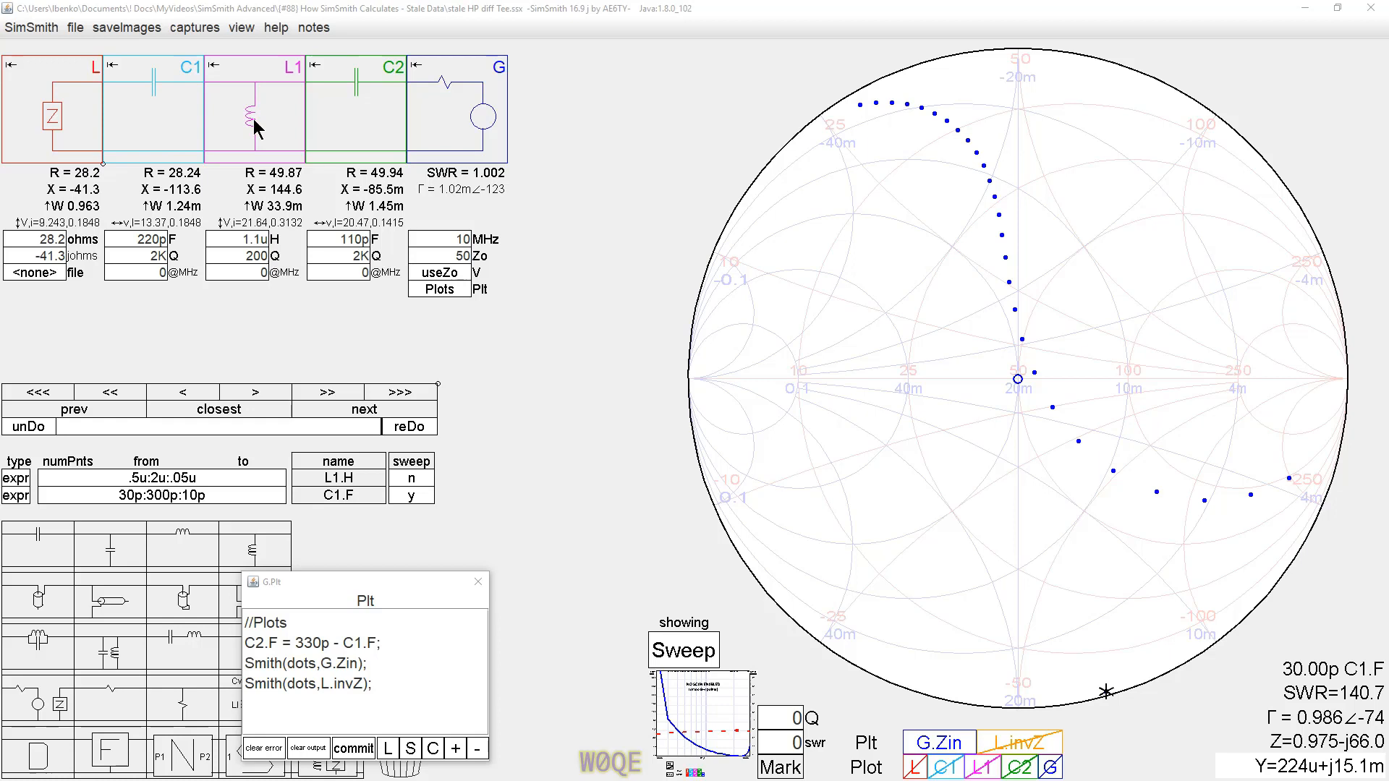
pyautogui.moveTo(345, 135)
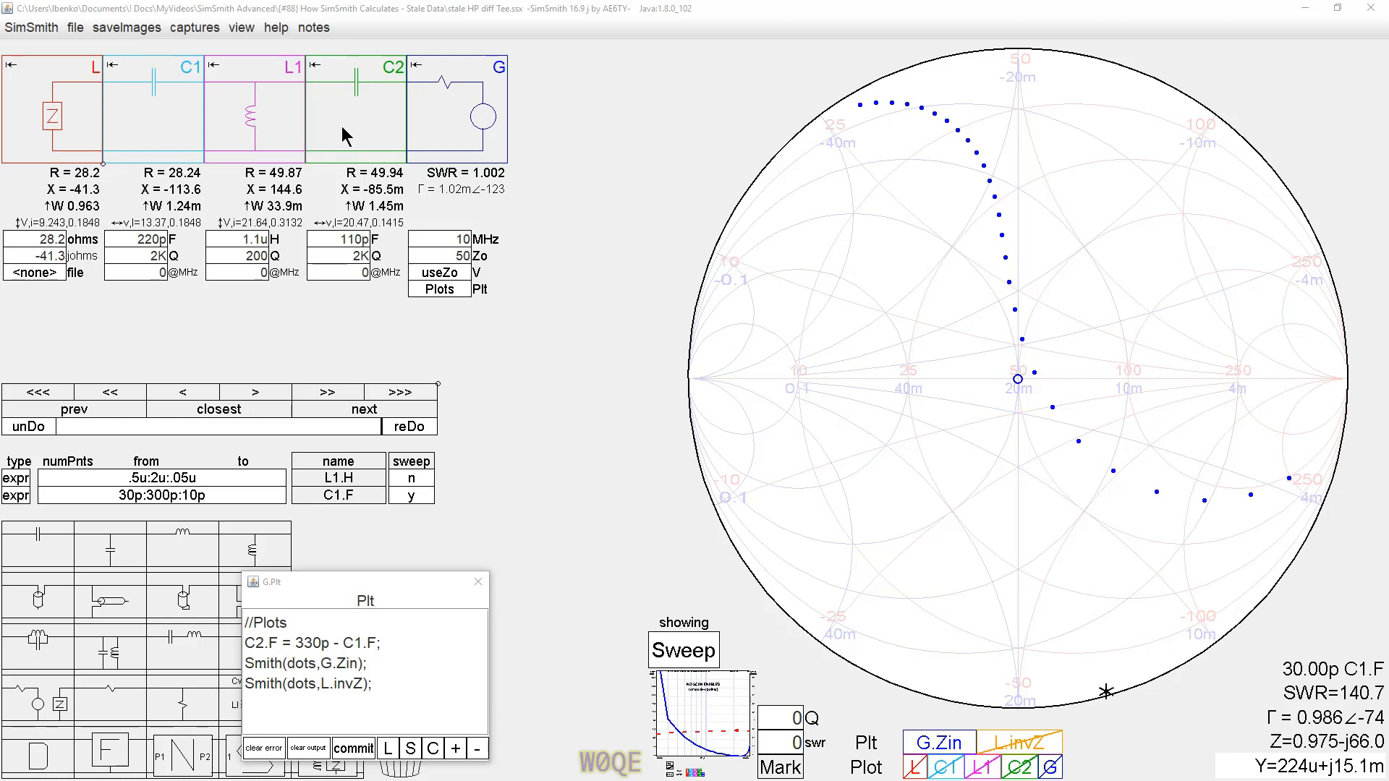
pyautogui.moveTo(376, 249)
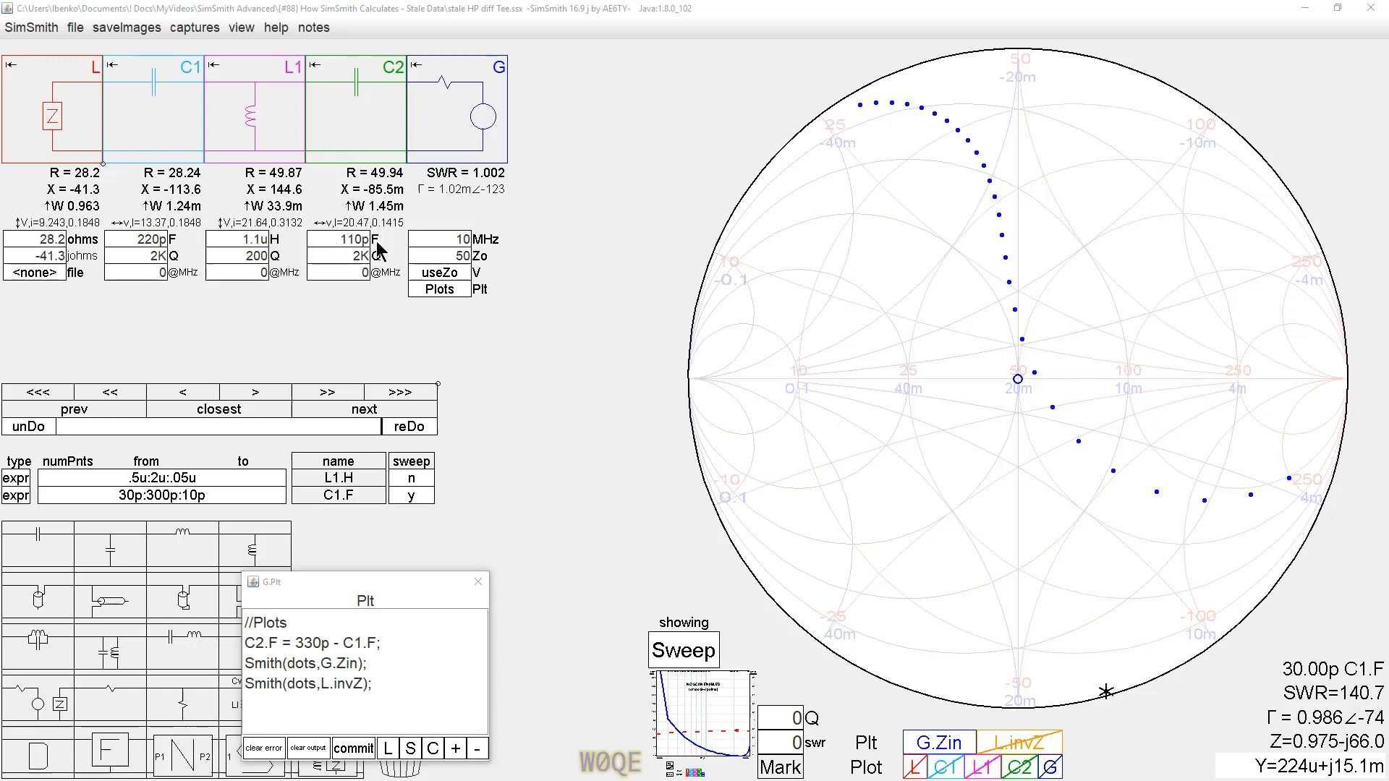
pyautogui.moveTo(424, 120)
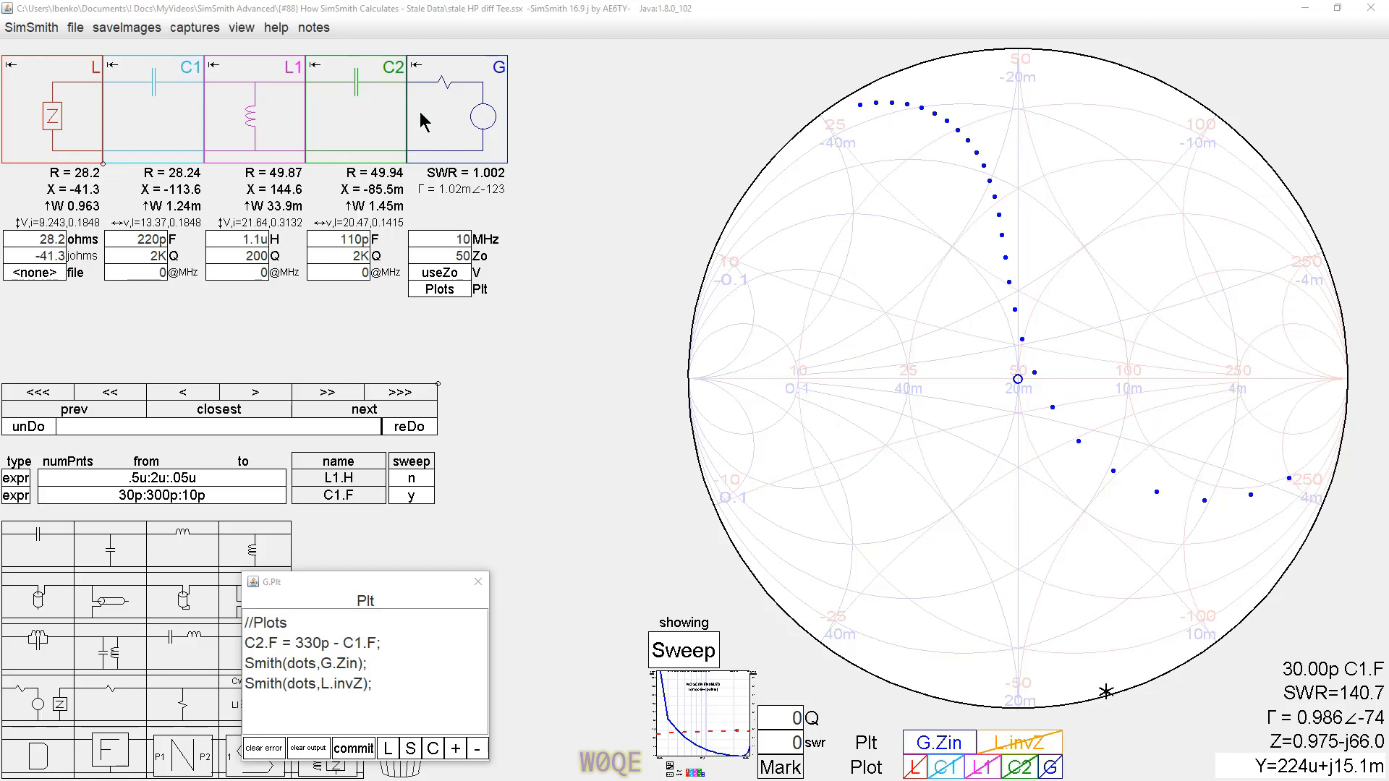
pyautogui.moveTo(1119, 724)
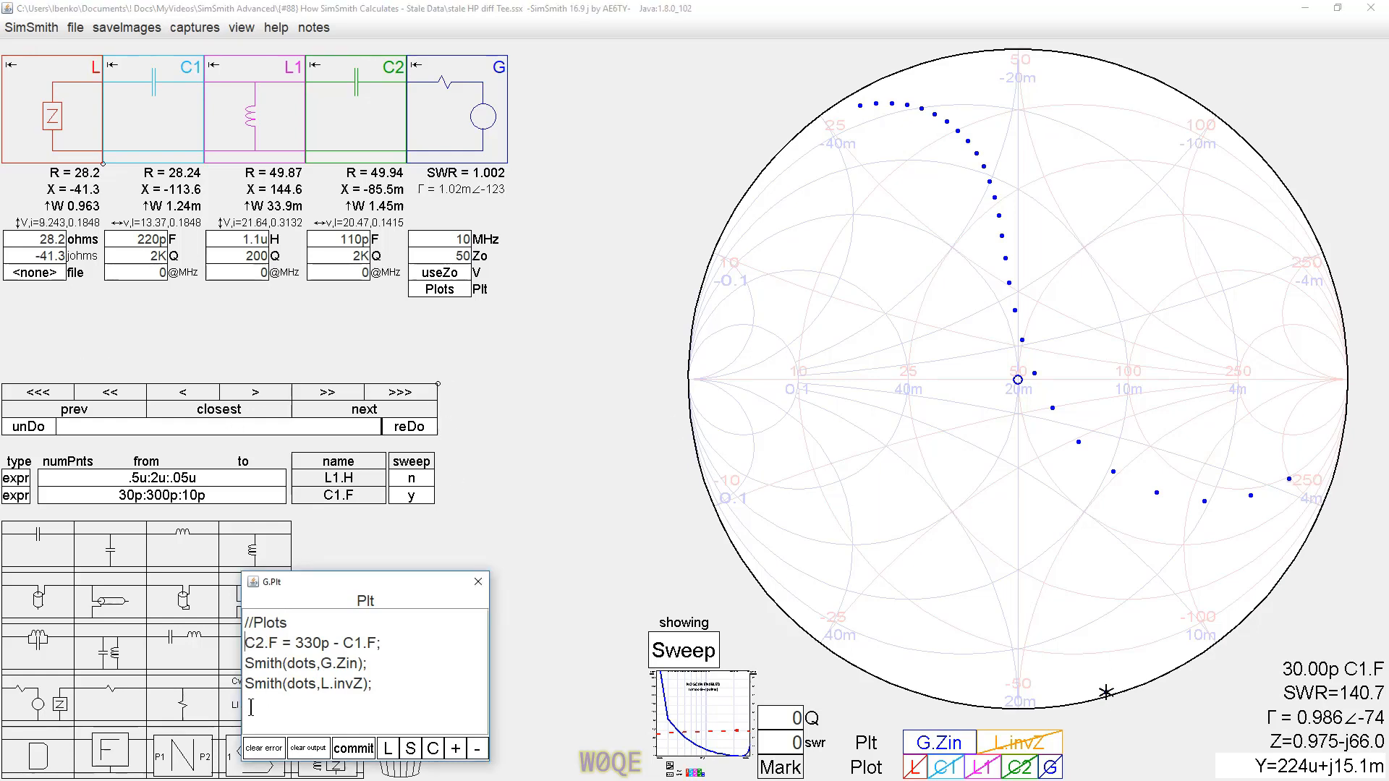
pyautogui.click(352, 748)
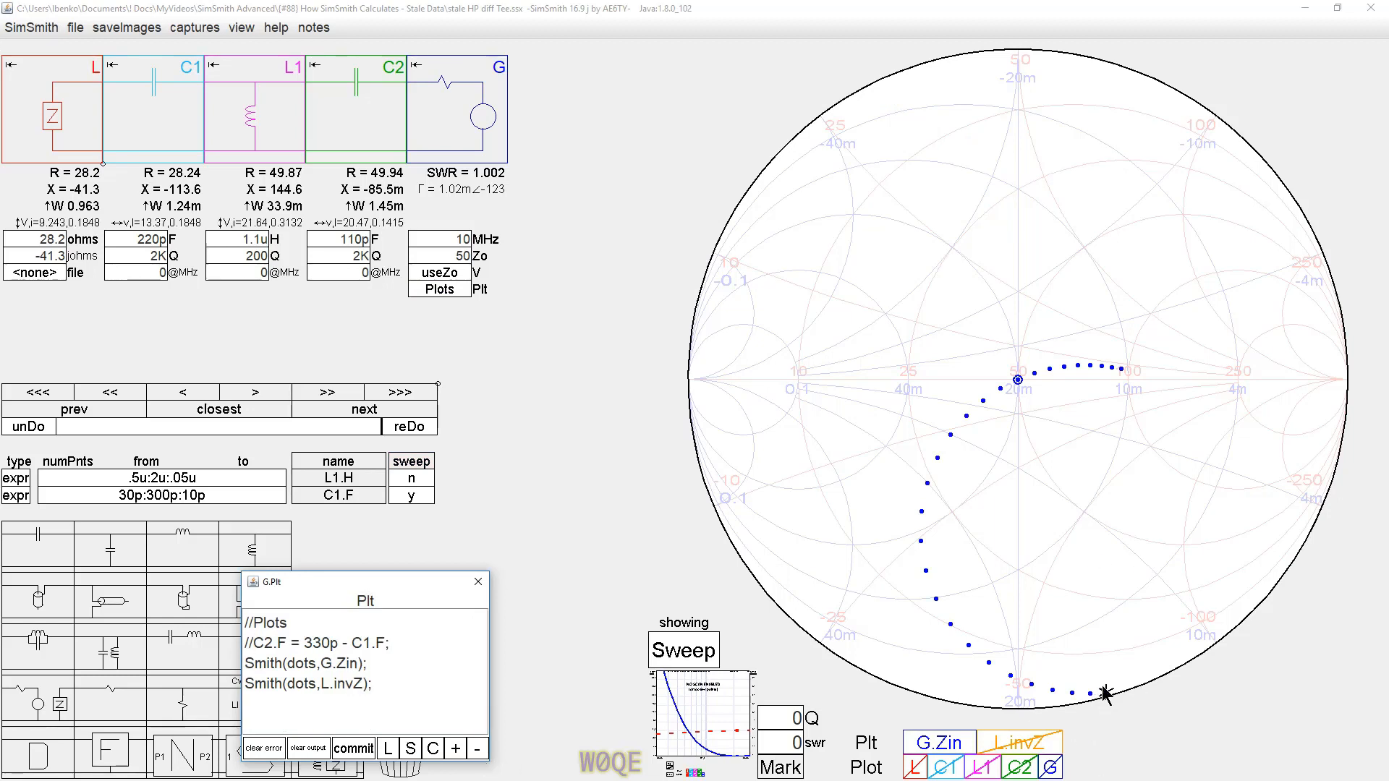
pyautogui.moveTo(1109, 699)
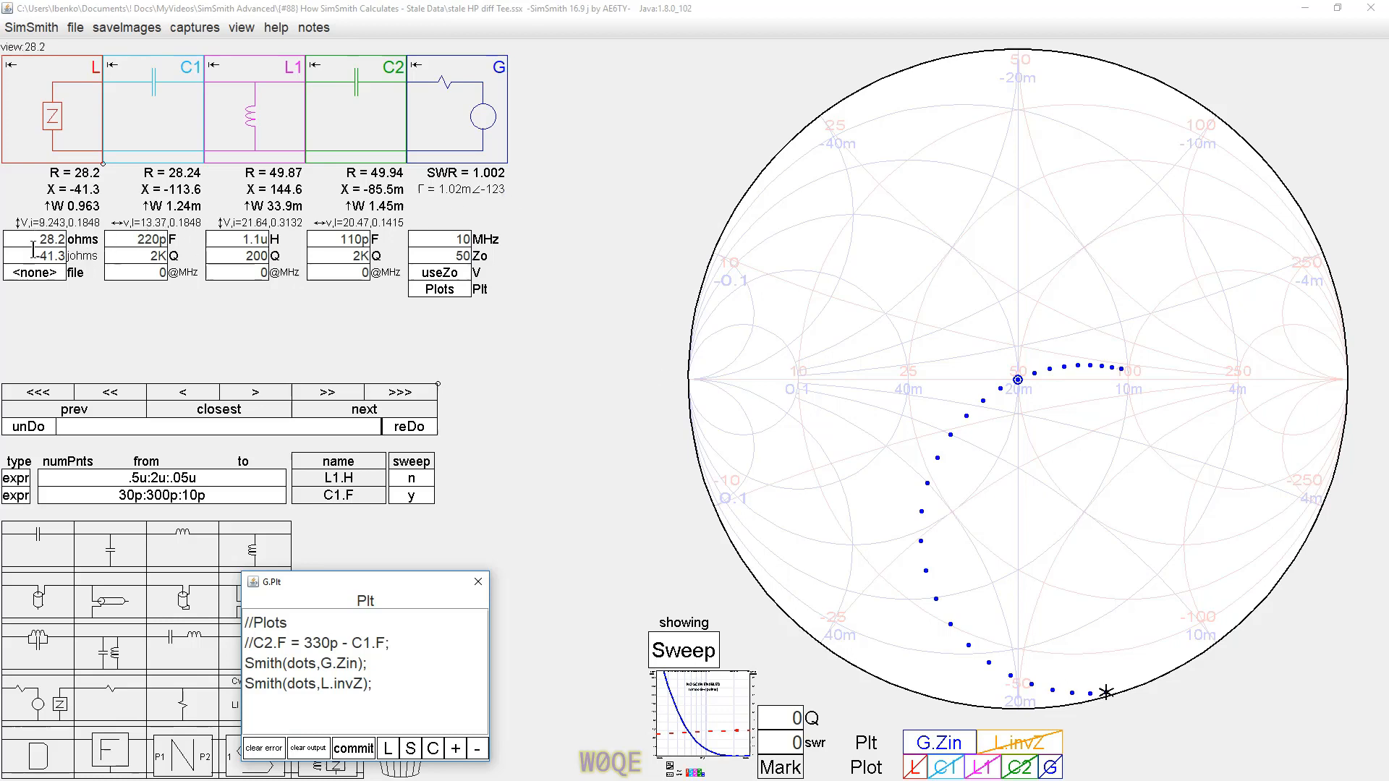
pyautogui.click(158, 239)
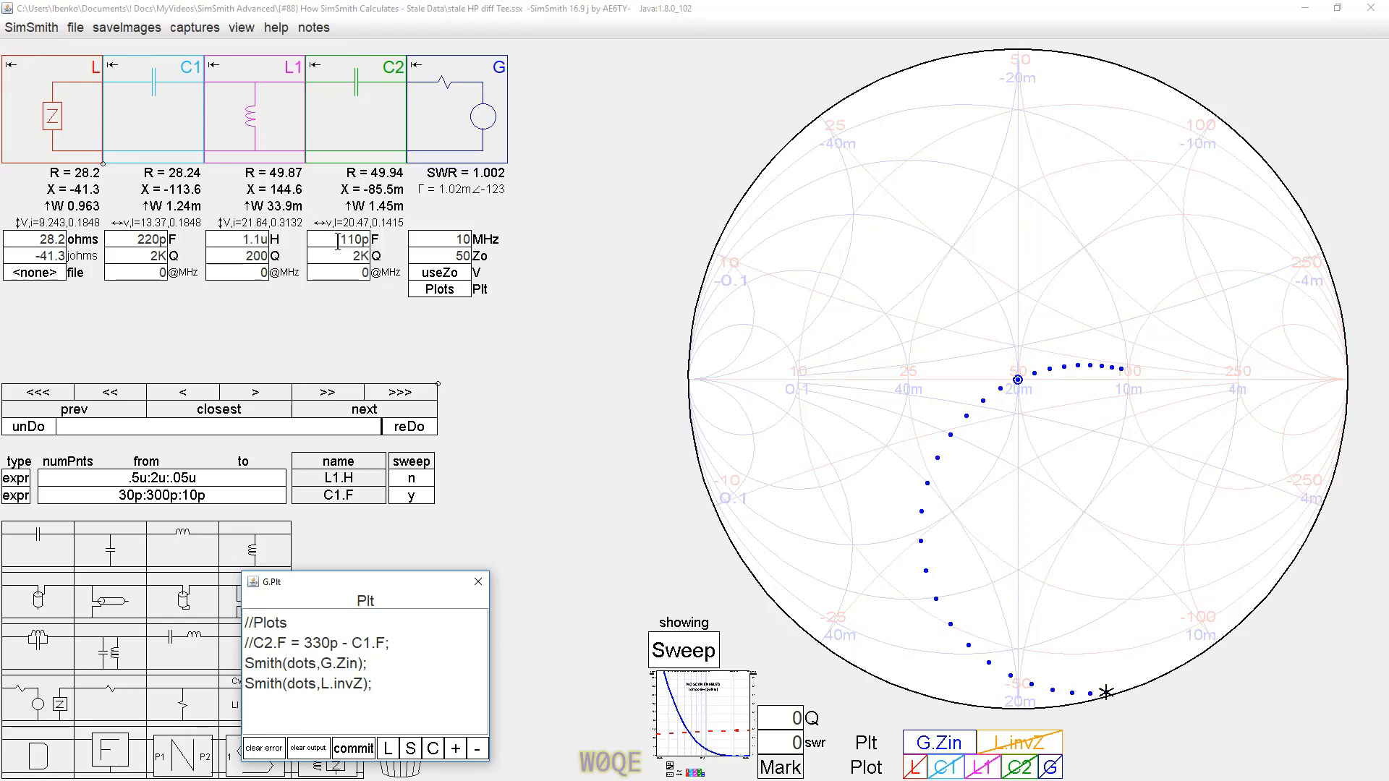
pyautogui.moveTo(1101, 656)
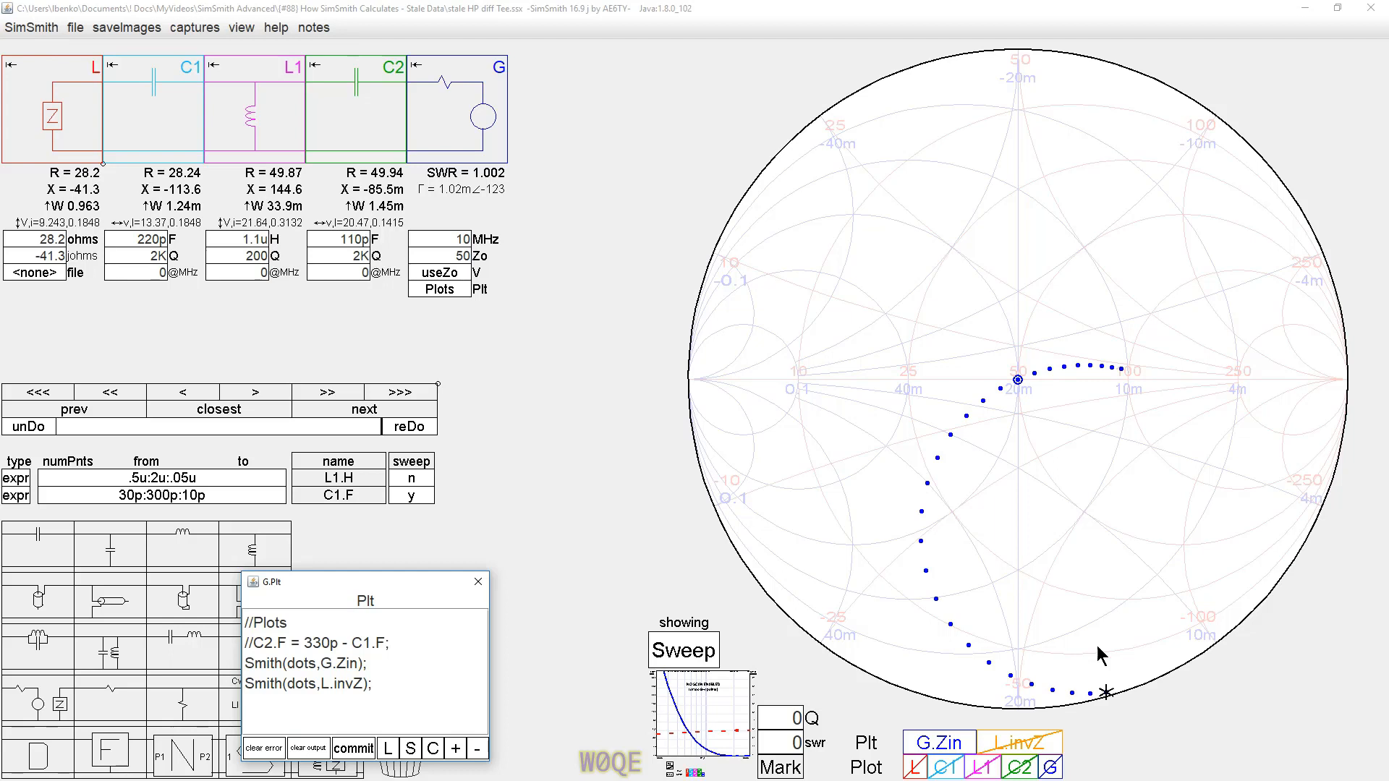
pyautogui.moveTo(1109, 702)
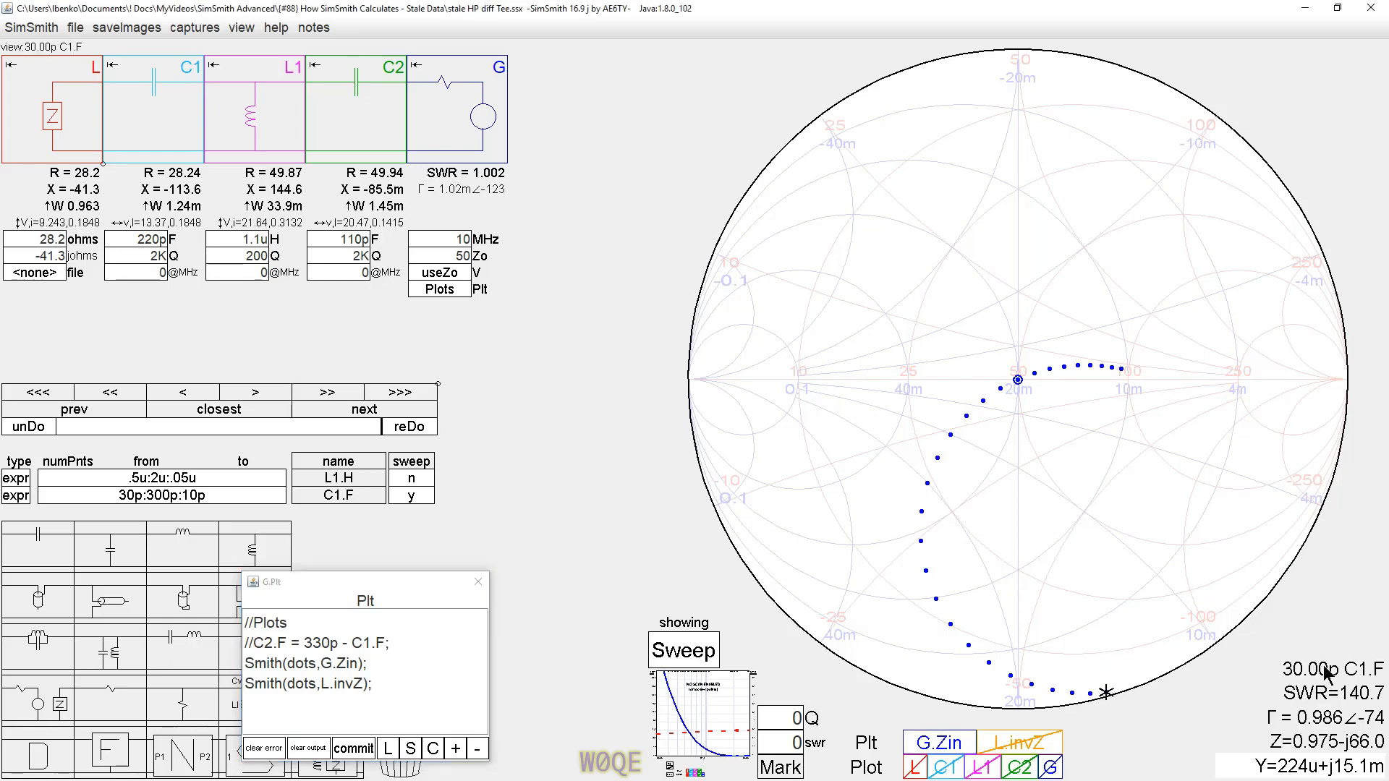
pyautogui.moveTo(1117, 709)
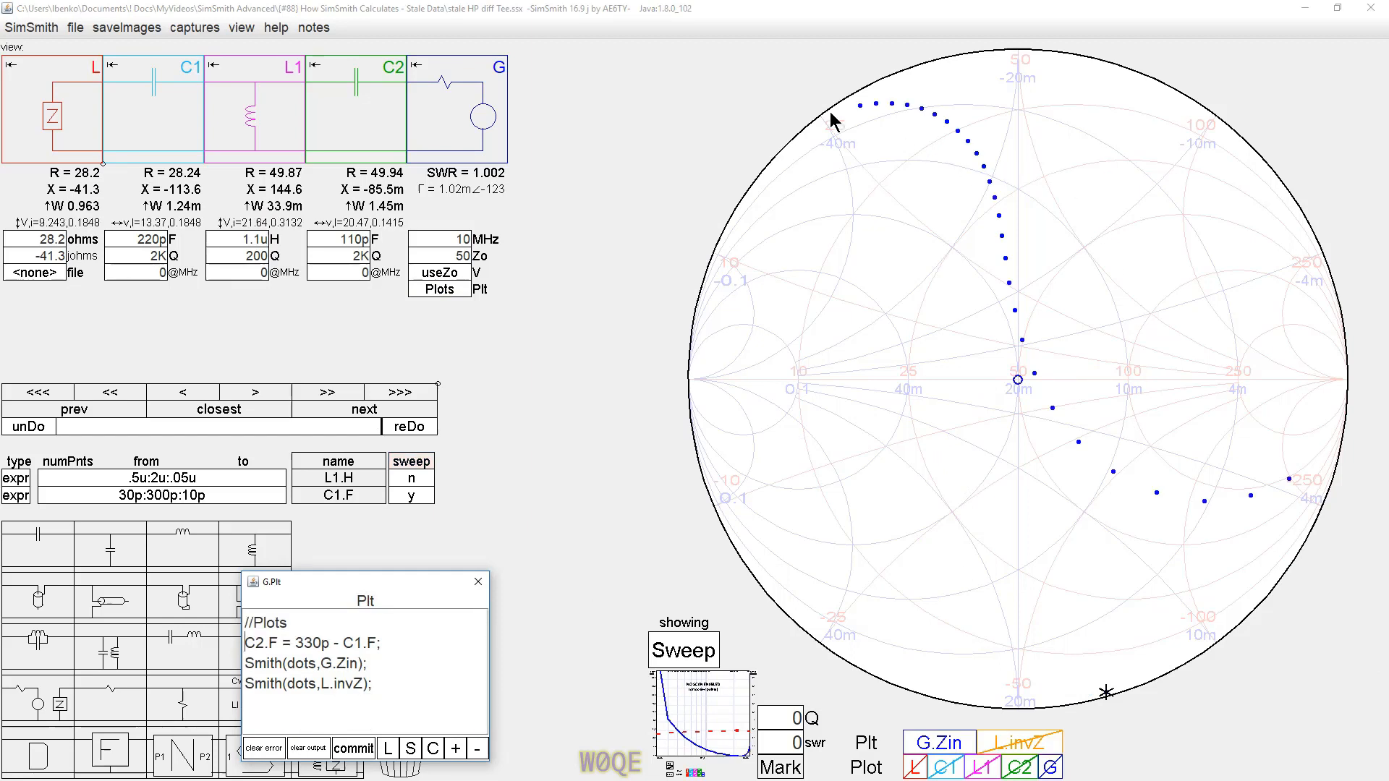
pyautogui.moveTo(1285, 496)
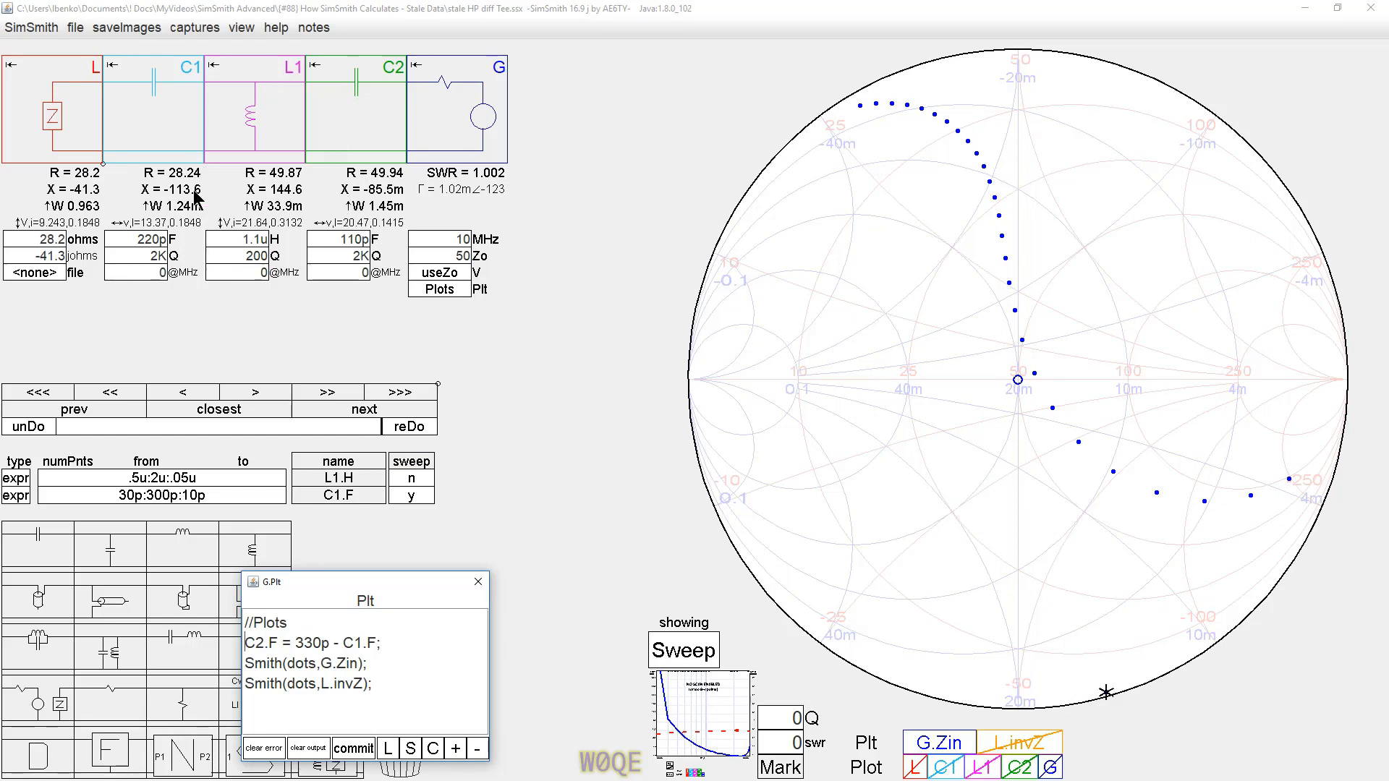
# - Add a D block, show the matched sweep point's readout, and enter 70p for C1
pyautogui.click(146, 237)
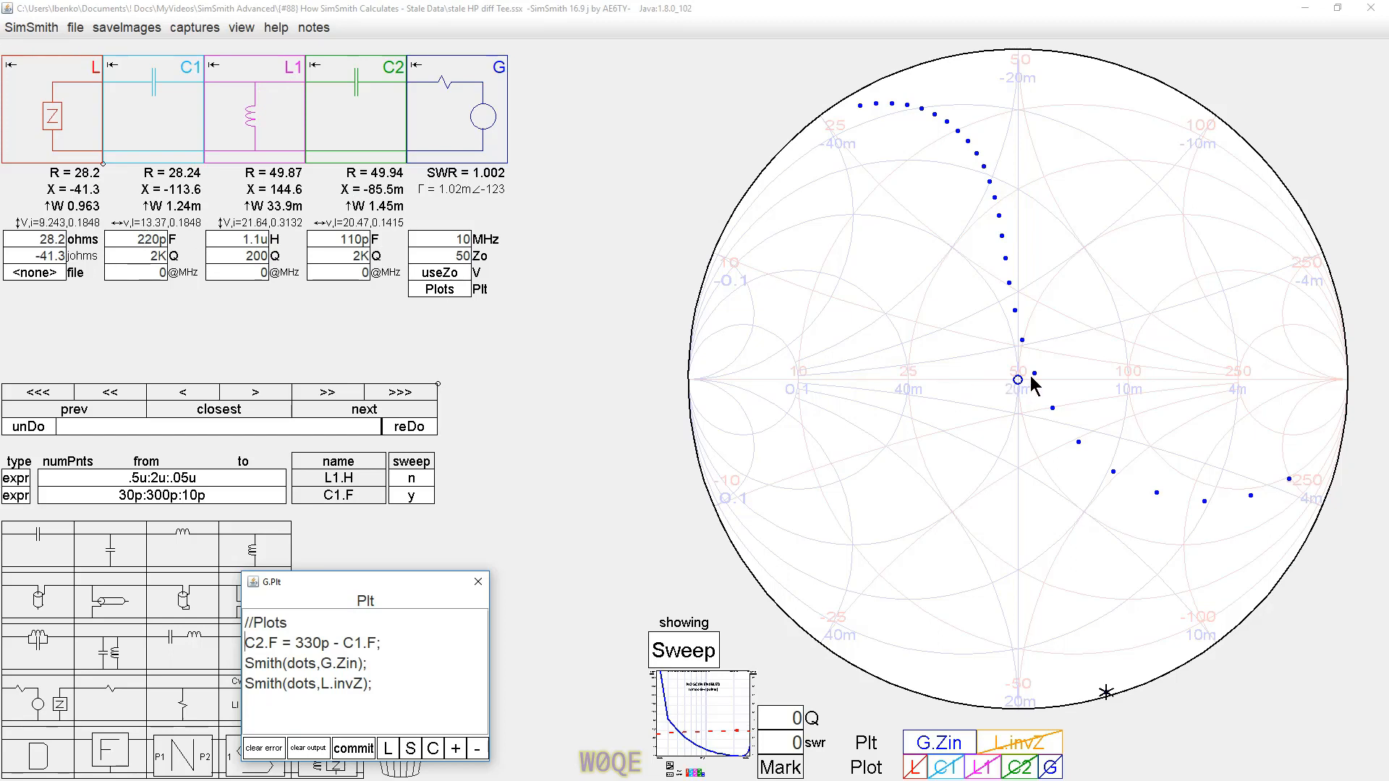
pyautogui.moveTo(989, 366)
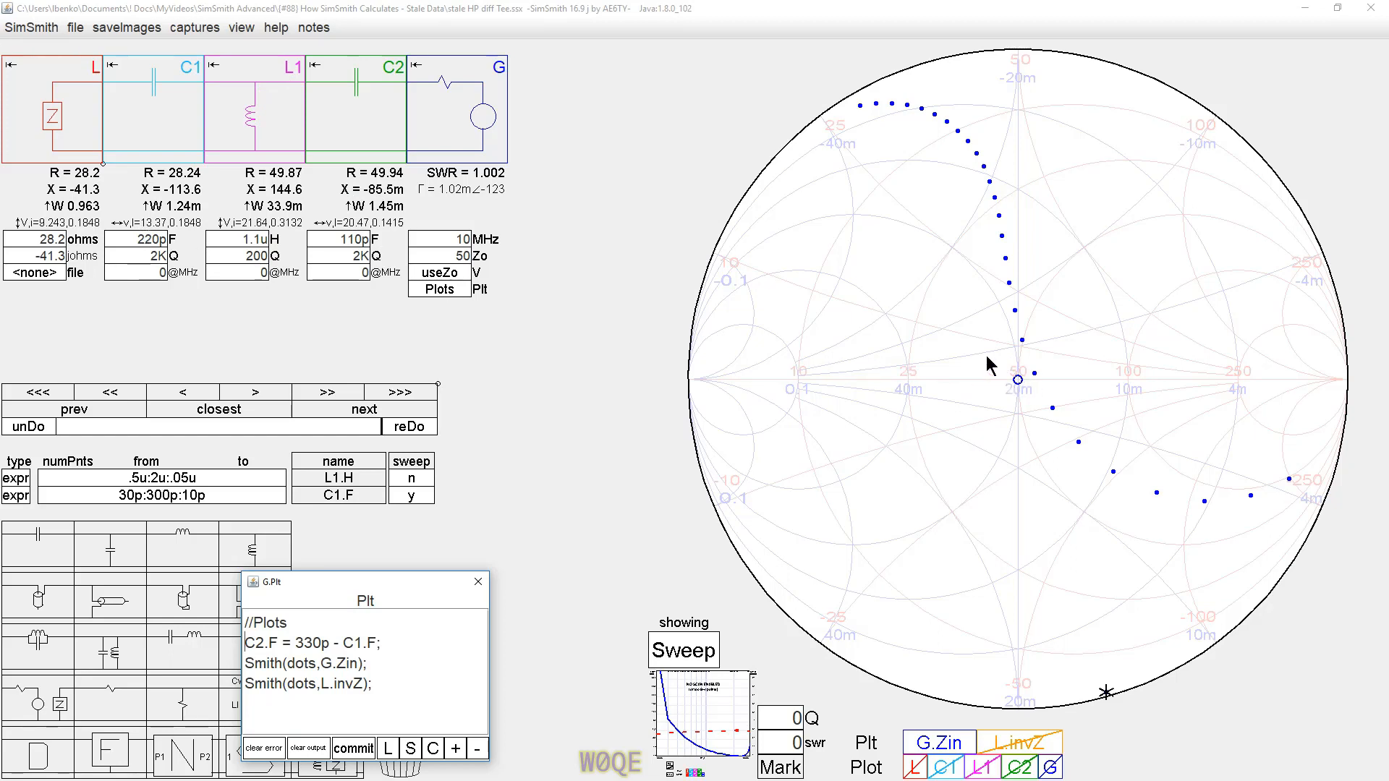
pyautogui.moveTo(359, 130)
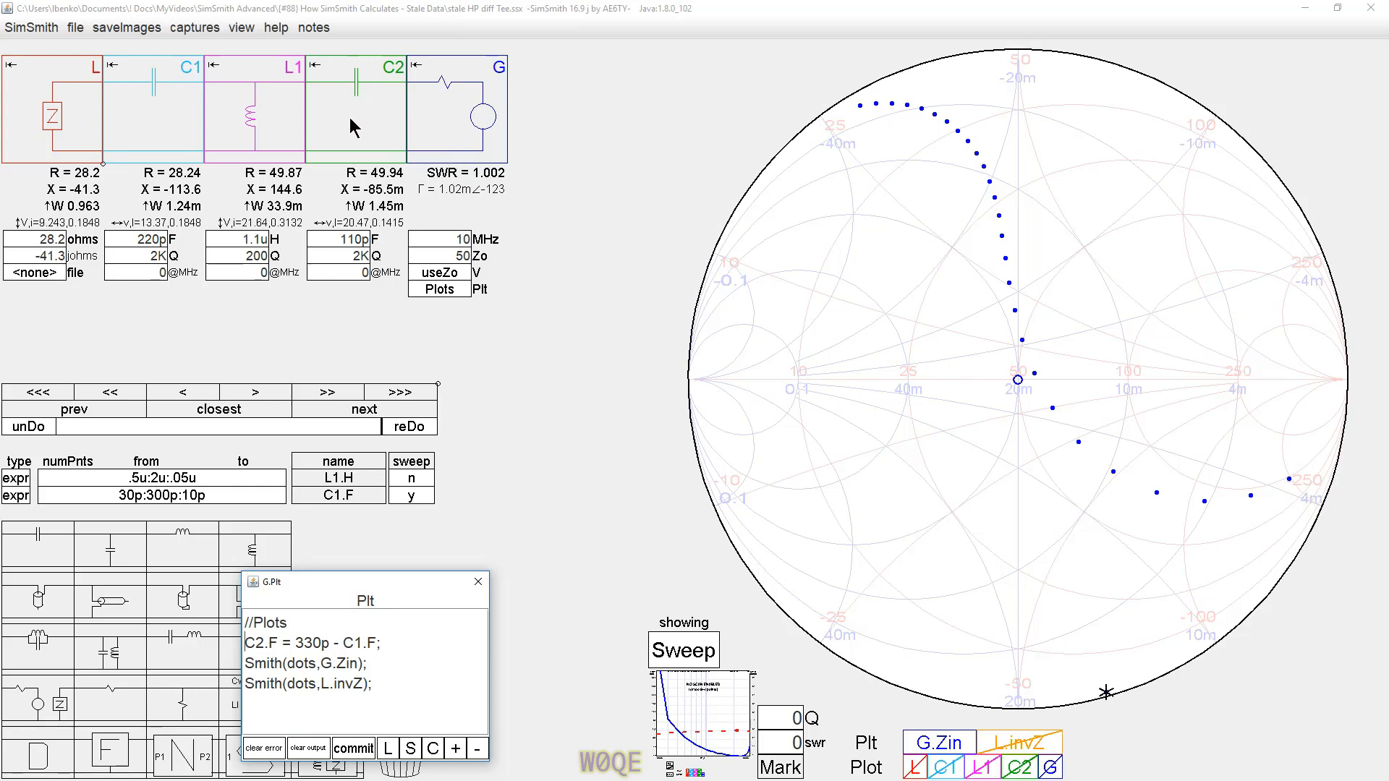
pyautogui.moveTo(72, 140)
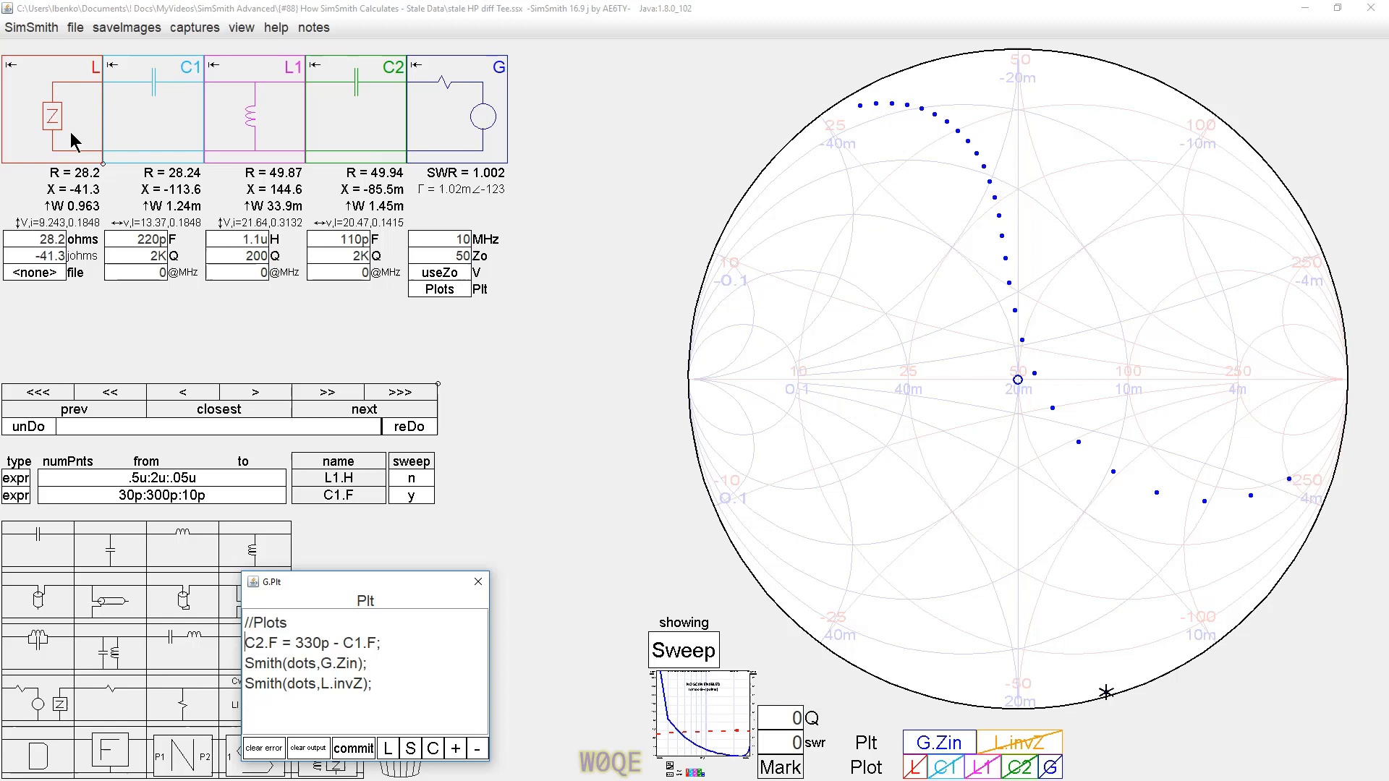
pyautogui.moveTo(447, 131)
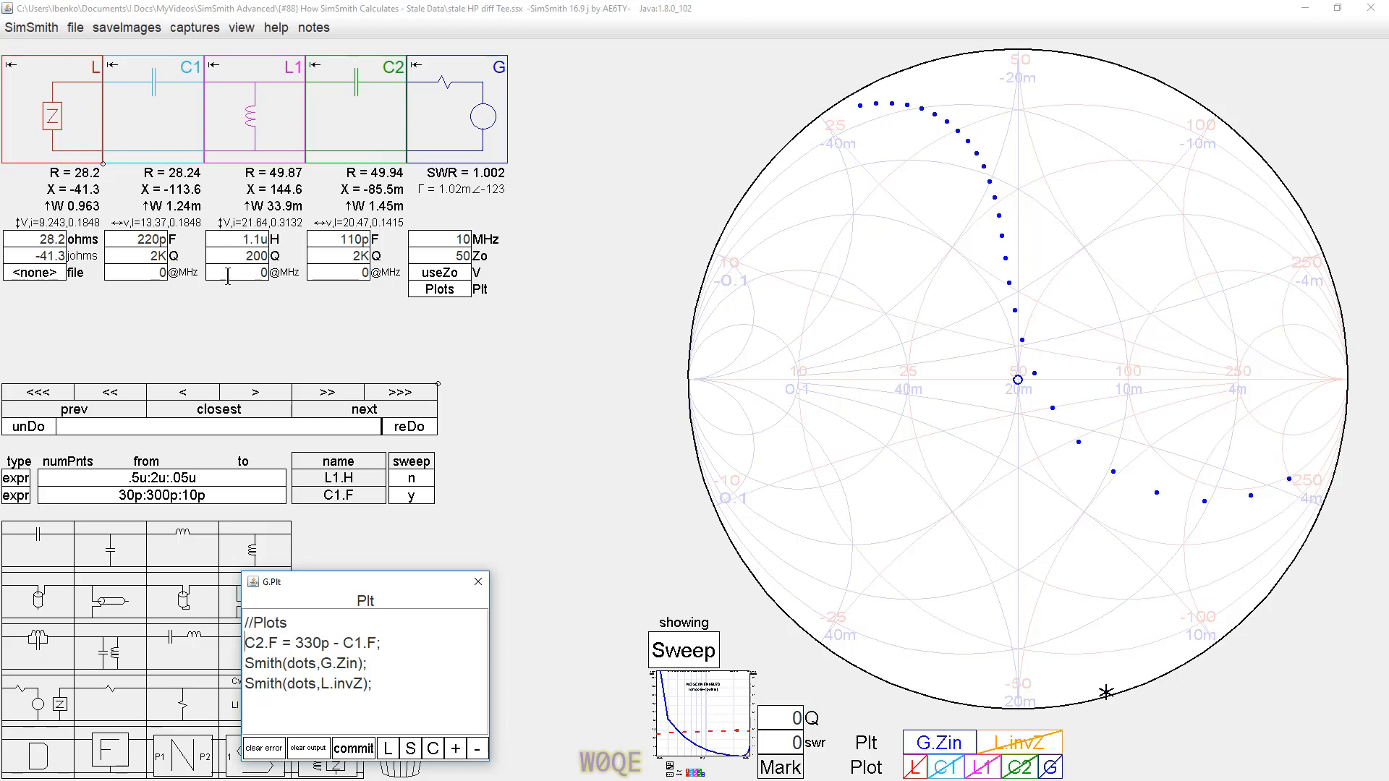
pyautogui.moveTo(421, 524)
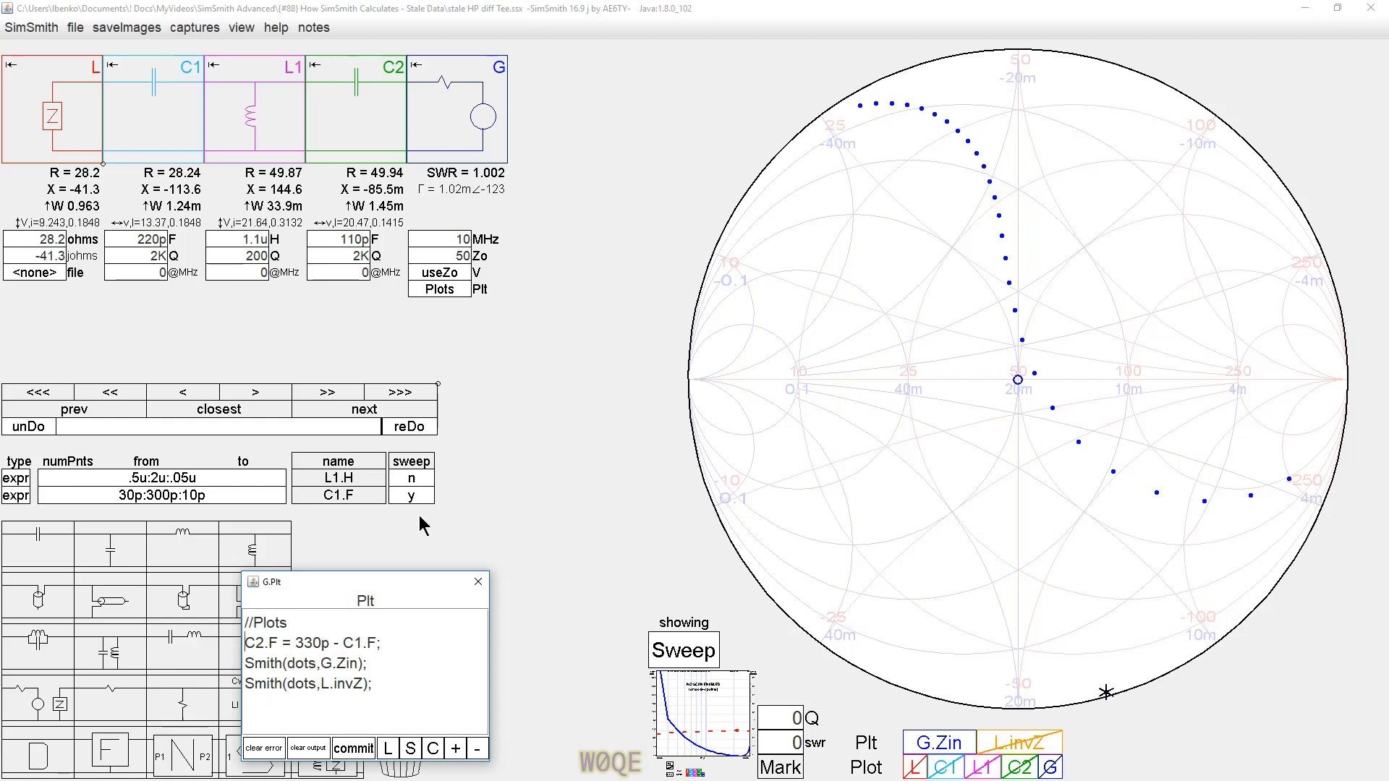
pyautogui.moveTo(74, 753)
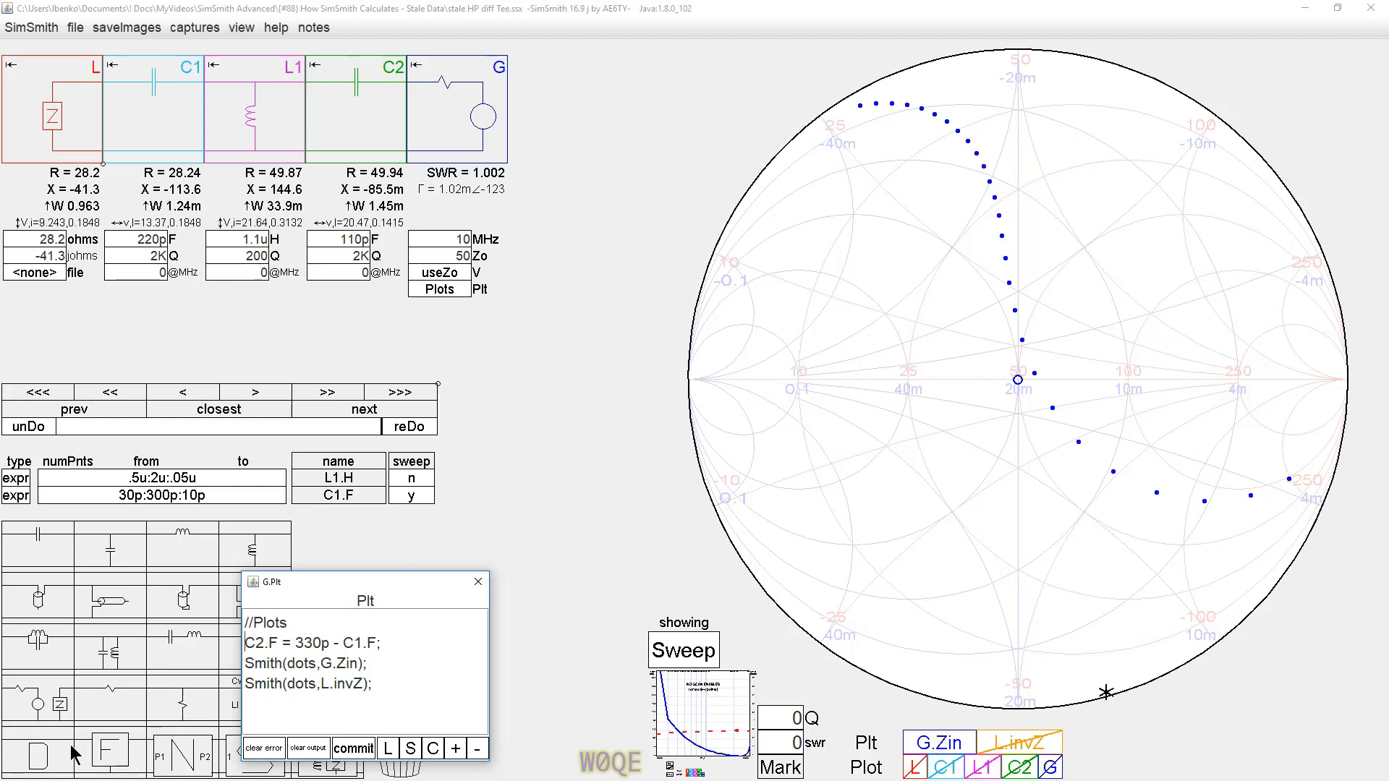
pyautogui.click(37, 753)
pyautogui.write('//')
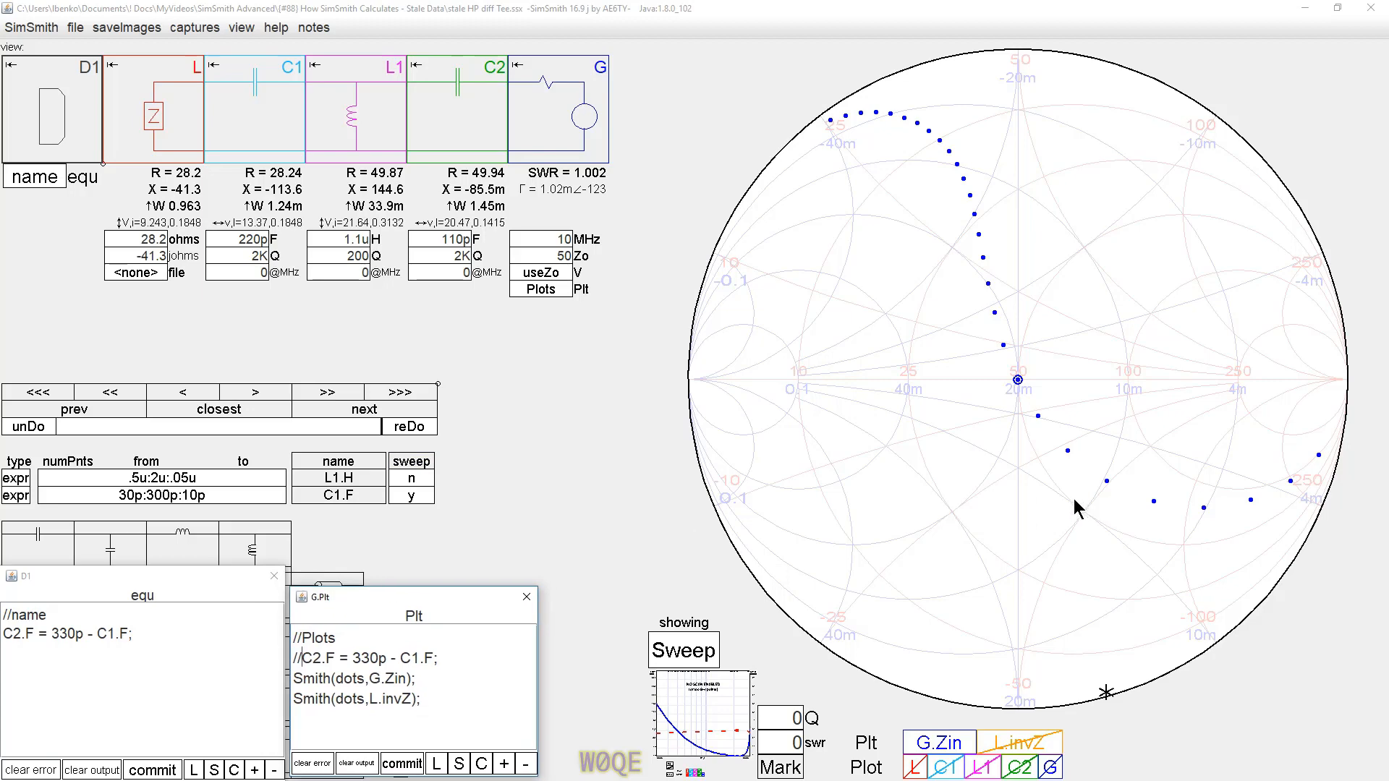
pyautogui.moveTo(1019, 390)
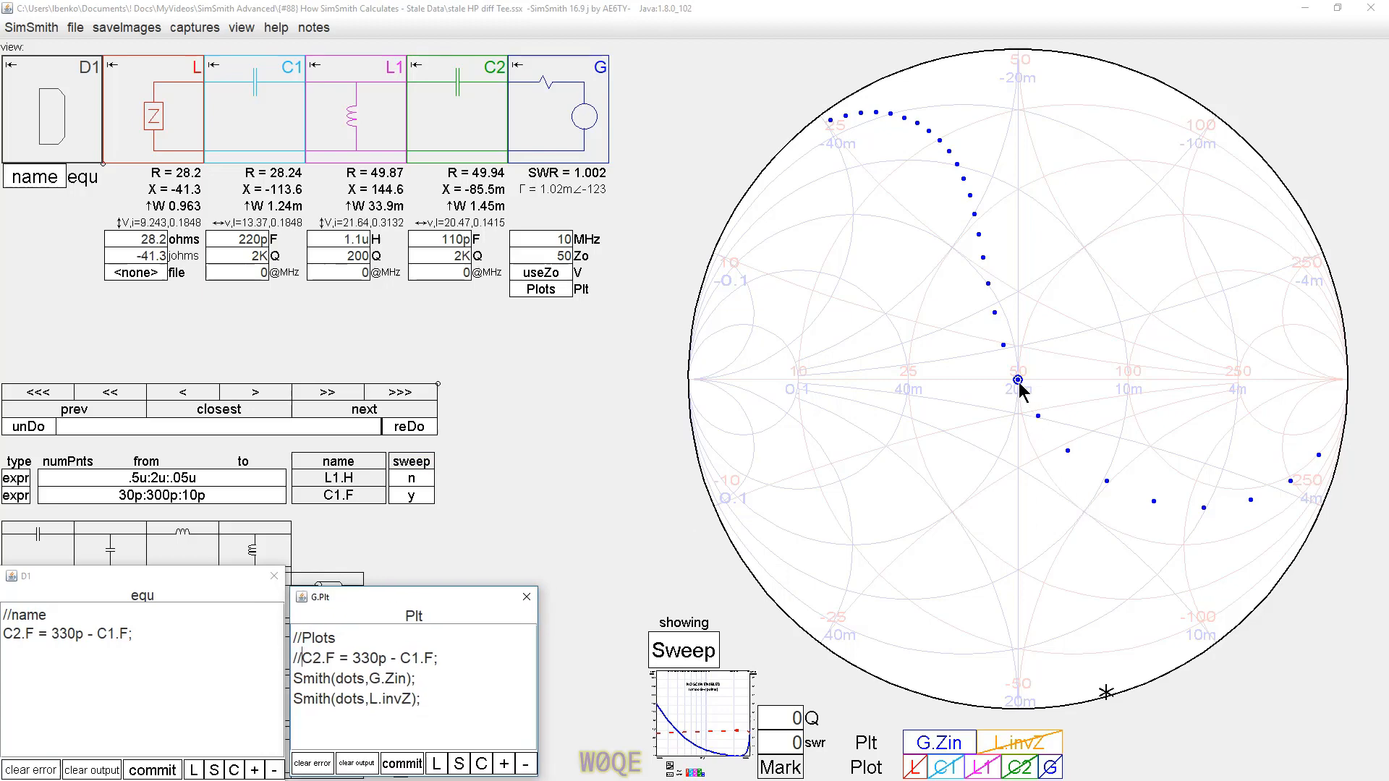
pyautogui.click(1018, 381)
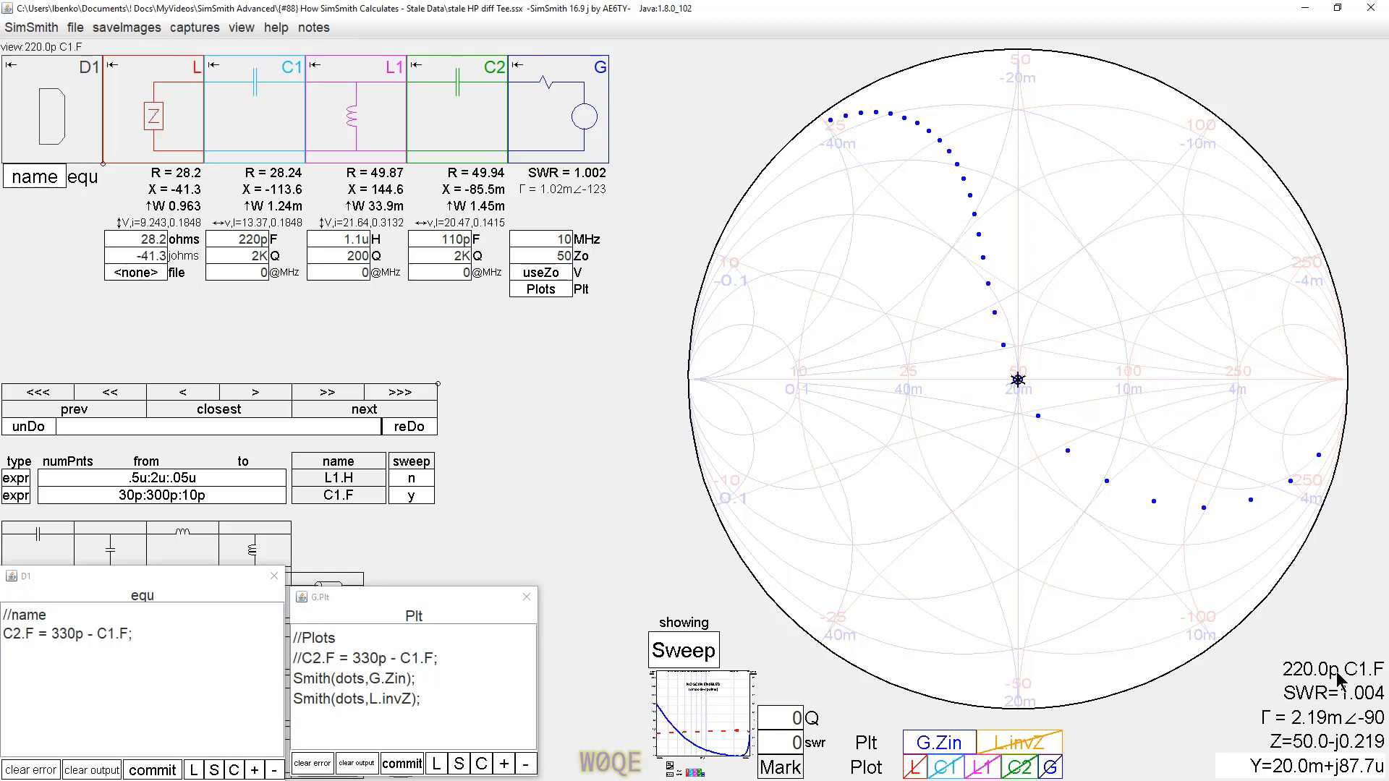
pyautogui.moveTo(936, 548)
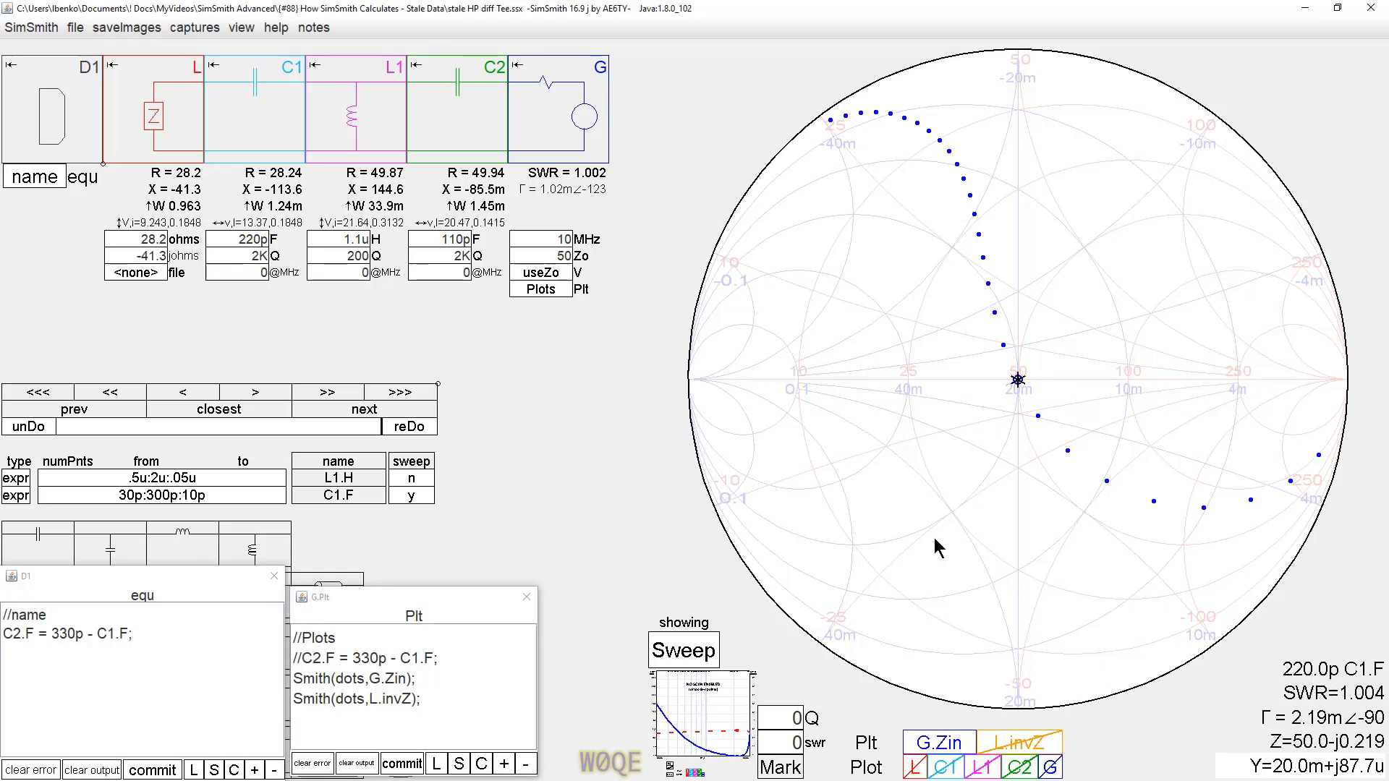
pyautogui.moveTo(559, 169)
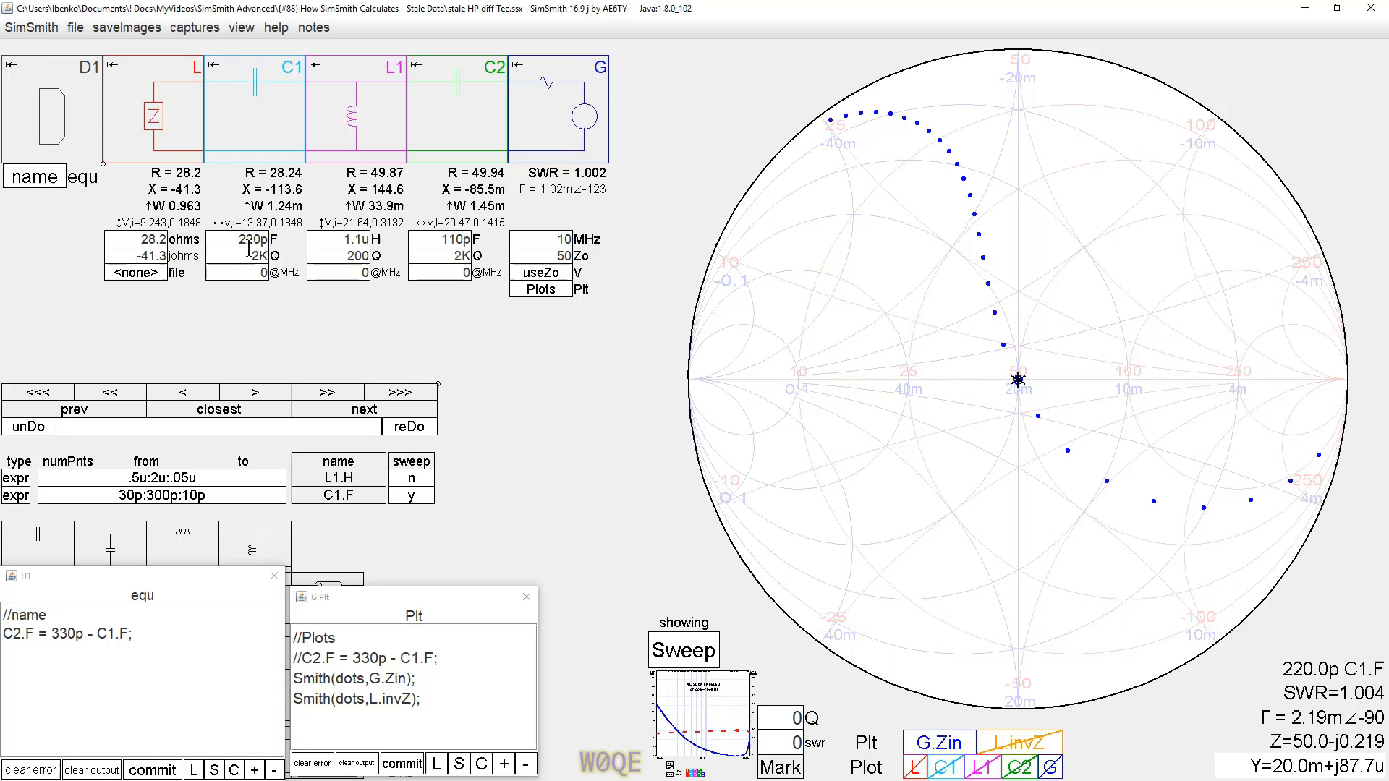
pyautogui.moveTo(25, 78)
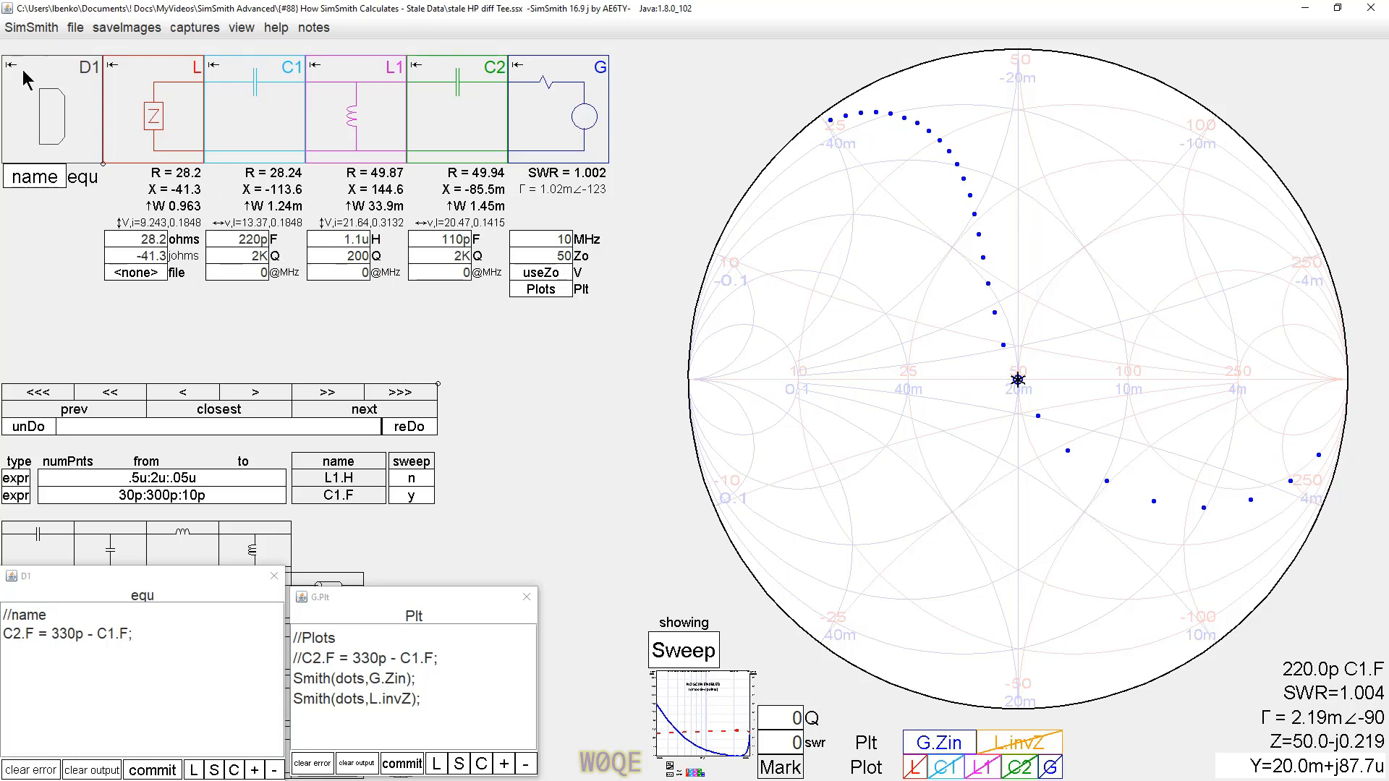
pyautogui.moveTo(31, 199)
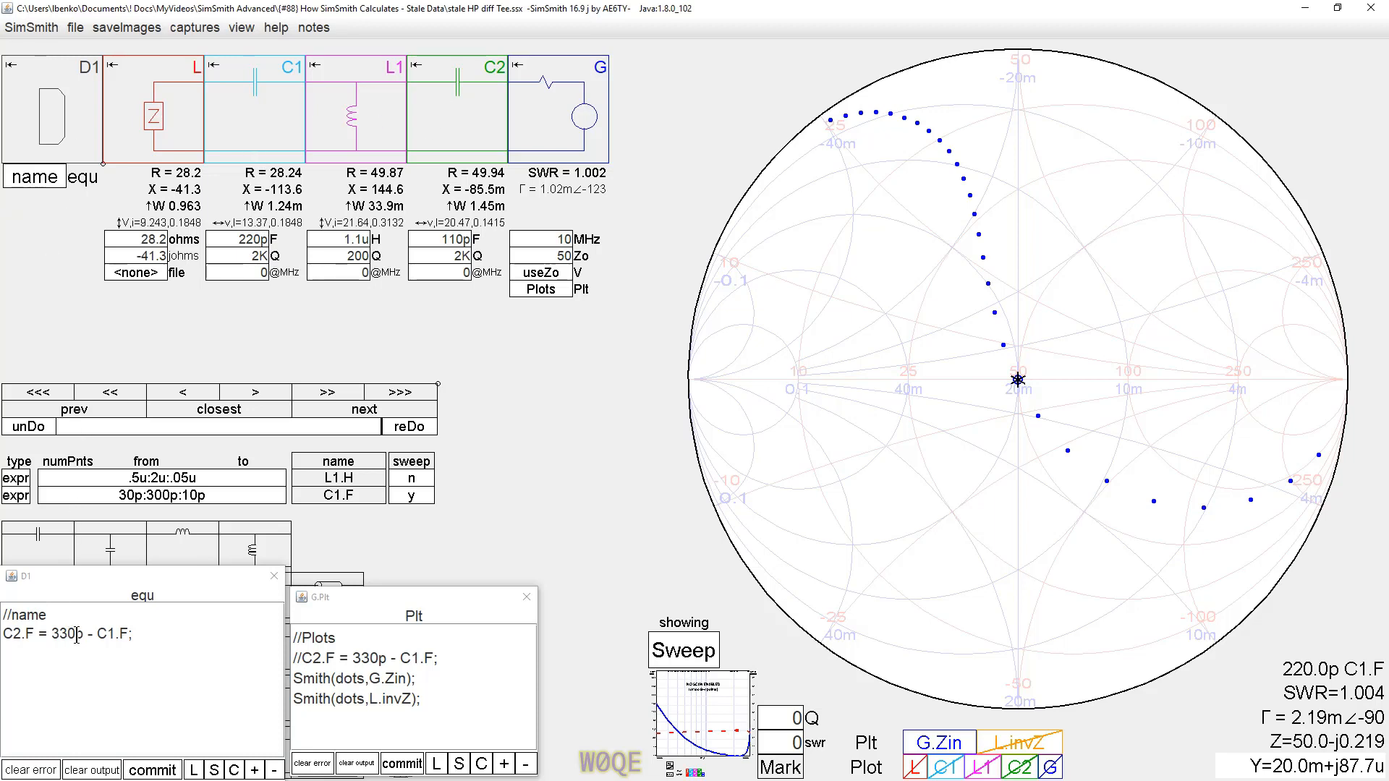
pyautogui.moveTo(157, 123)
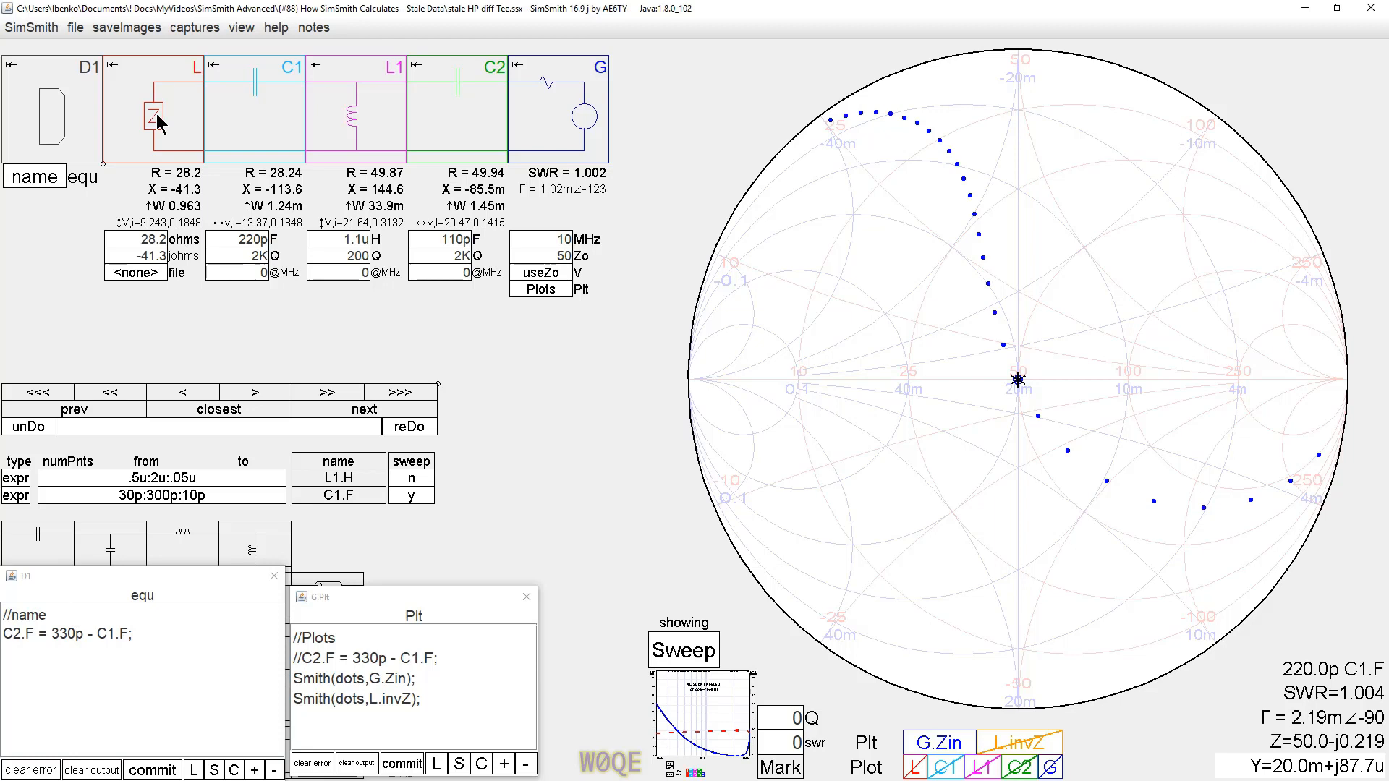
pyautogui.moveTo(235, 128)
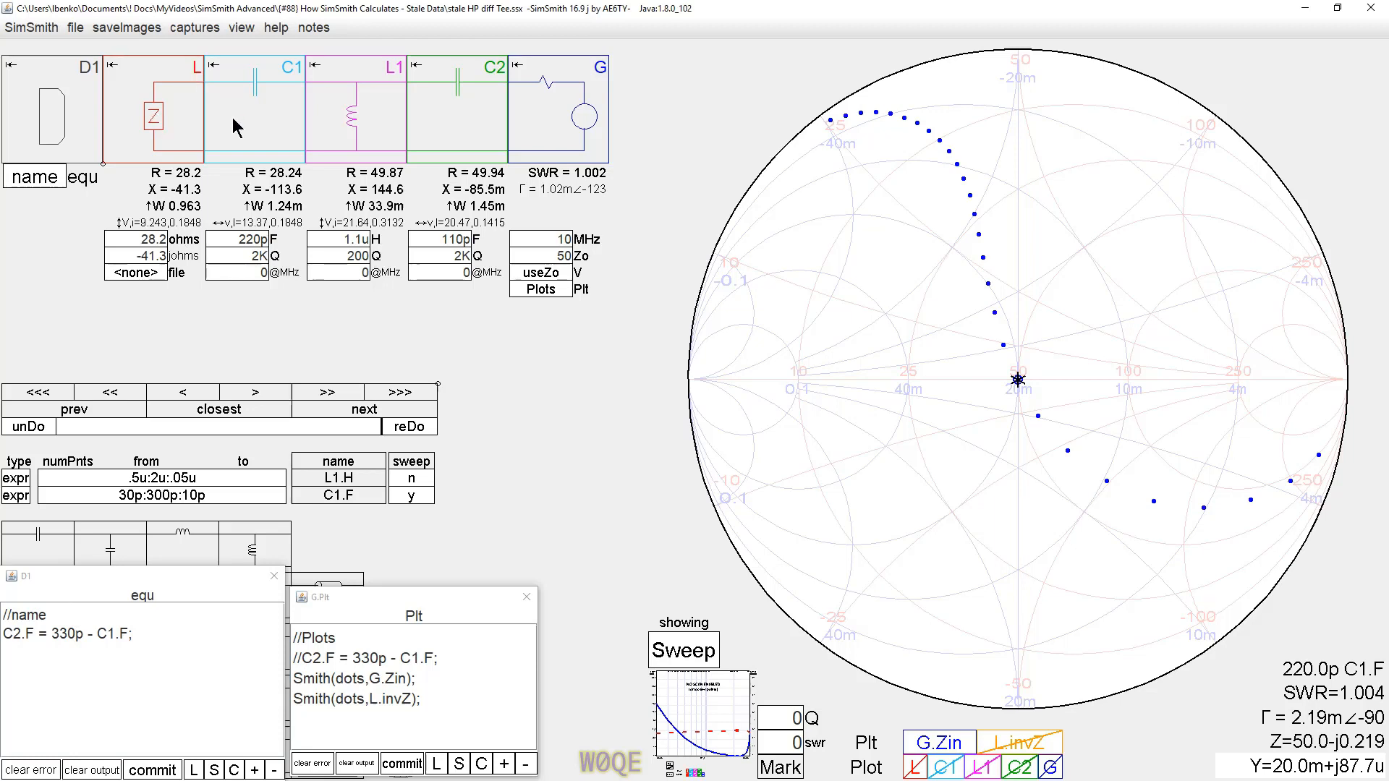
pyautogui.moveTo(317, 142)
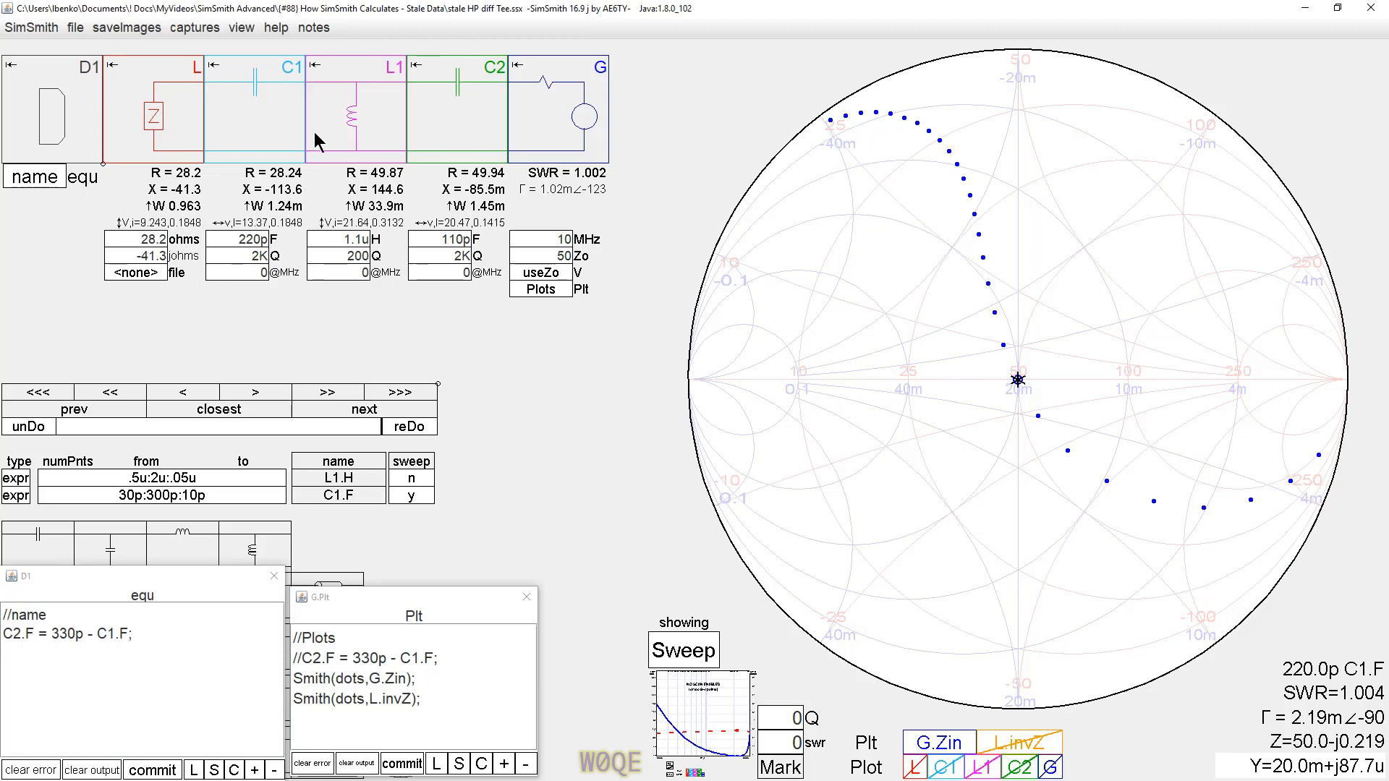
pyautogui.moveTo(478, 202)
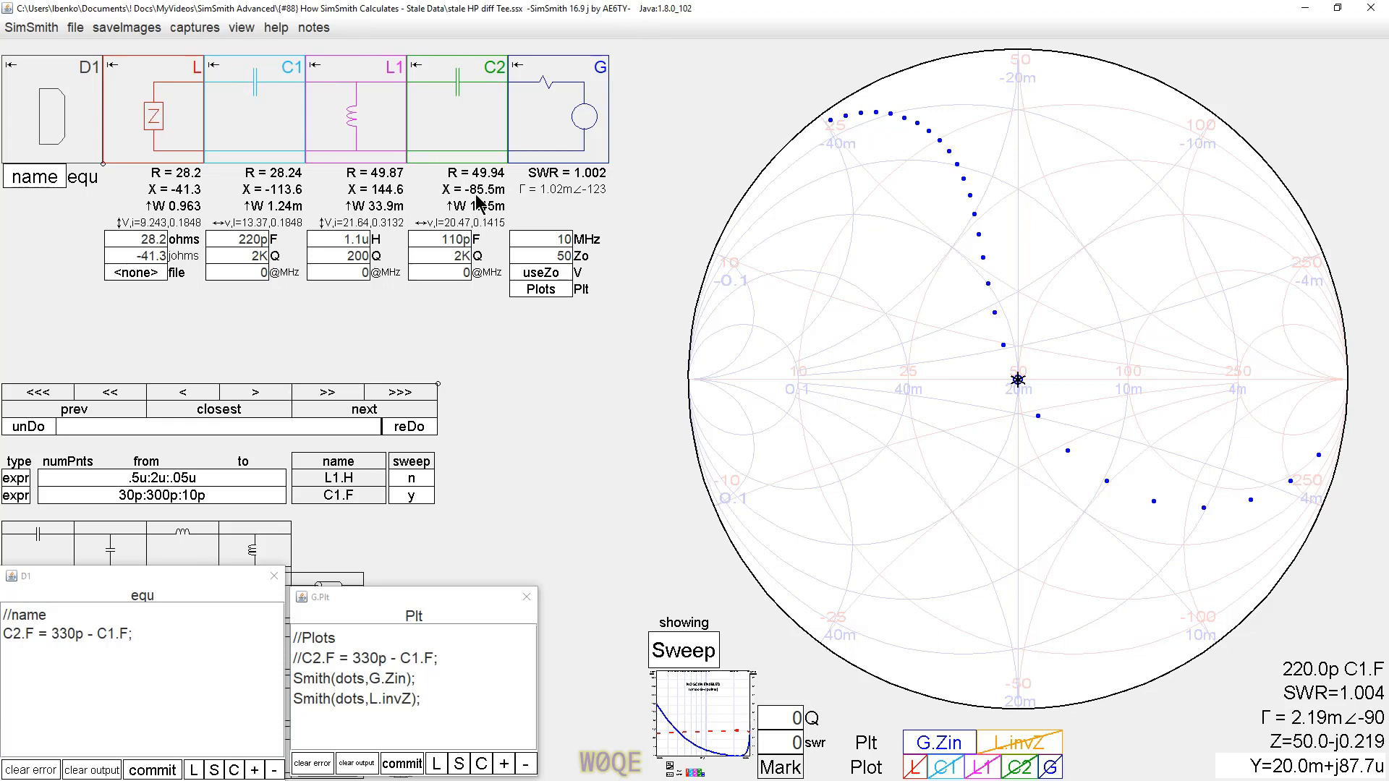
pyautogui.moveTo(465, 130)
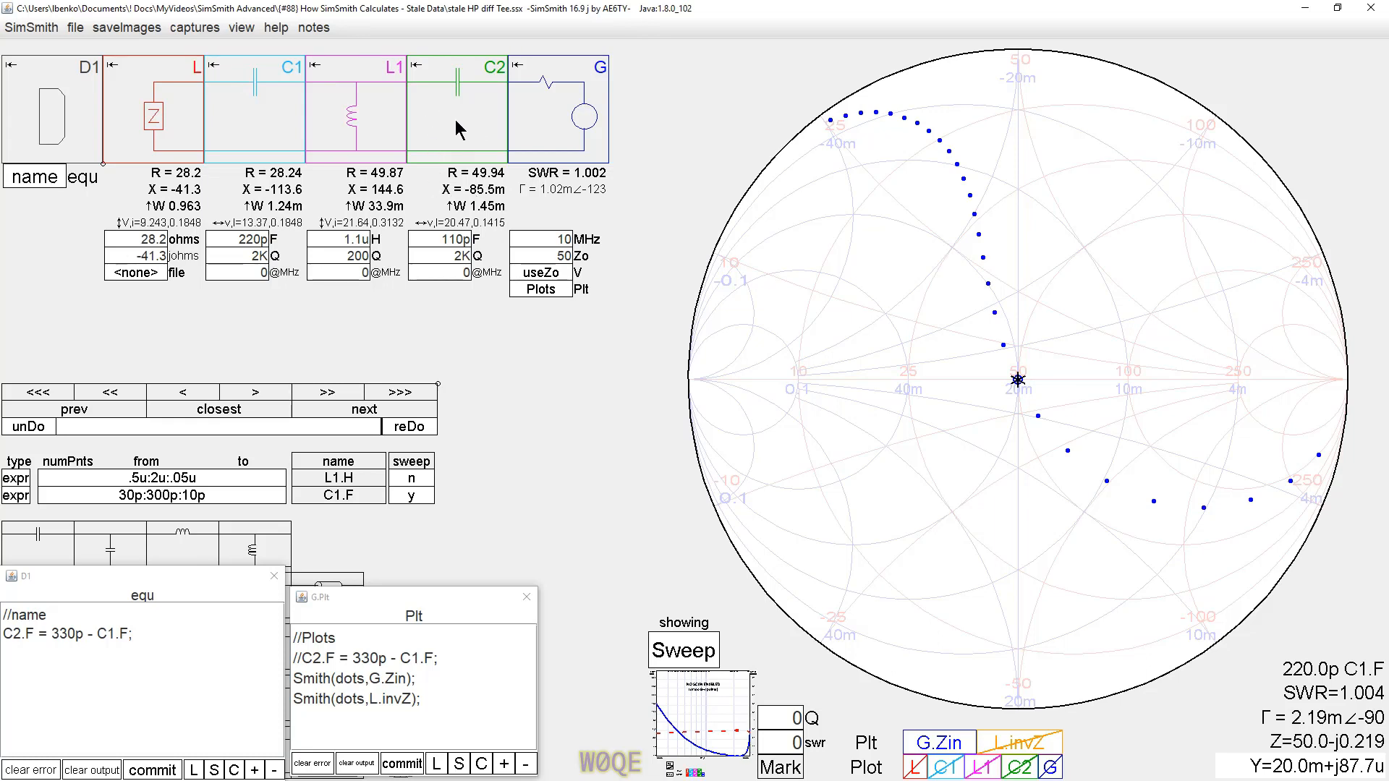
pyautogui.moveTo(456, 200)
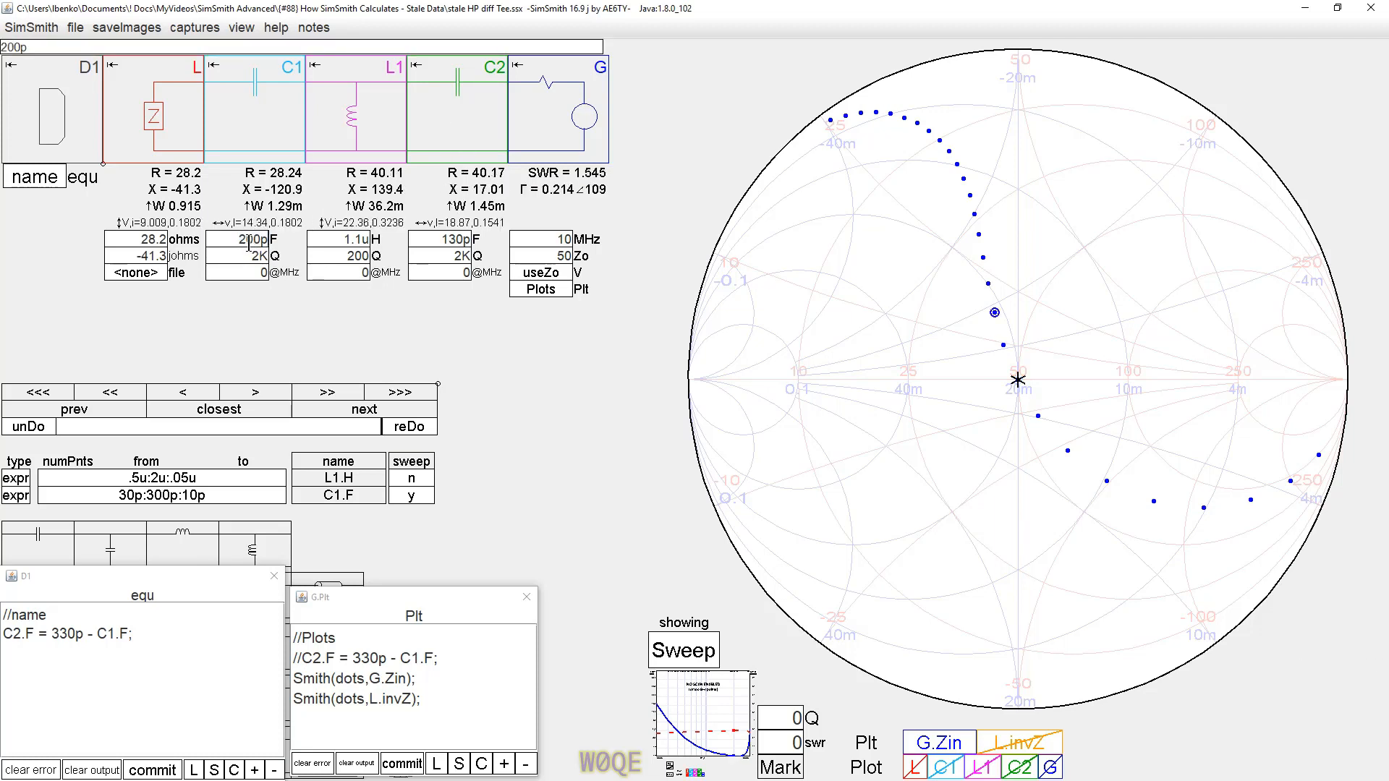
pyautogui.write('70p')
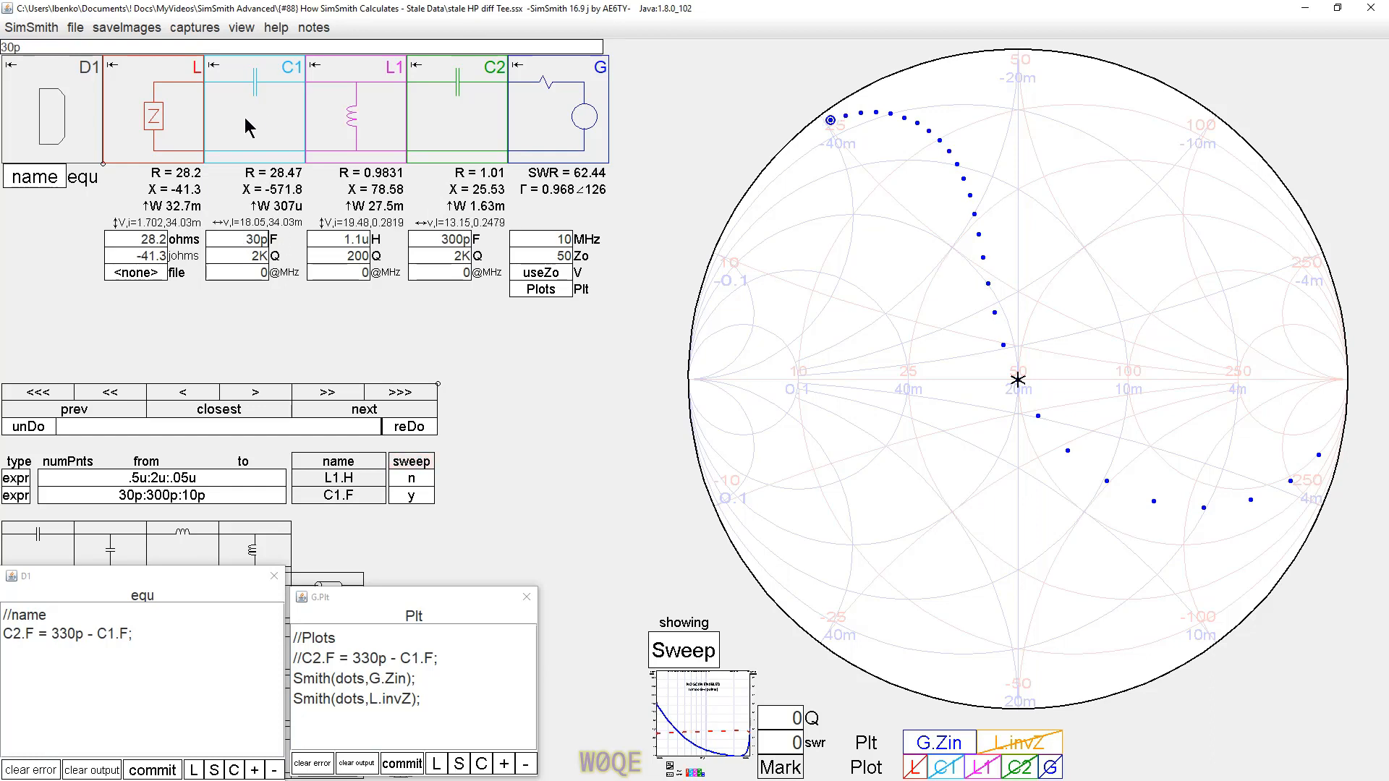
pyautogui.moveTo(528, 183)
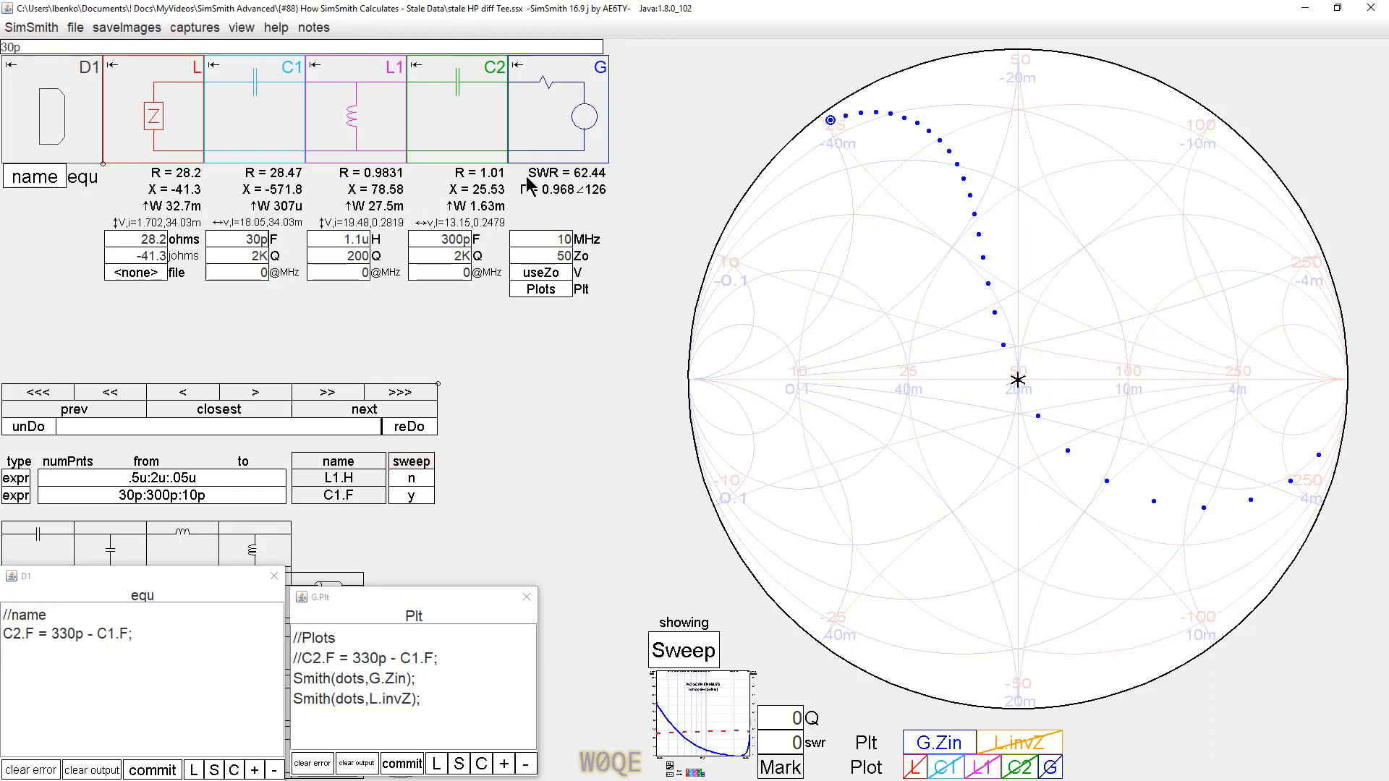
pyautogui.moveTo(832, 129)
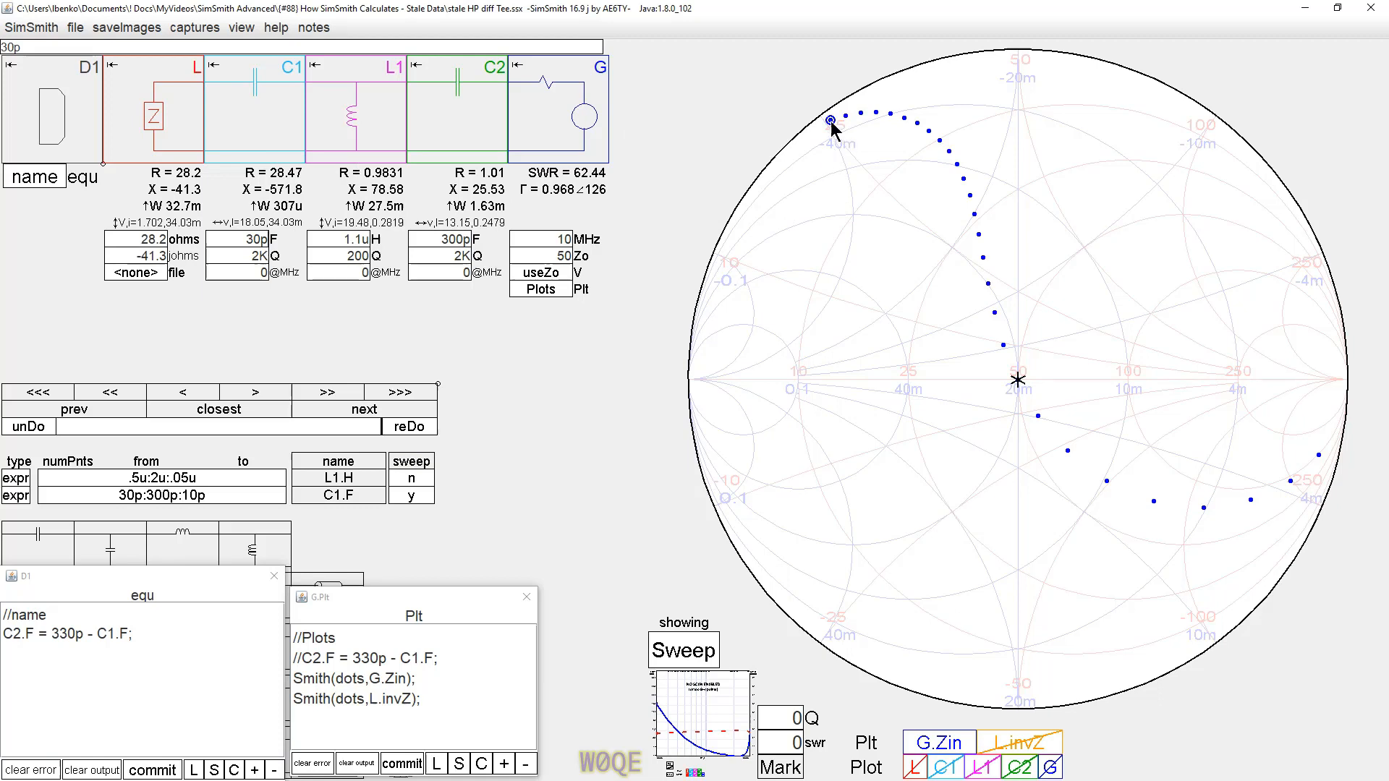
pyautogui.moveTo(1019, 385)
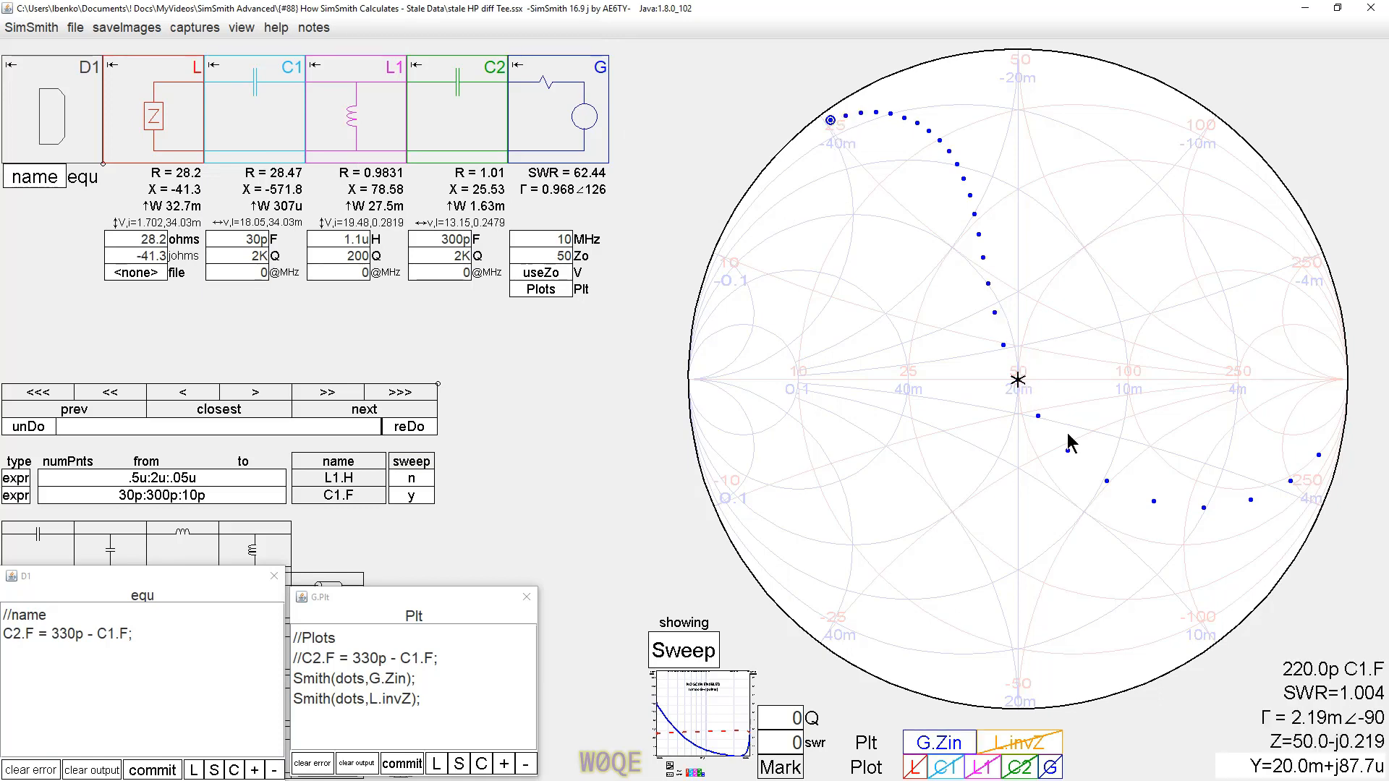
pyautogui.moveTo(451, 388)
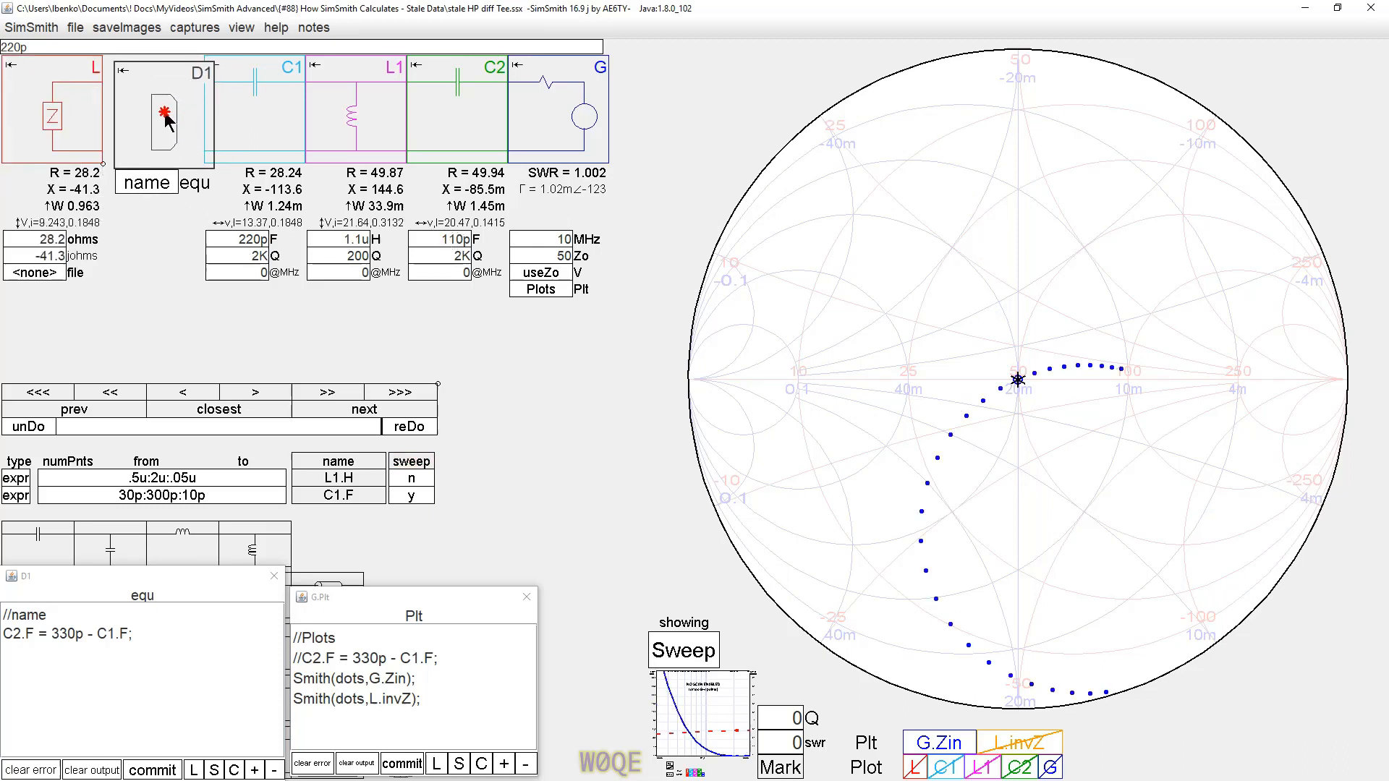
# - Move the D1 block from the chain's start to between C2 and the generator
pyautogui.click(162, 120)
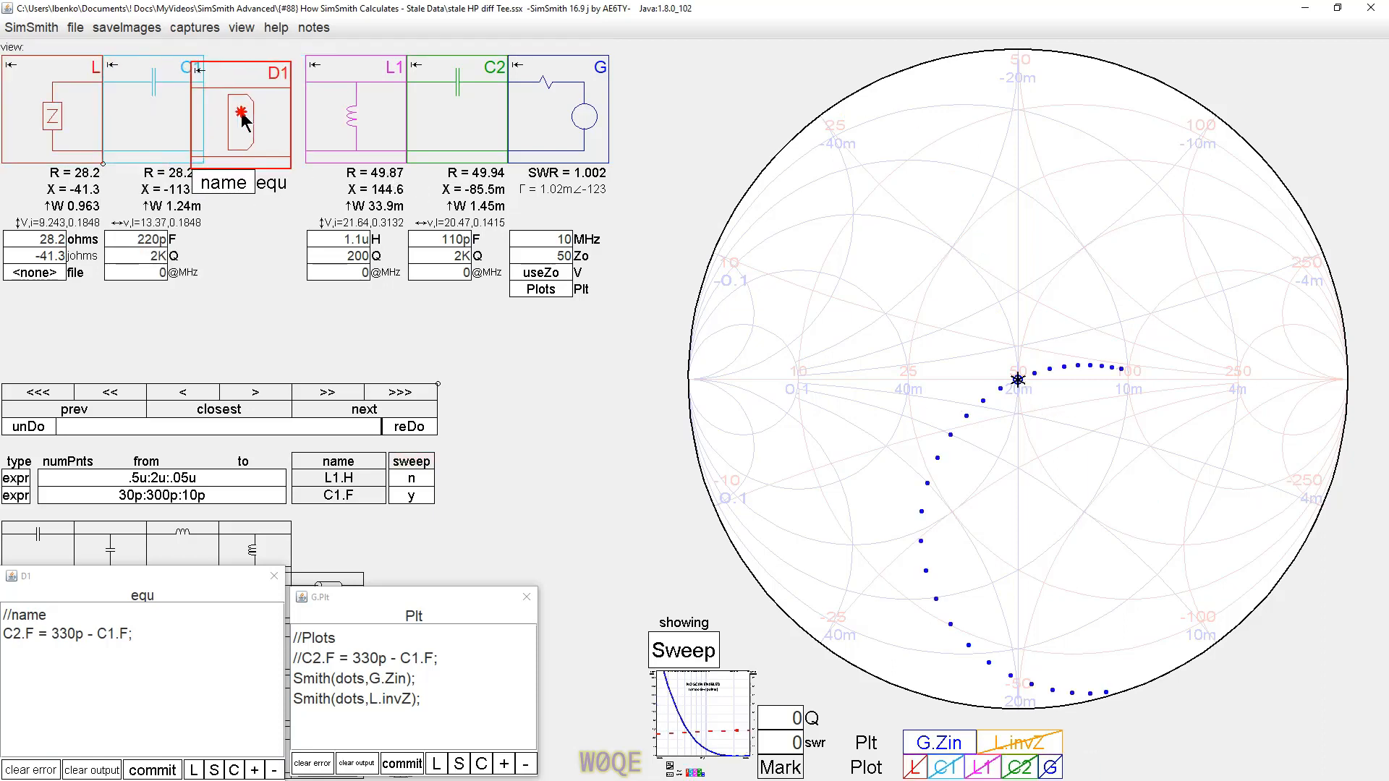
pyautogui.moveTo(239, 123); pyautogui.dragTo(354, 133)
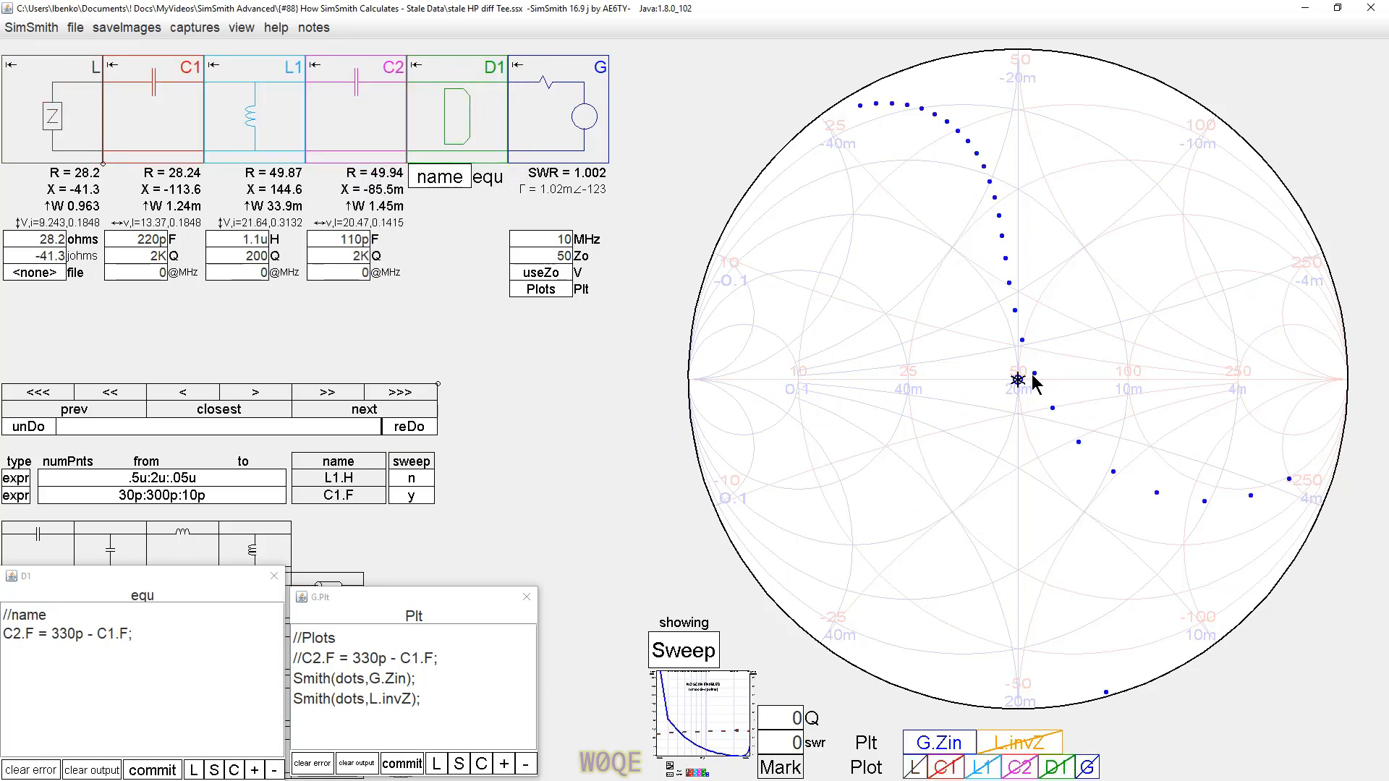
pyautogui.moveTo(1049, 372)
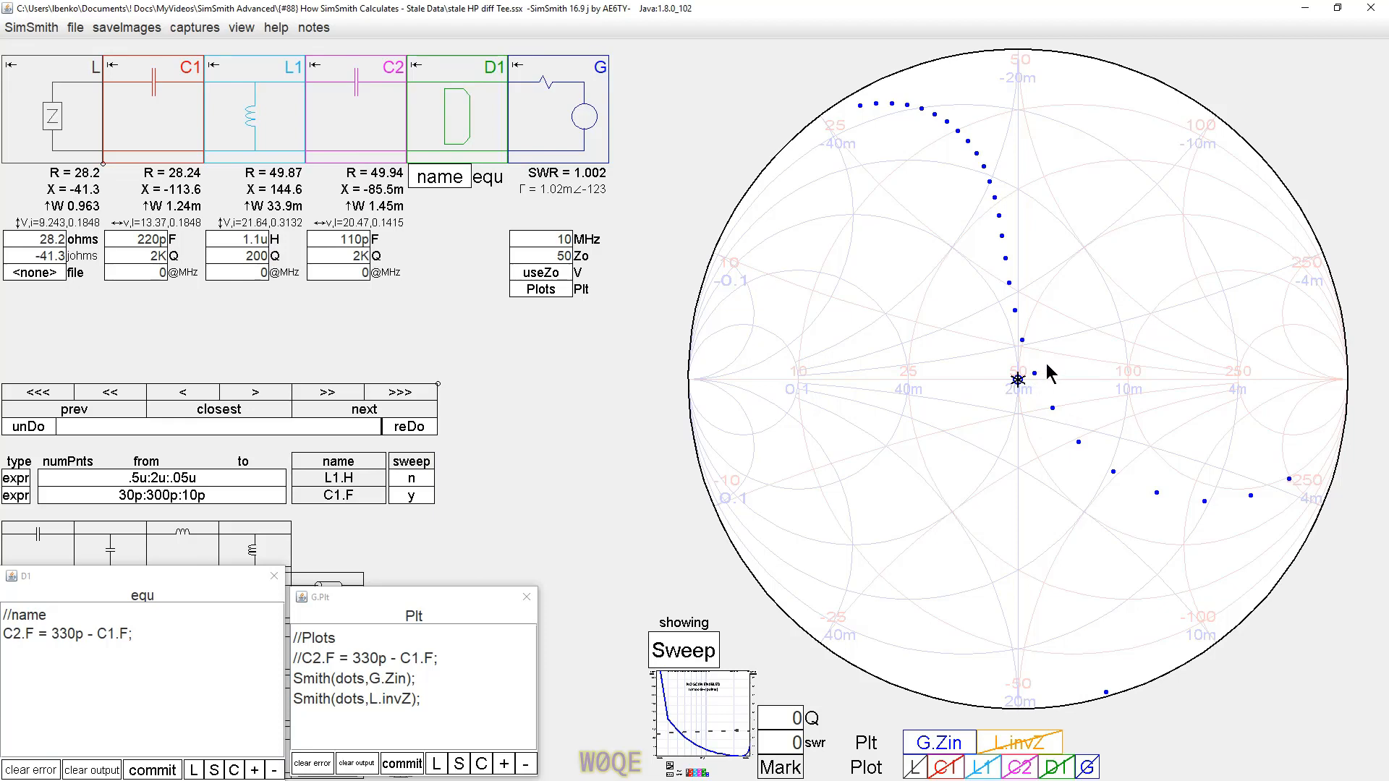
pyautogui.moveTo(454, 158)
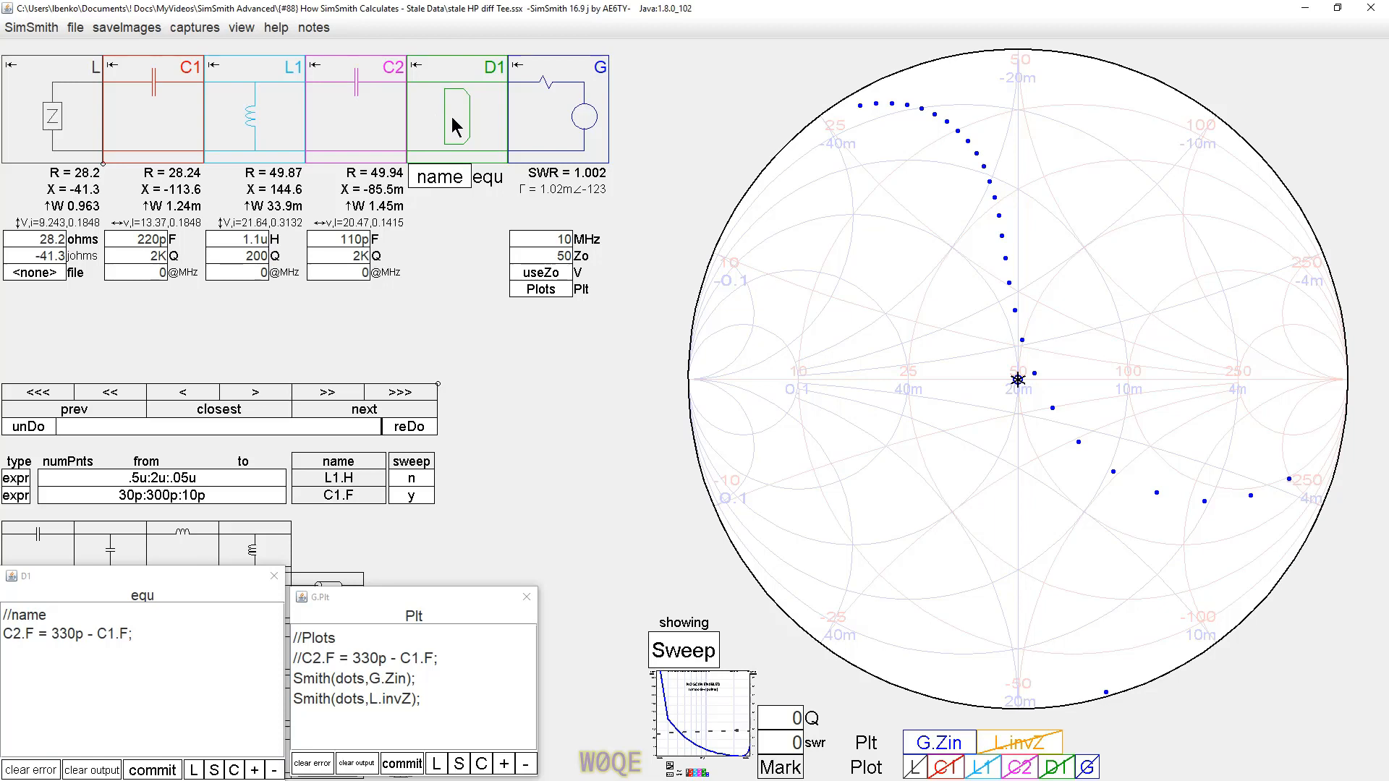
pyautogui.moveTo(322, 102)
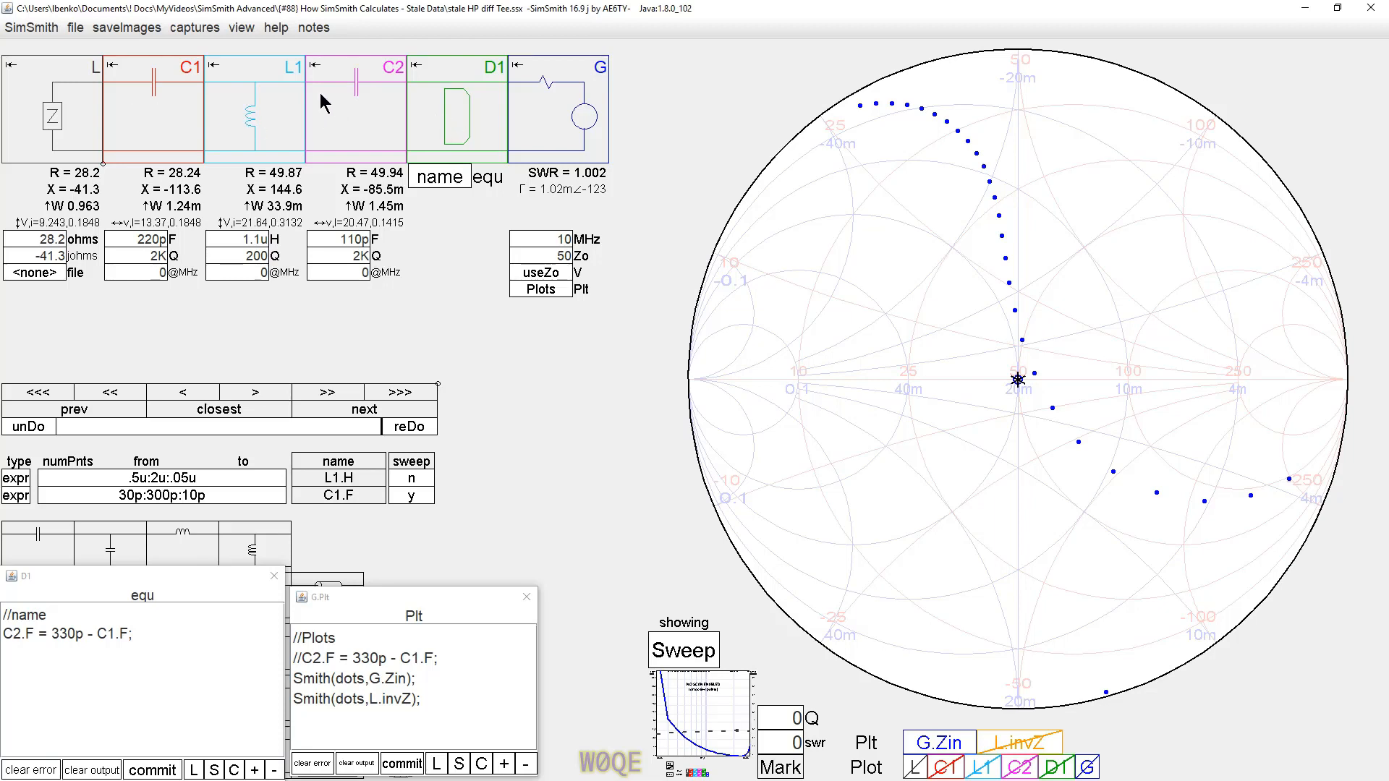
pyautogui.moveTo(196, 129)
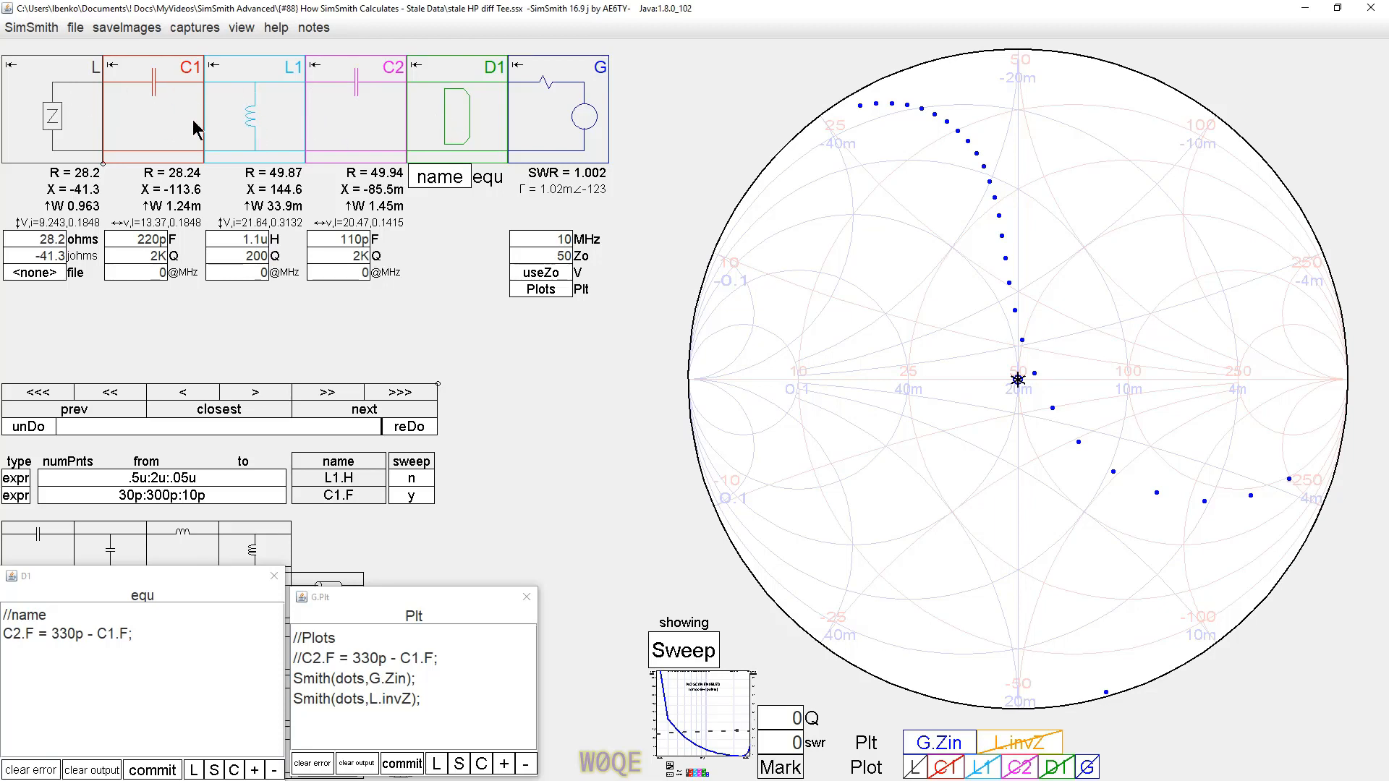
pyautogui.moveTo(323, 126)
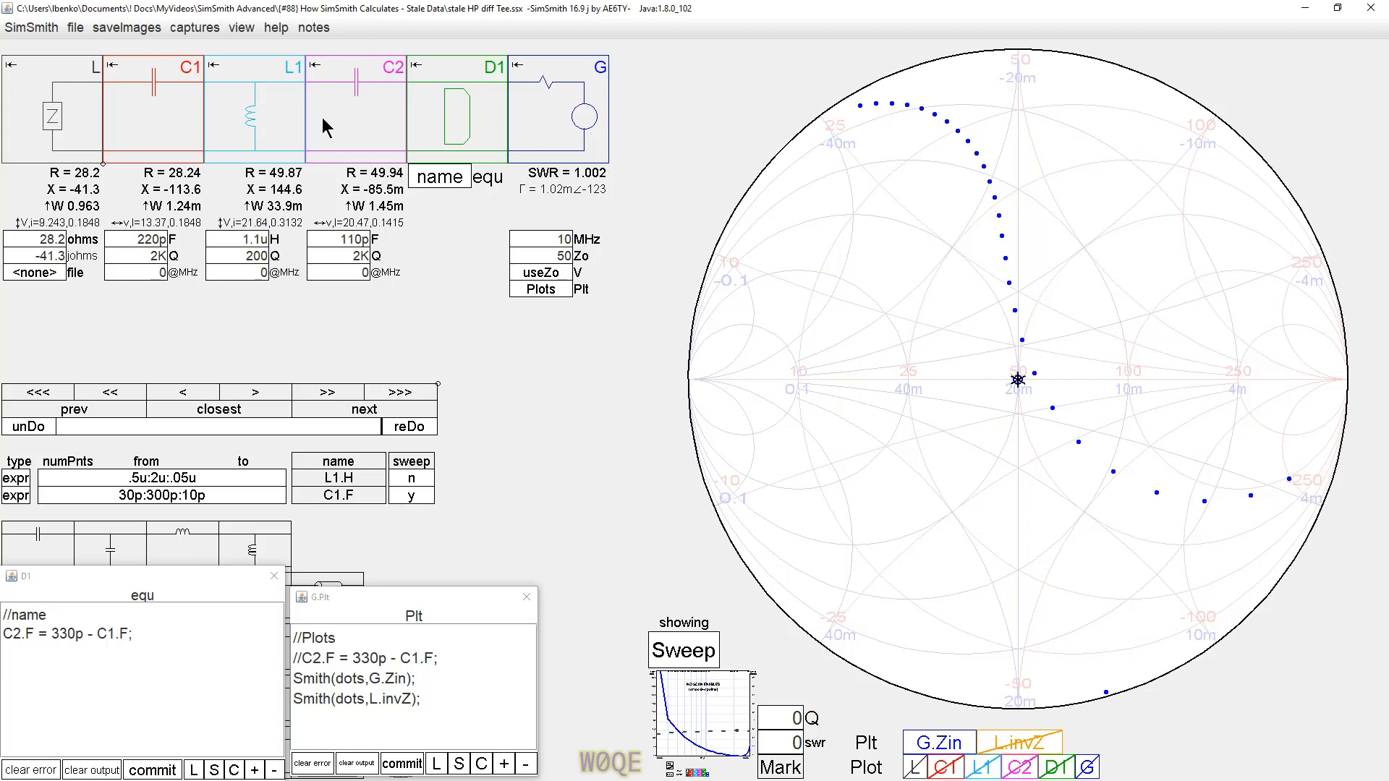
pyautogui.moveTo(257, 229)
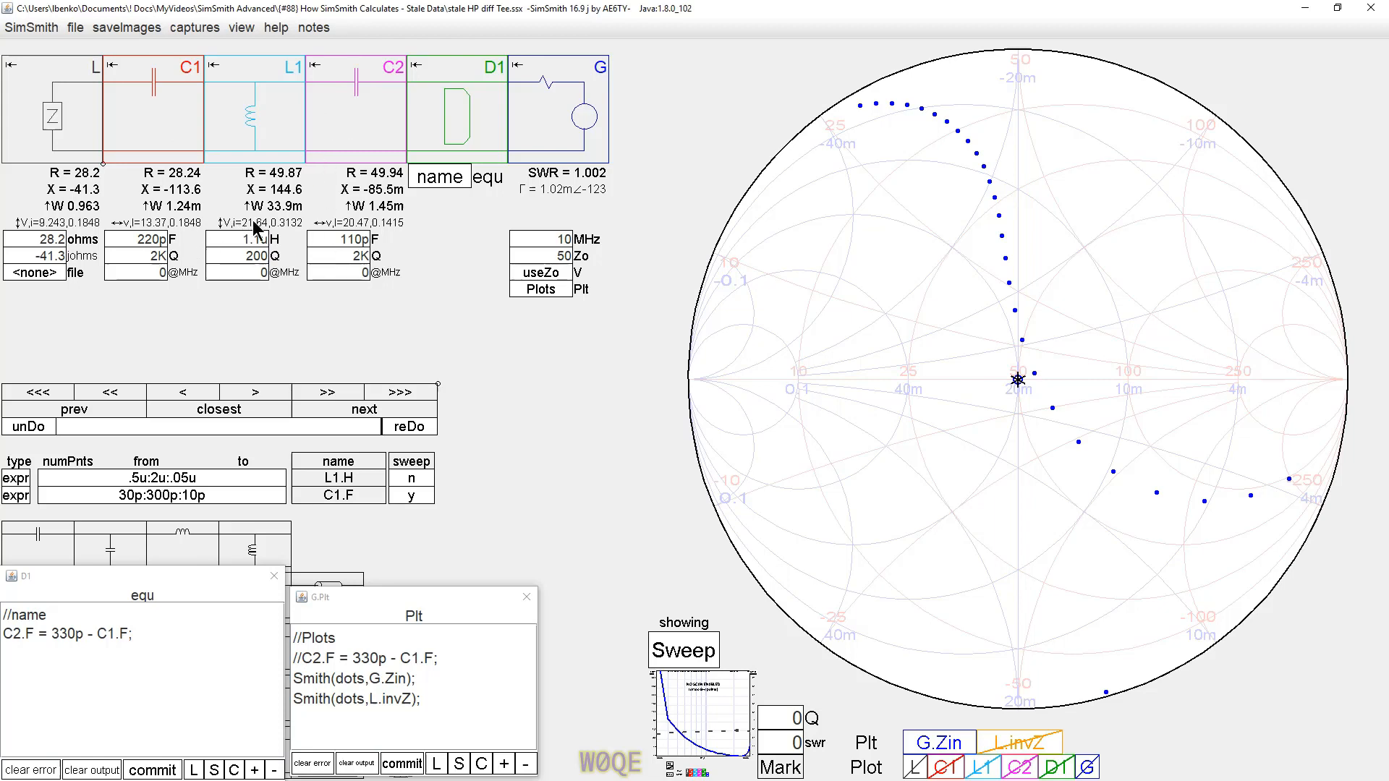
pyautogui.moveTo(359, 222)
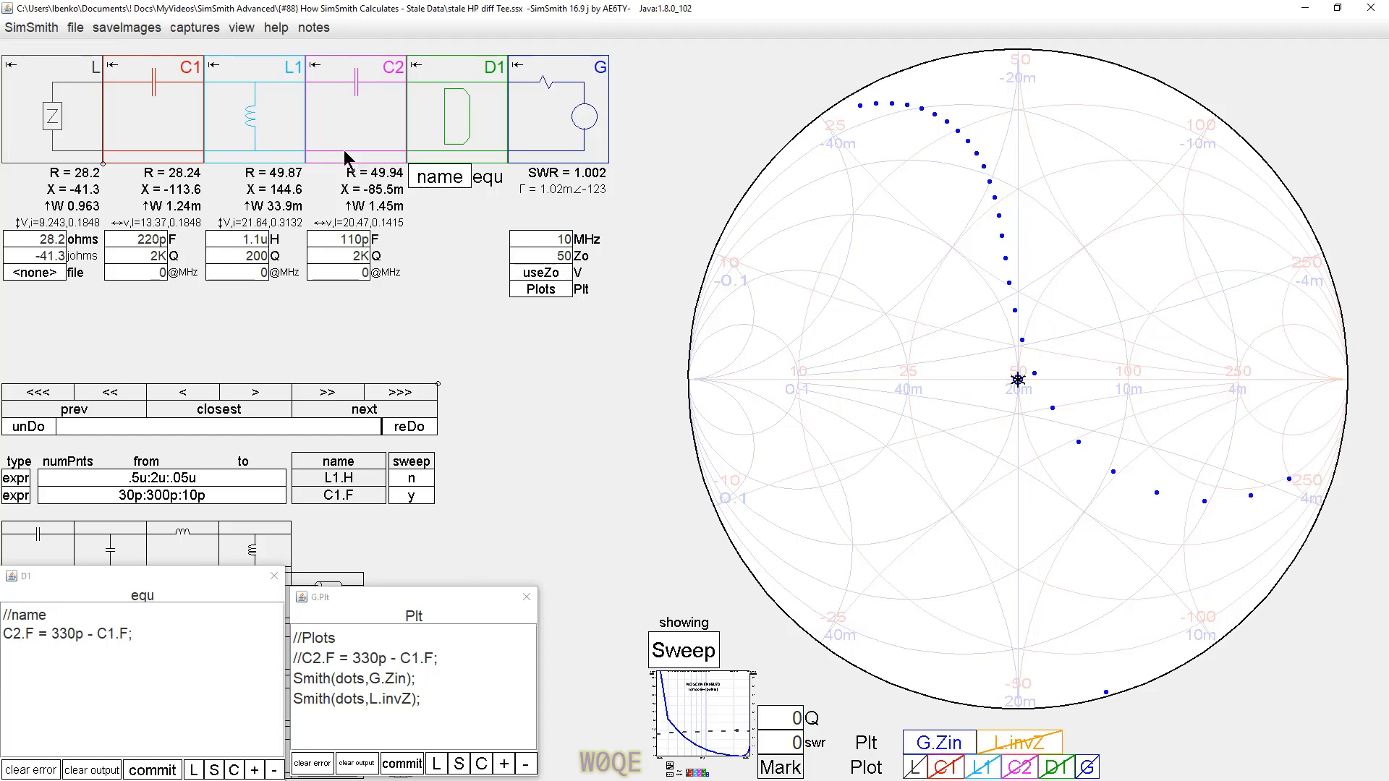
pyautogui.moveTo(270, 58)
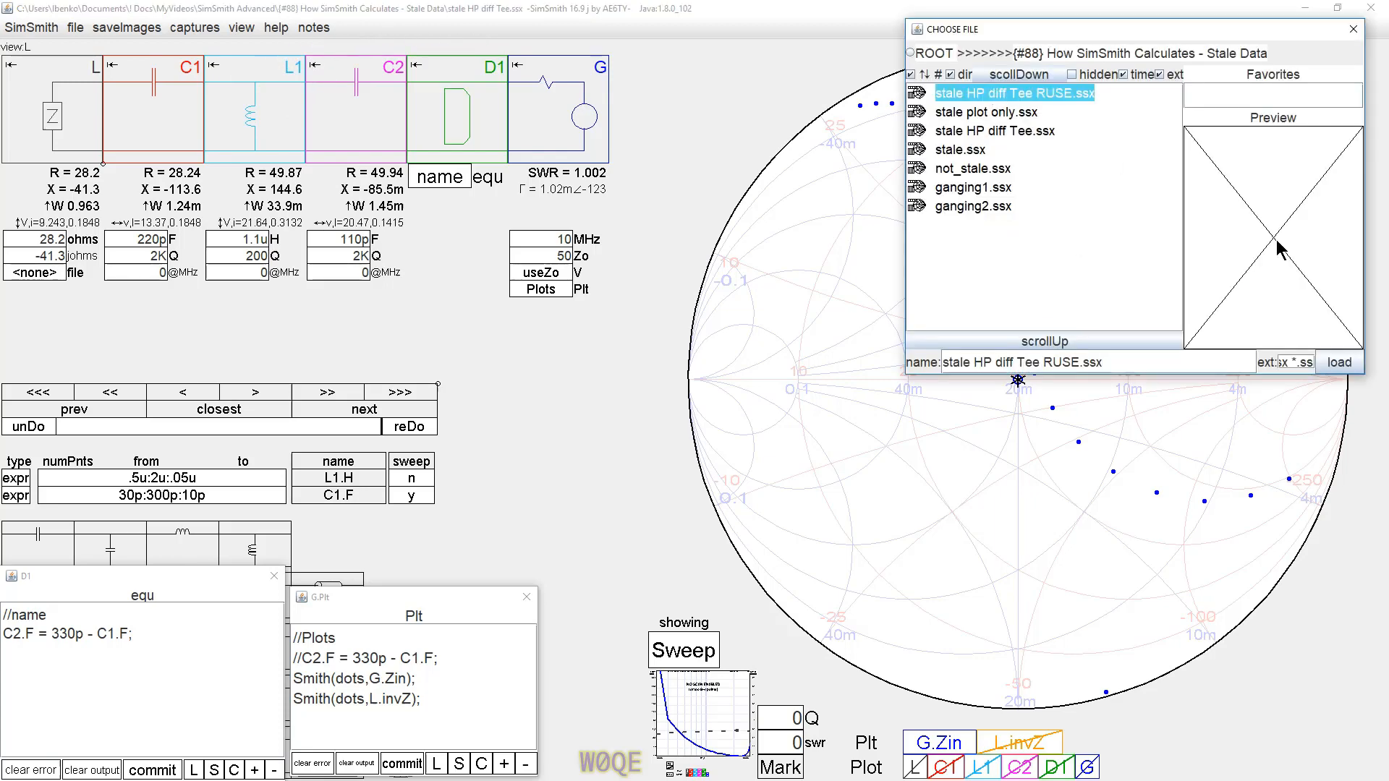
# - Load the 'stale HP diff Tee RUSE' circuit
pyautogui.click(1338, 362)
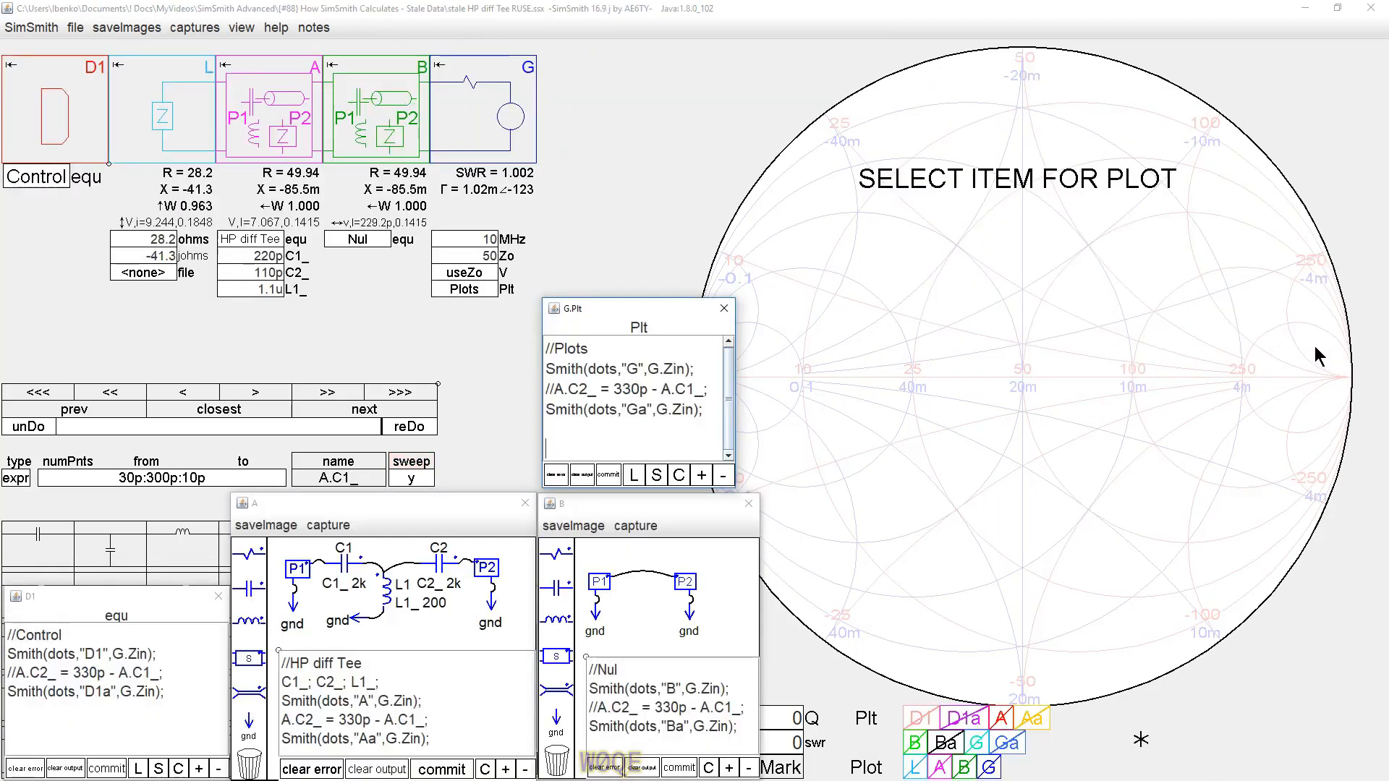
pyautogui.moveTo(270, 190)
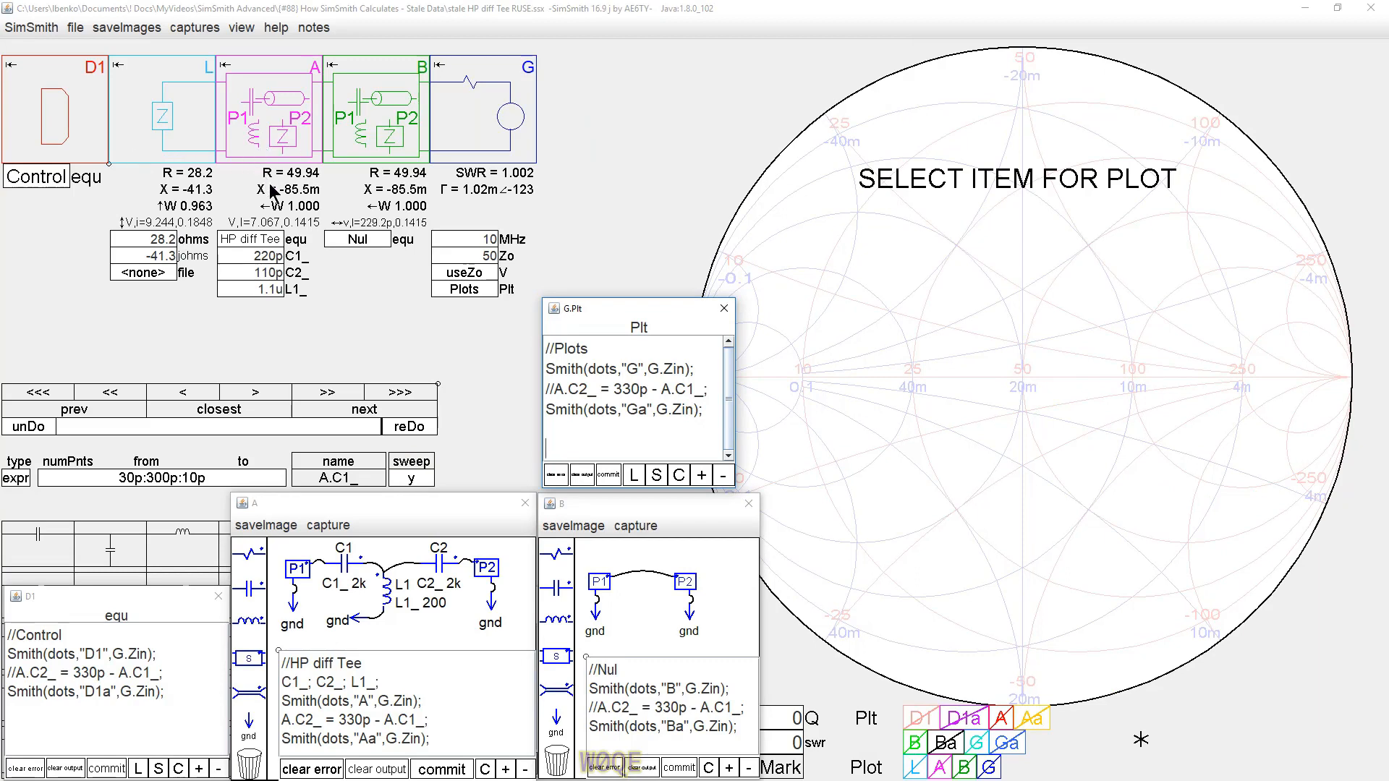
pyautogui.moveTo(279, 140)
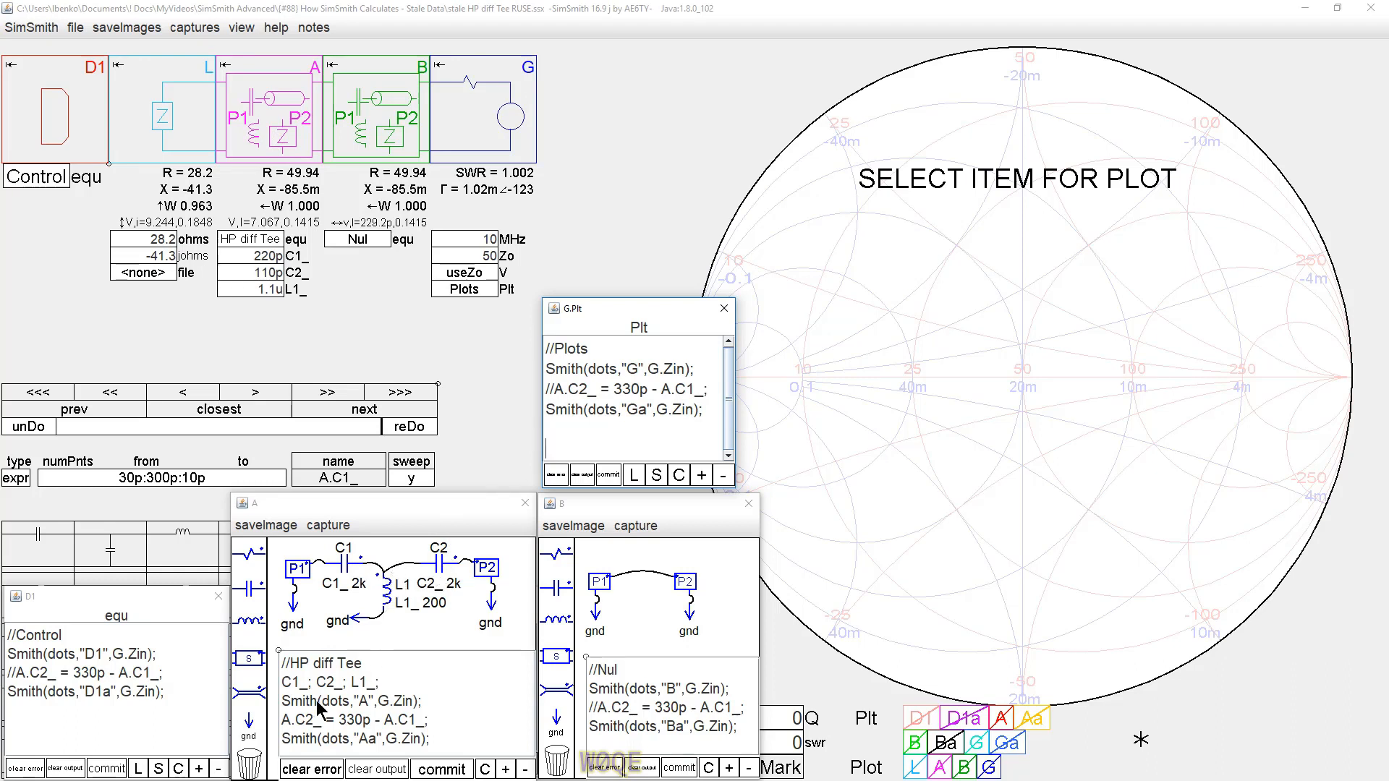
pyautogui.moveTo(292, 726)
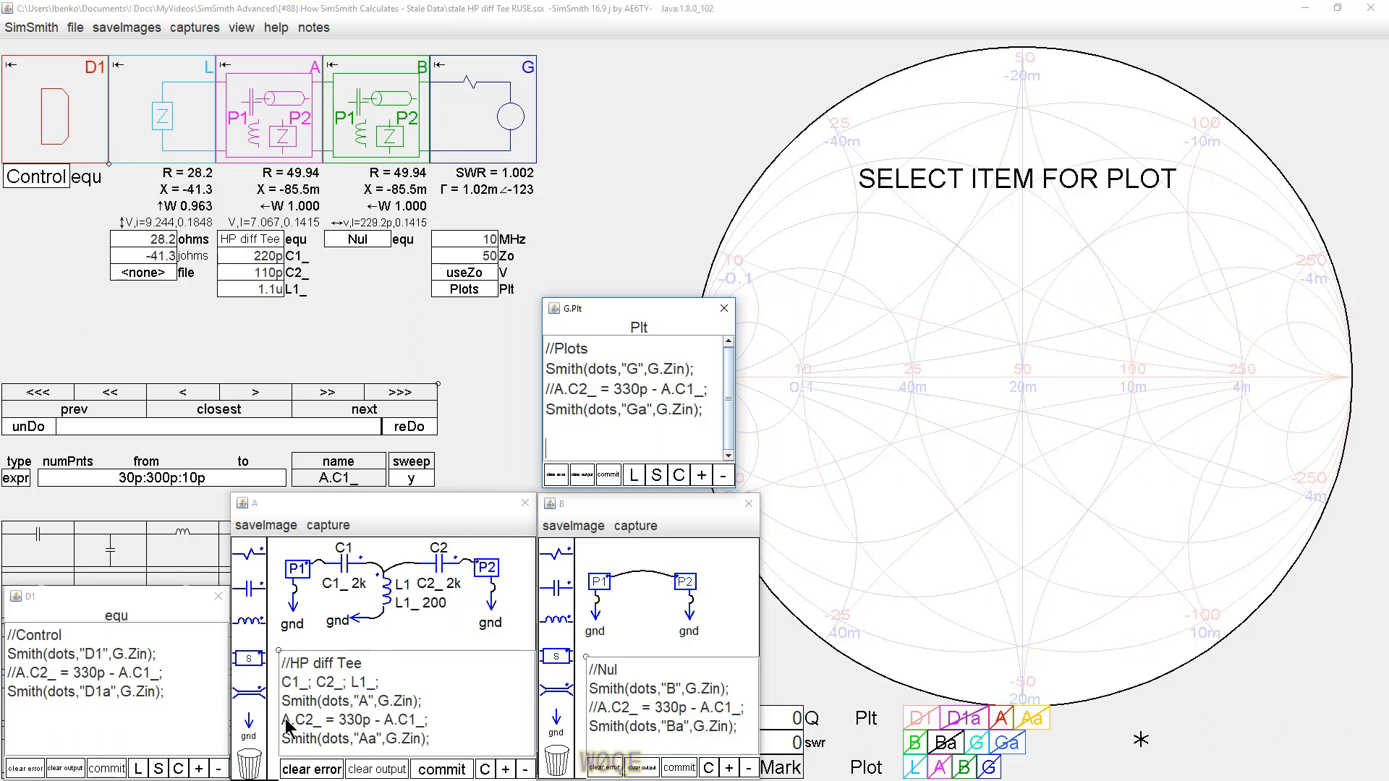
pyautogui.moveTo(421, 735)
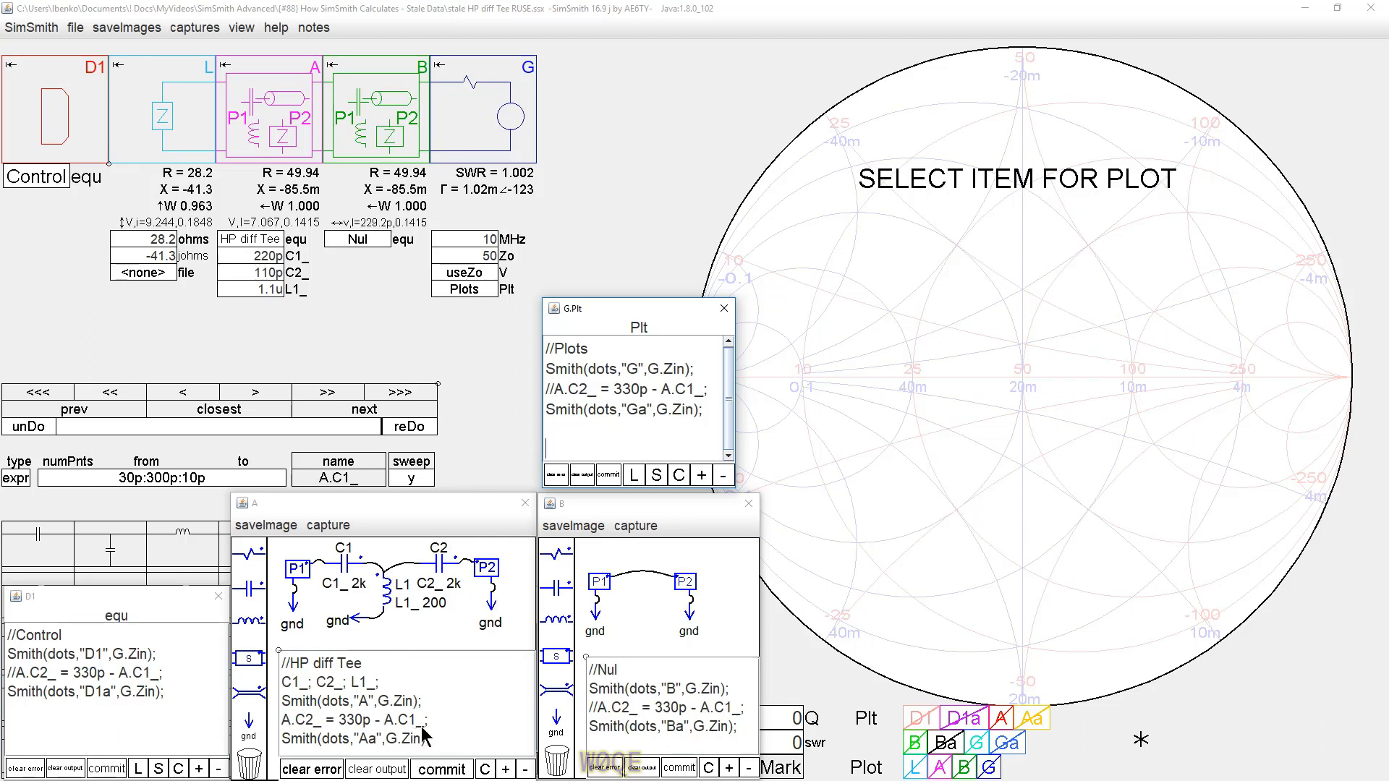
pyautogui.moveTo(330, 655)
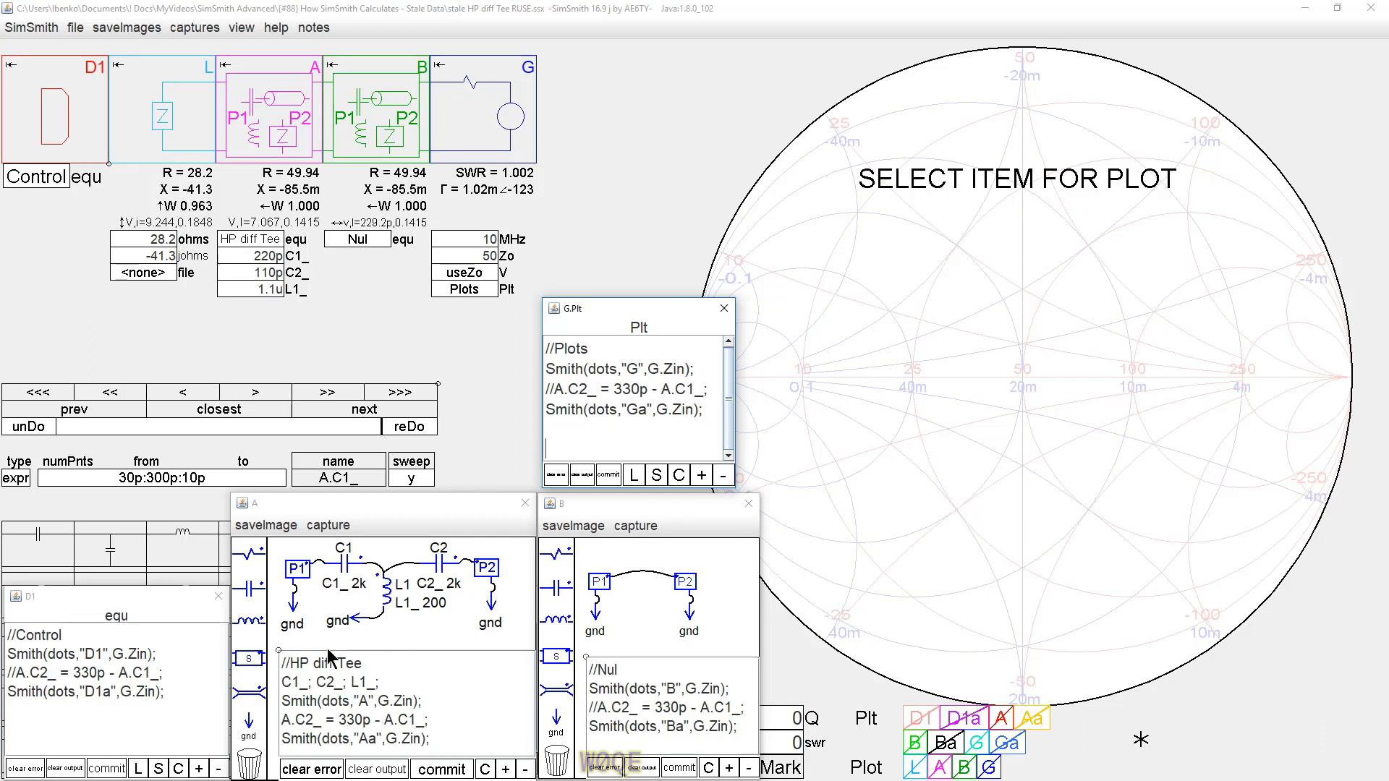
pyautogui.moveTo(296, 740)
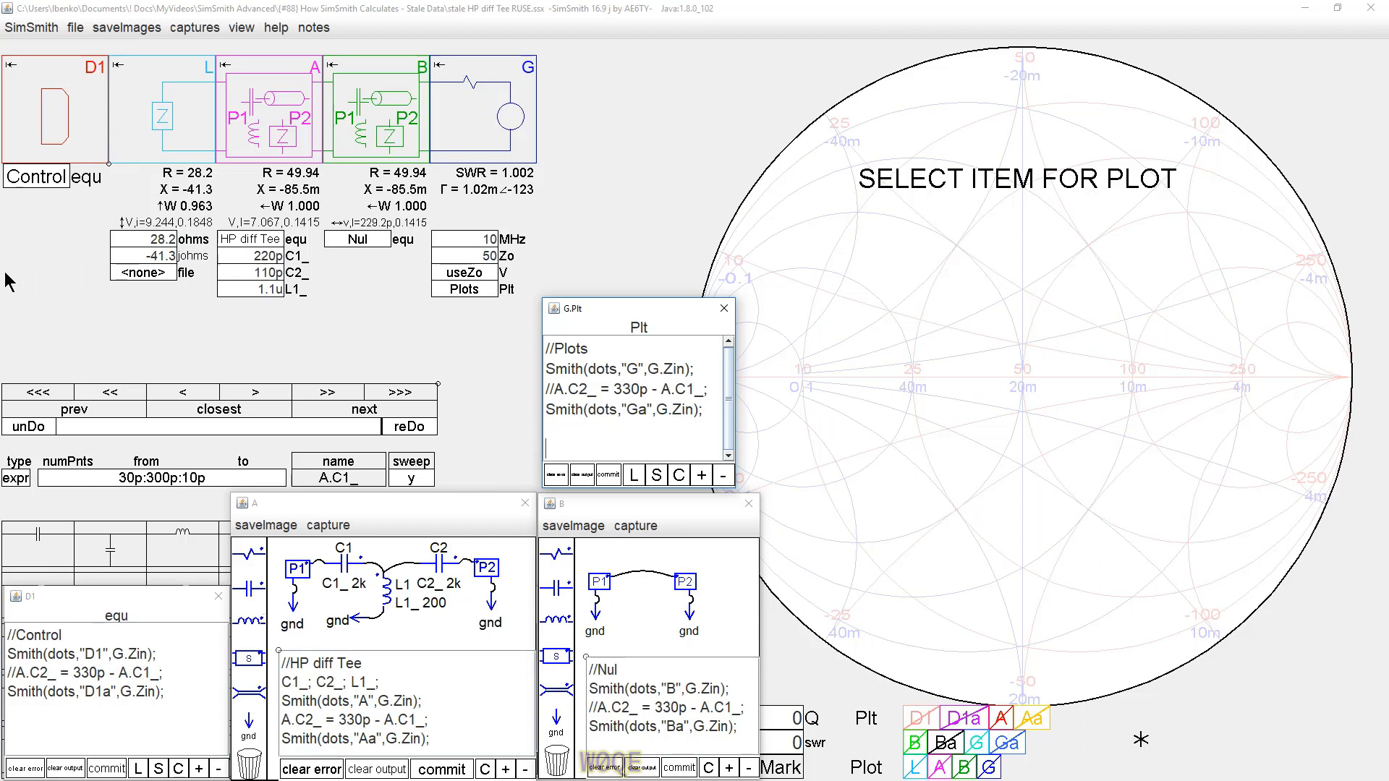
pyautogui.moveTo(332, 261)
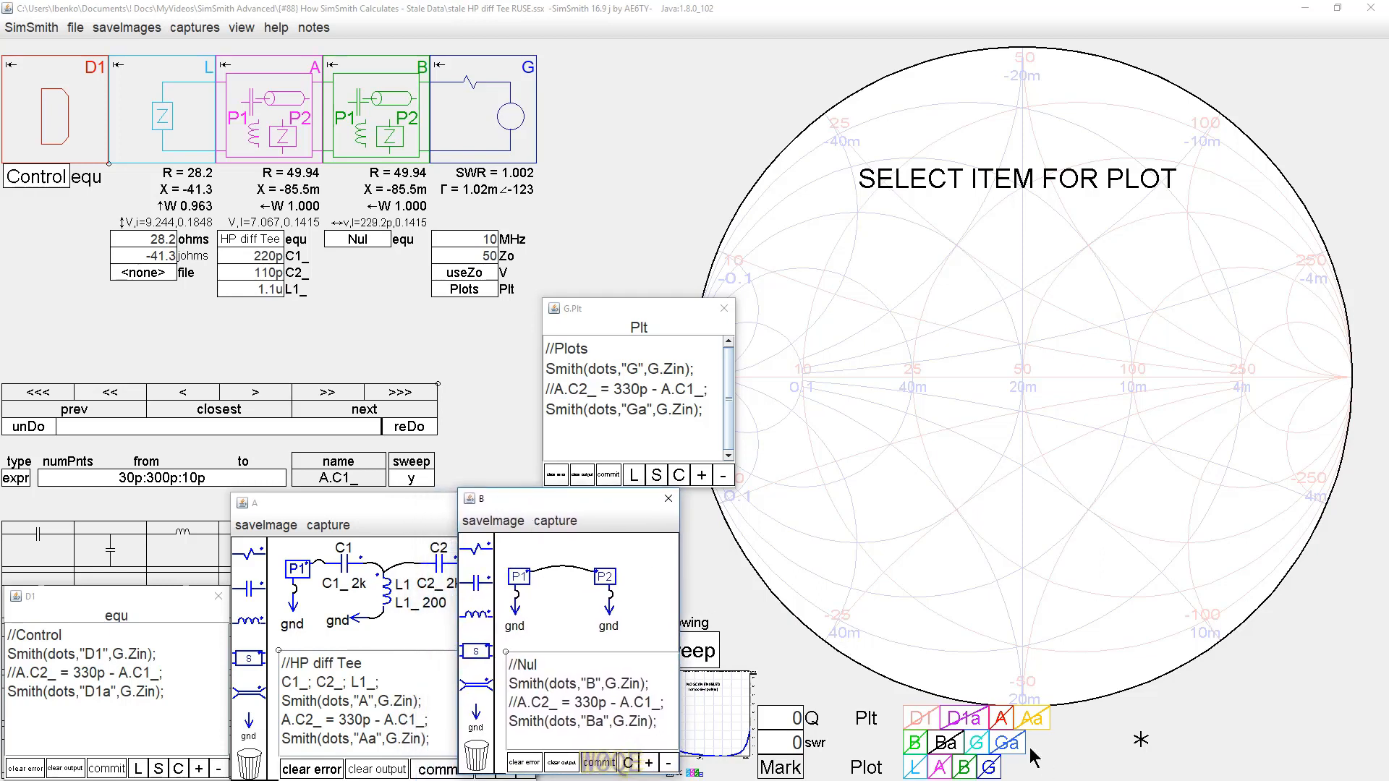
# - Cycle the Plt legend through the D1a, Ba and D1 sweep traces
pyautogui.click(963, 718)
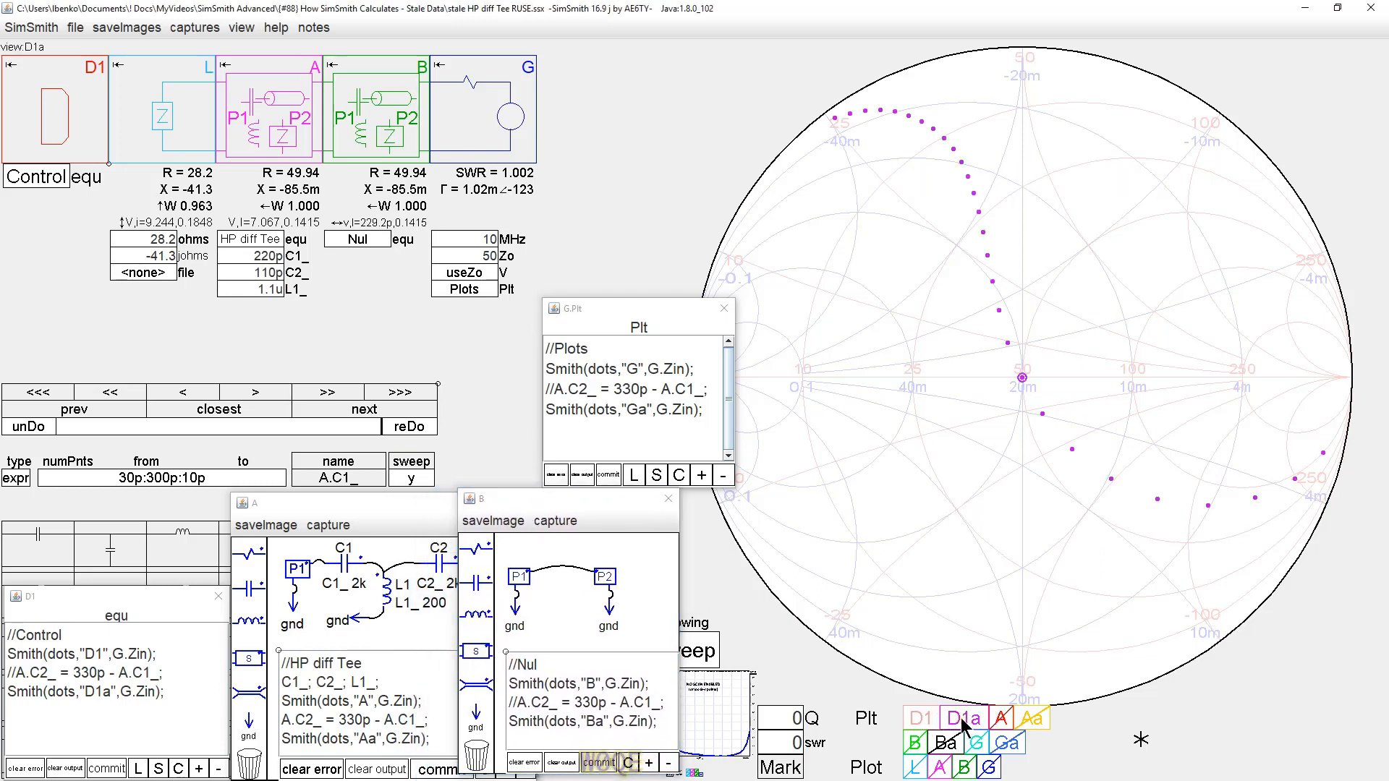
pyautogui.click(959, 742)
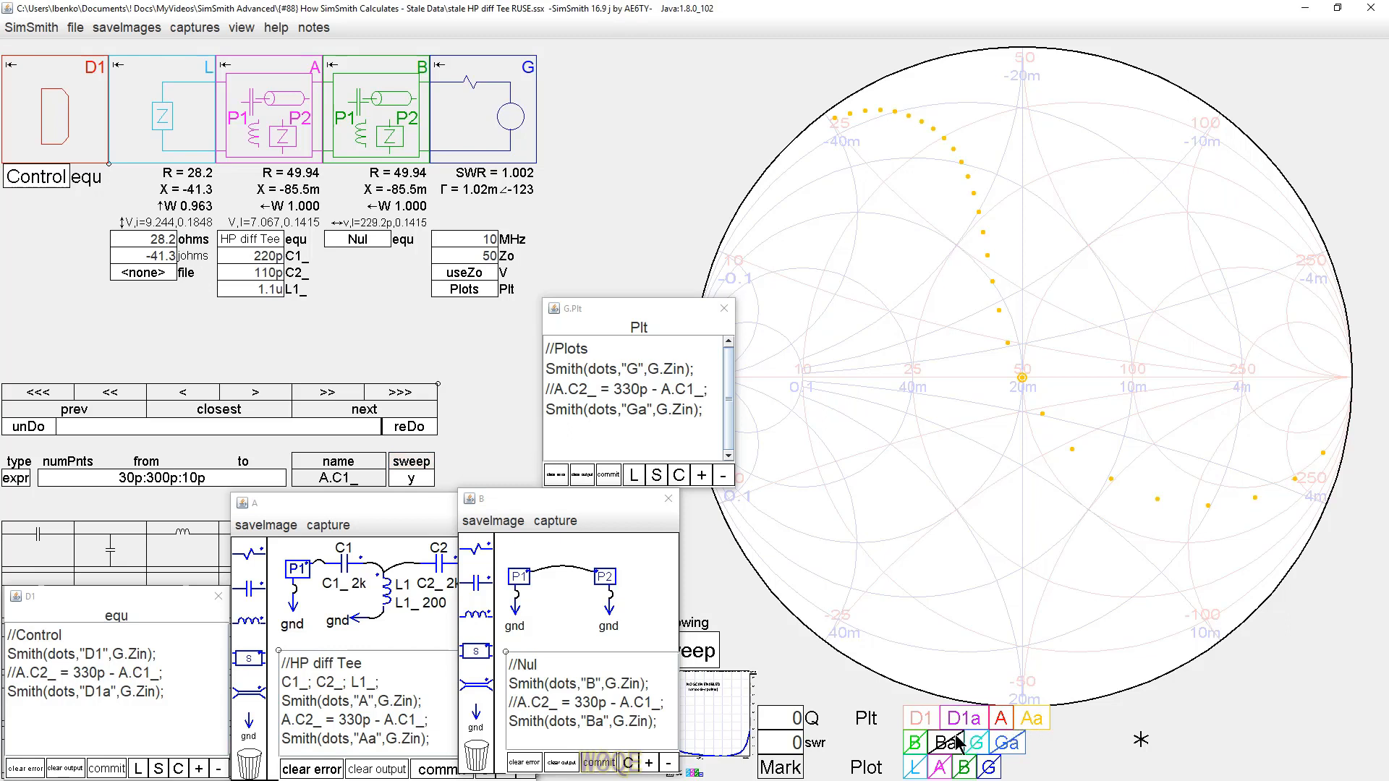
pyautogui.click(1002, 742)
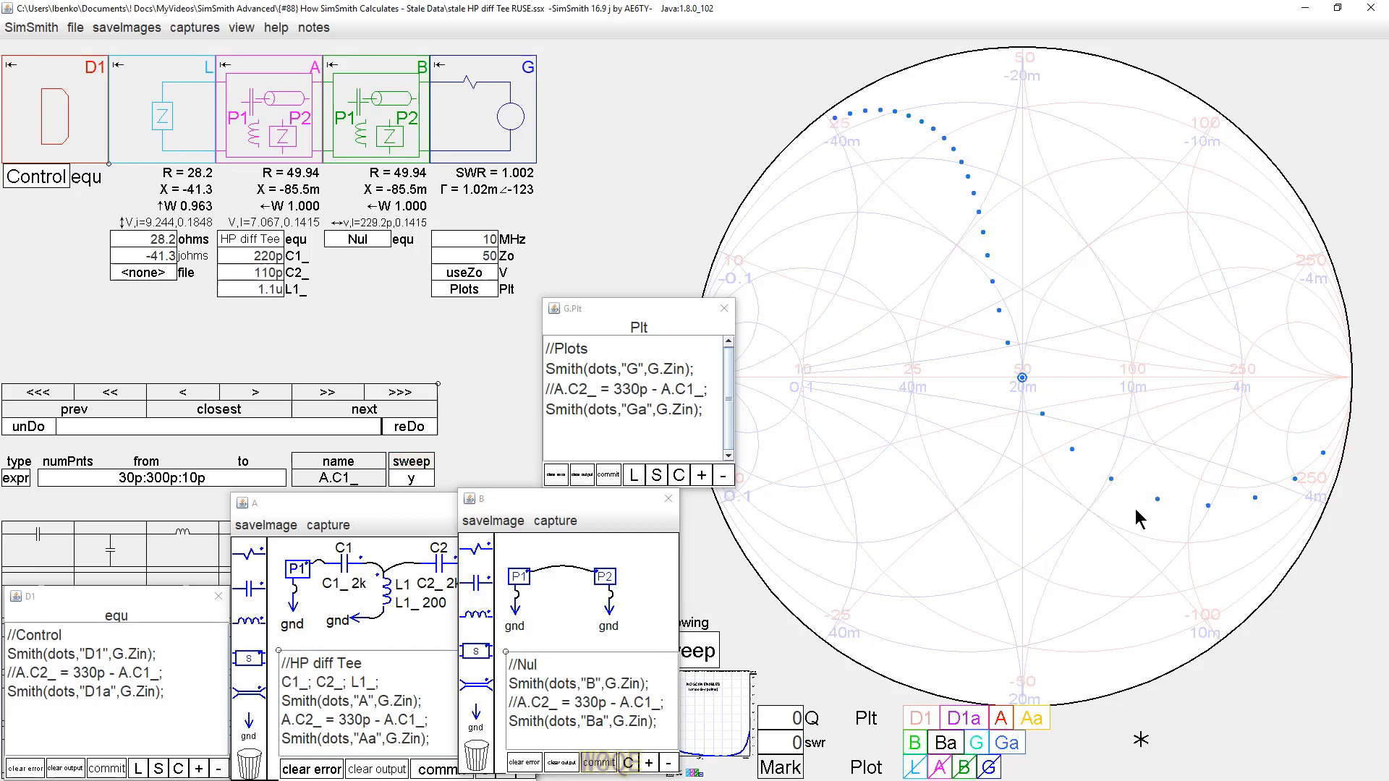
pyautogui.click(920, 718)
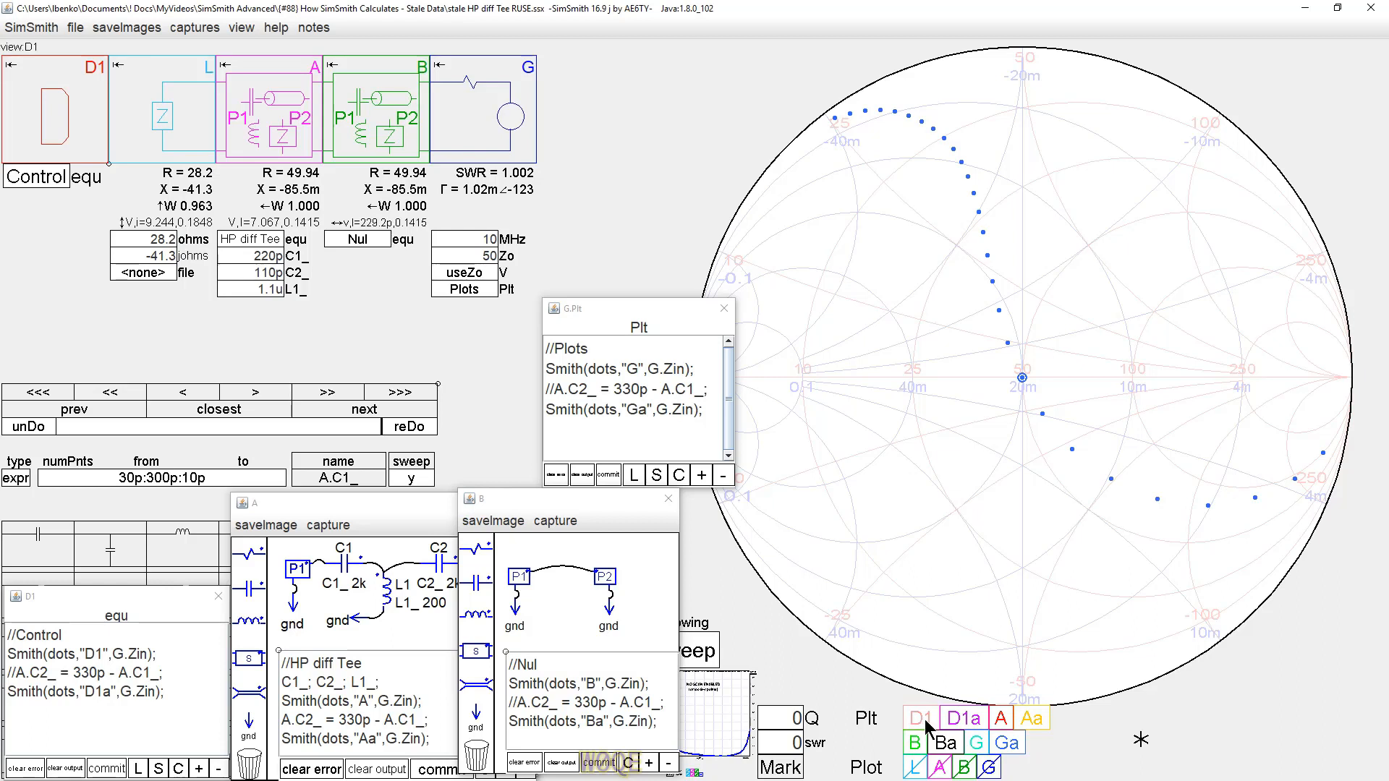
pyautogui.click(998, 718)
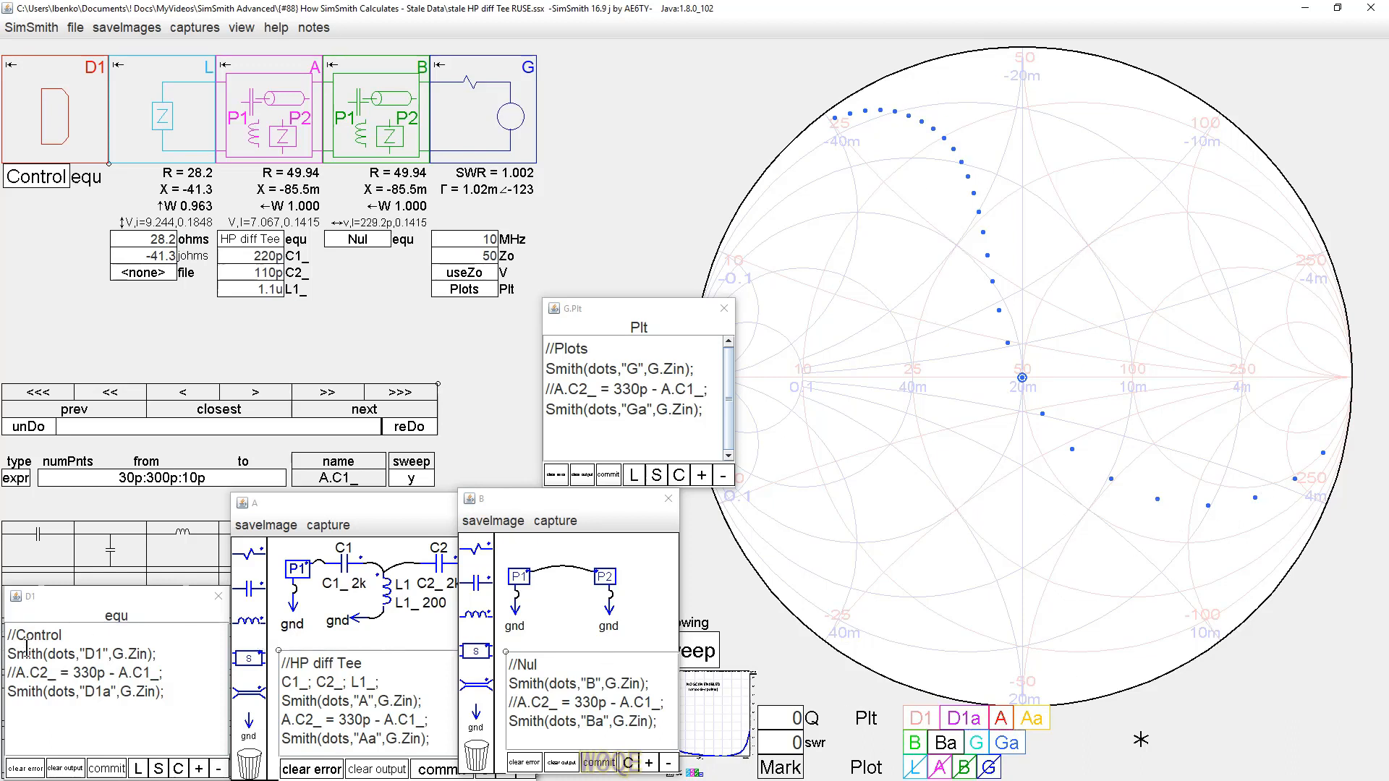
pyautogui.moveTo(956, 379)
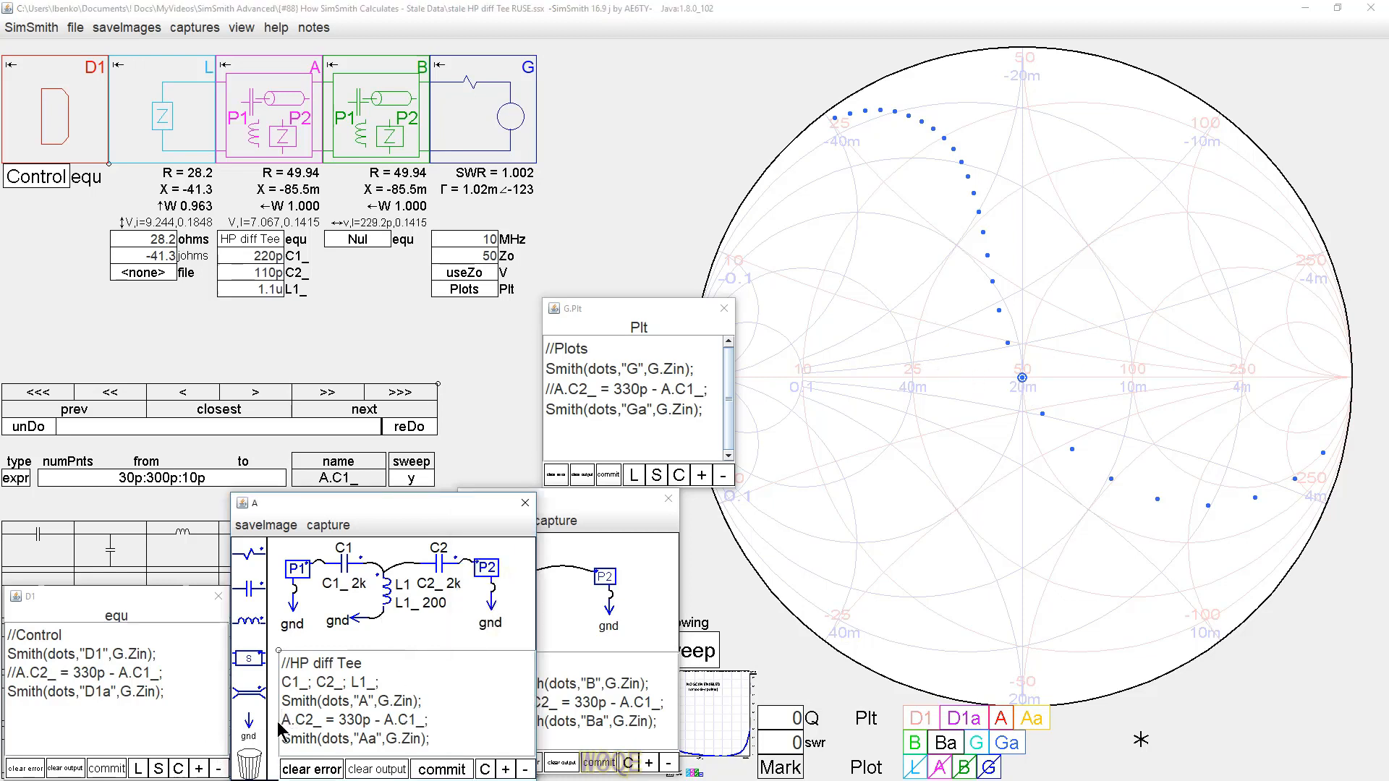
pyautogui.moveTo(276, 737)
pyautogui.write('//')
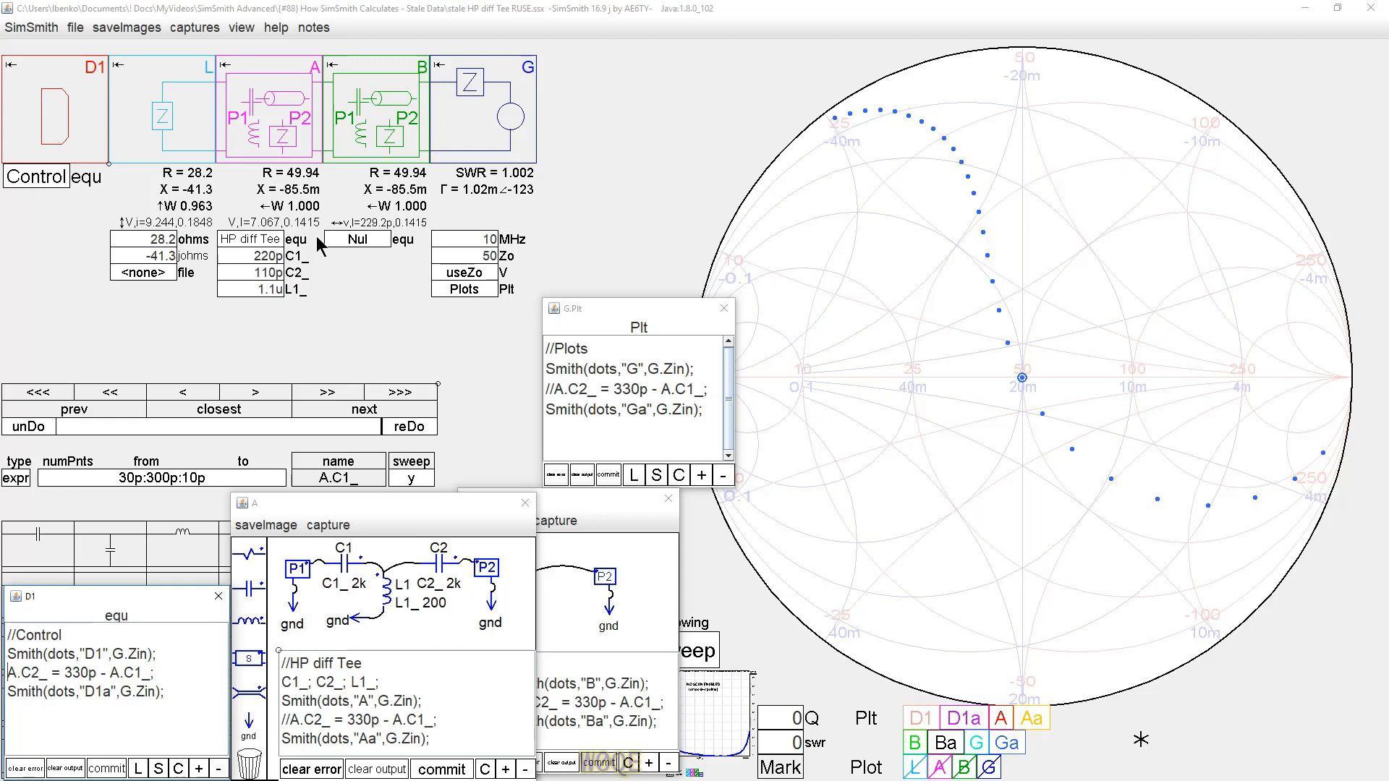
pyautogui.moveTo(383, 152)
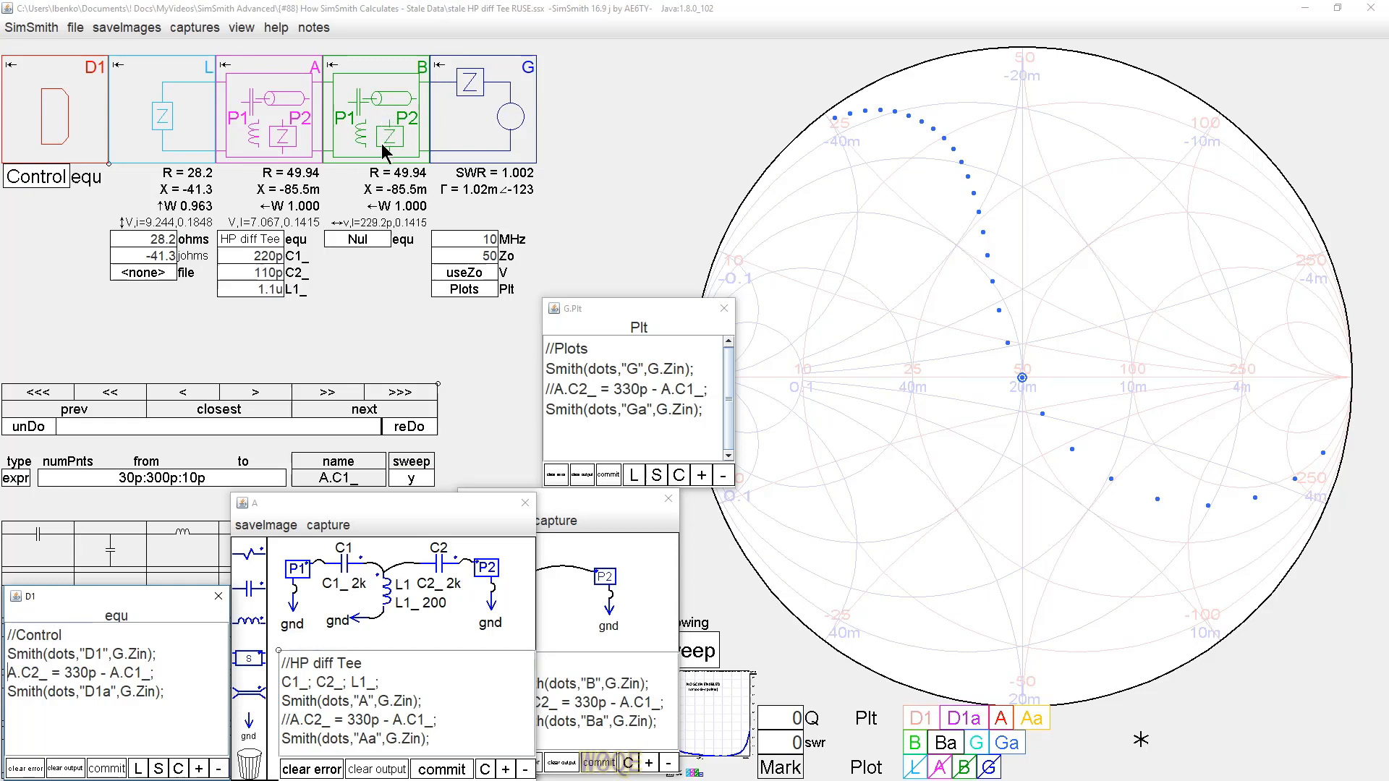
pyautogui.moveTo(979, 419)
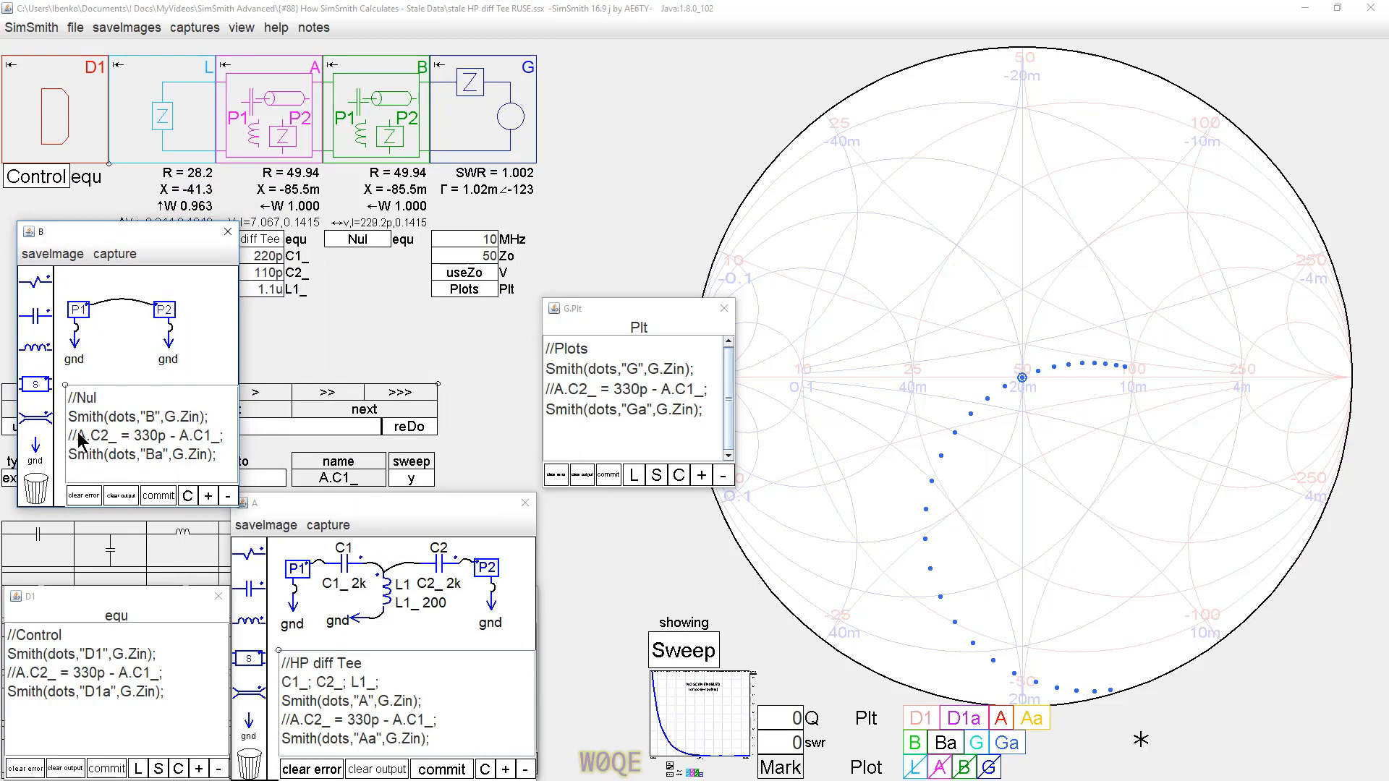
# - Uncomment the A.C2_ = 330p - A.C1_ line in block B's notes
pyautogui.click(356, 238)
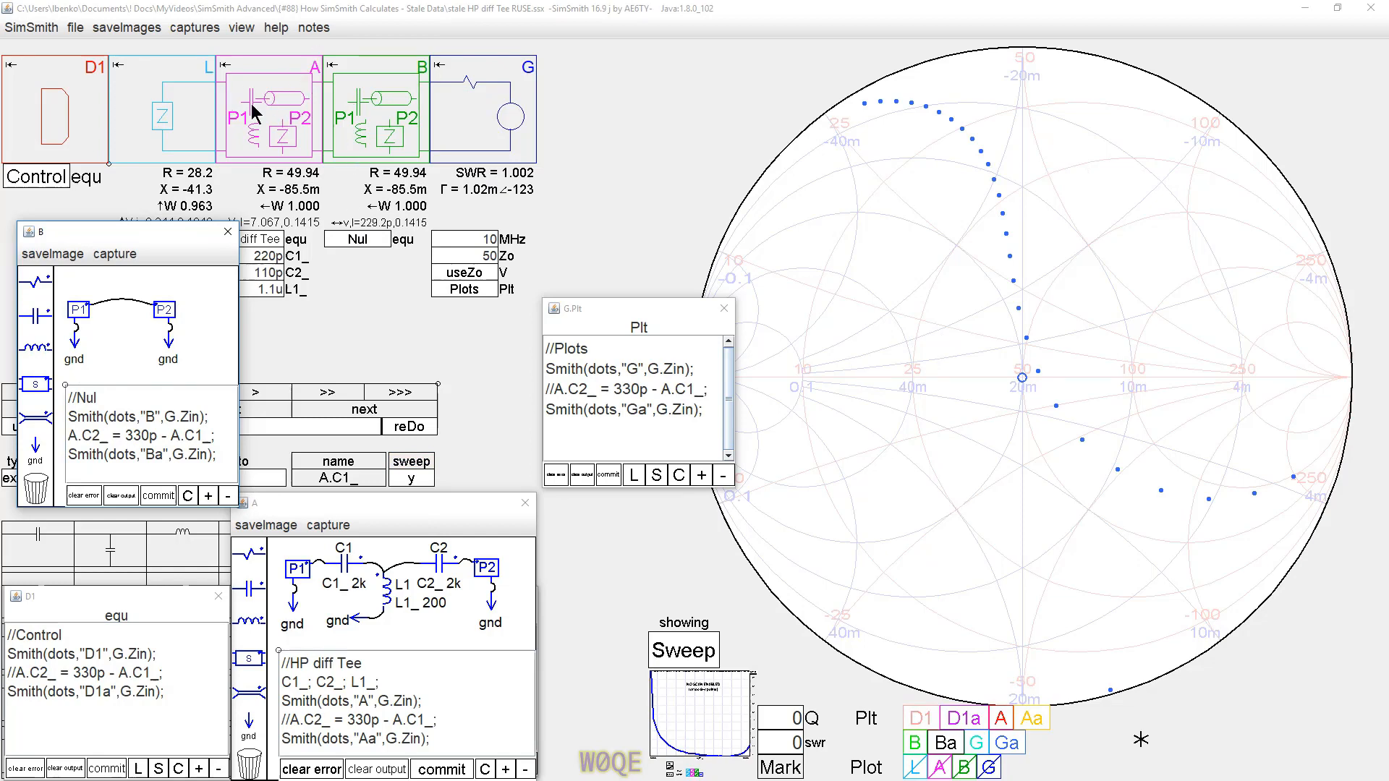
pyautogui.moveTo(177, 257)
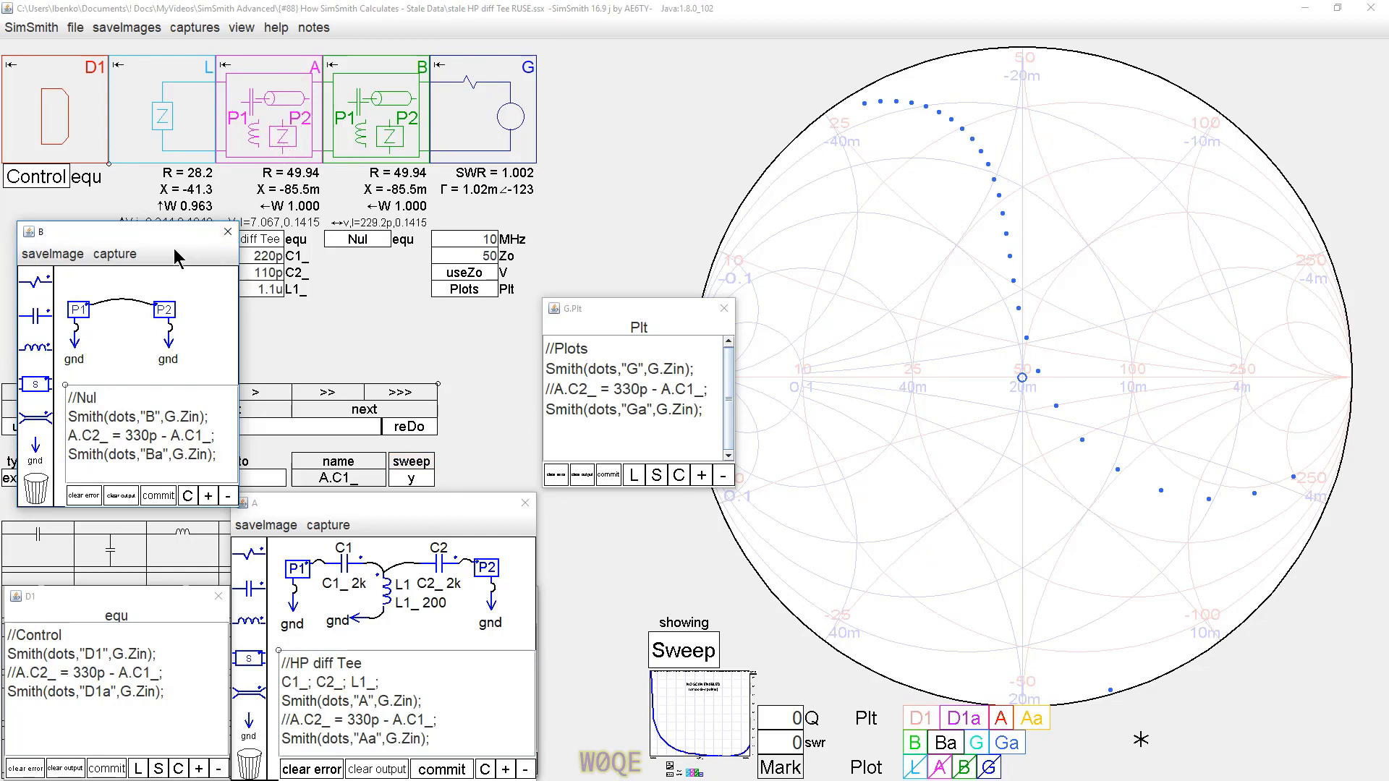
# - Close block B's equation notes window
pyautogui.click(226, 230)
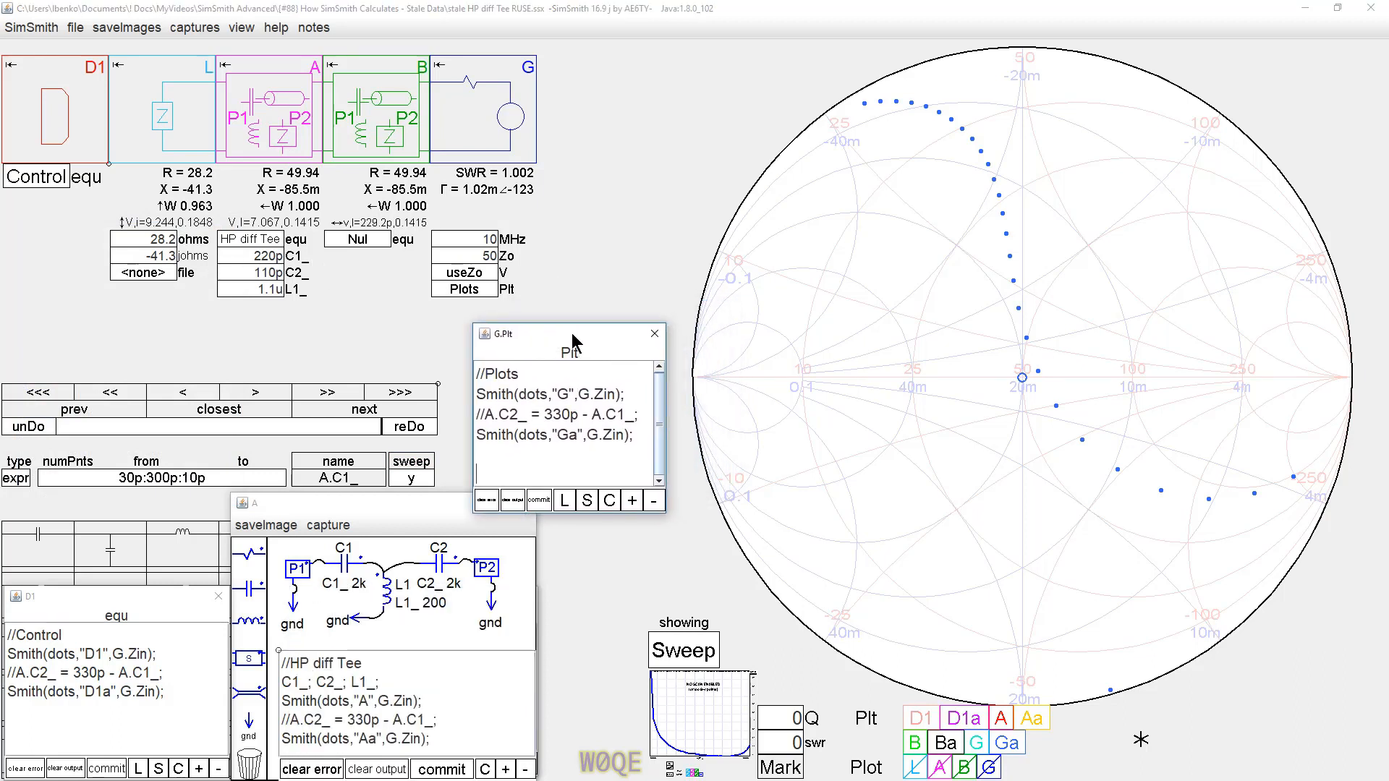
pyautogui.moveTo(525, 331)
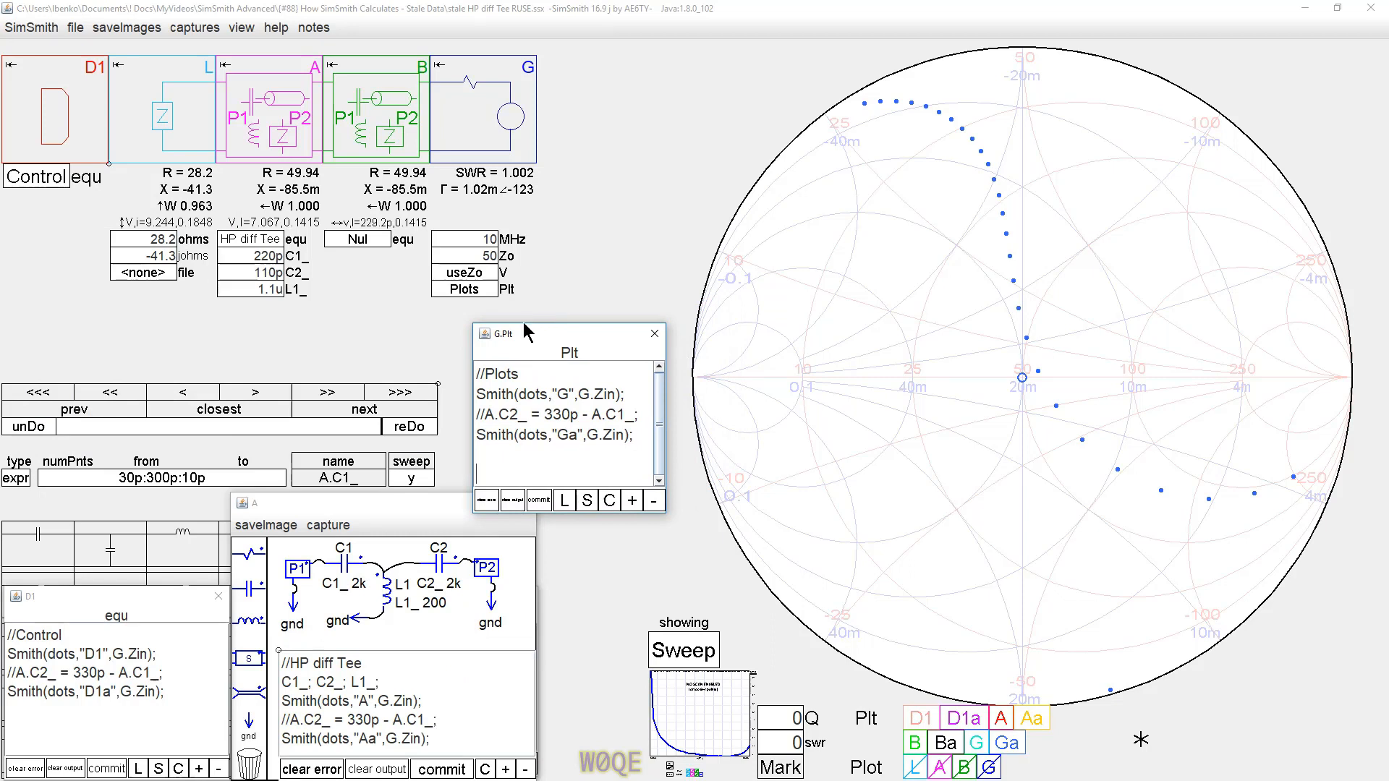
pyautogui.moveTo(355, 419)
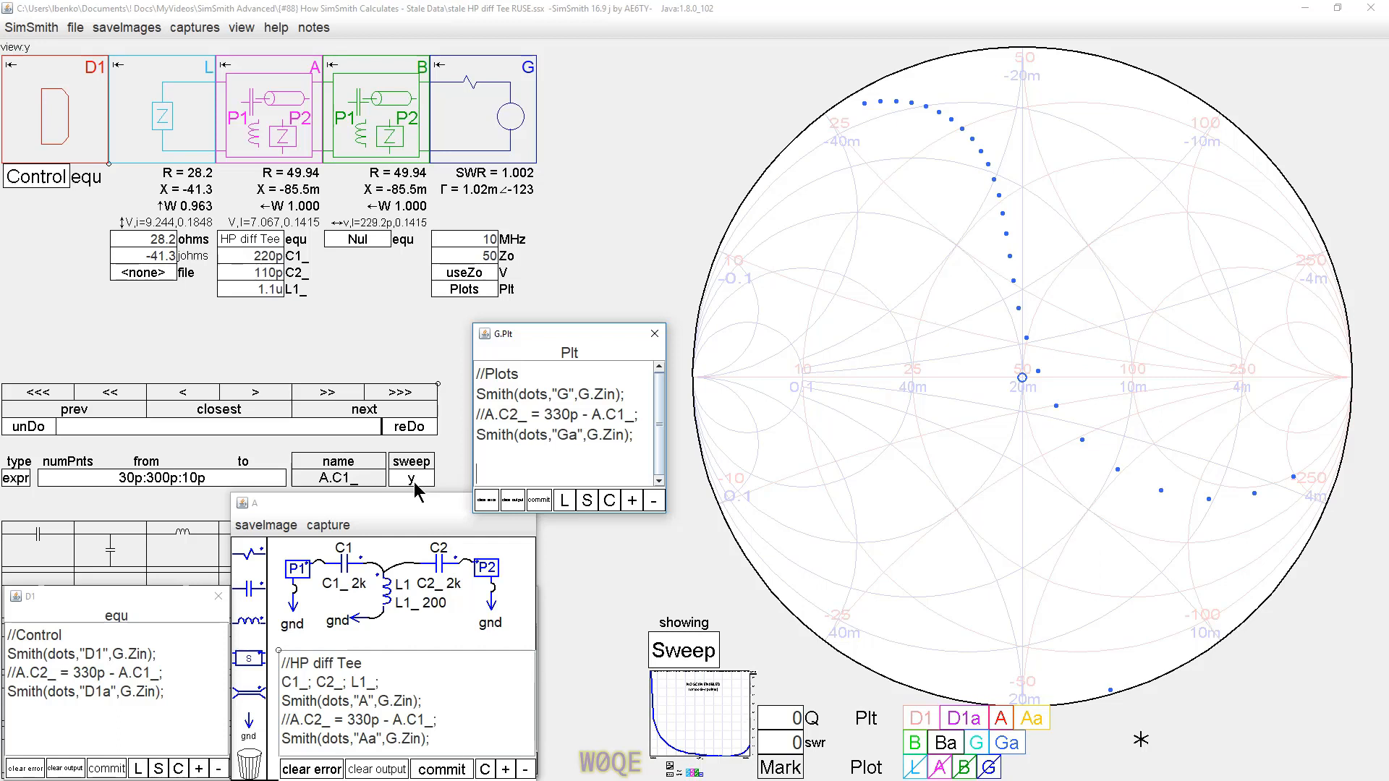
pyautogui.moveTo(386, 456)
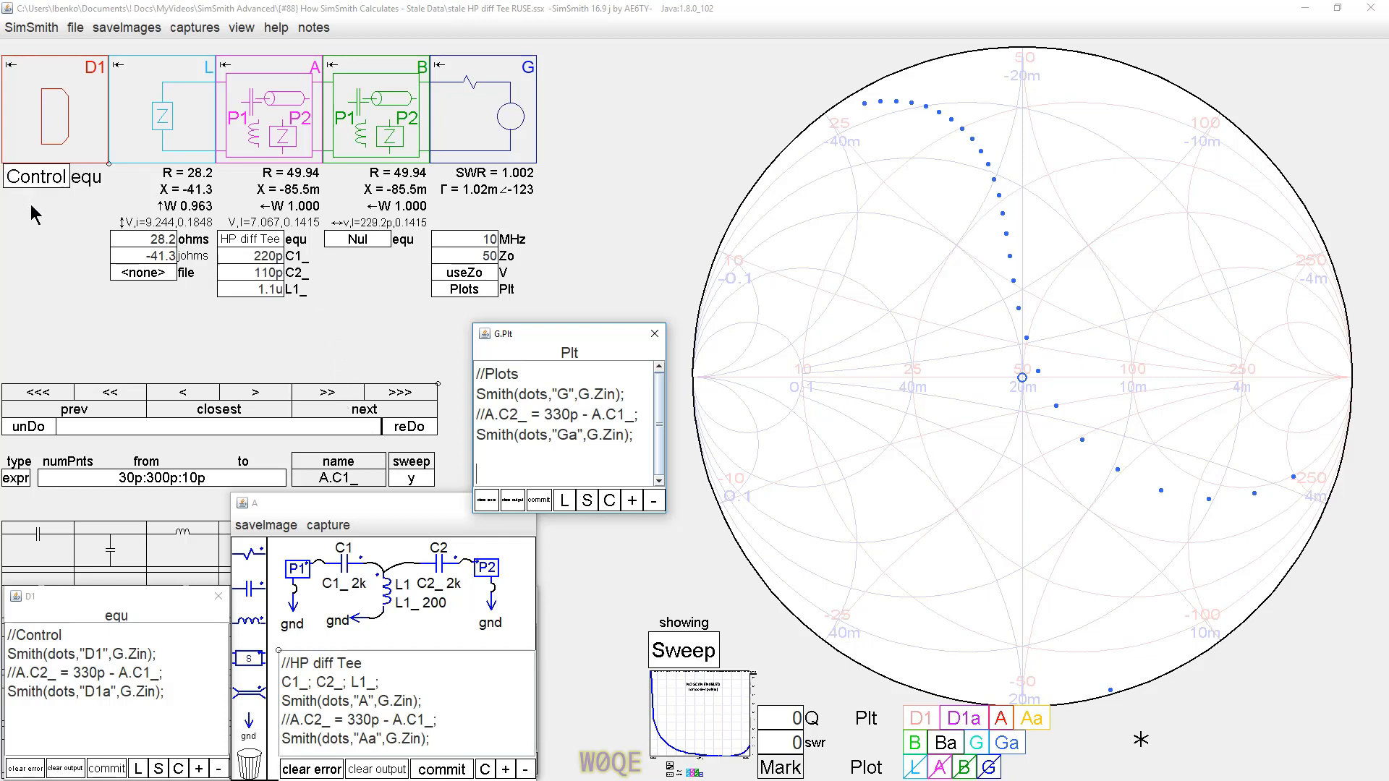
pyautogui.moveTo(35, 256)
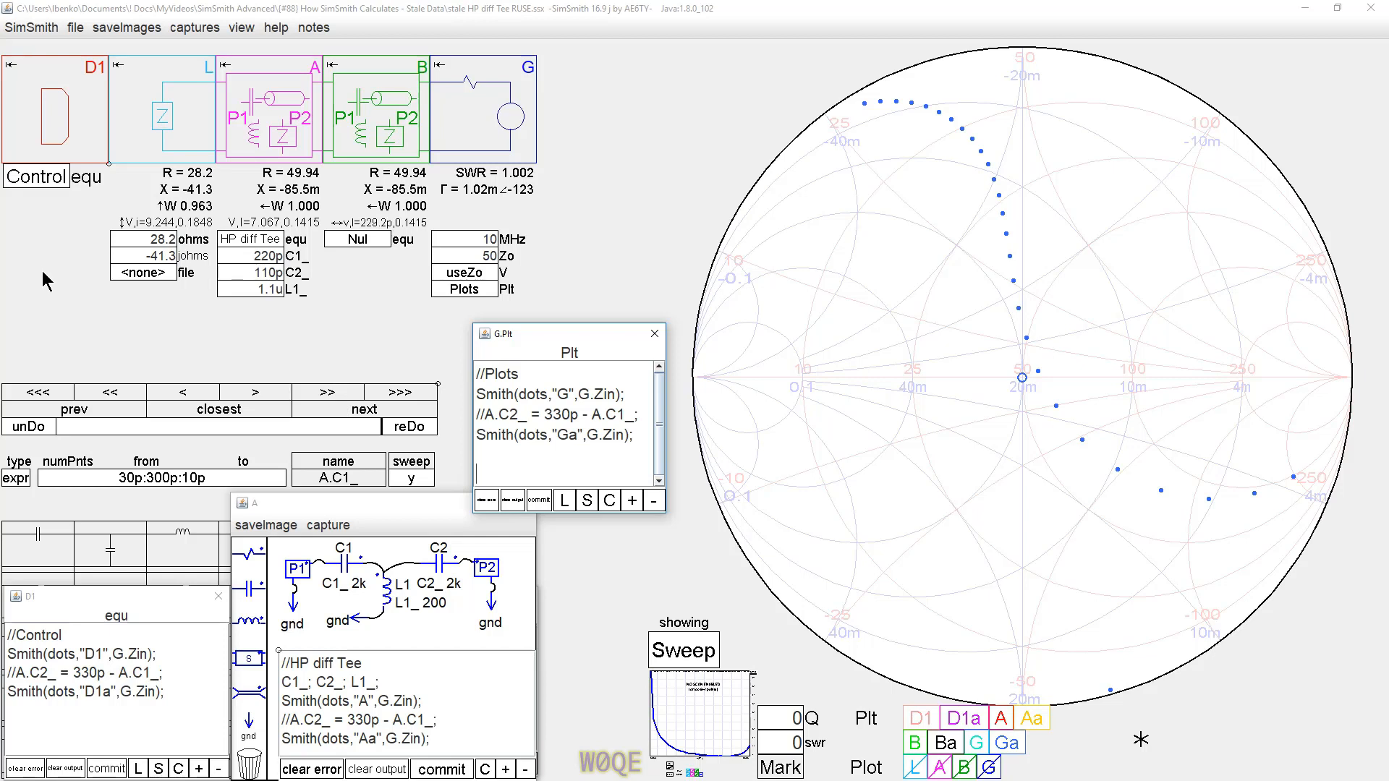
pyautogui.moveTo(86, 312)
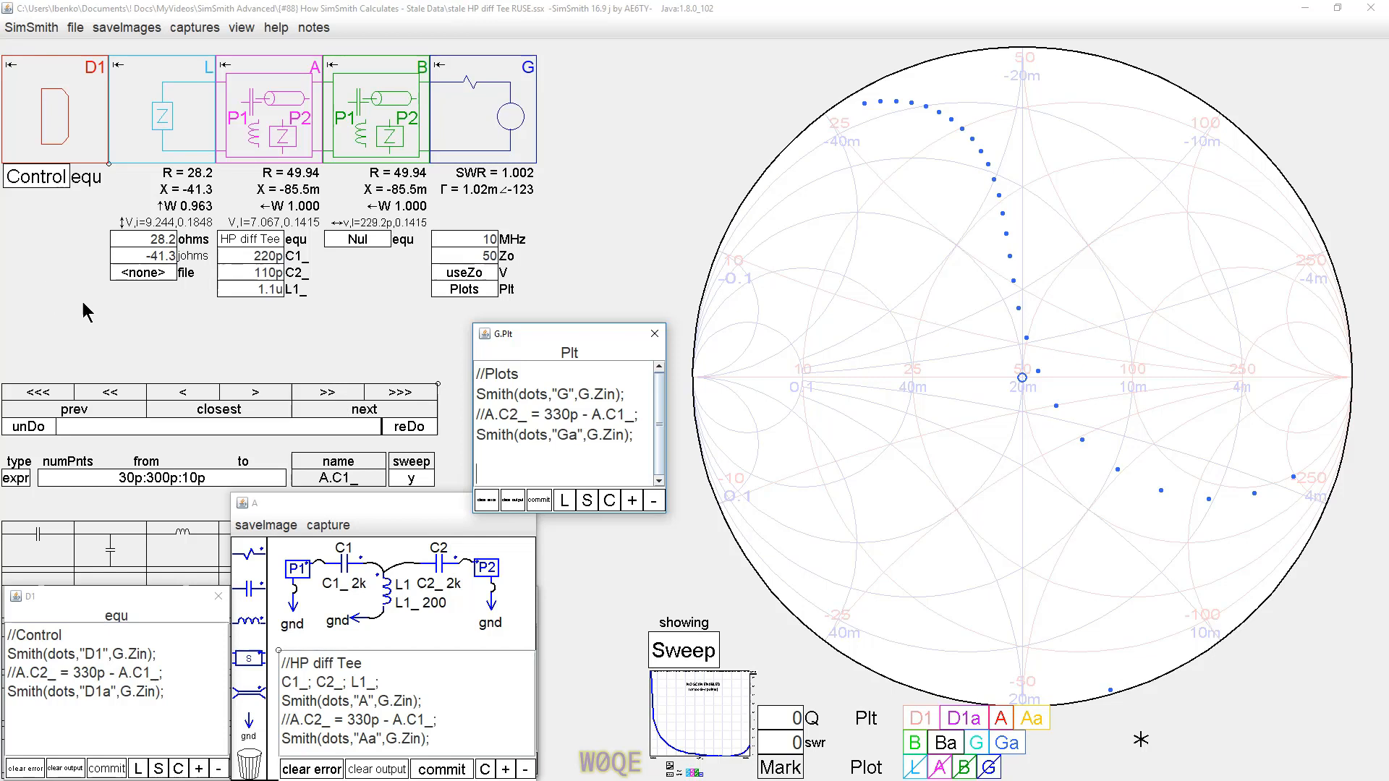
pyautogui.moveTo(193, 311)
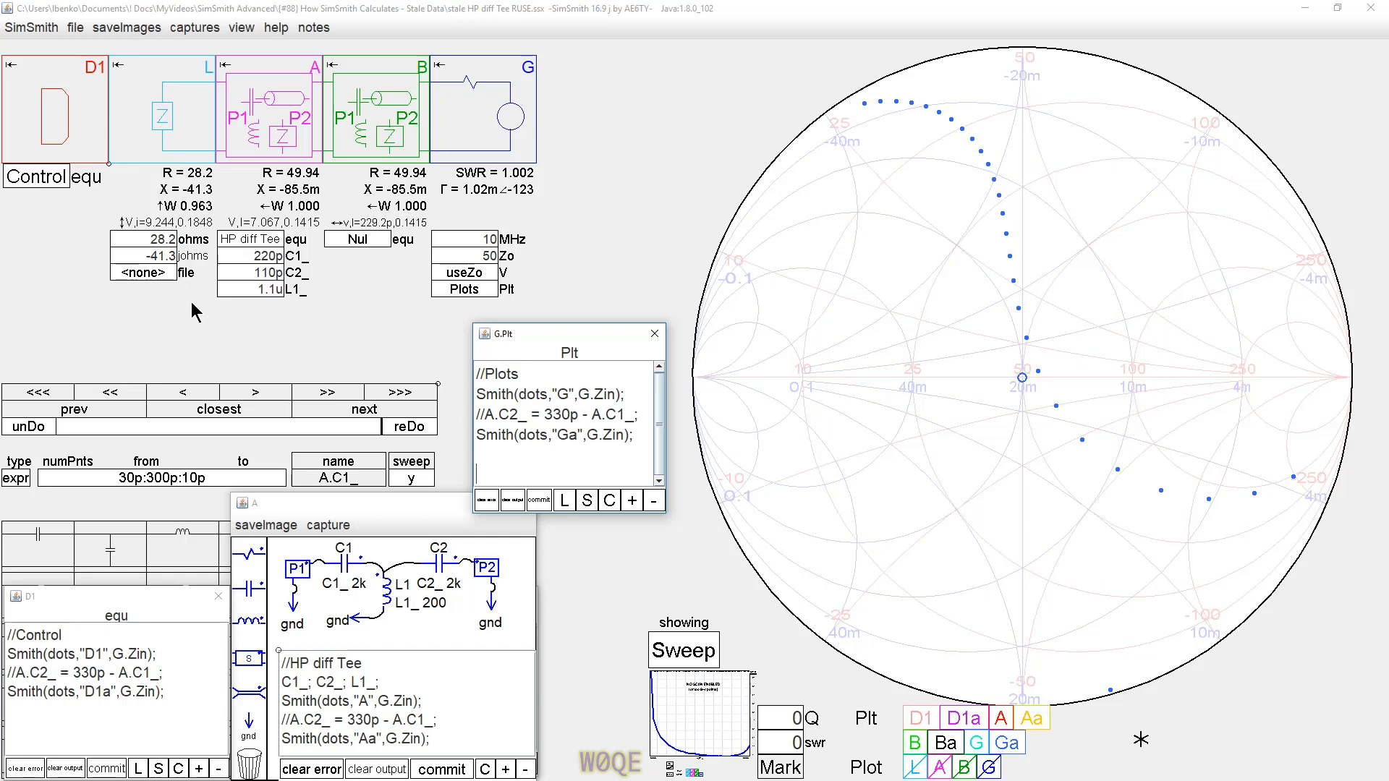
pyautogui.moveTo(219, 317)
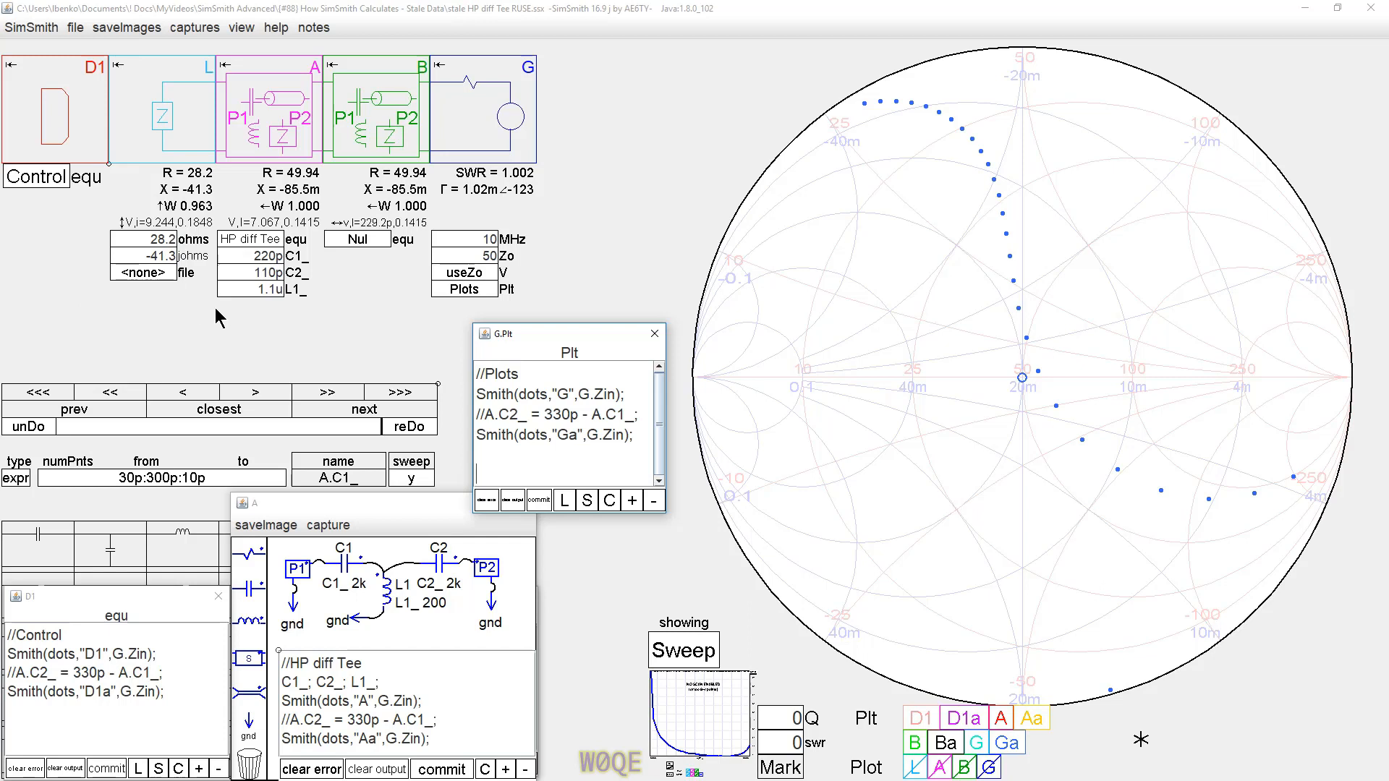
pyautogui.moveTo(212, 319)
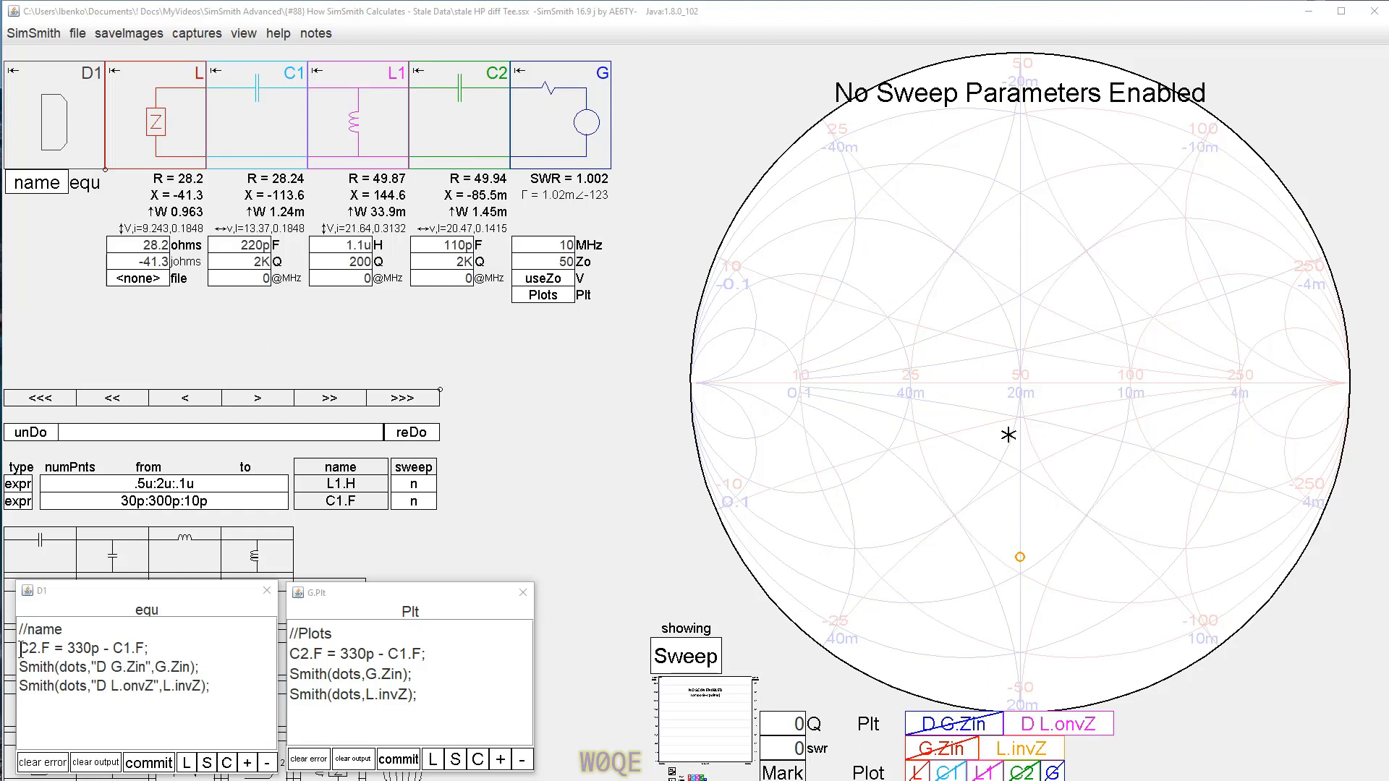
# - Select the C2.F = 330p − C1.F line in D1's notes
pyautogui.click(431, 658)
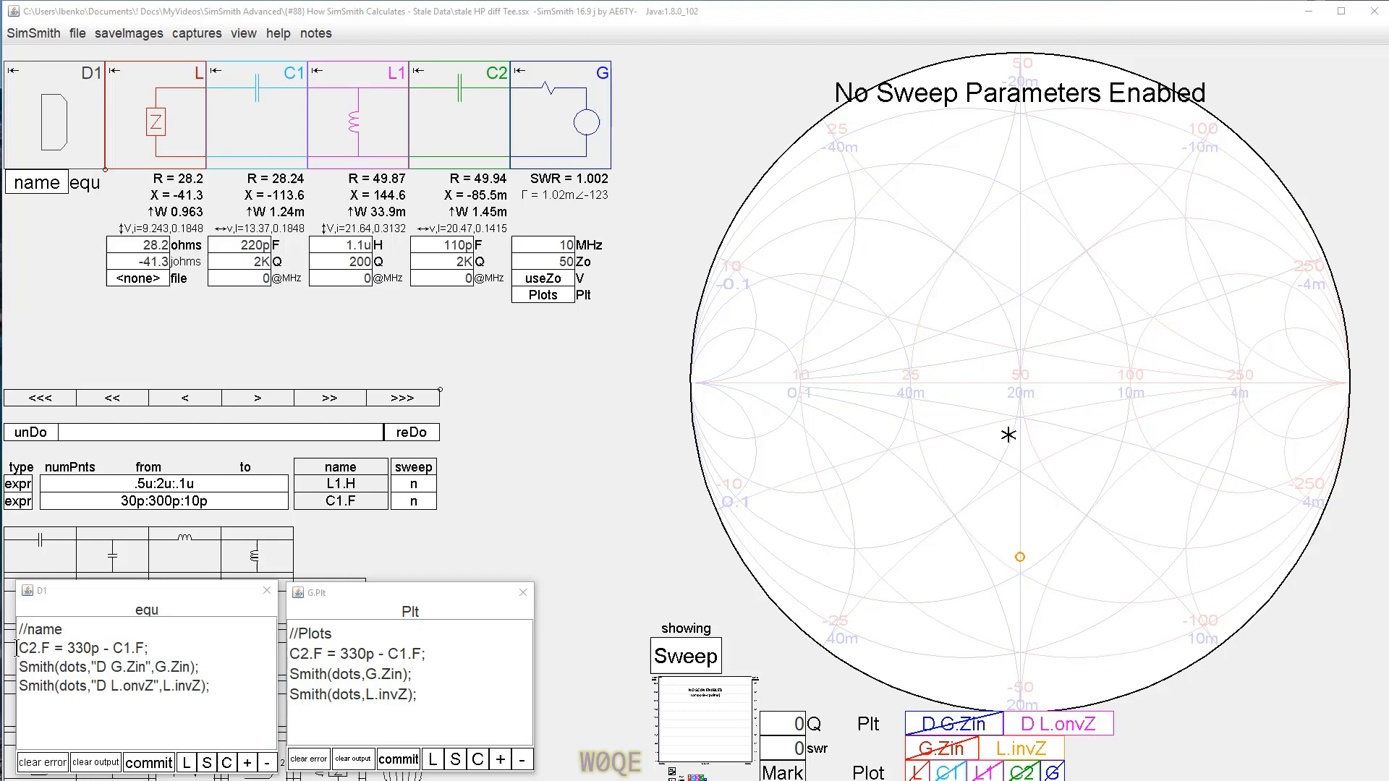
pyautogui.moveTo(1163, 735)
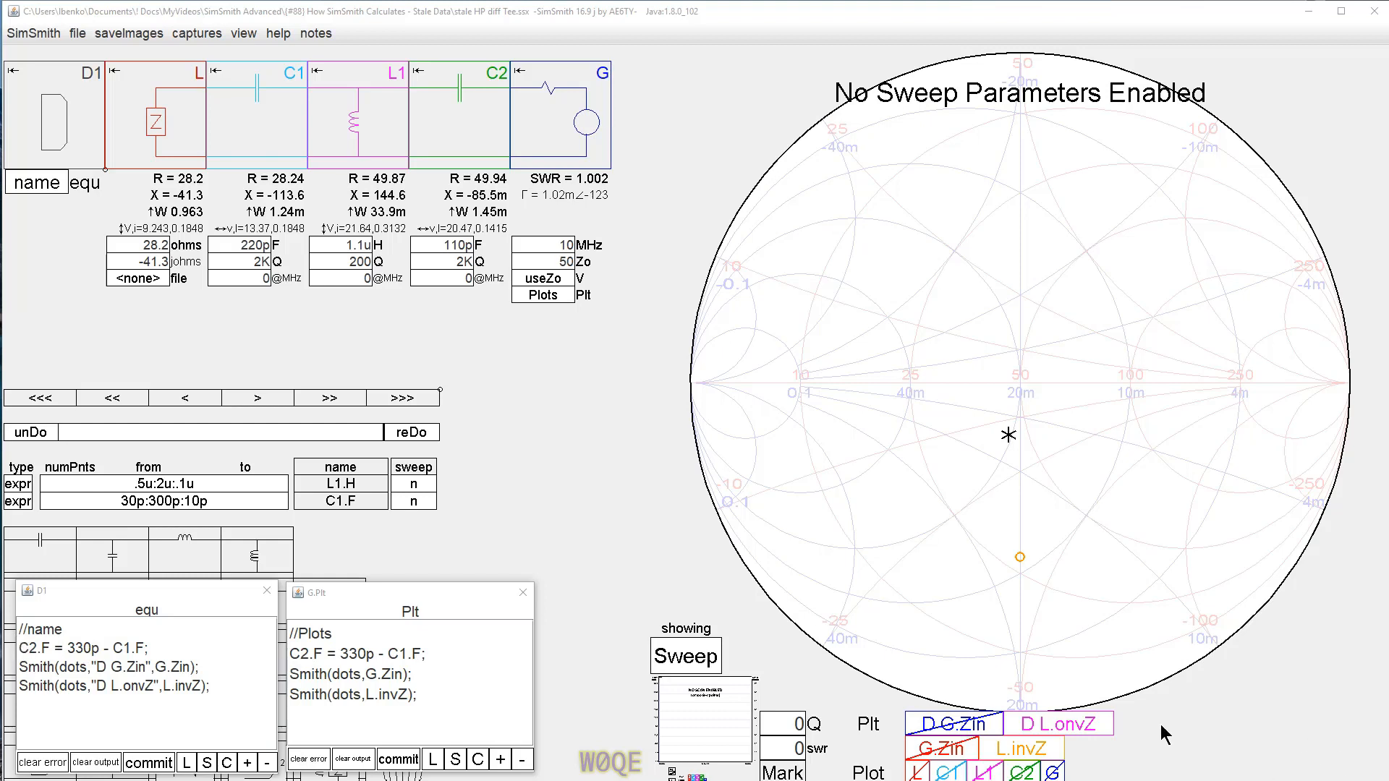
pyautogui.moveTo(467, 445)
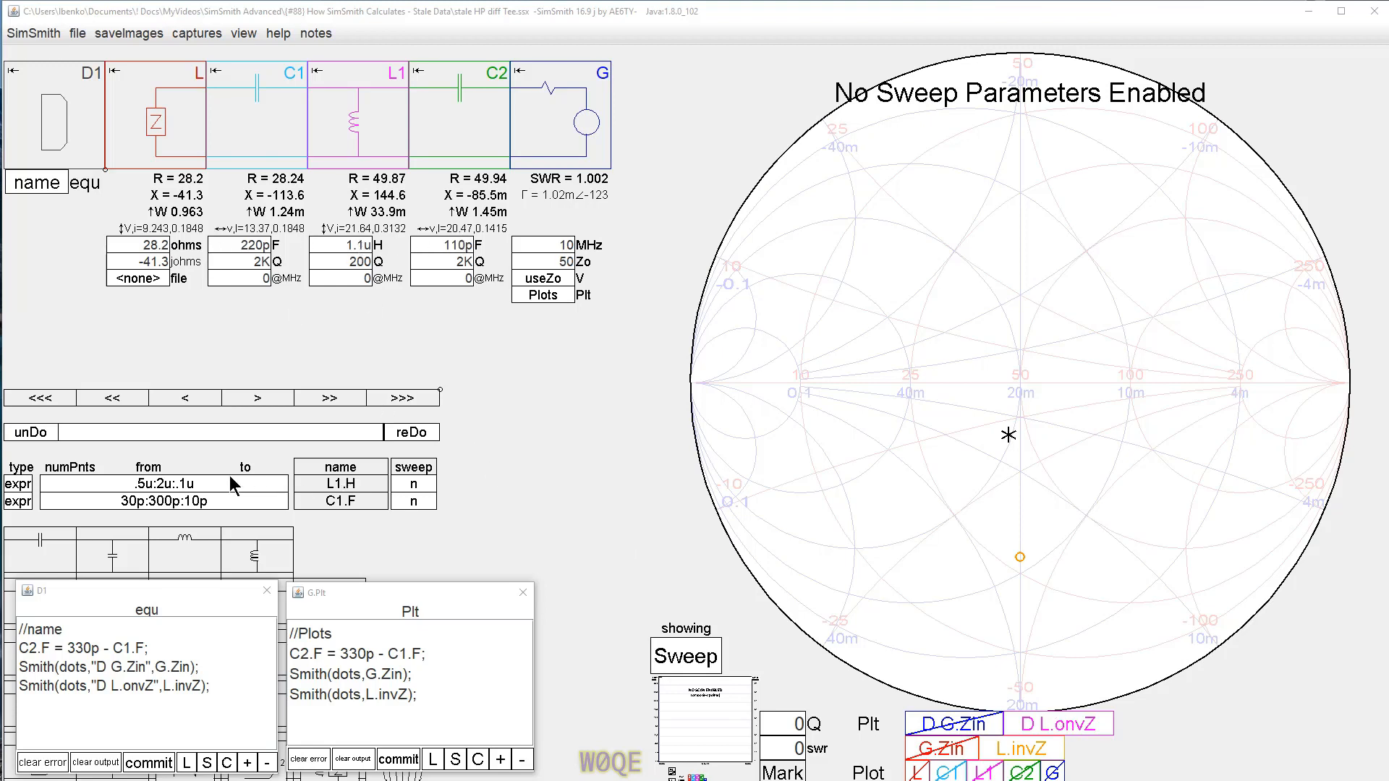
pyautogui.moveTo(211, 525)
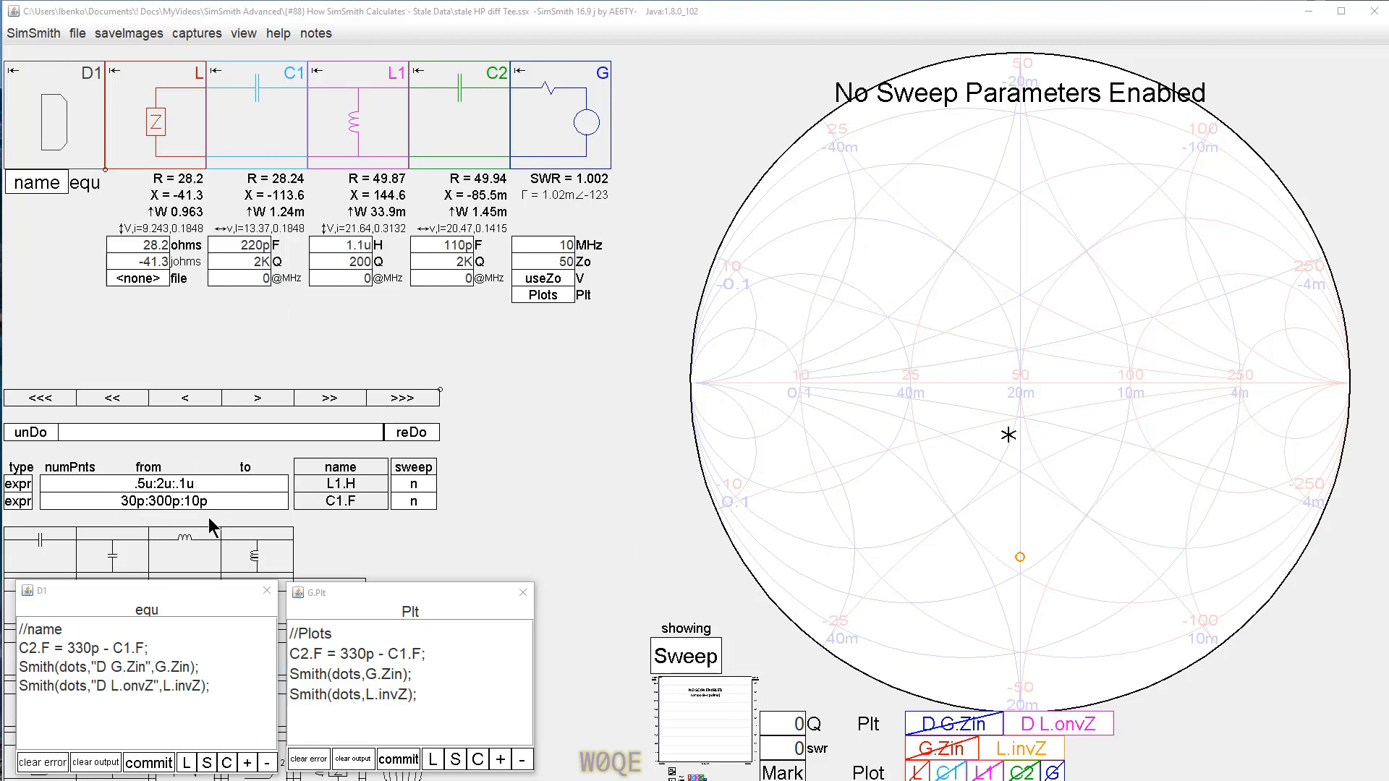
# - Enable both the C1.F and L1.H sweeps to fill the chart with dots
pyautogui.click(411, 484)
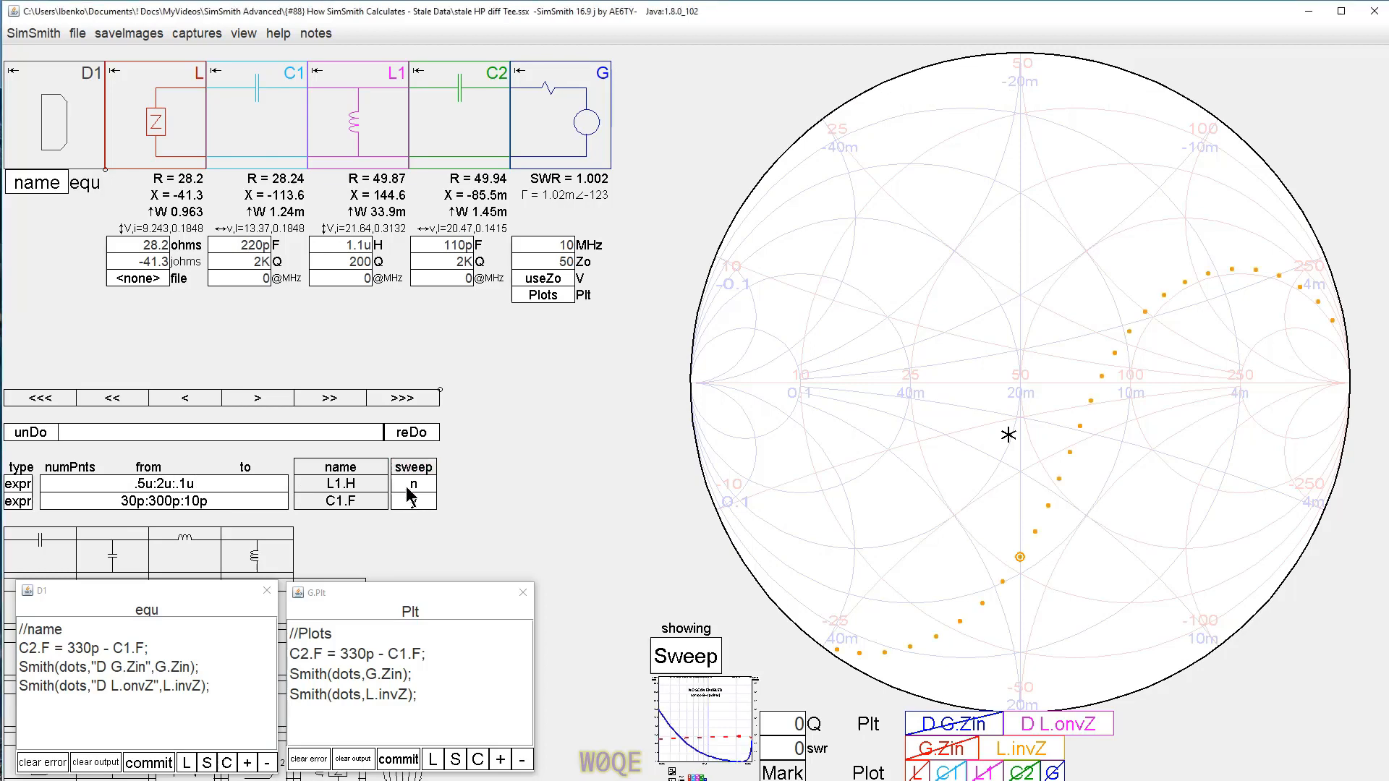
pyautogui.click(413, 484)
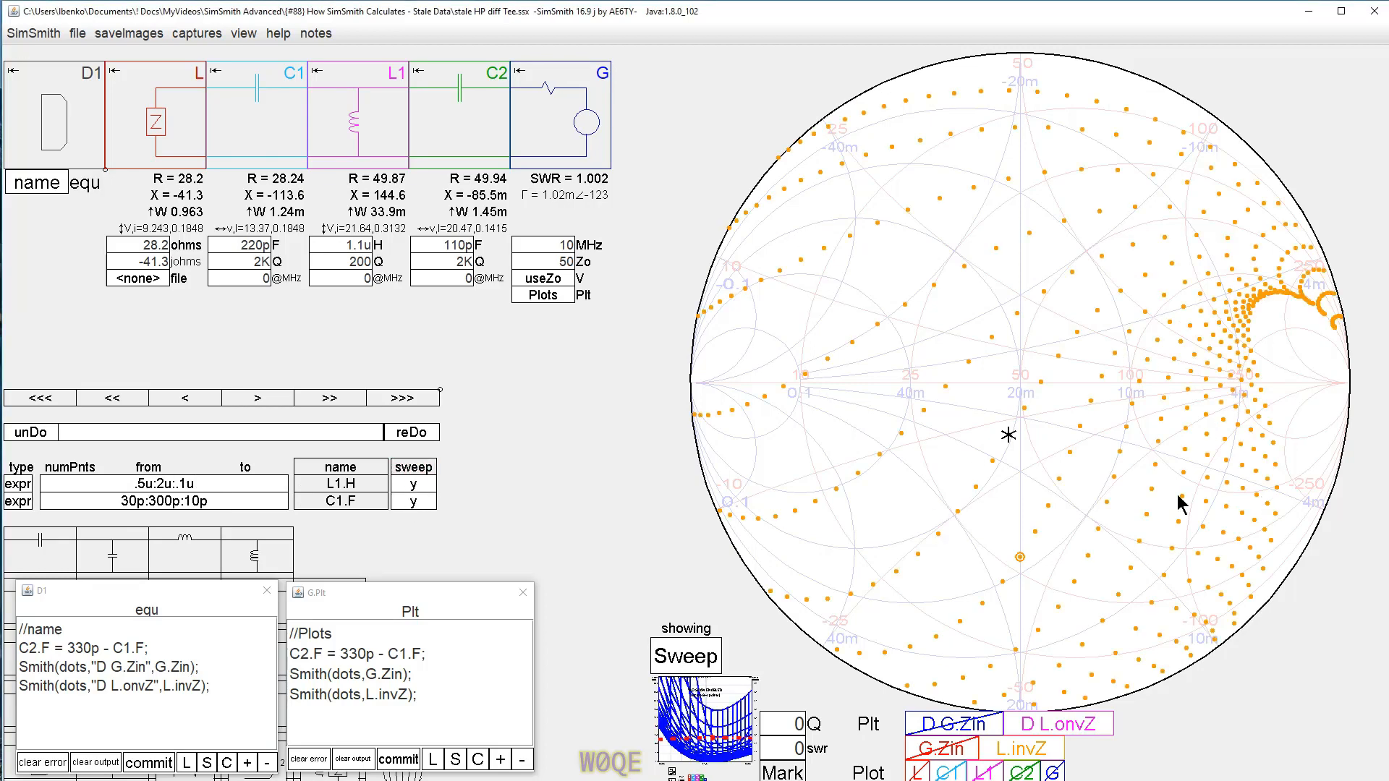
pyautogui.moveTo(1021, 396)
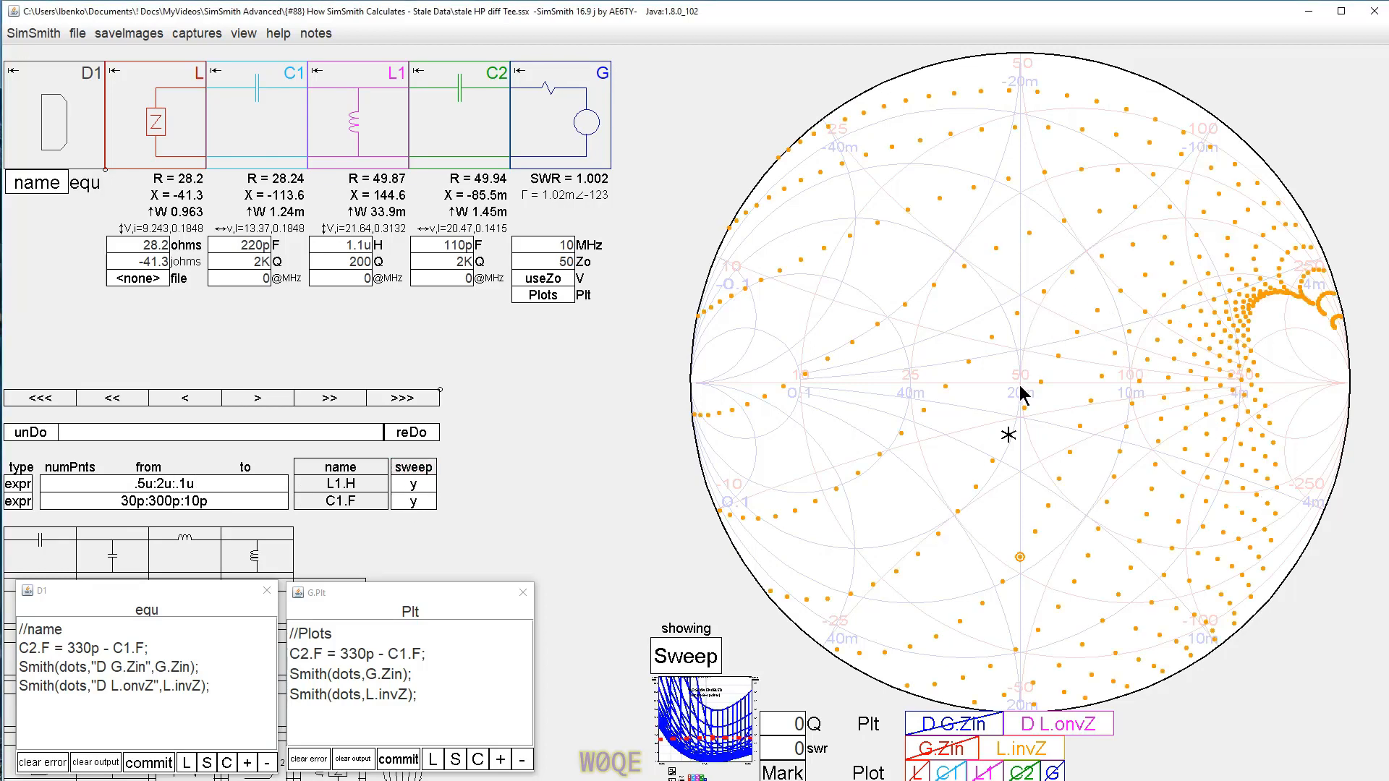
pyautogui.moveTo(1096, 514)
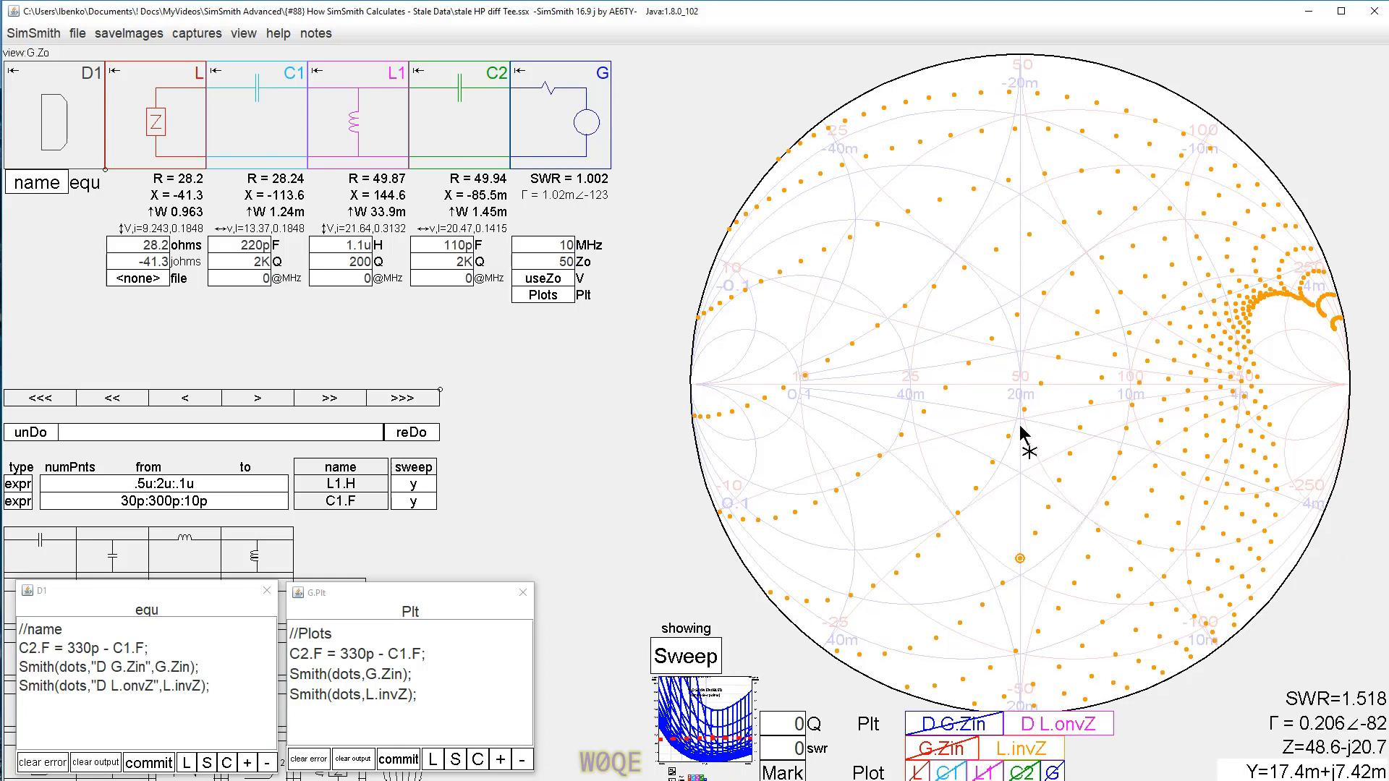
pyautogui.moveTo(1025, 416)
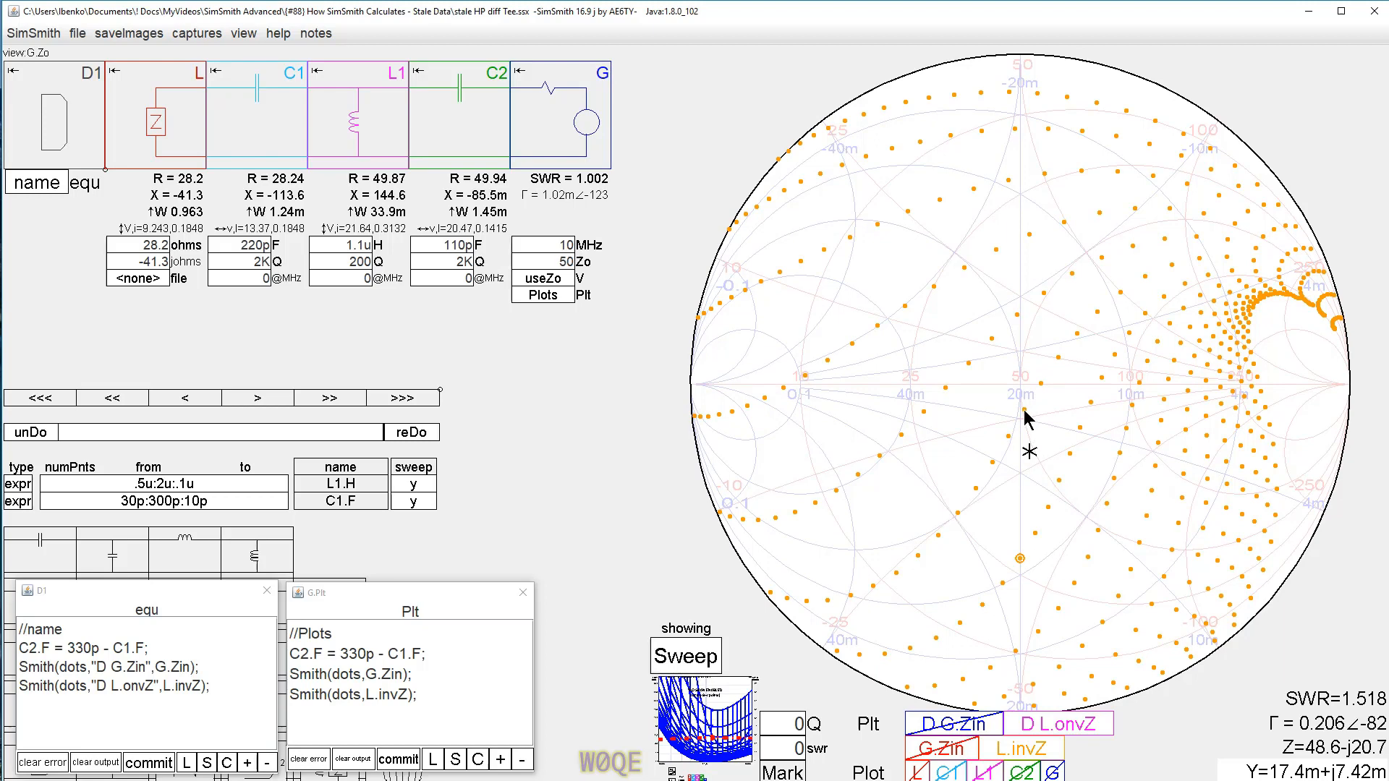
pyautogui.moveTo(1026, 407)
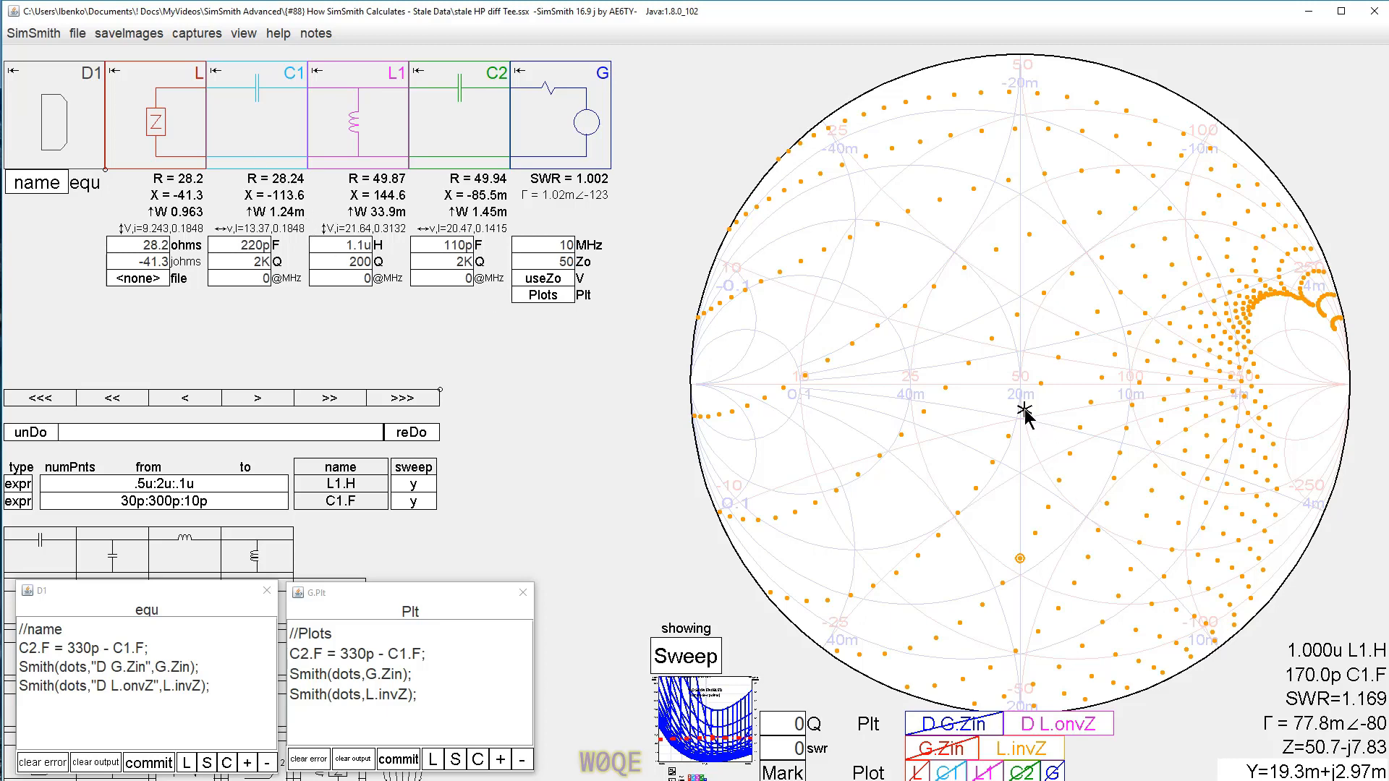
pyautogui.moveTo(1220, 410)
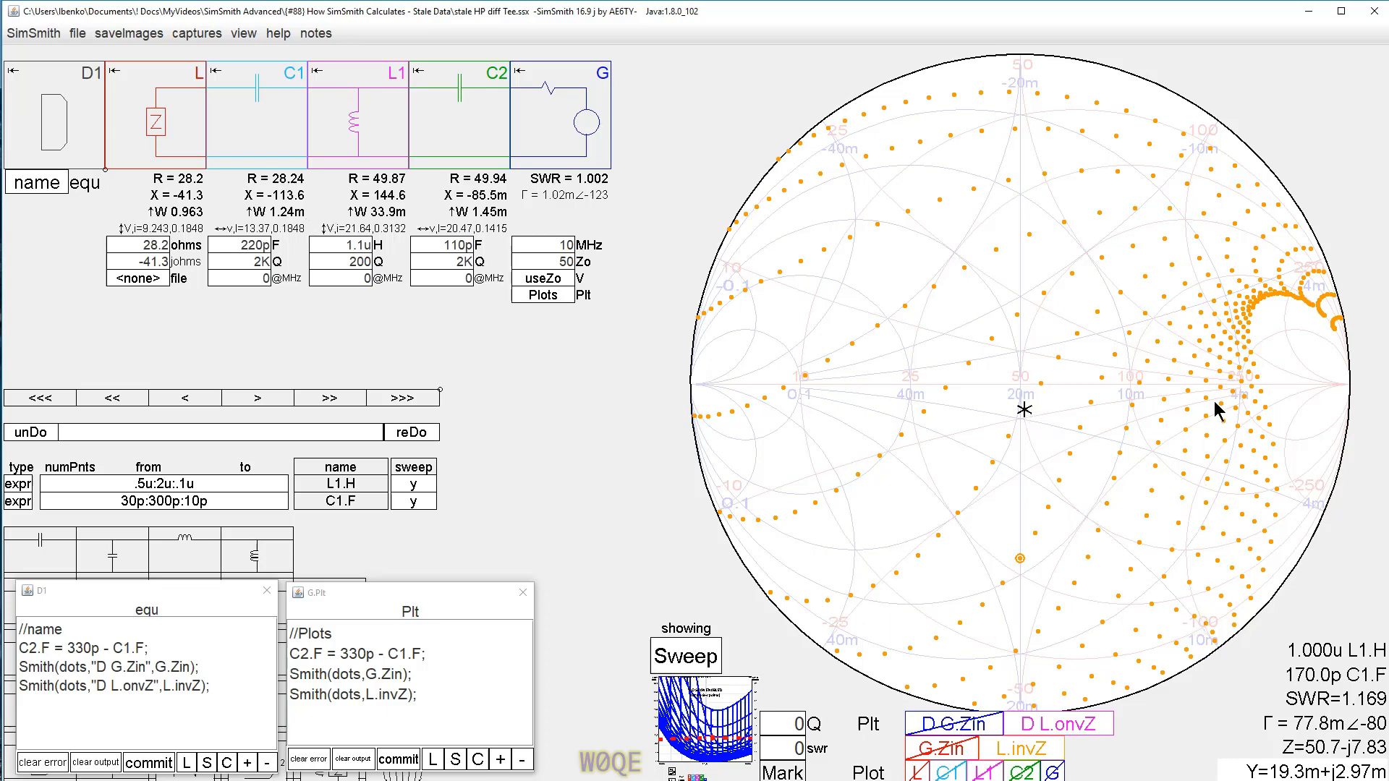
pyautogui.moveTo(217, 663)
pyautogui.write('//')
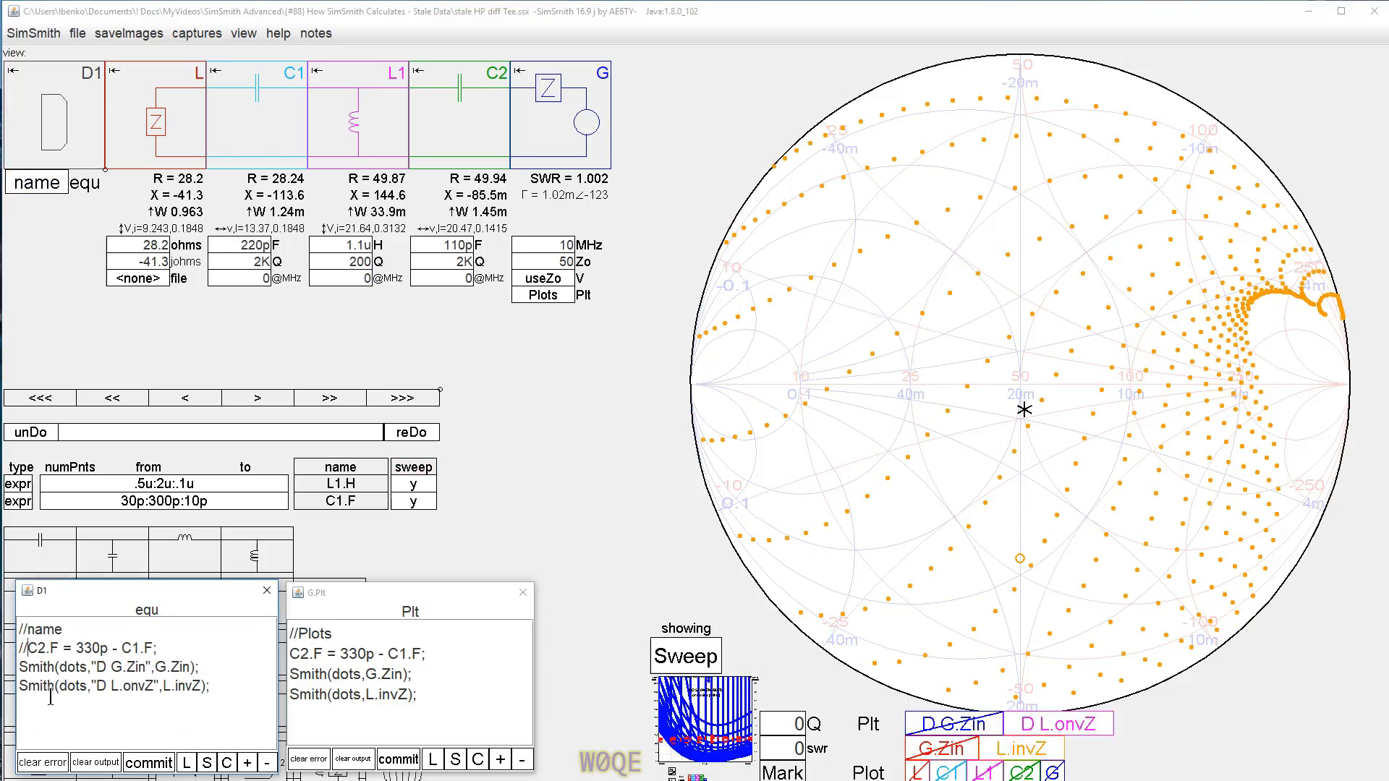
pyautogui.moveTo(1028, 425)
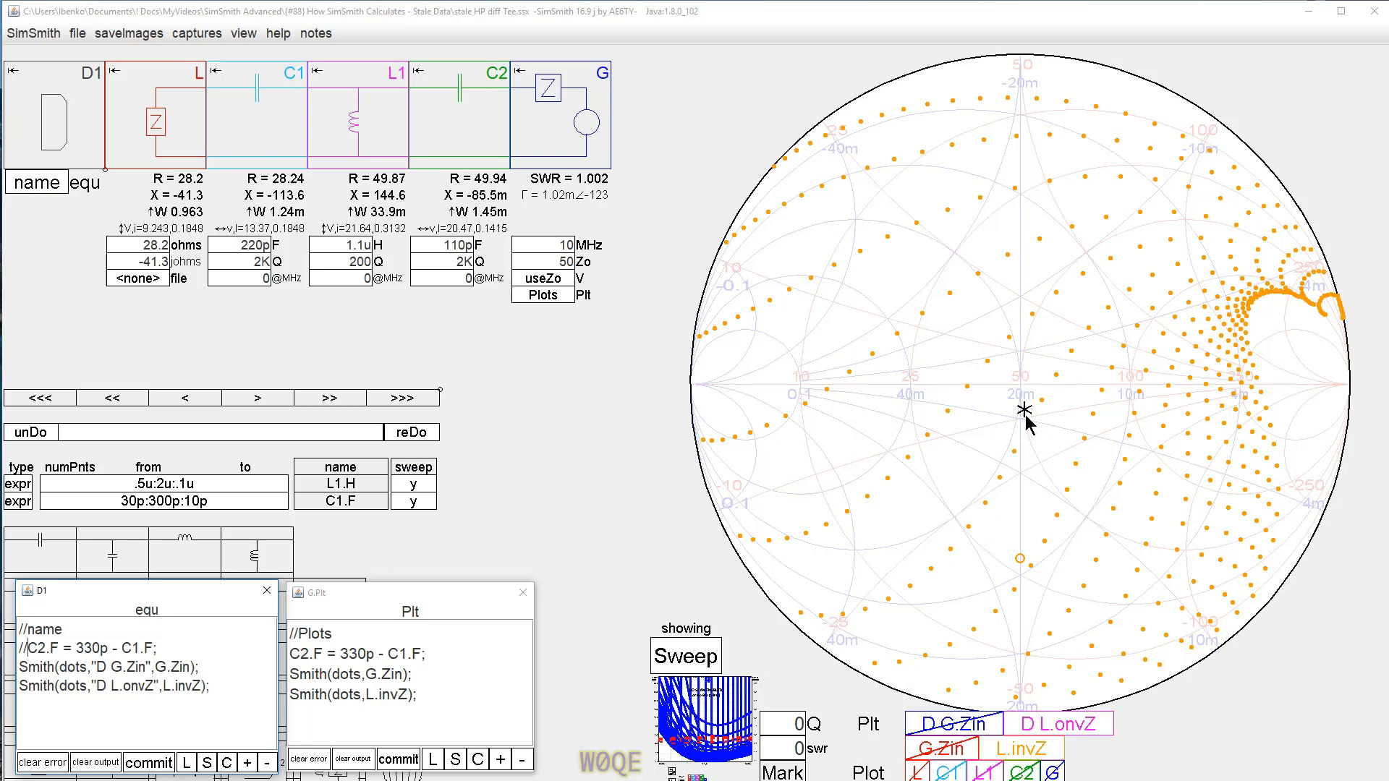
pyautogui.moveTo(1027, 425)
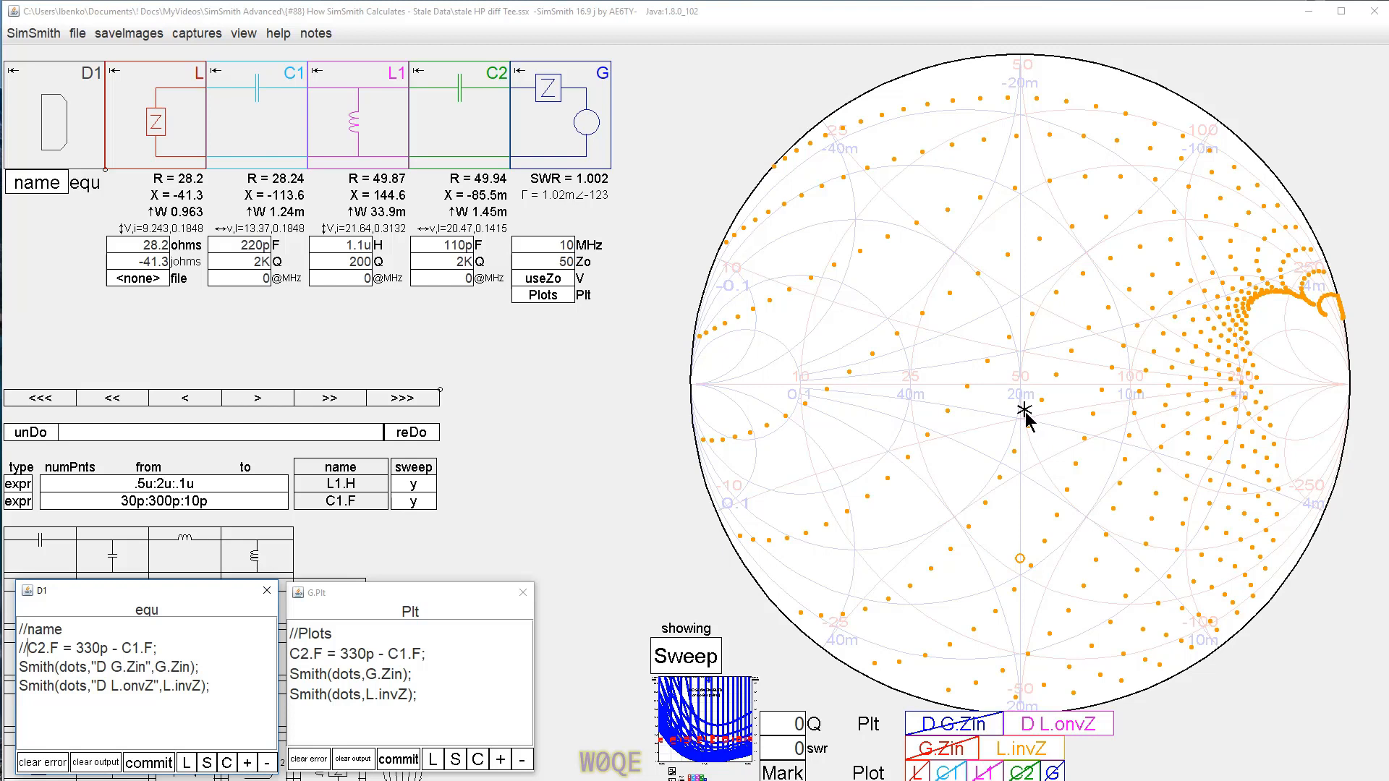
pyautogui.moveTo(1195, 264)
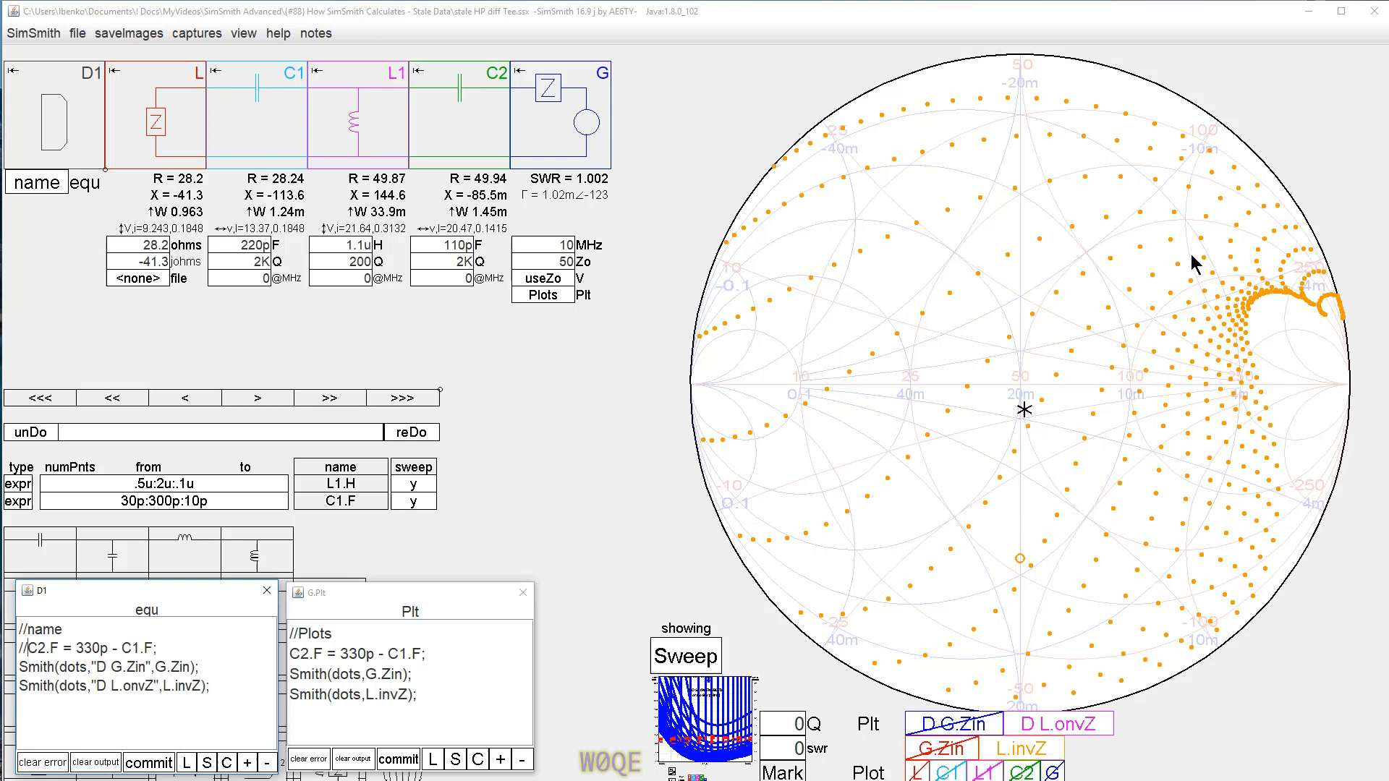
pyautogui.moveTo(671, 507)
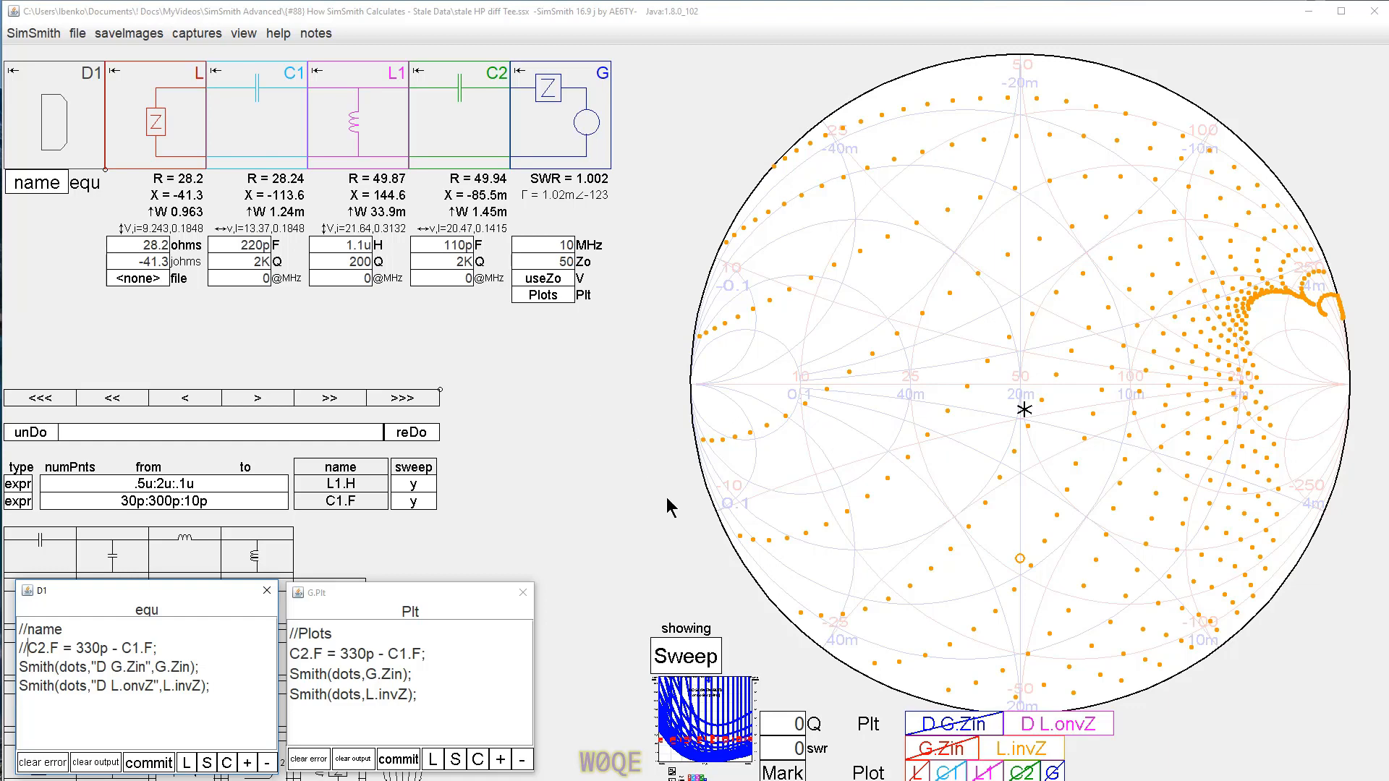
pyautogui.moveTo(986, 441)
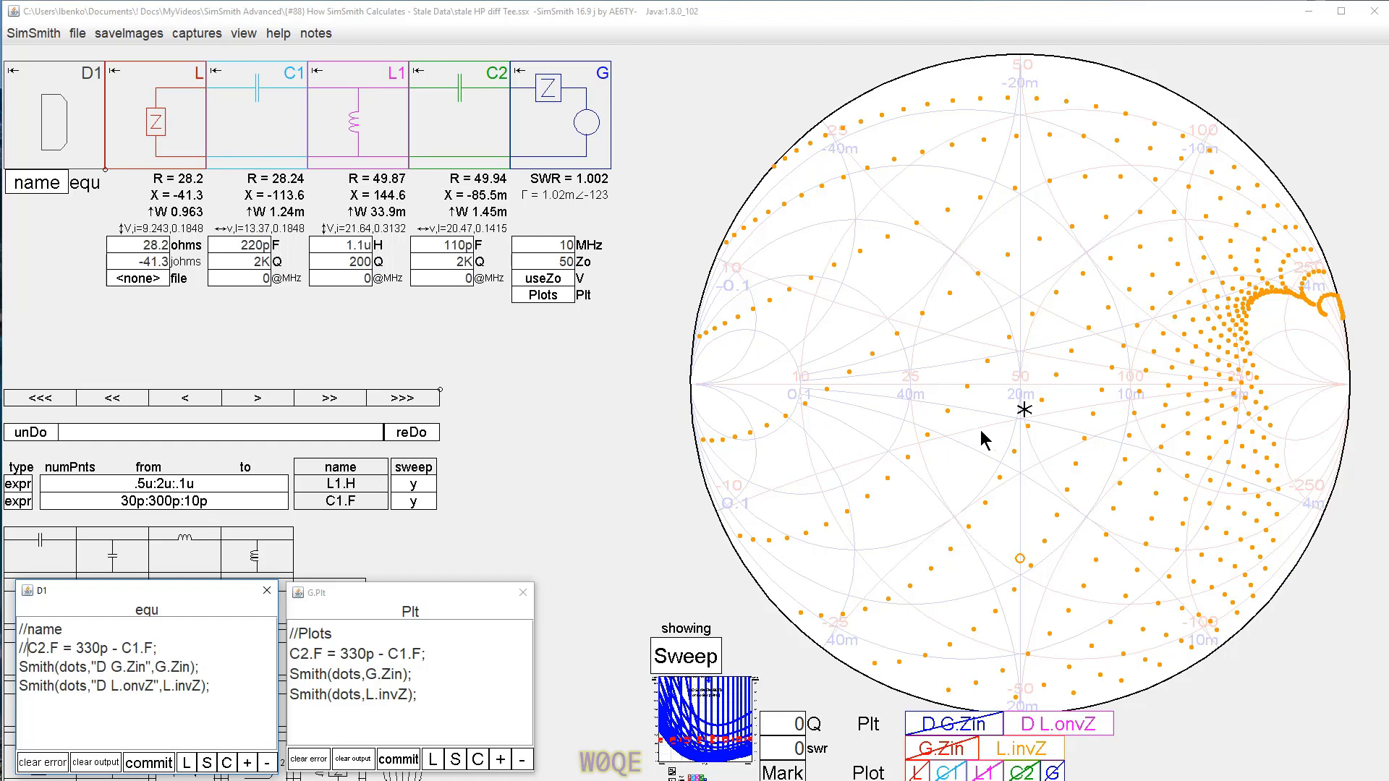
pyautogui.moveTo(1046, 410)
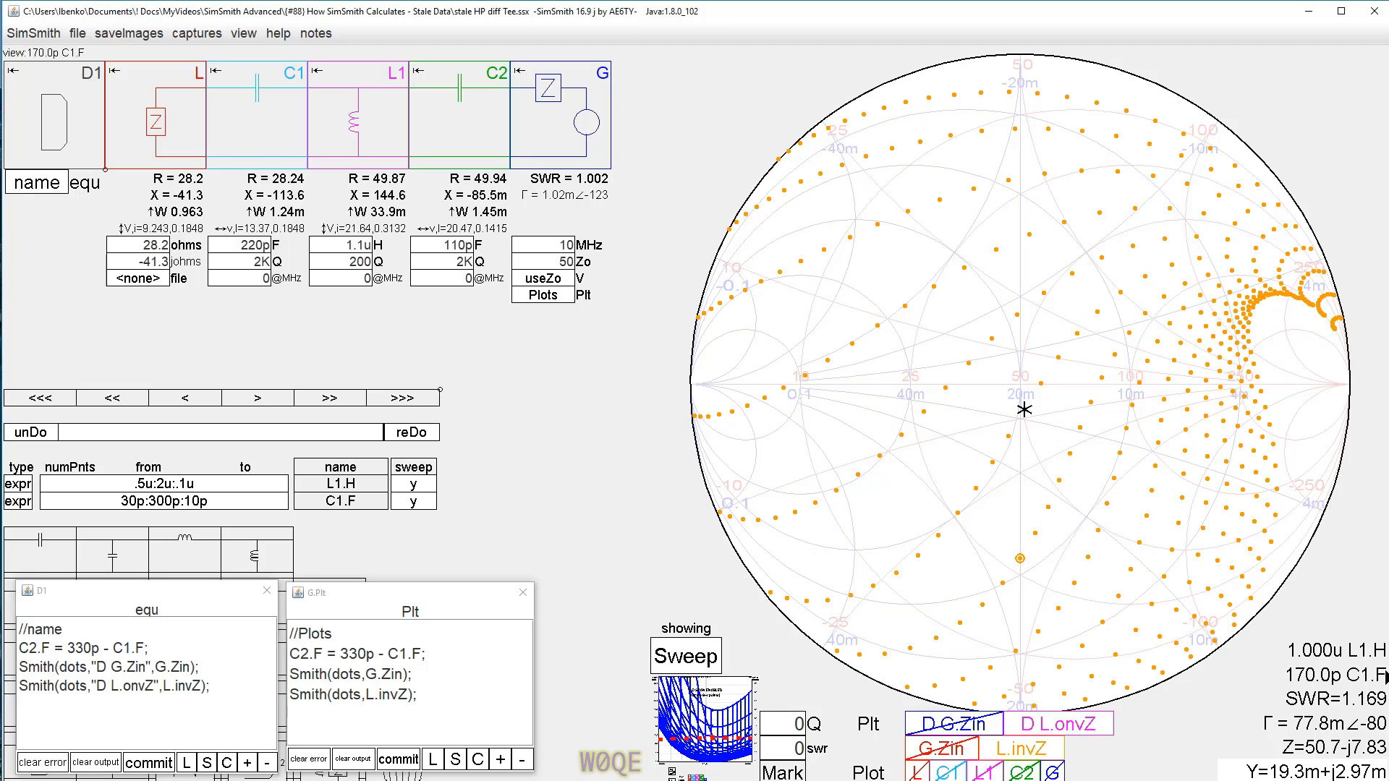
pyautogui.moveTo(1045, 492)
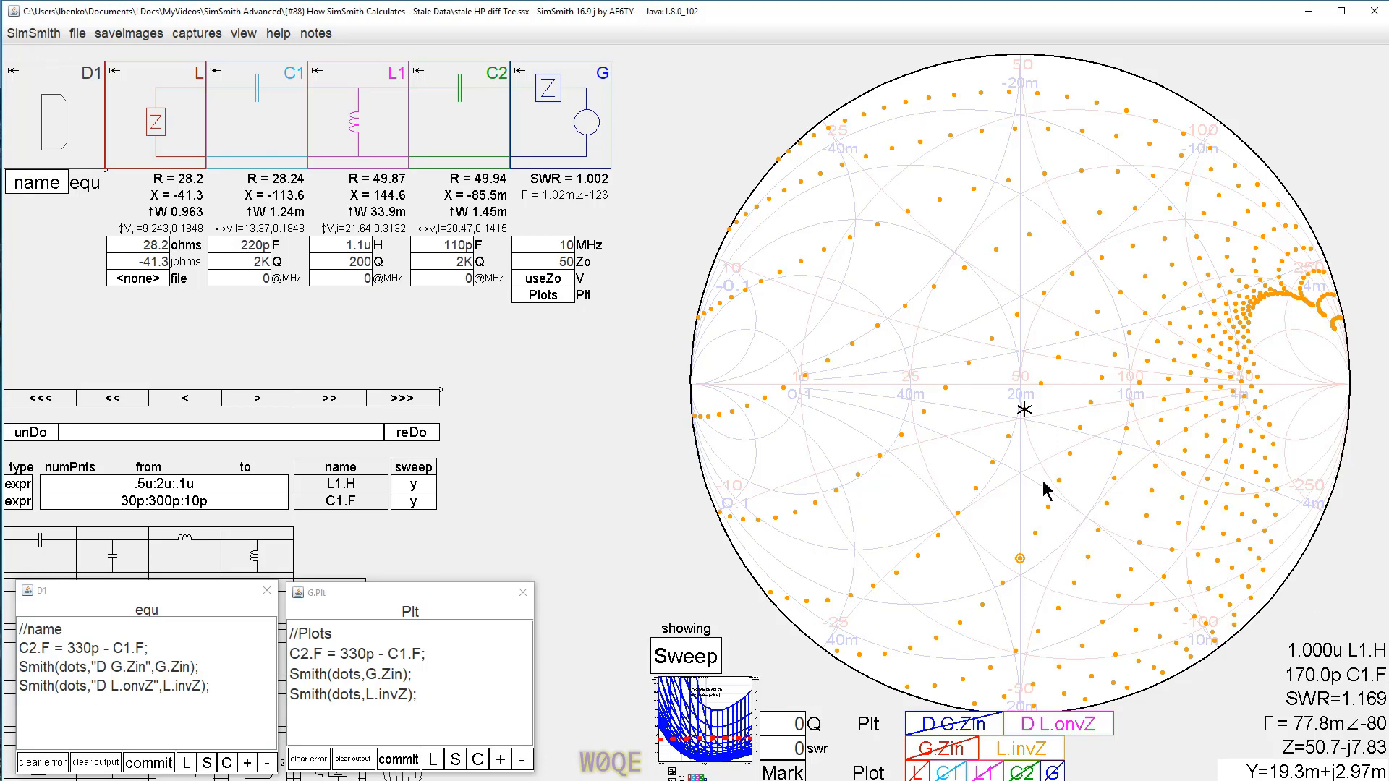
pyautogui.moveTo(1045, 618)
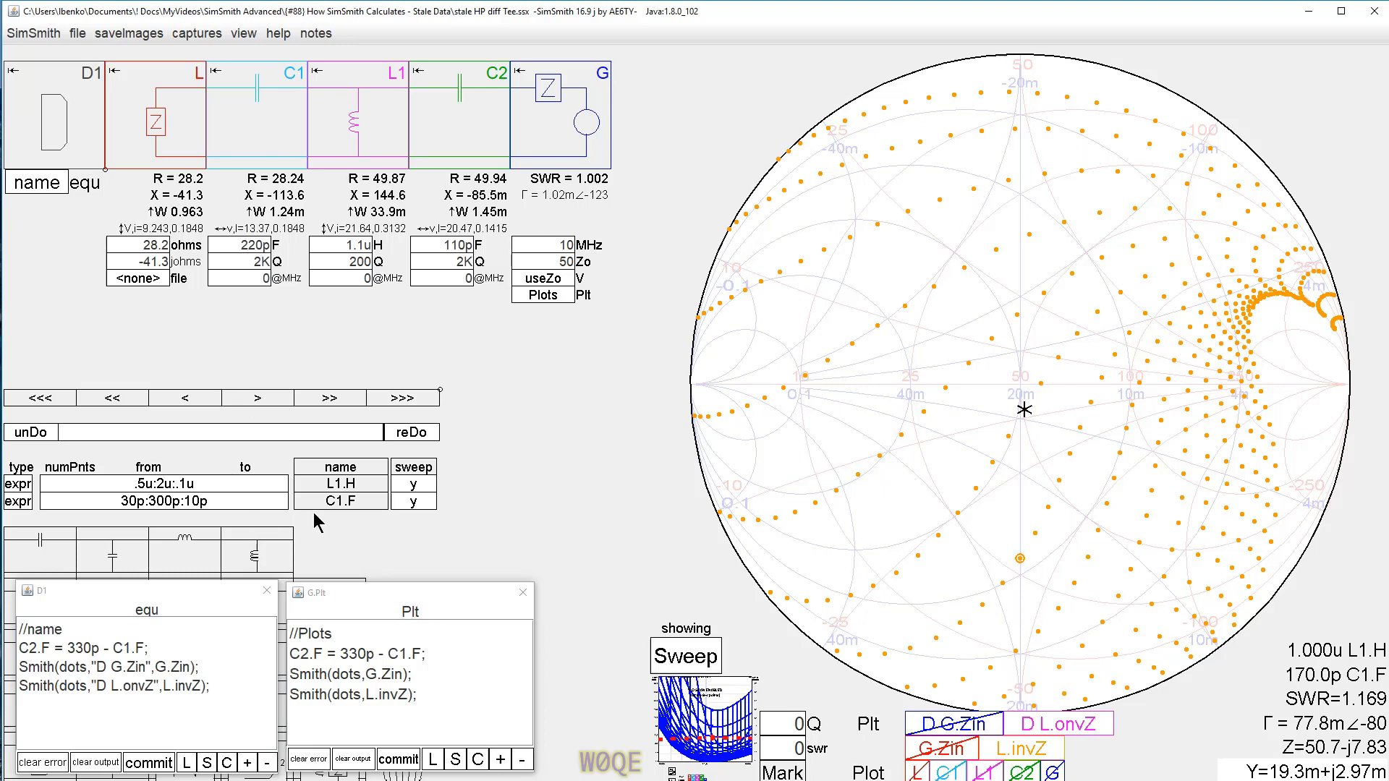
pyautogui.moveTo(443, 456)
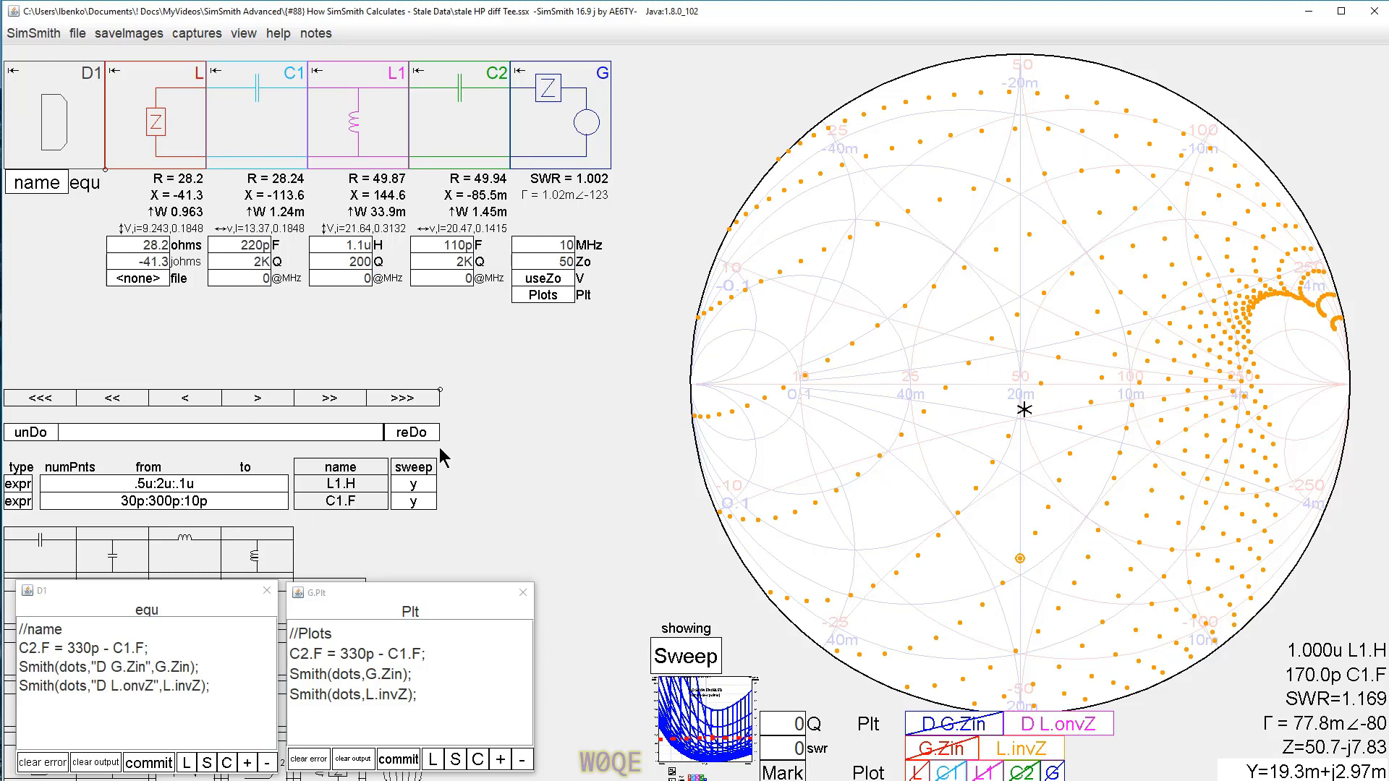
pyautogui.moveTo(841, 253)
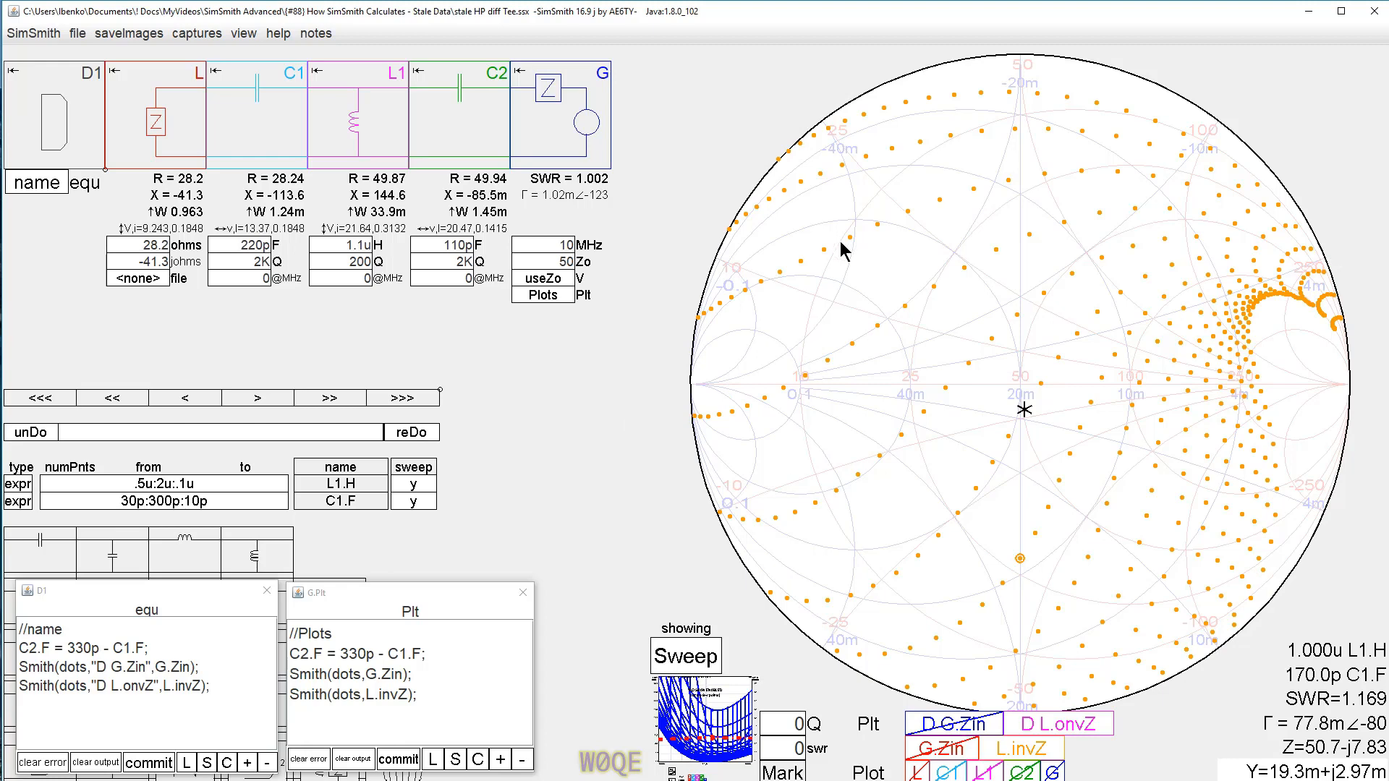
pyautogui.moveTo(1041, 604)
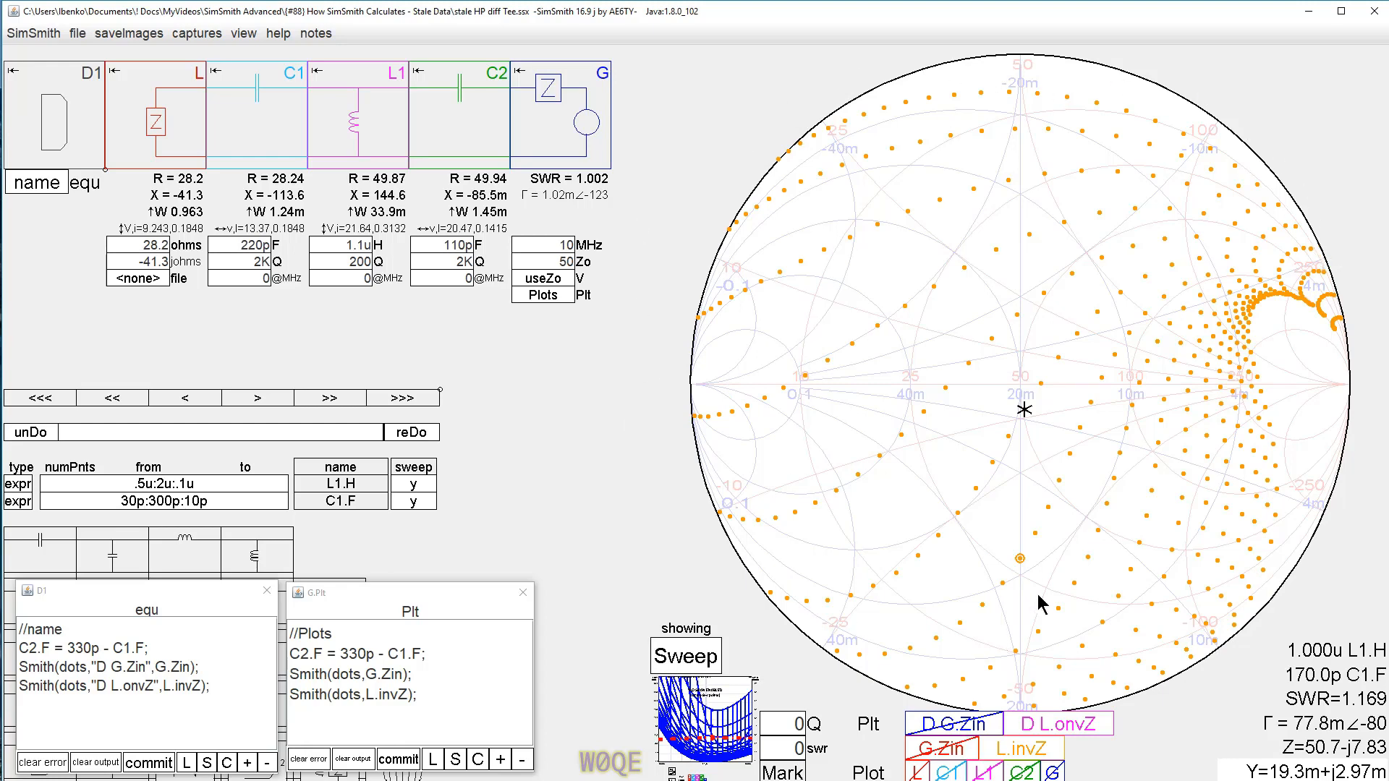
pyautogui.moveTo(543, 376)
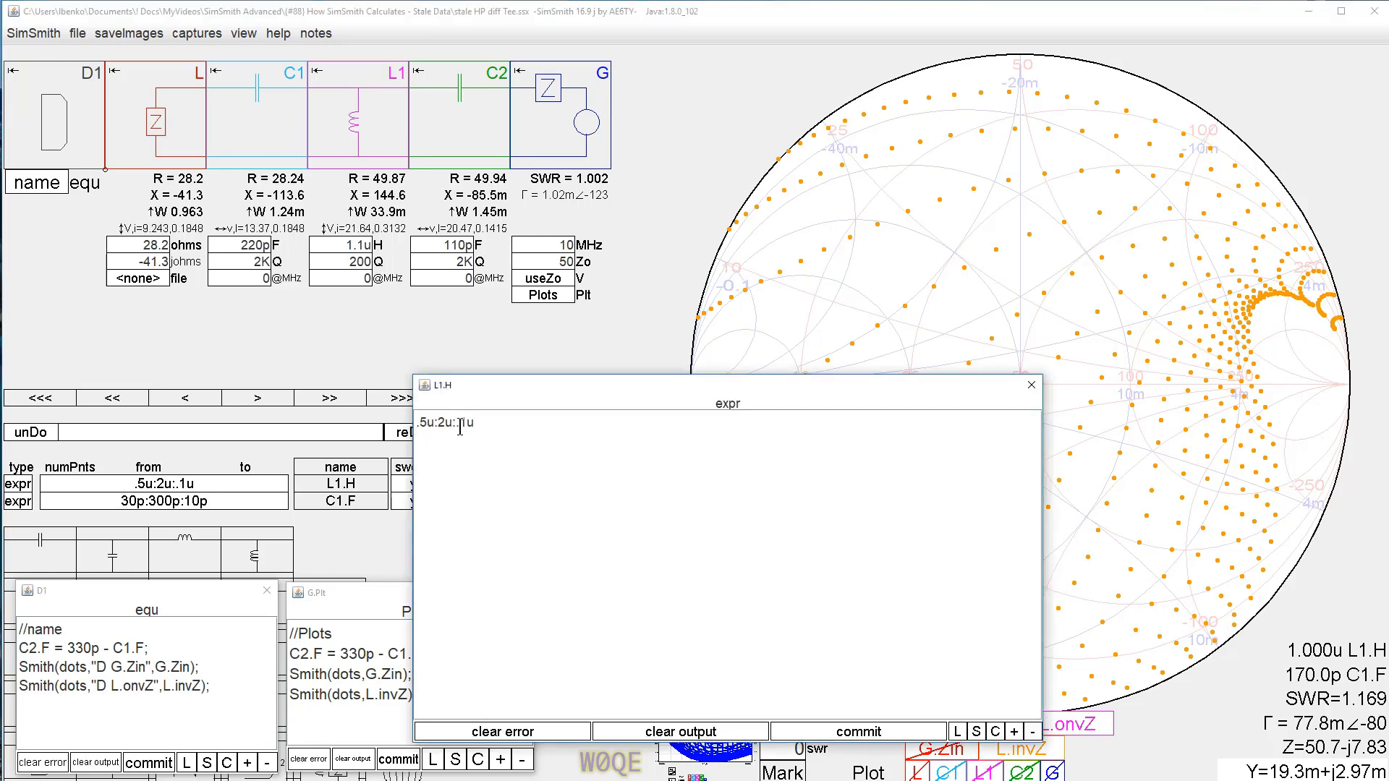
pyautogui.moveTo(565, 583)
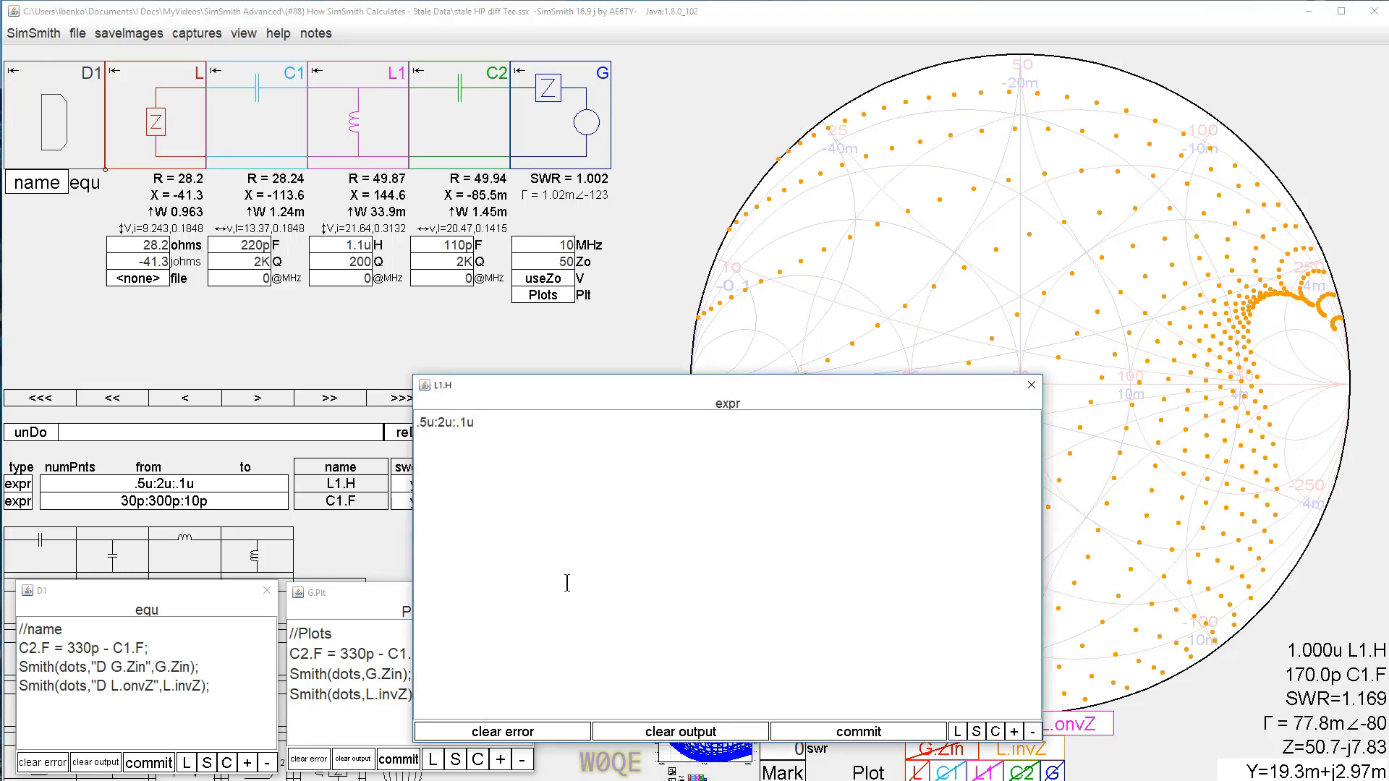
# - Refine the sweeps to L1.H .5u:2u:.01u and C1.F 30p:300p:1p, then rerun
pyautogui.click(856, 730)
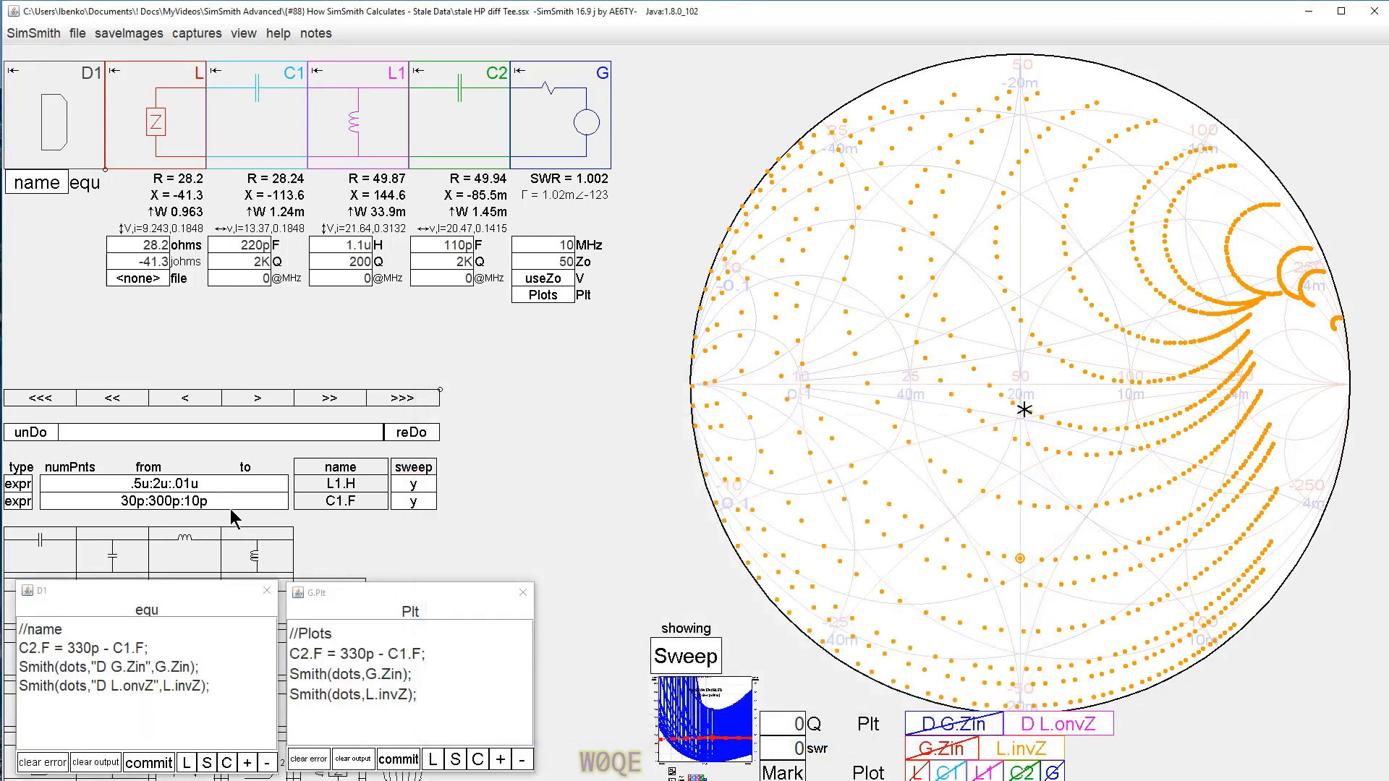
pyautogui.doubleClick(163, 500)
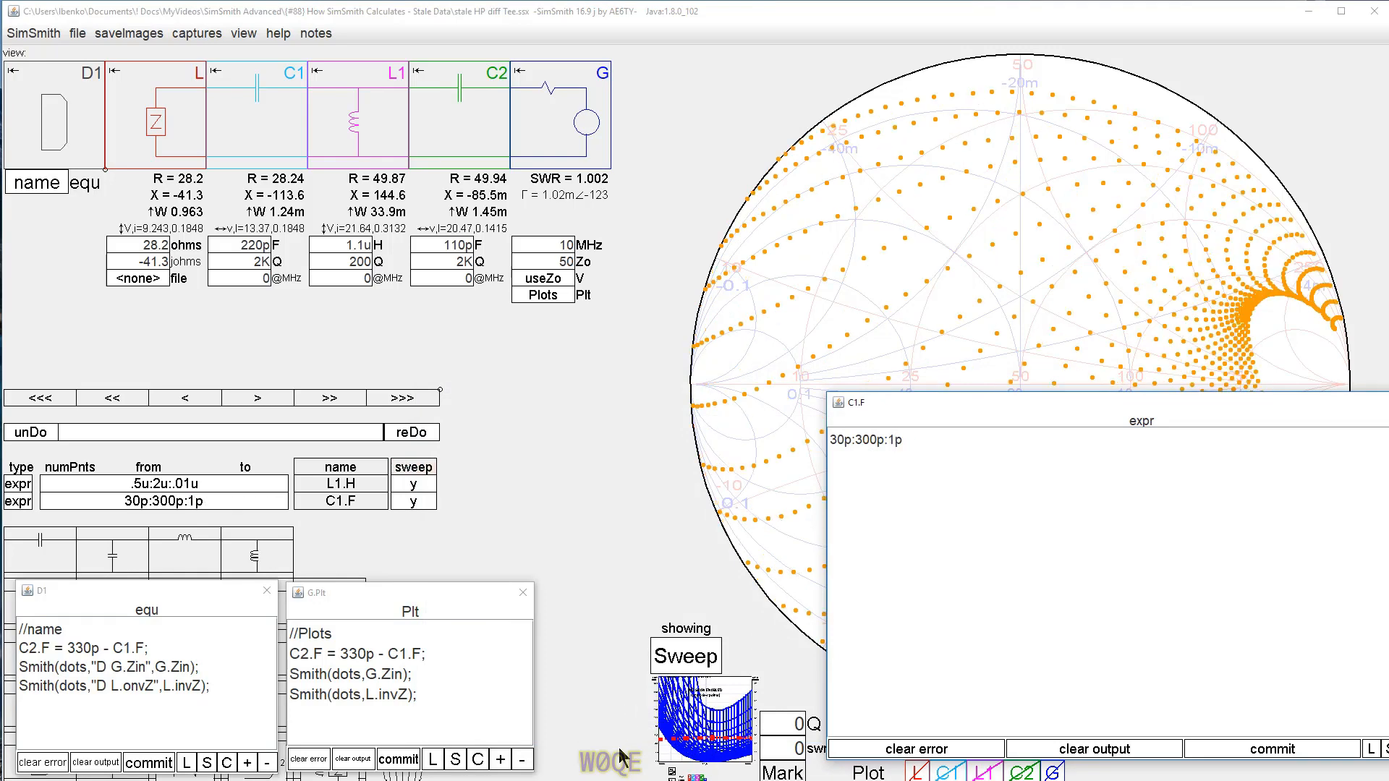
pyautogui.moveTo(1226, 761)
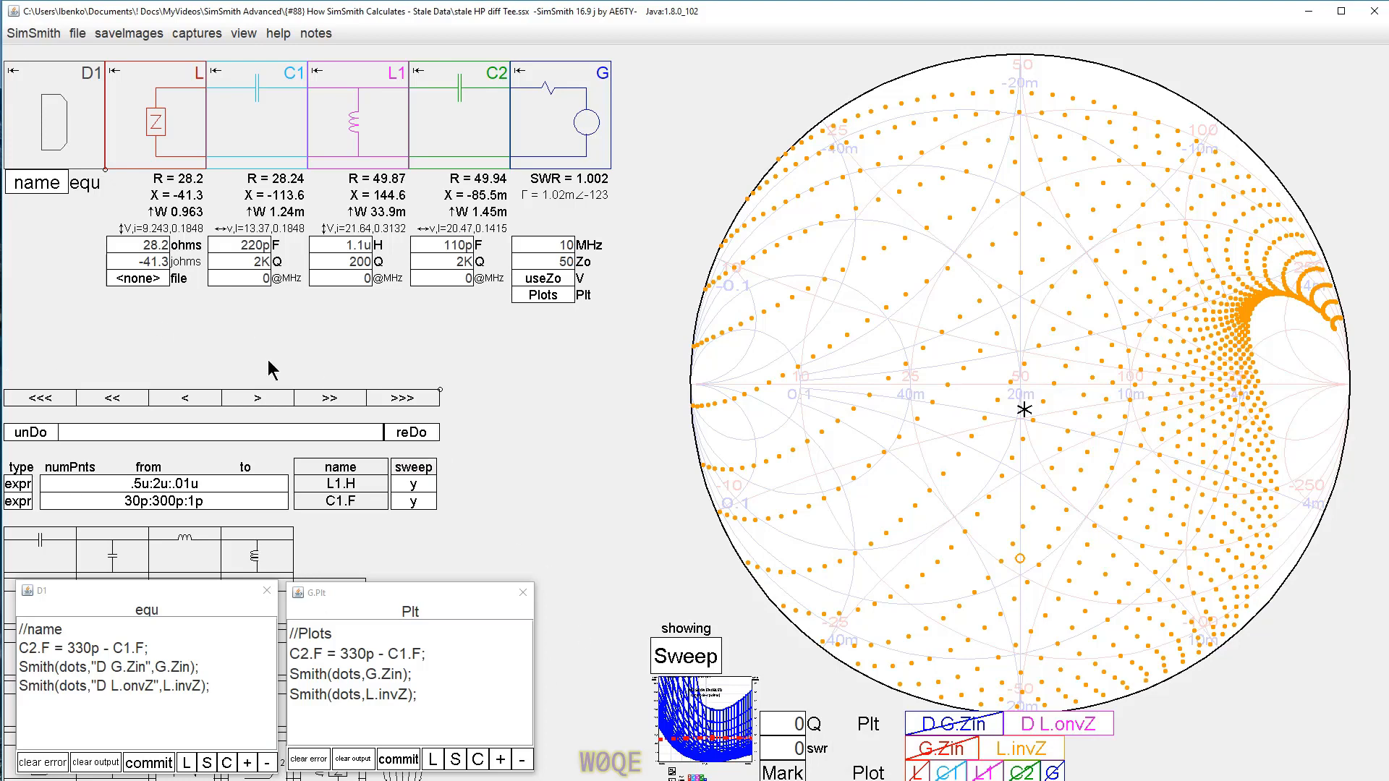
pyautogui.click(413, 467)
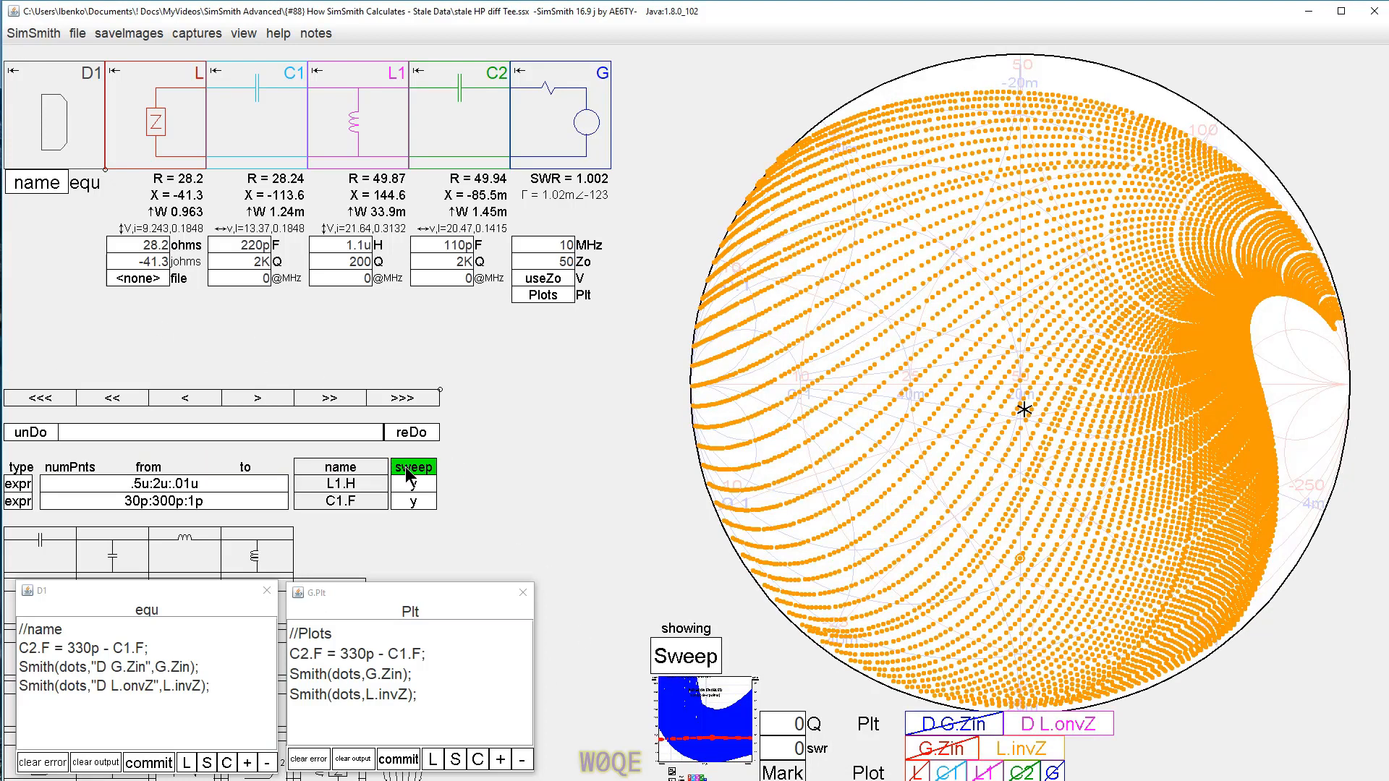
pyautogui.moveTo(817, 150)
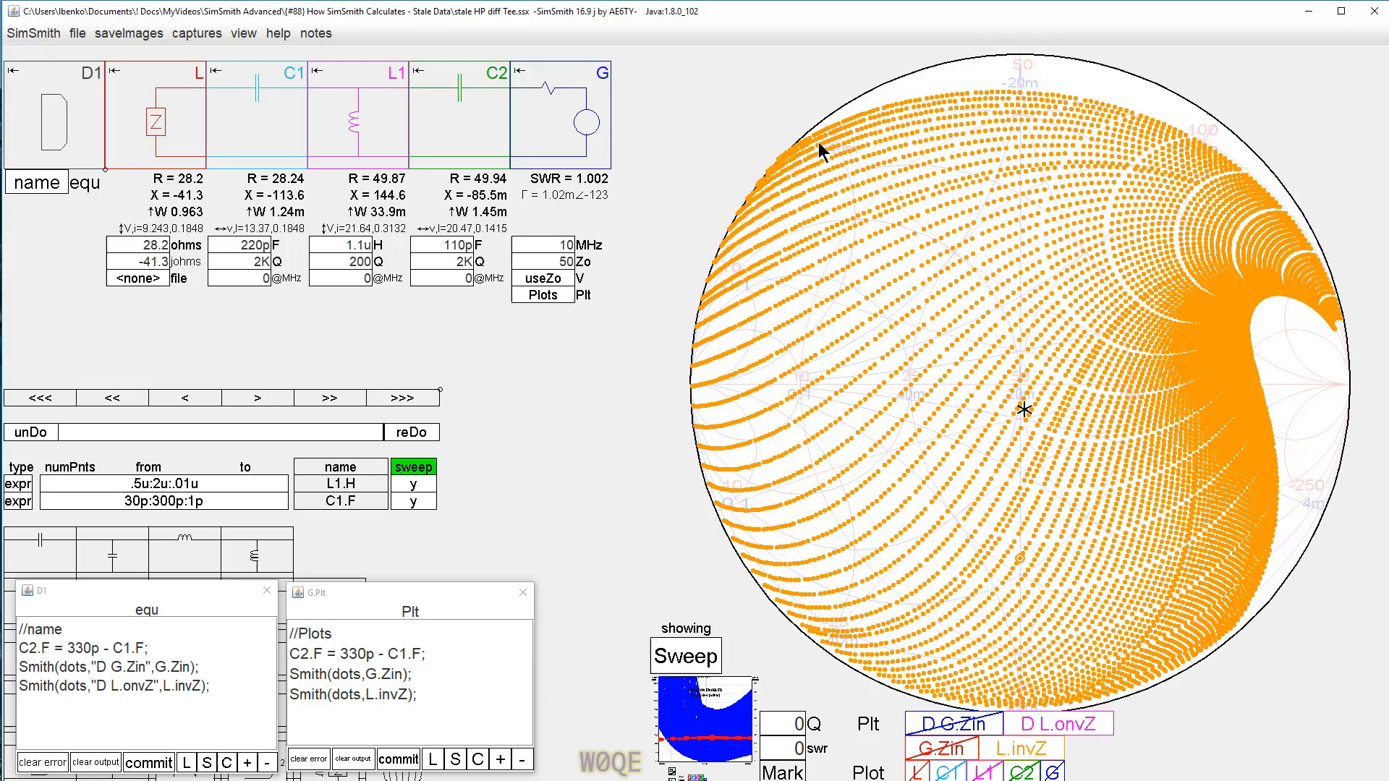
pyautogui.moveTo(1045, 465)
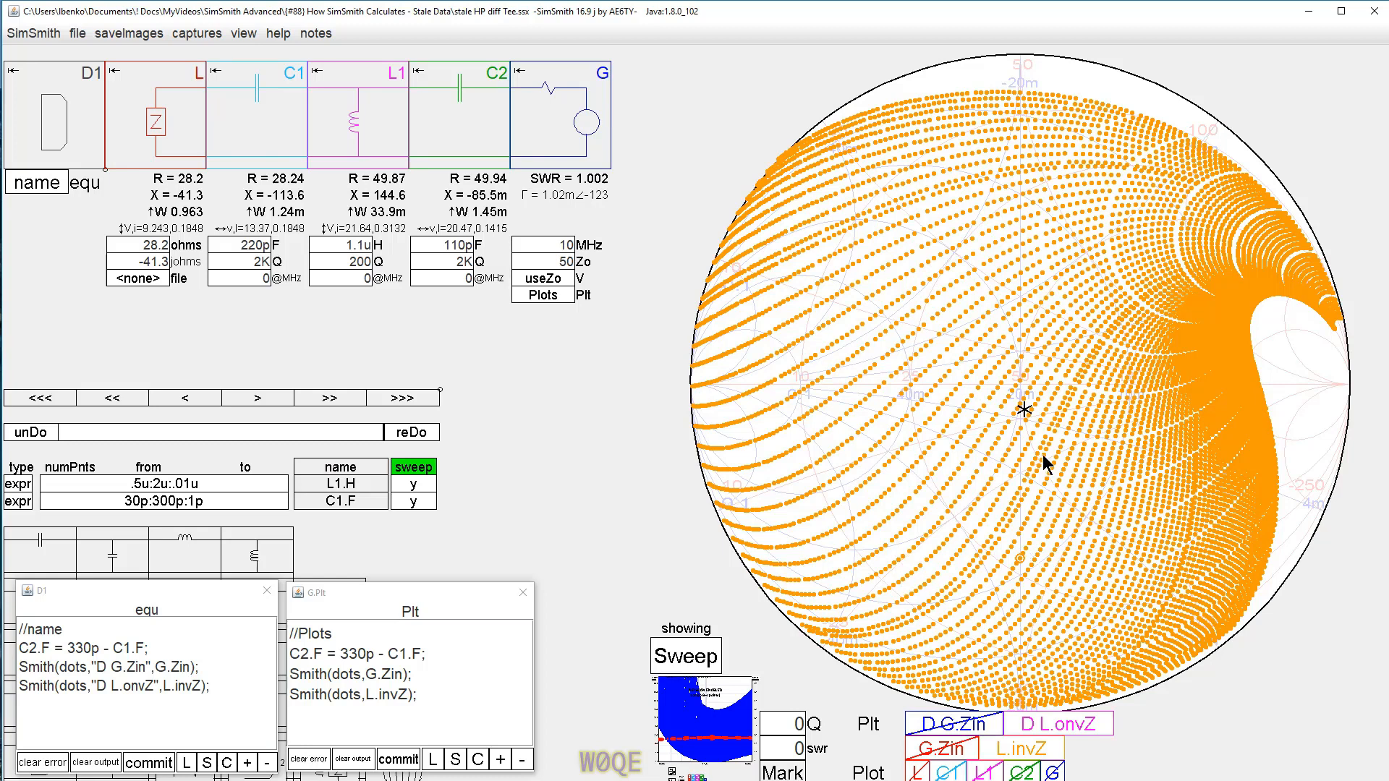
pyautogui.moveTo(938, 395)
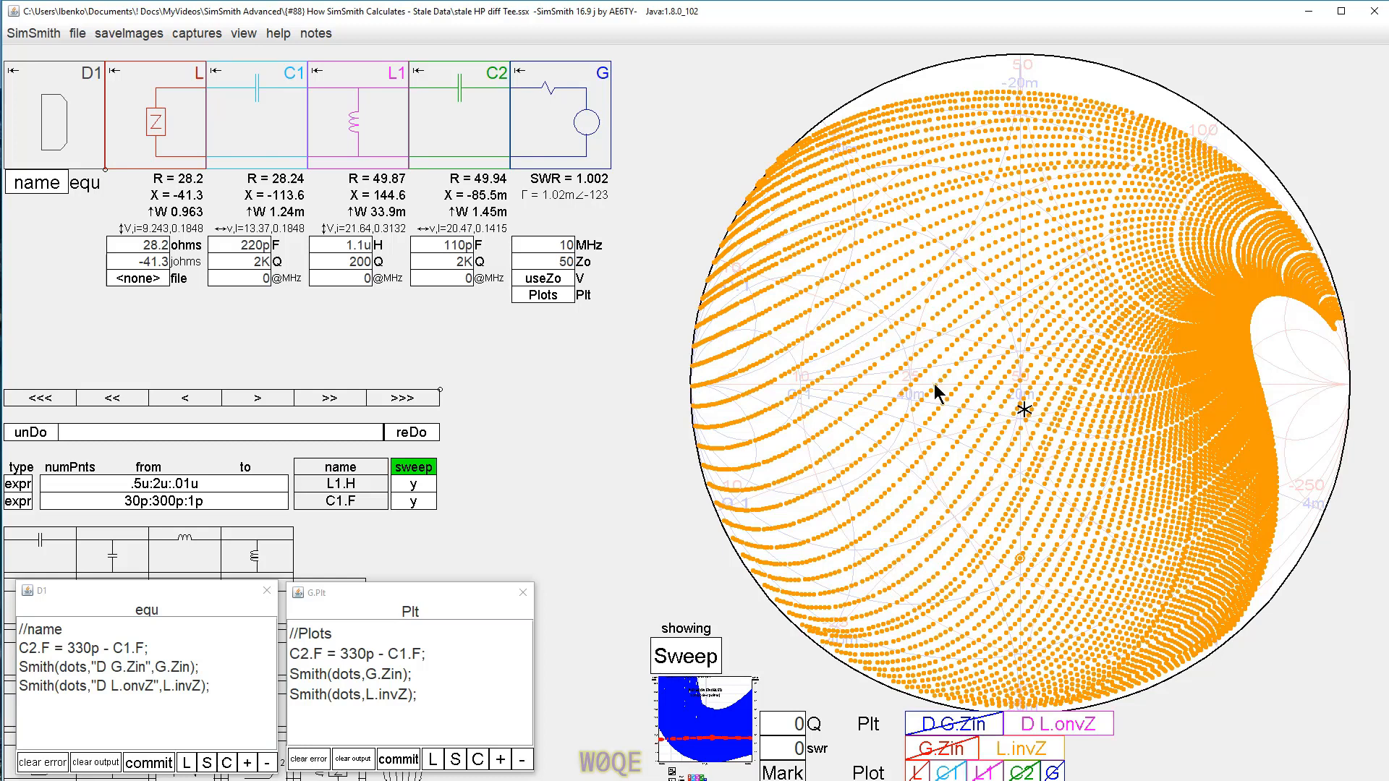
pyautogui.moveTo(983, 387)
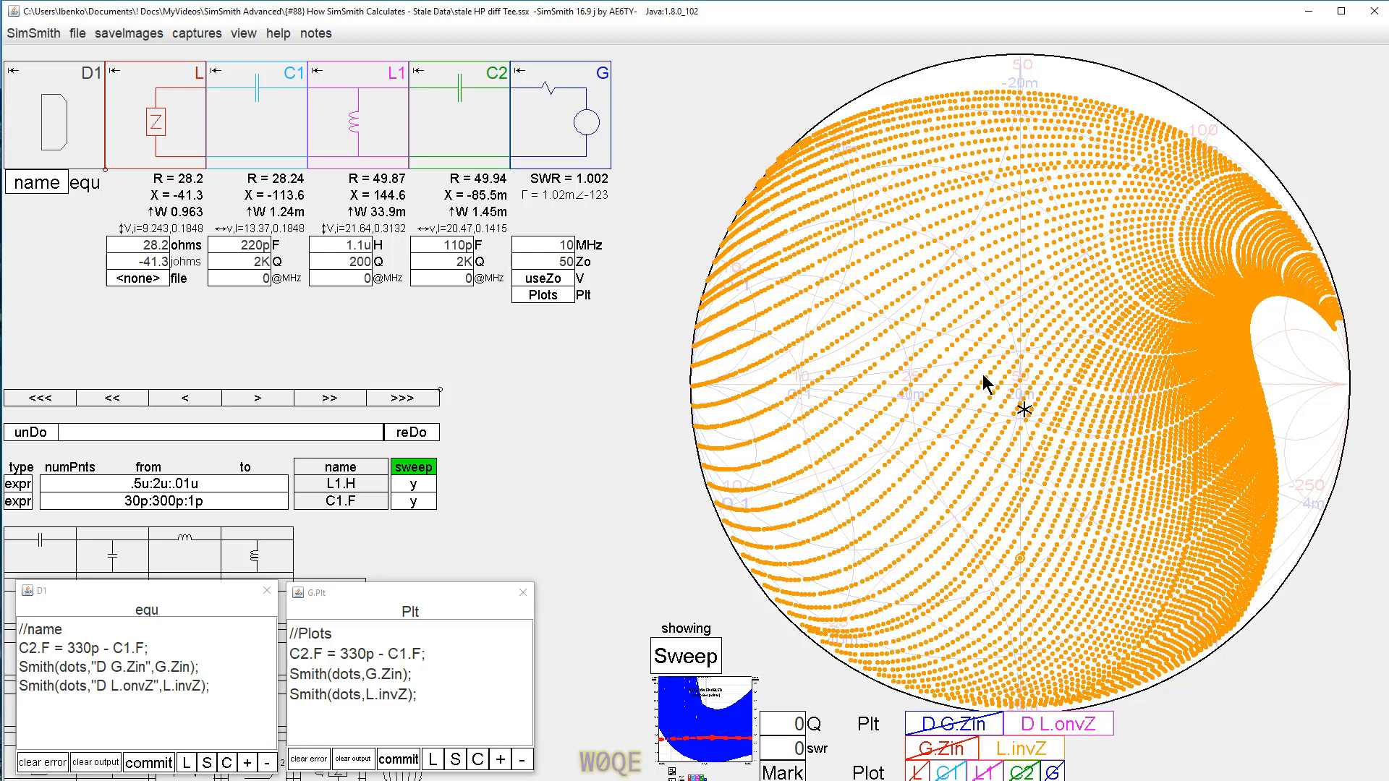
pyautogui.moveTo(978, 387)
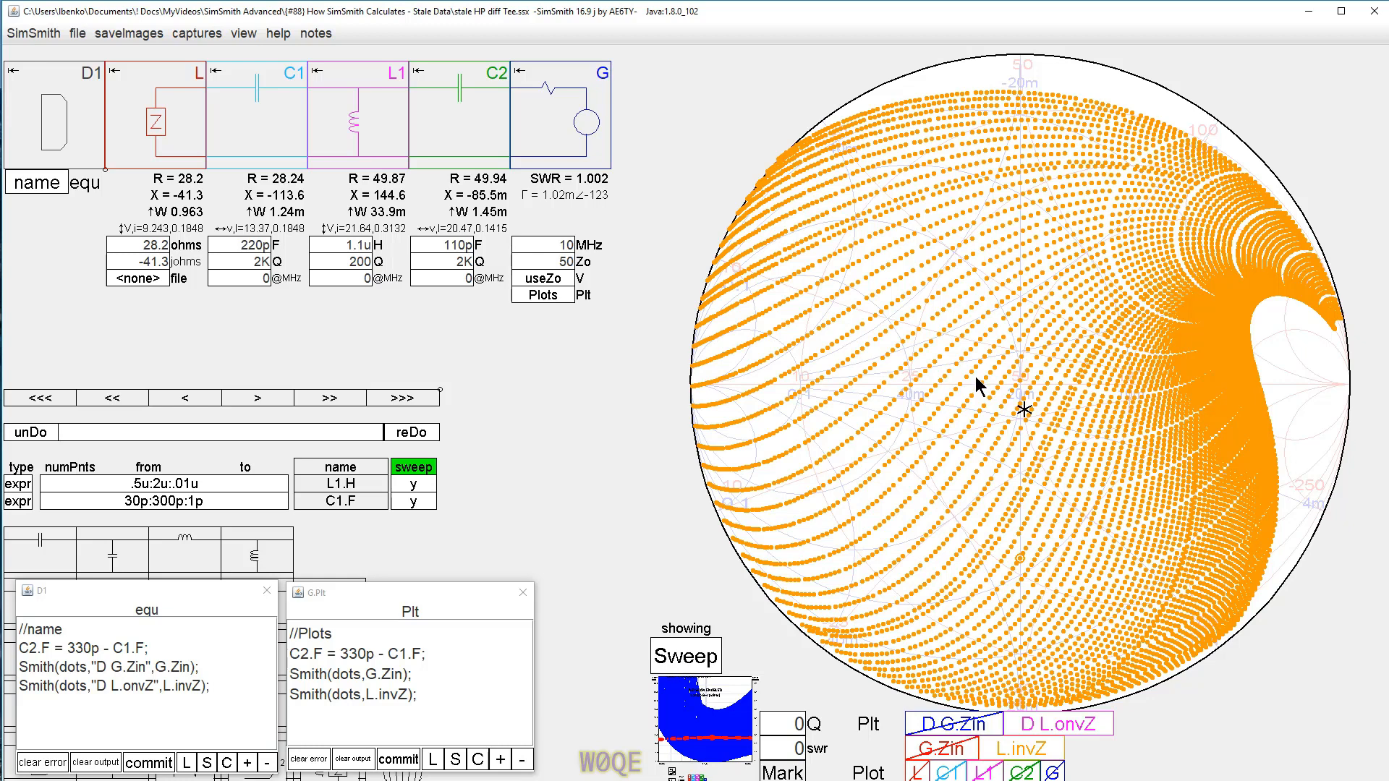